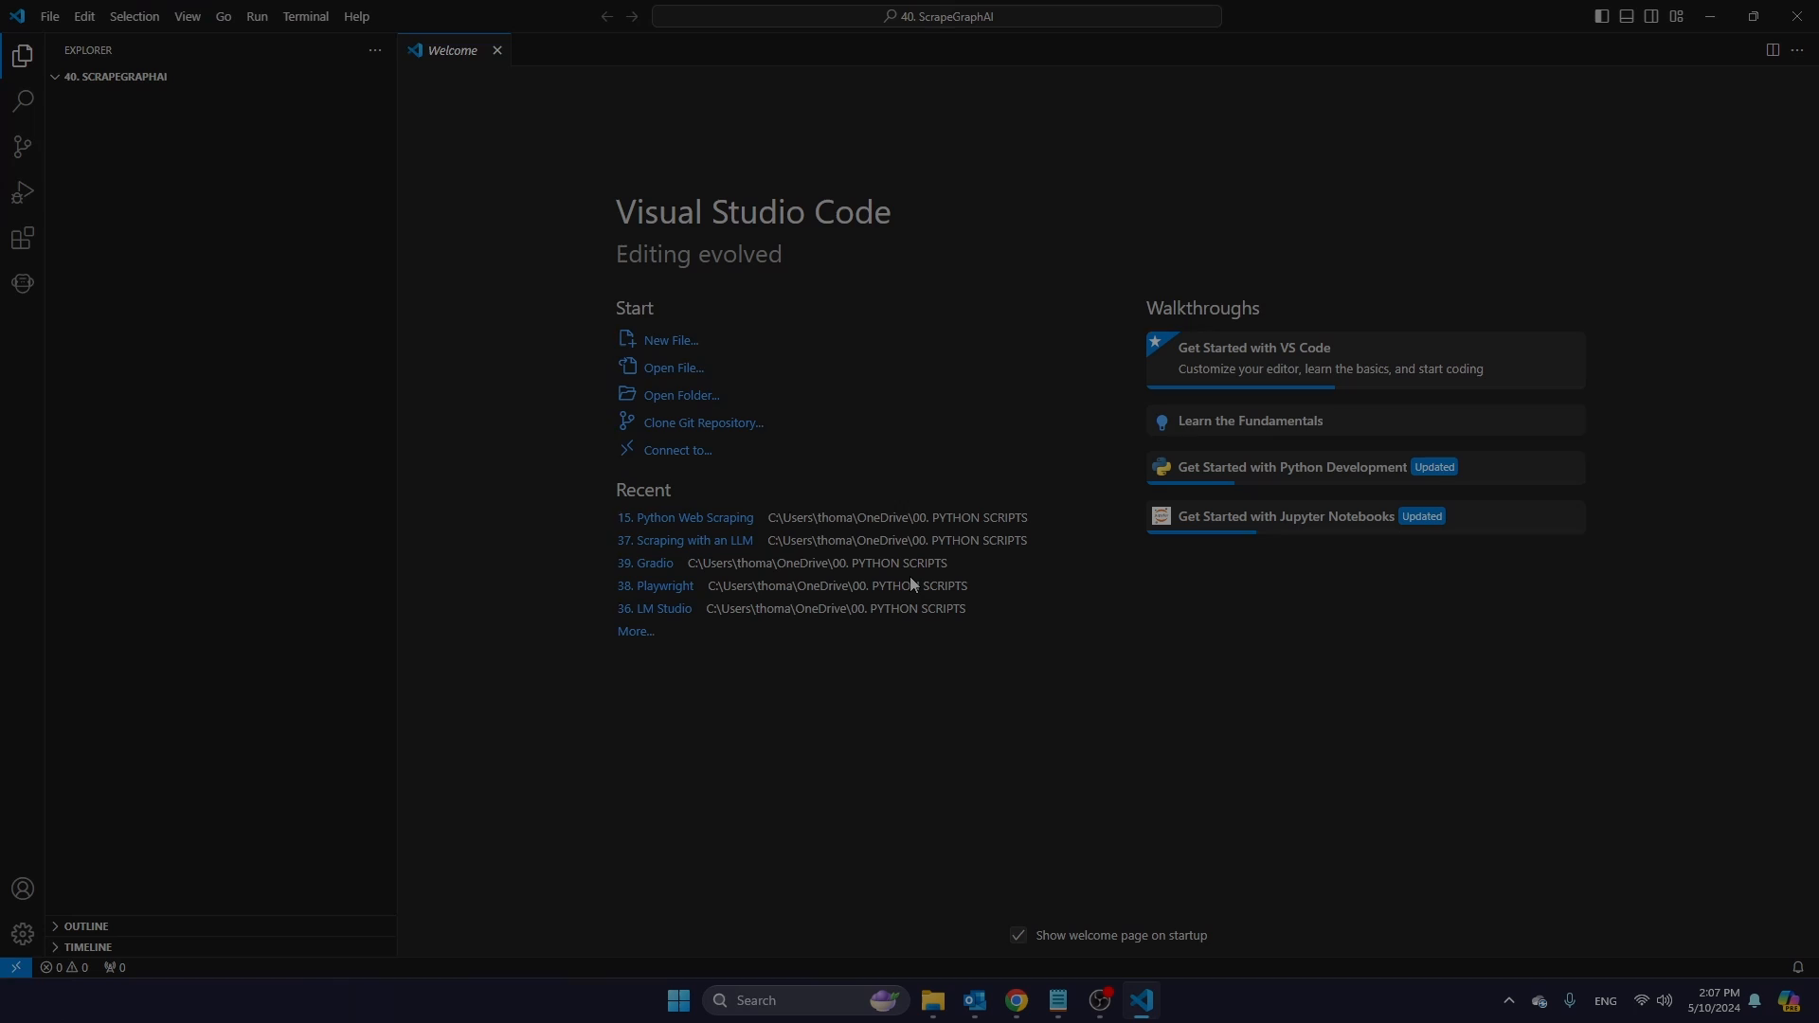
{"action": "mouse_move", "coordinate": [182, 143]}
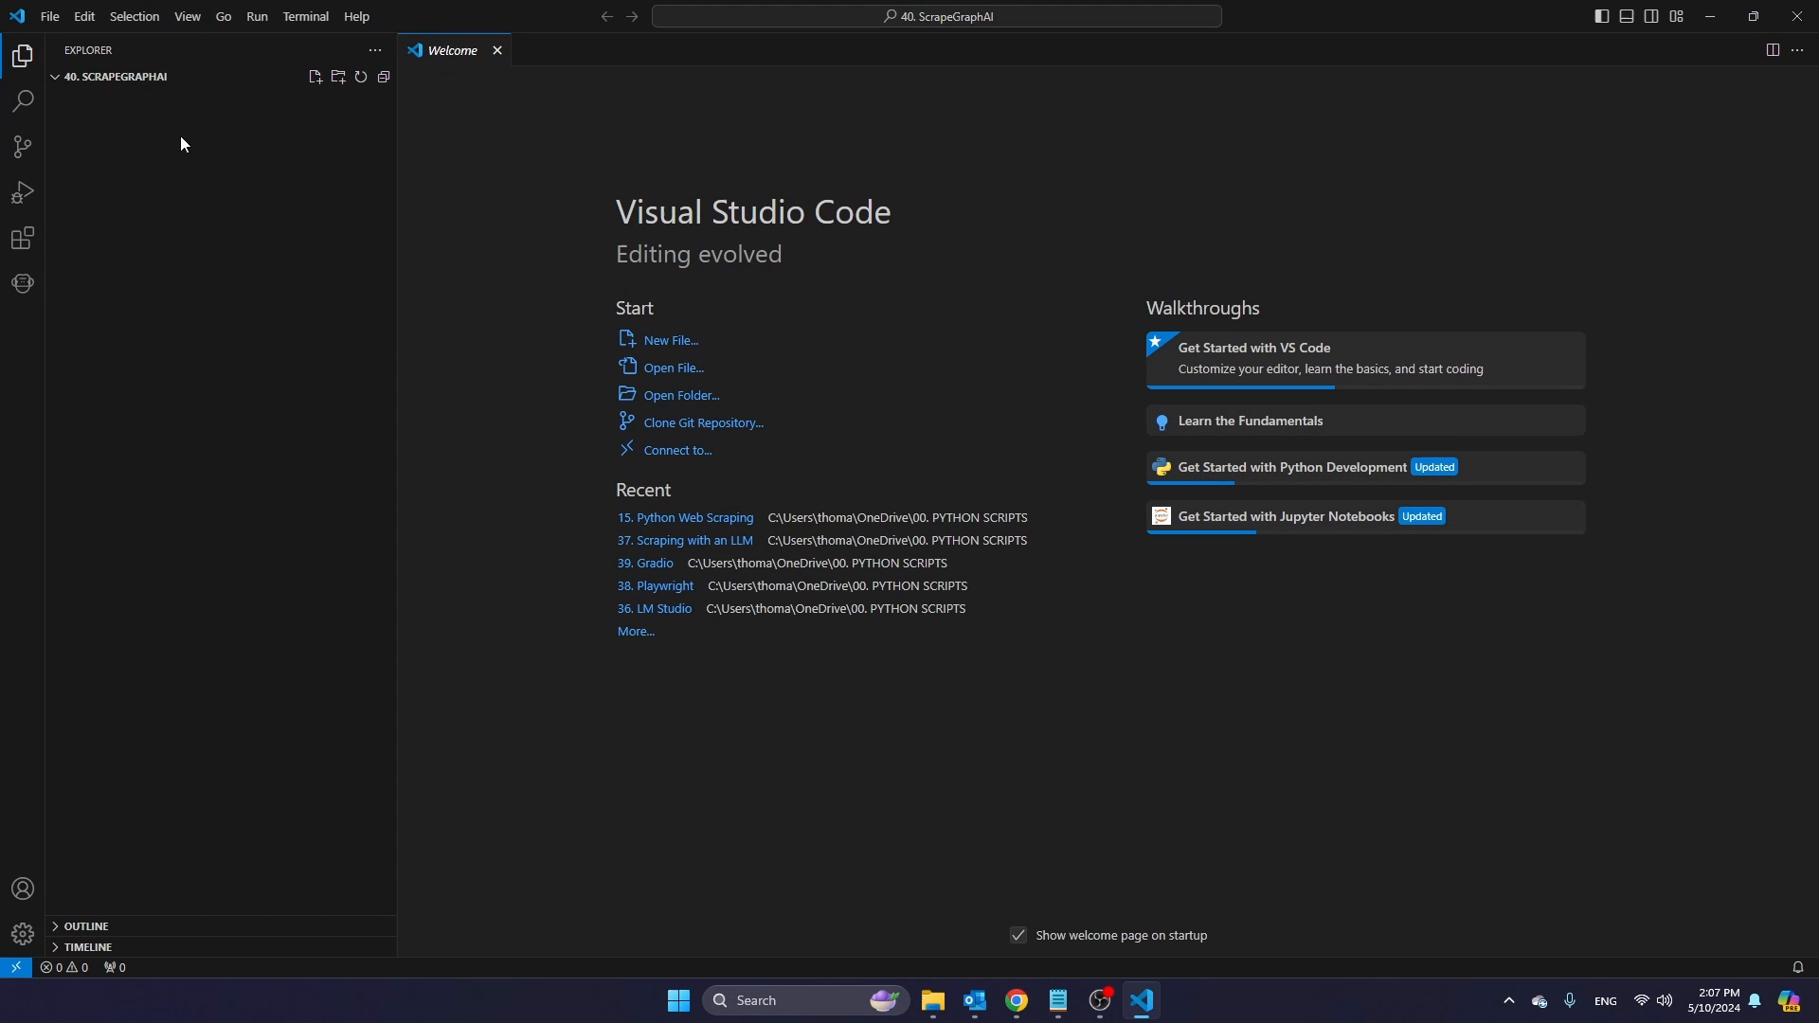
{"action": "mouse_move", "coordinate": [313, 76]}
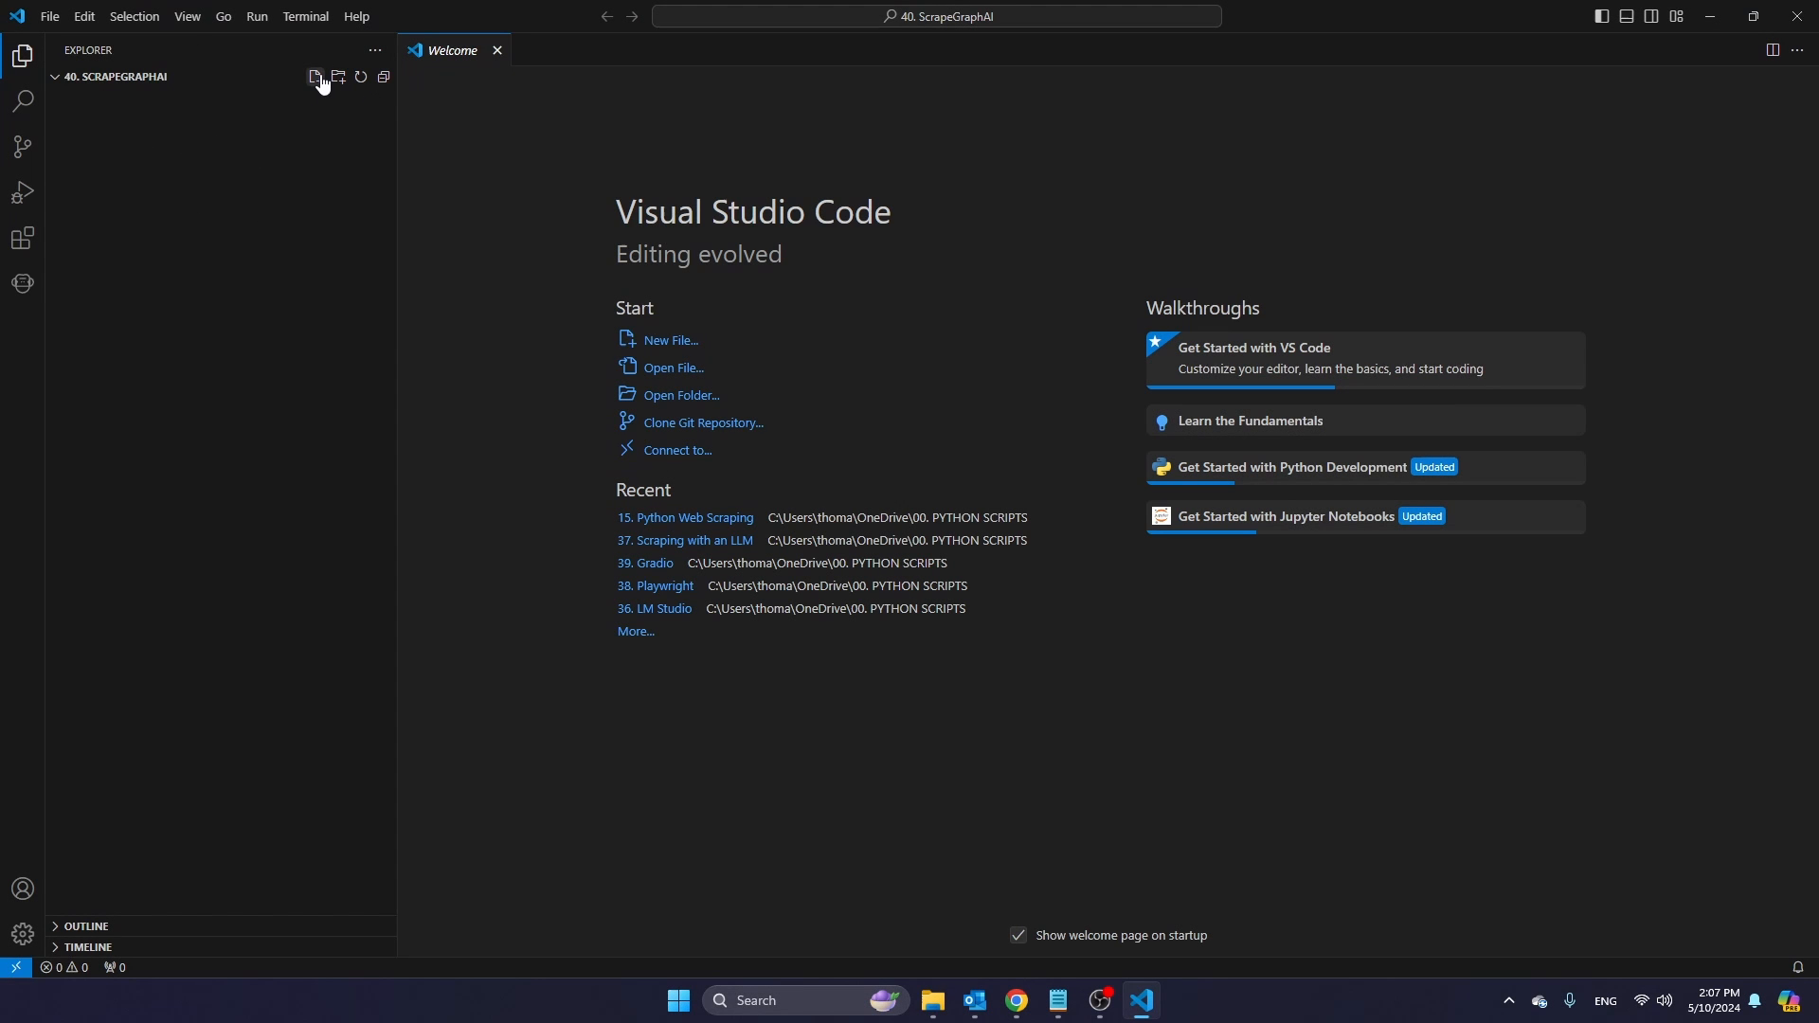
- Create an empty main.py in the SCRAPEGRAPHAI folder and bring up the Terminal menu
{"action": "left_click", "coordinate": [314, 75]}
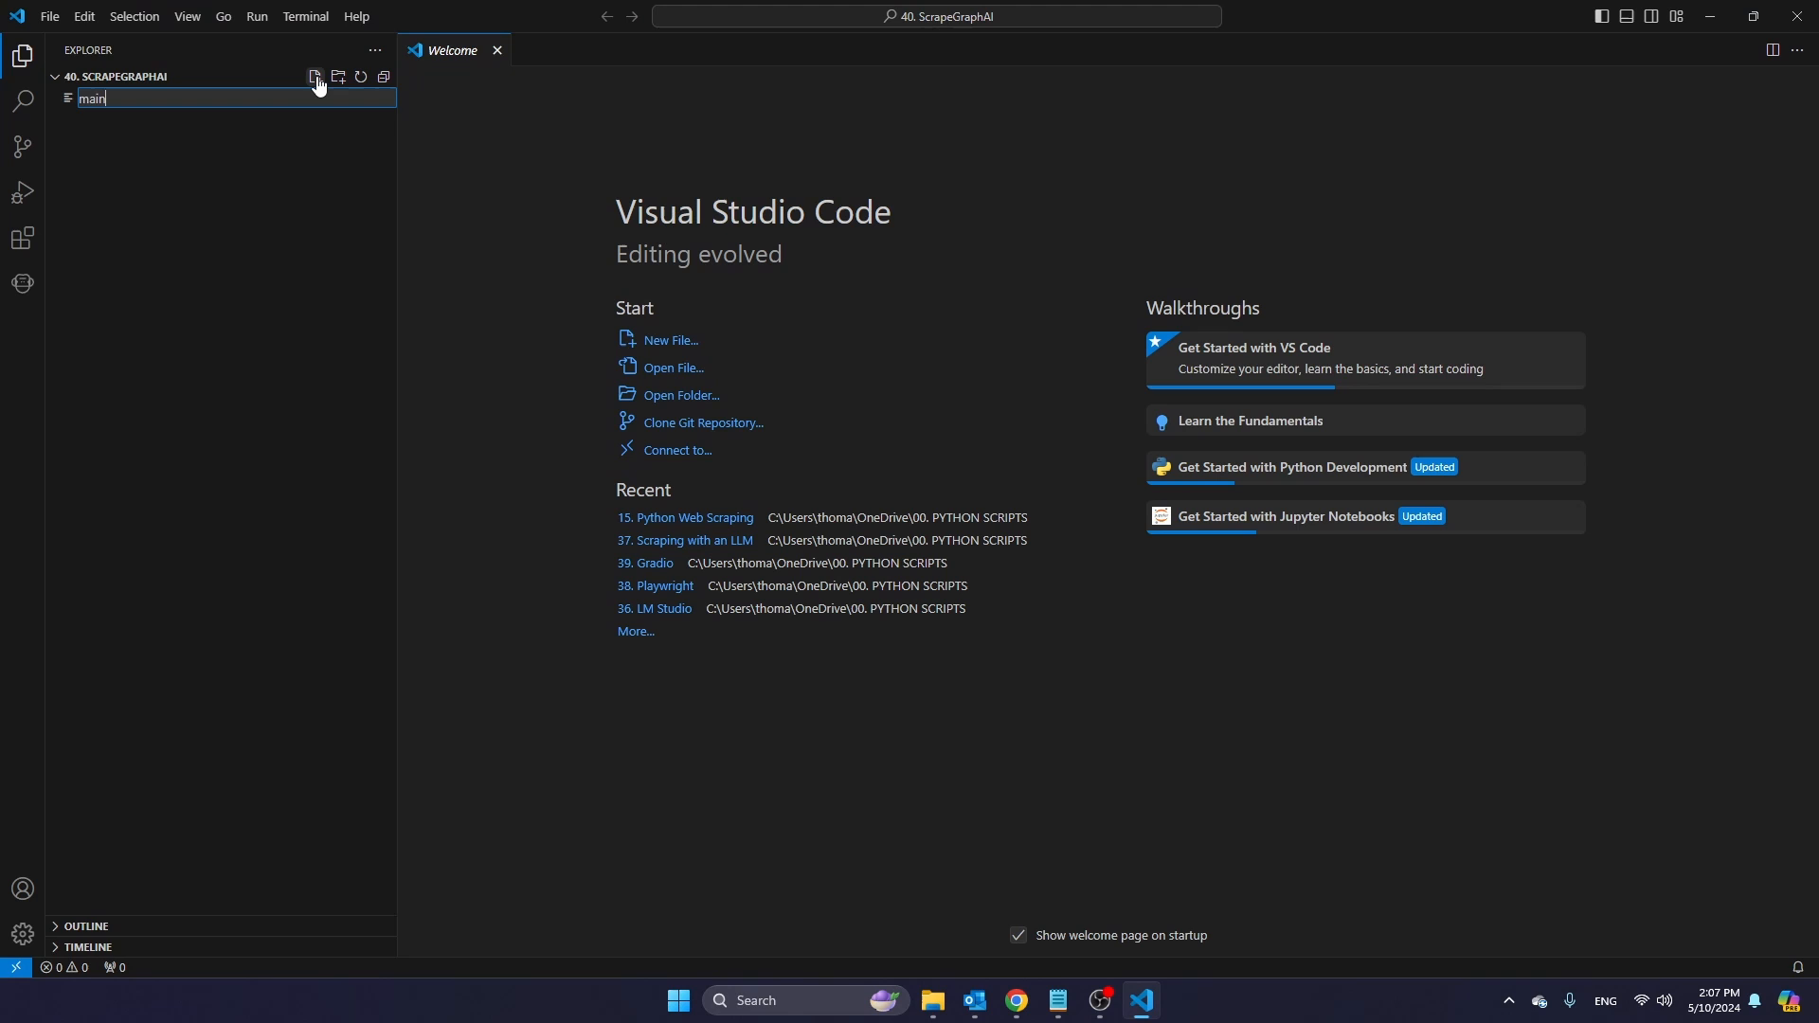
{"action": "key", "text": "Escape"}
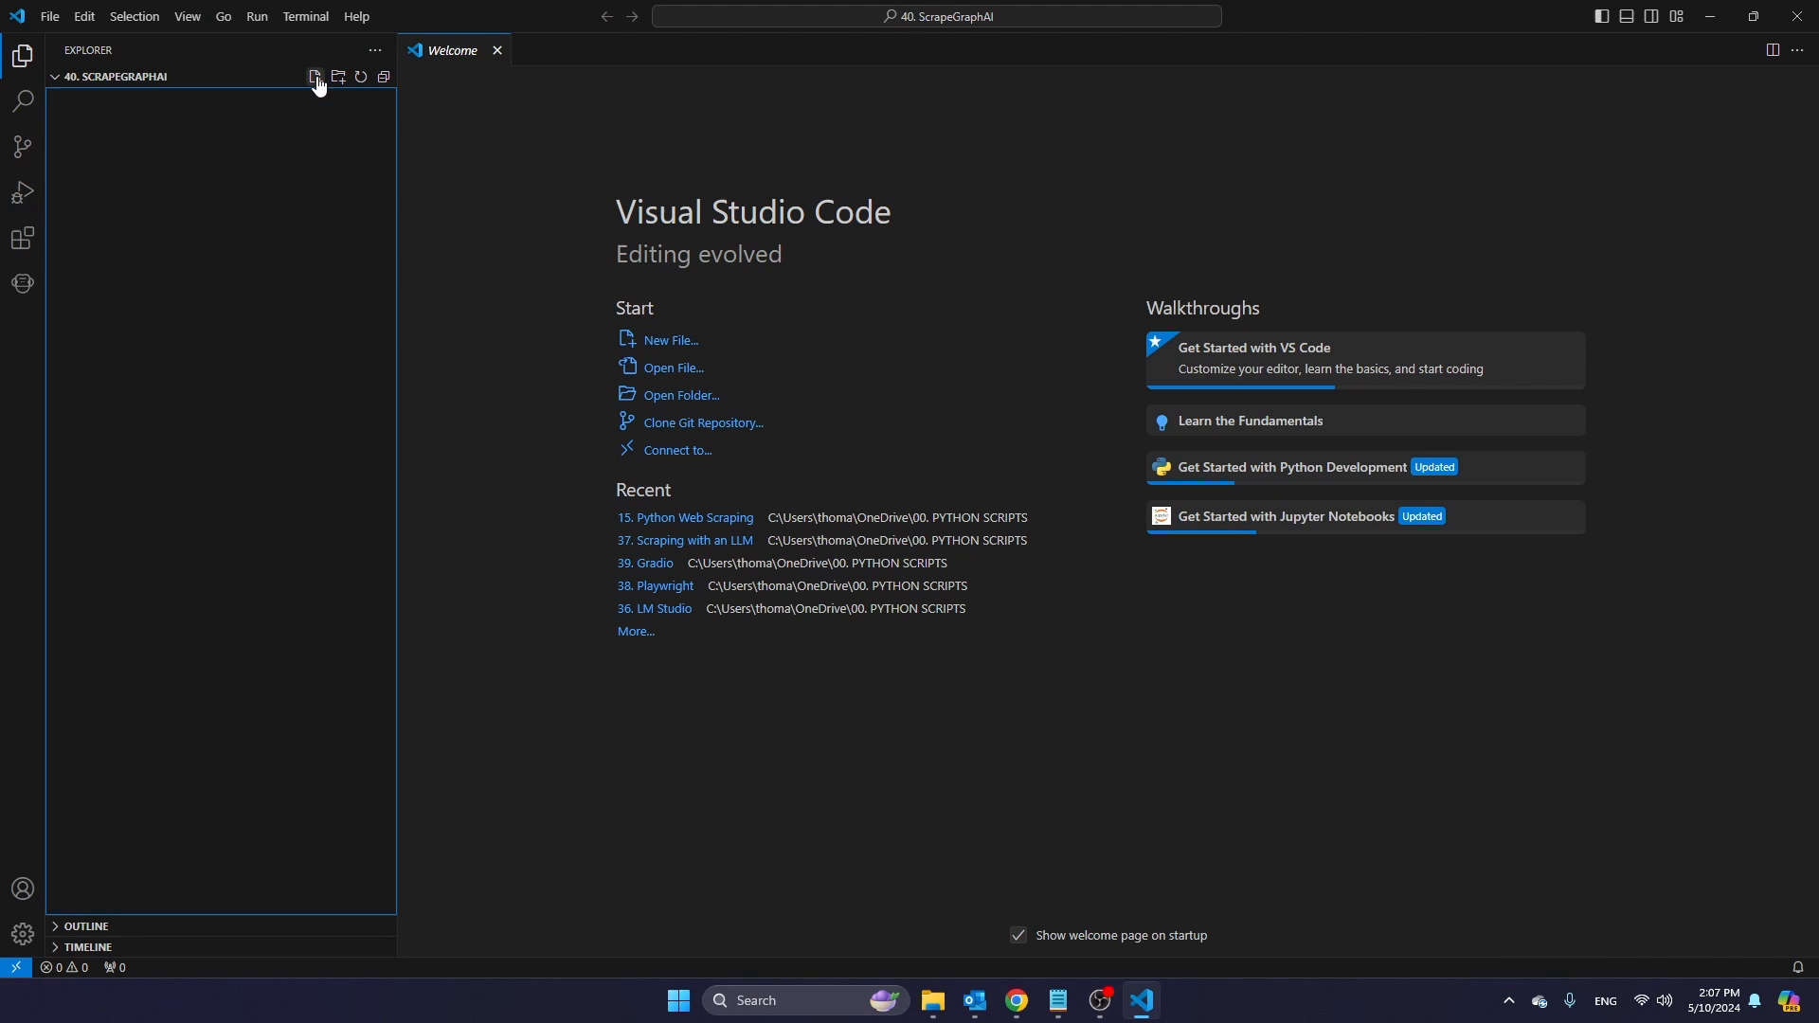
{"action": "left_click", "coordinate": [305, 15]}
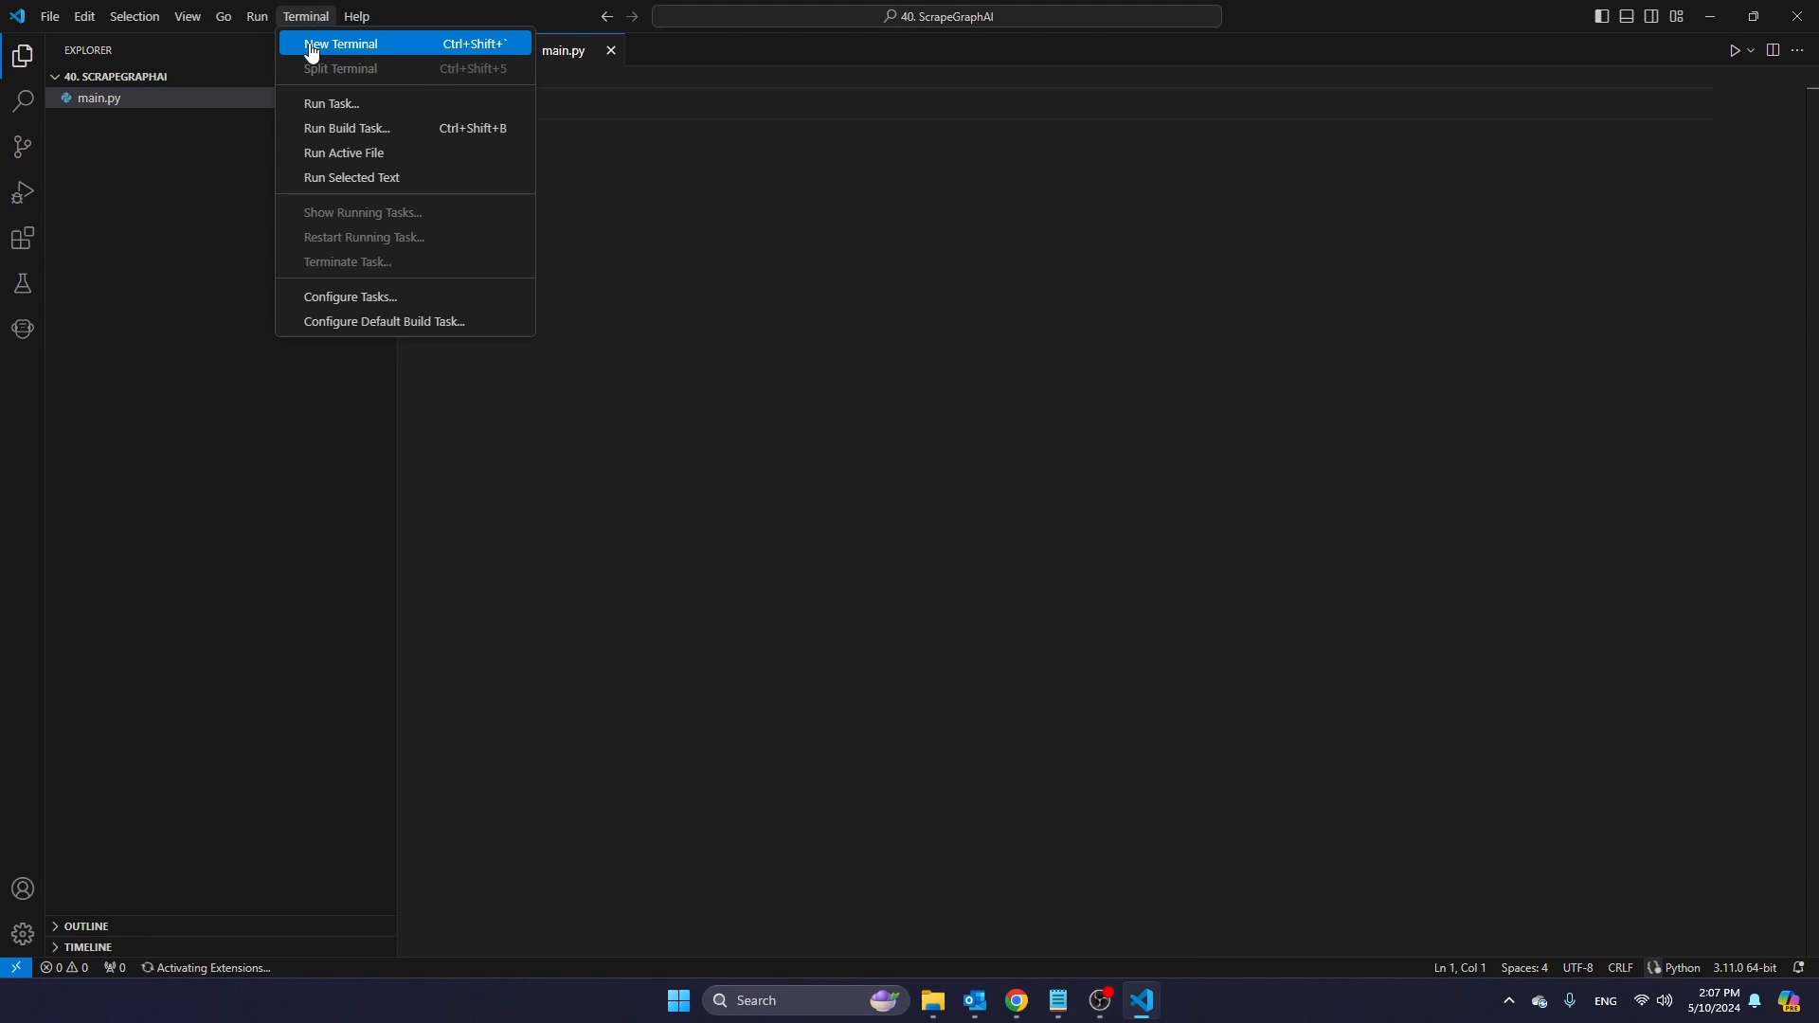
- Create a .venv virtual environment with python -m venv .venv and accept it for the workspace
{"action": "left_click", "coordinate": [339, 44]}
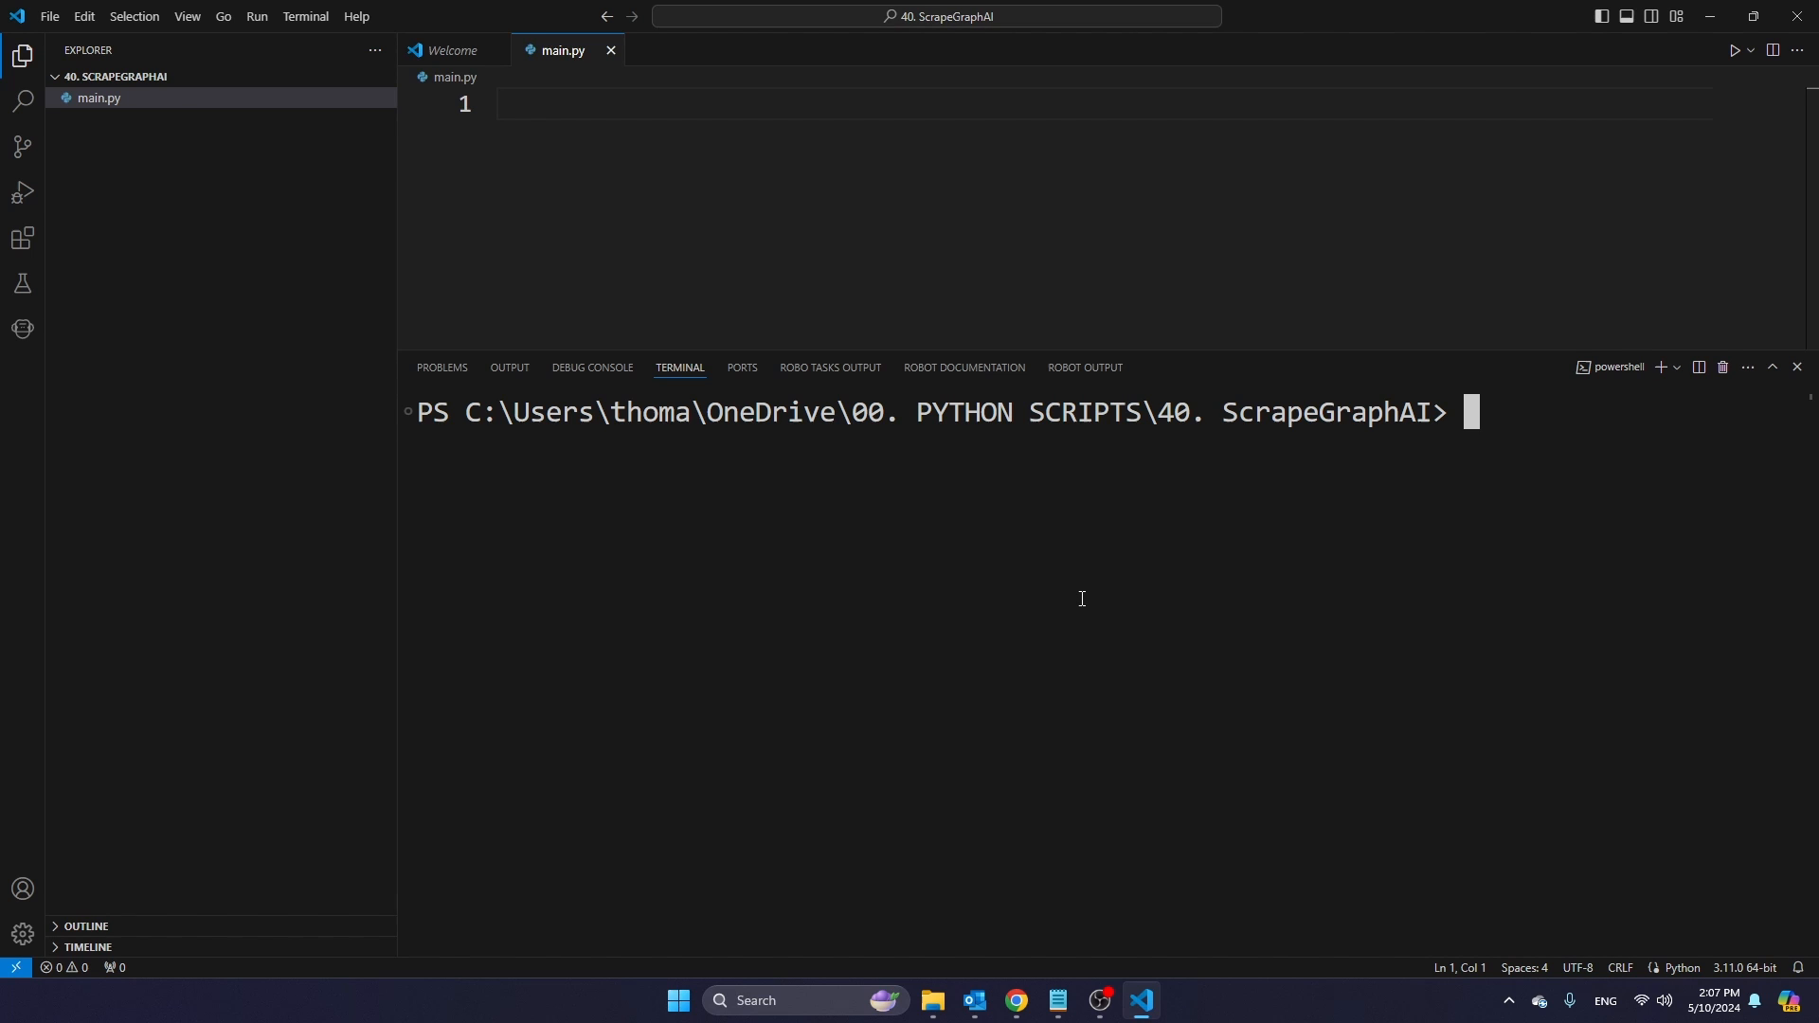
{"action": "mouse_move", "coordinate": [1080, 597]}
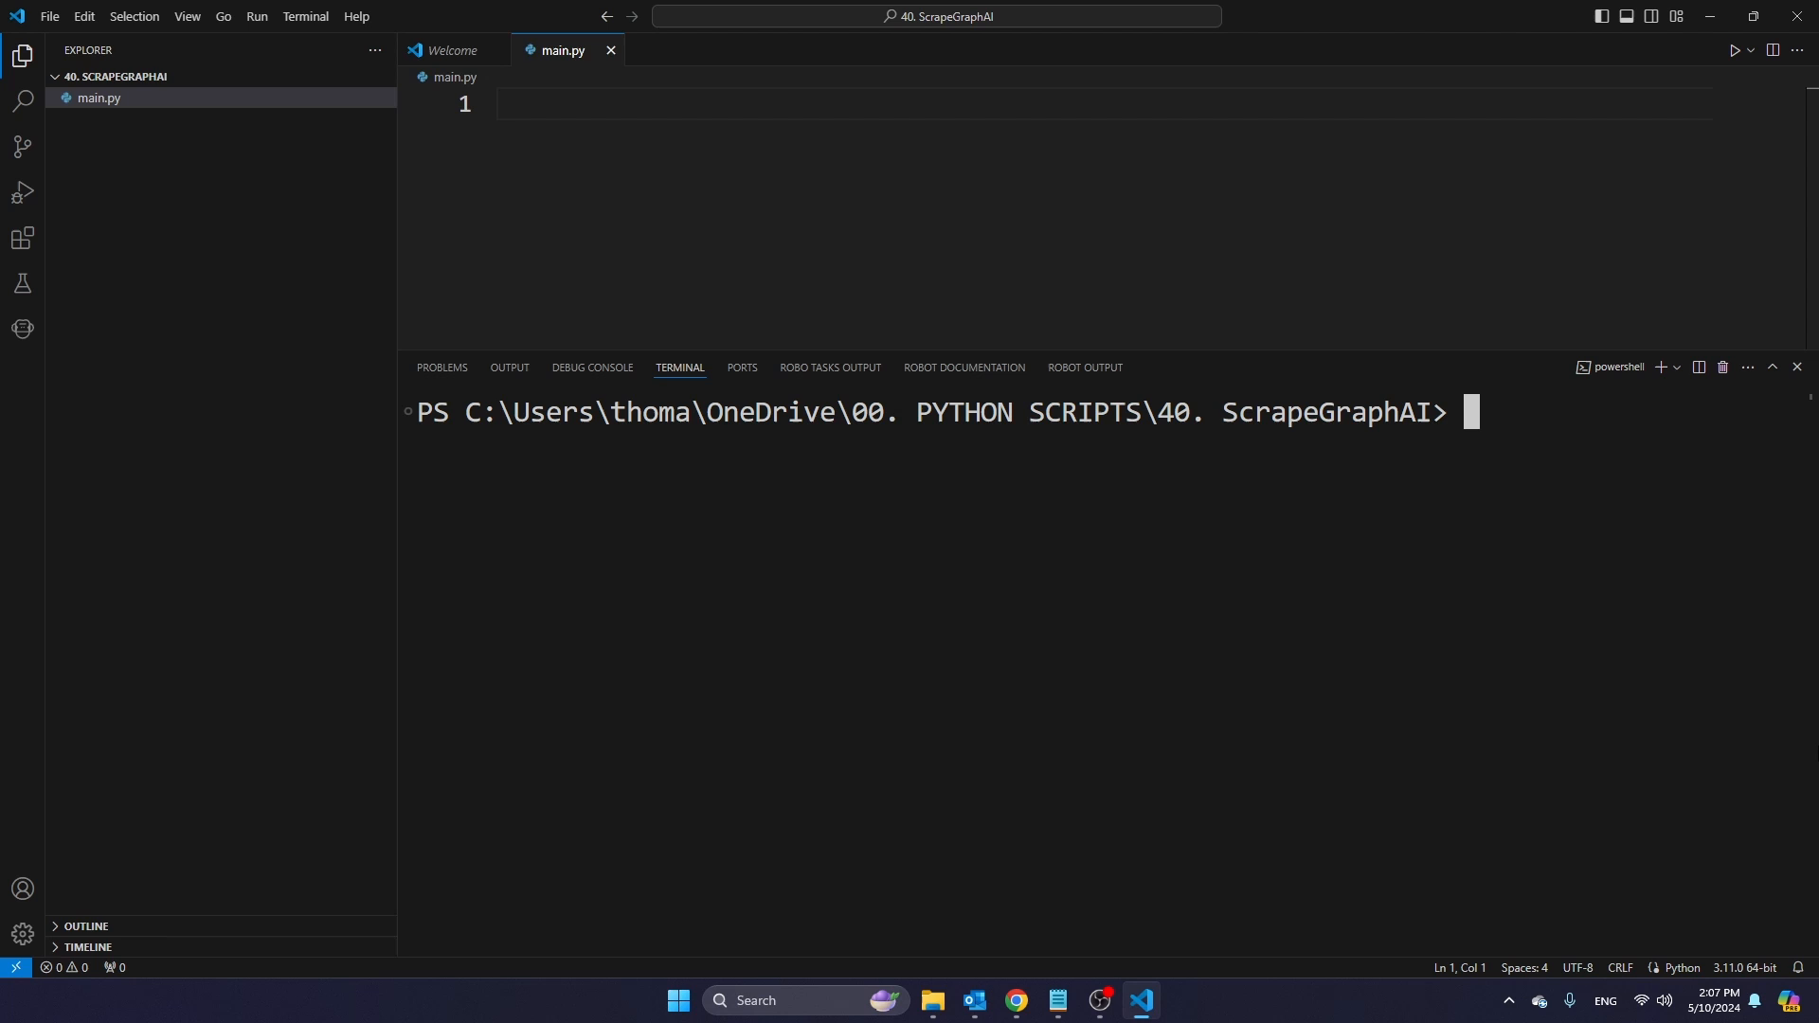
{"action": "type", "text": "pyth"}
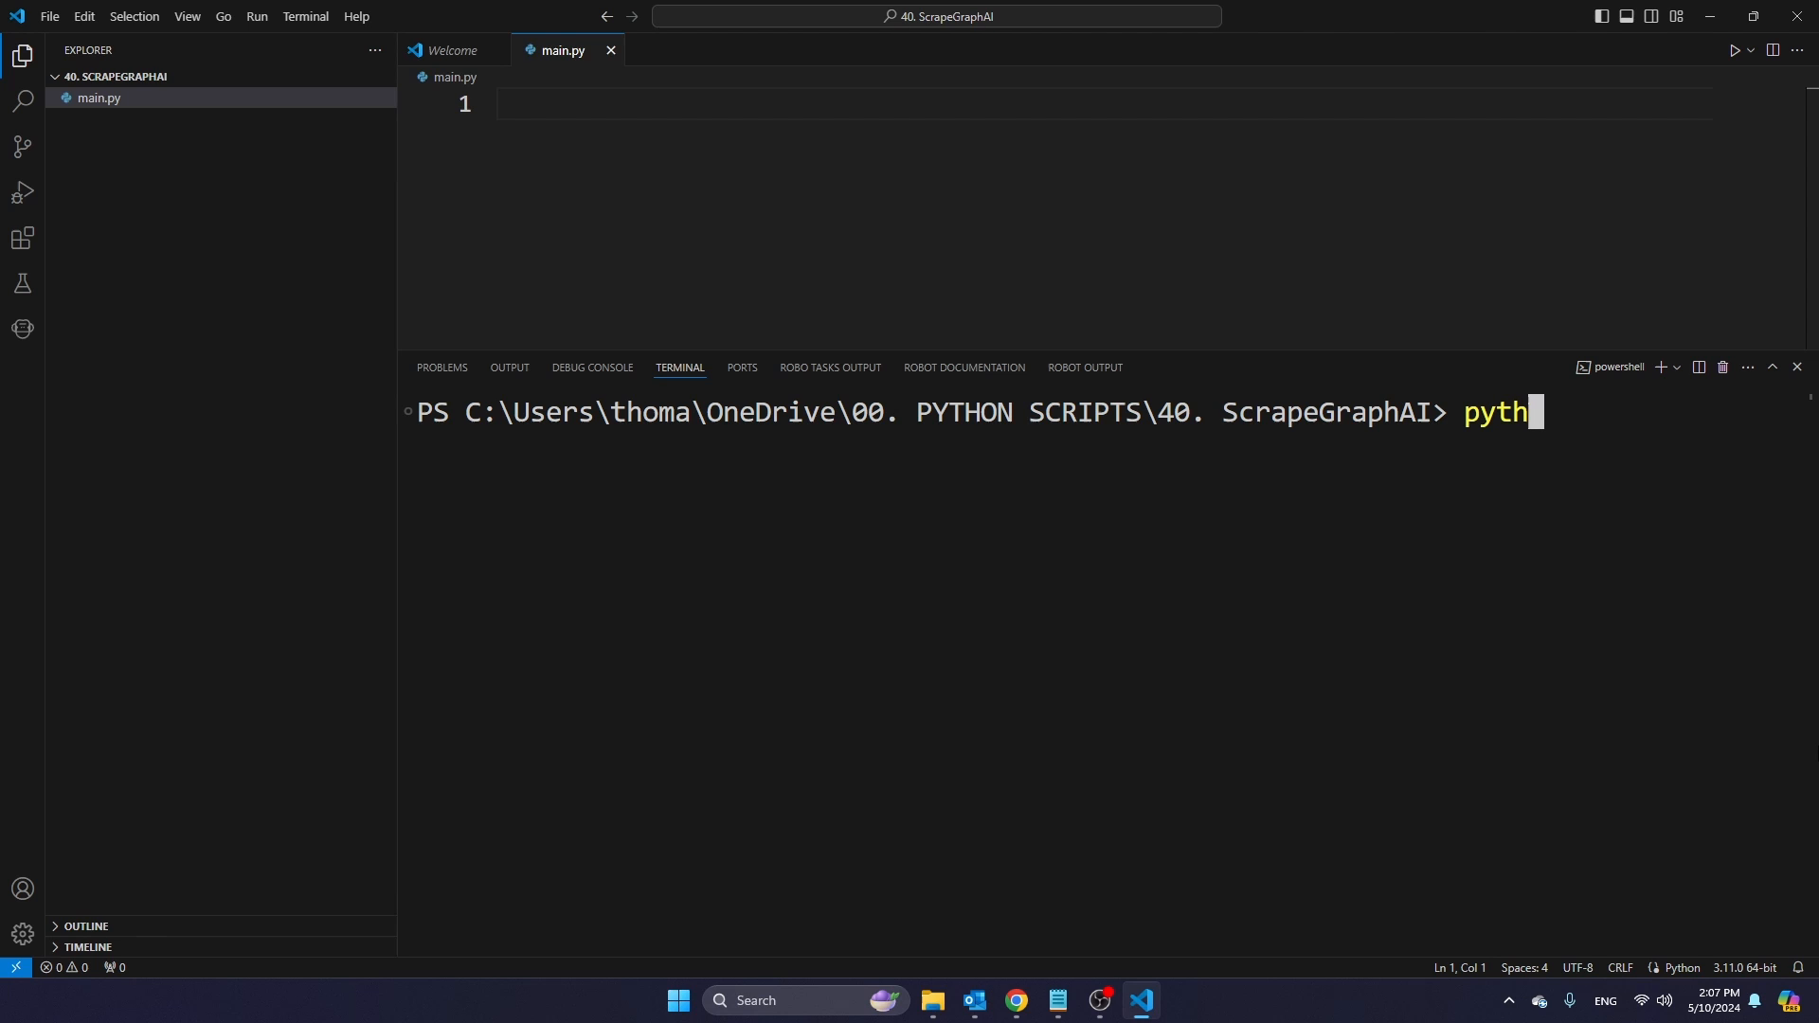
{"action": "type", "text": "on -"}
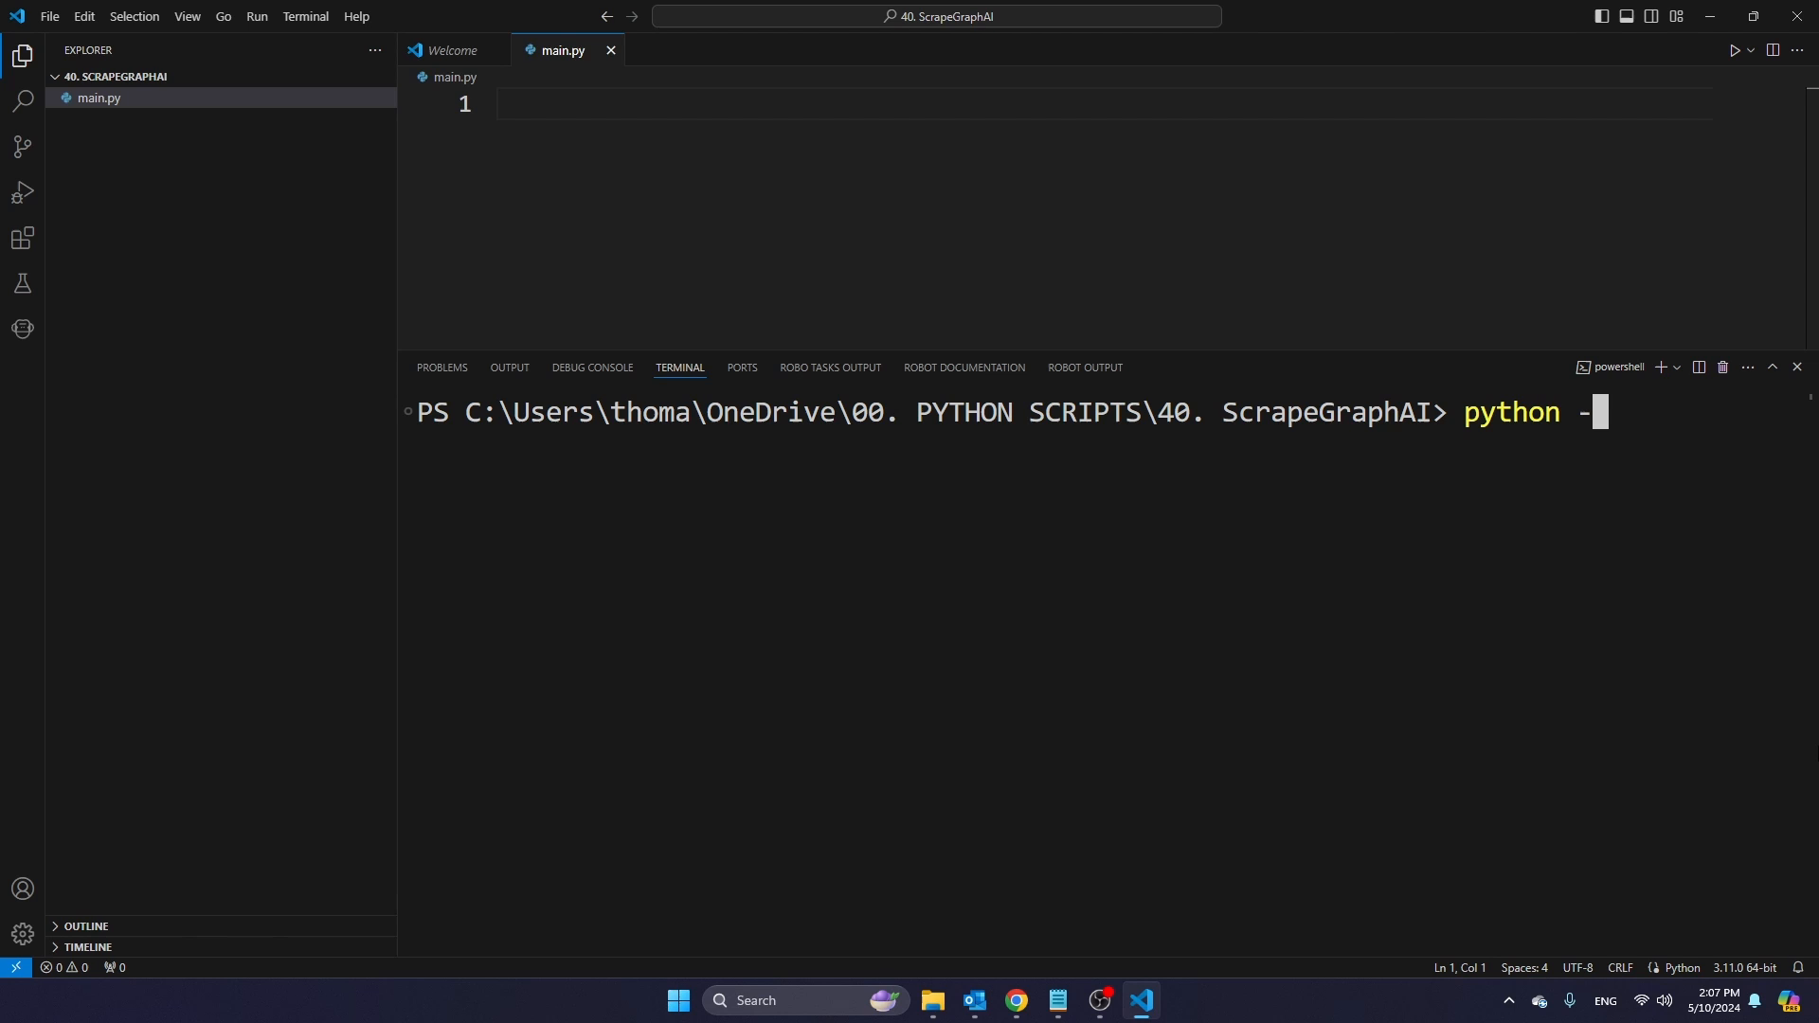
{"action": "type", "text": "m venv"}
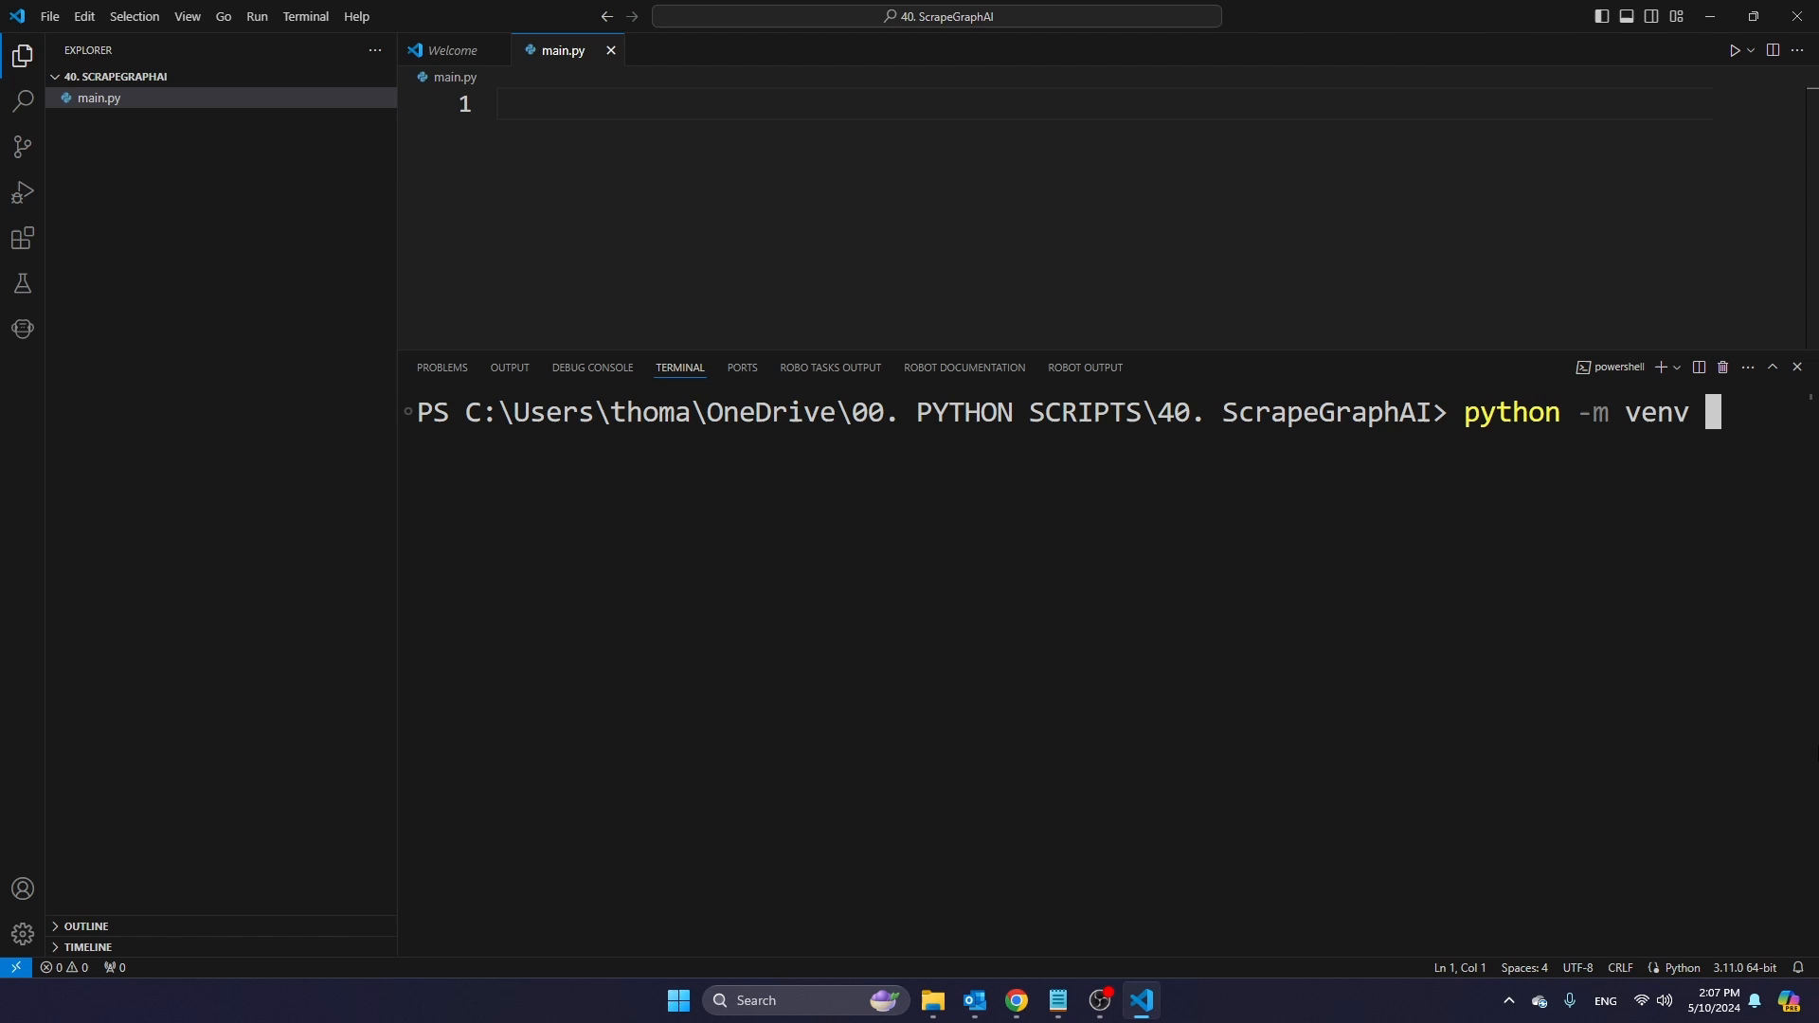
{"action": "type", "text": ".venv"}
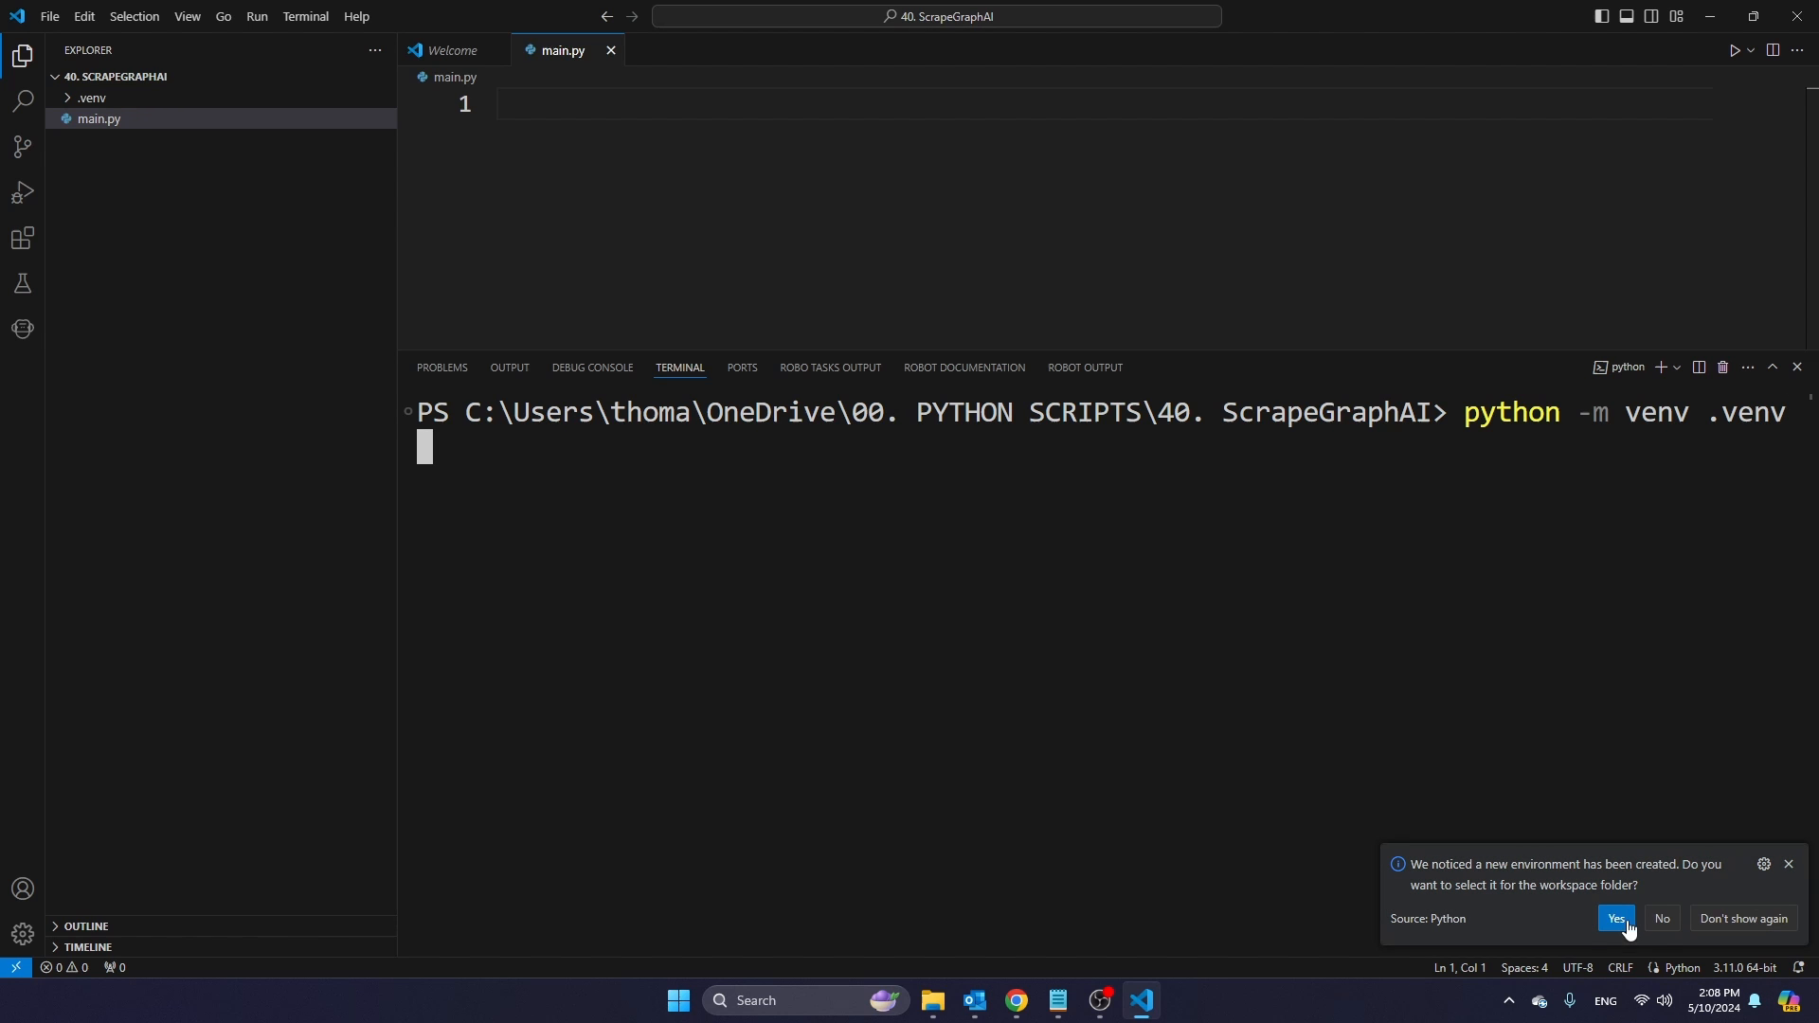
{"action": "left_click", "coordinate": [1614, 917]}
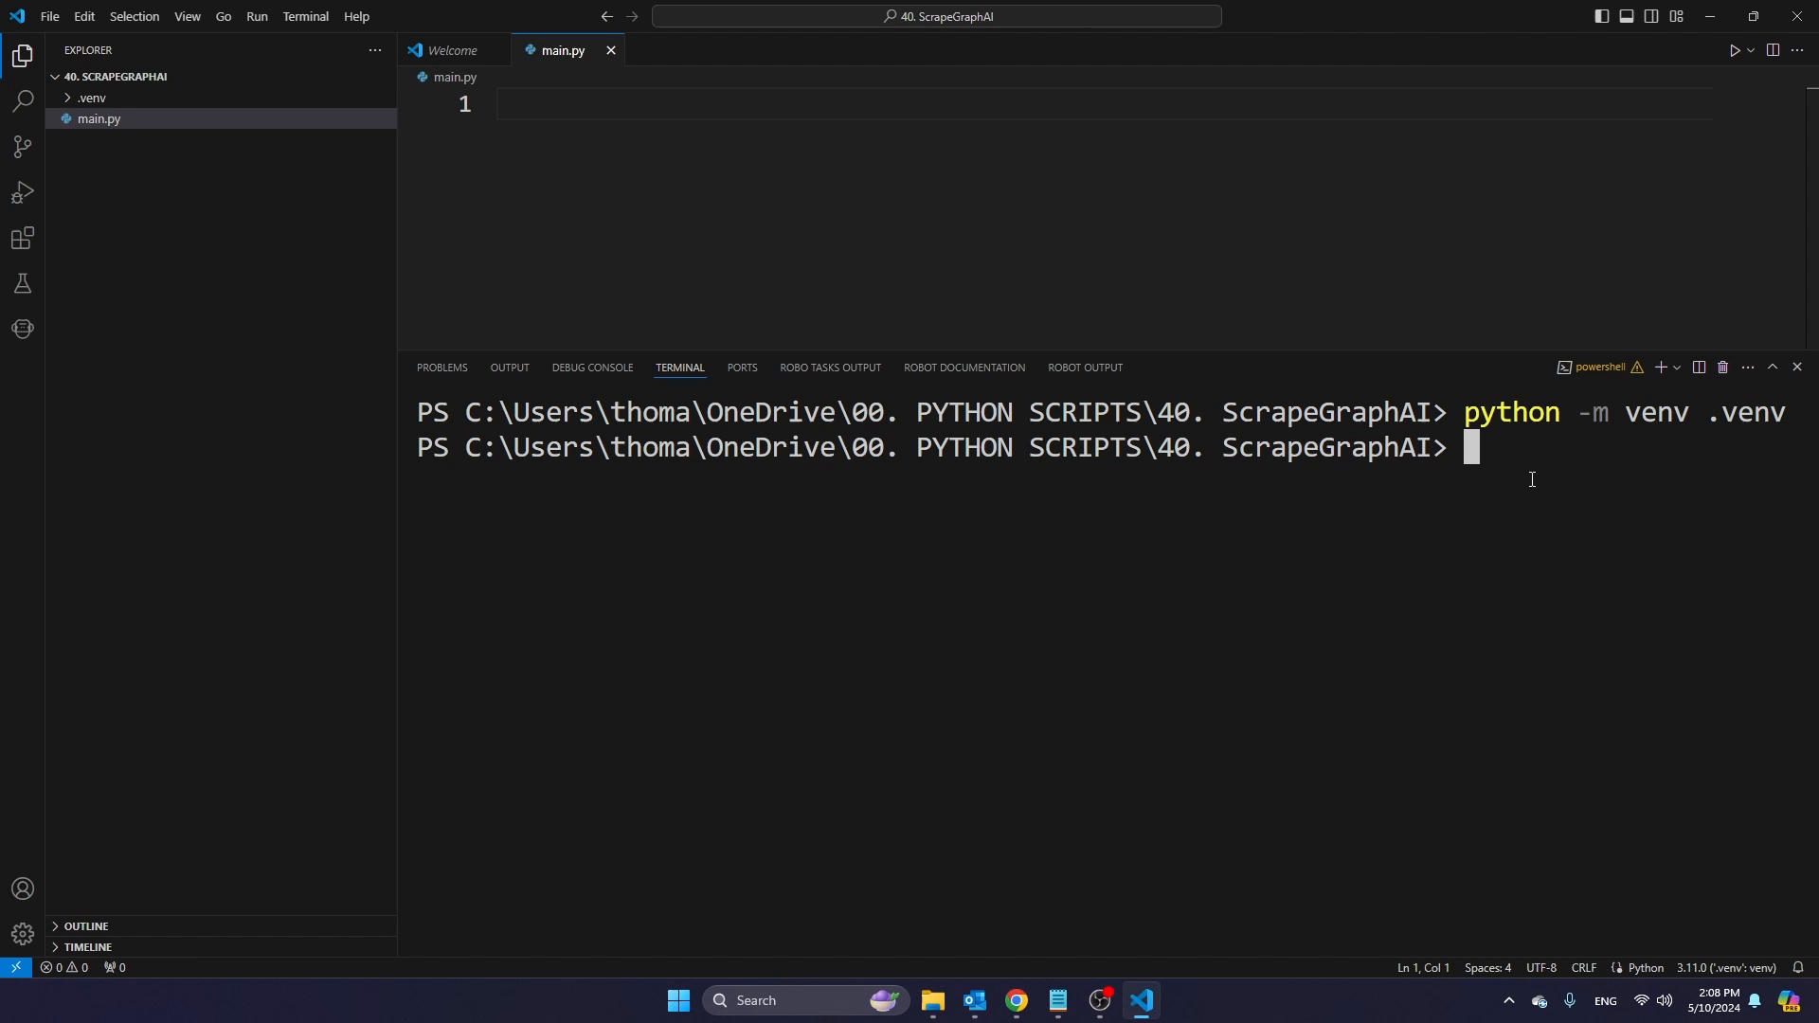
- Activate the environment with .venv\Scripts\Activate so the prompt shows (.venv)
{"action": "type", "text": ".venv\\"}
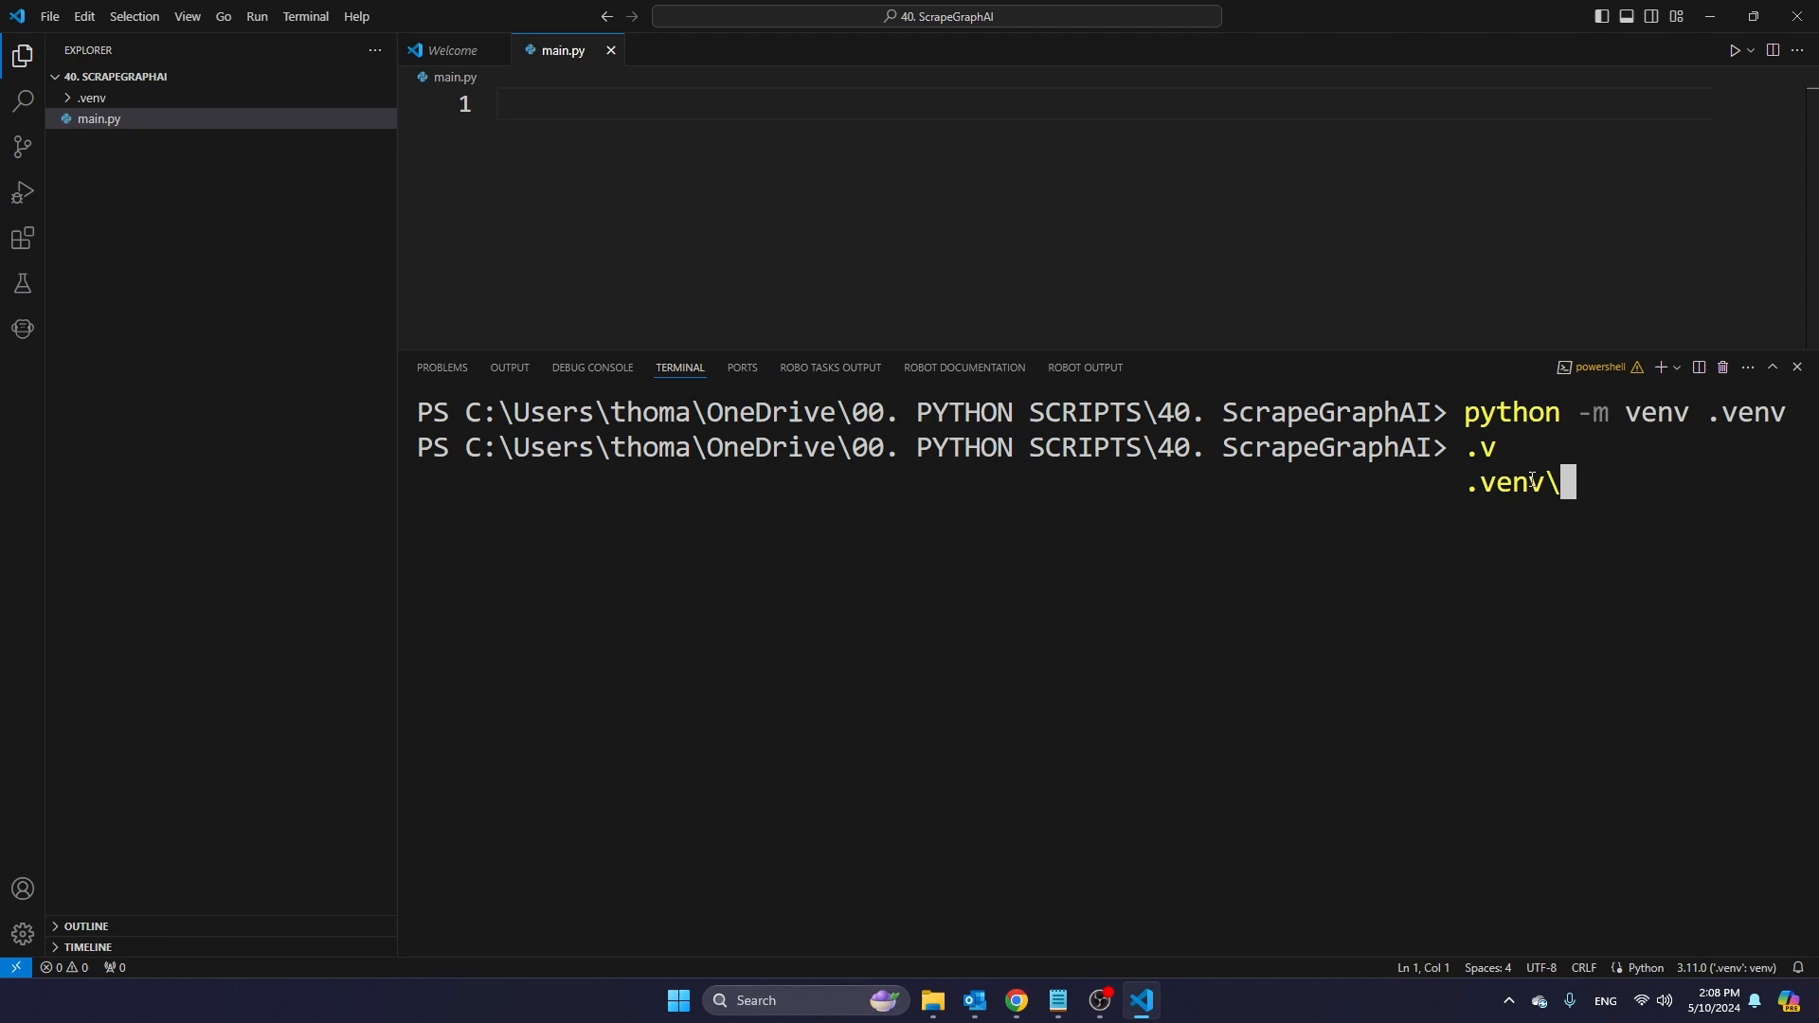
{"action": "type", "text": "Scripts\\Activate"}
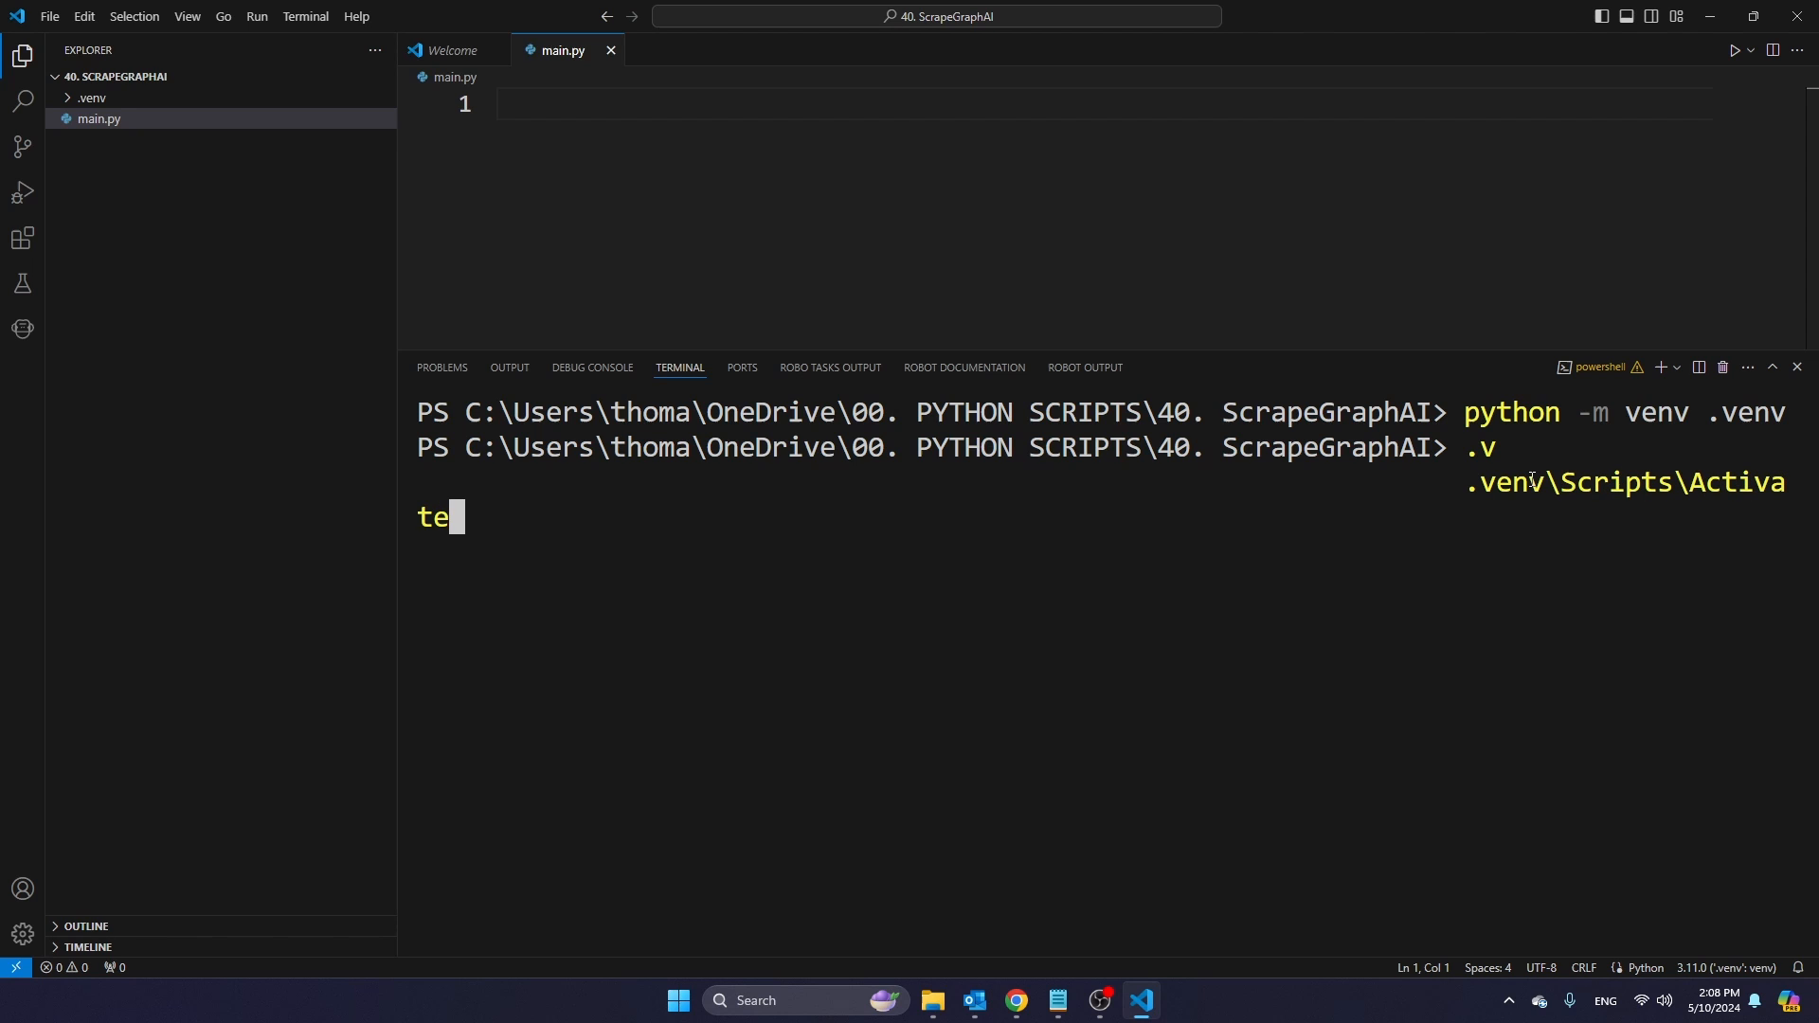
{"action": "key", "text": "Return"}
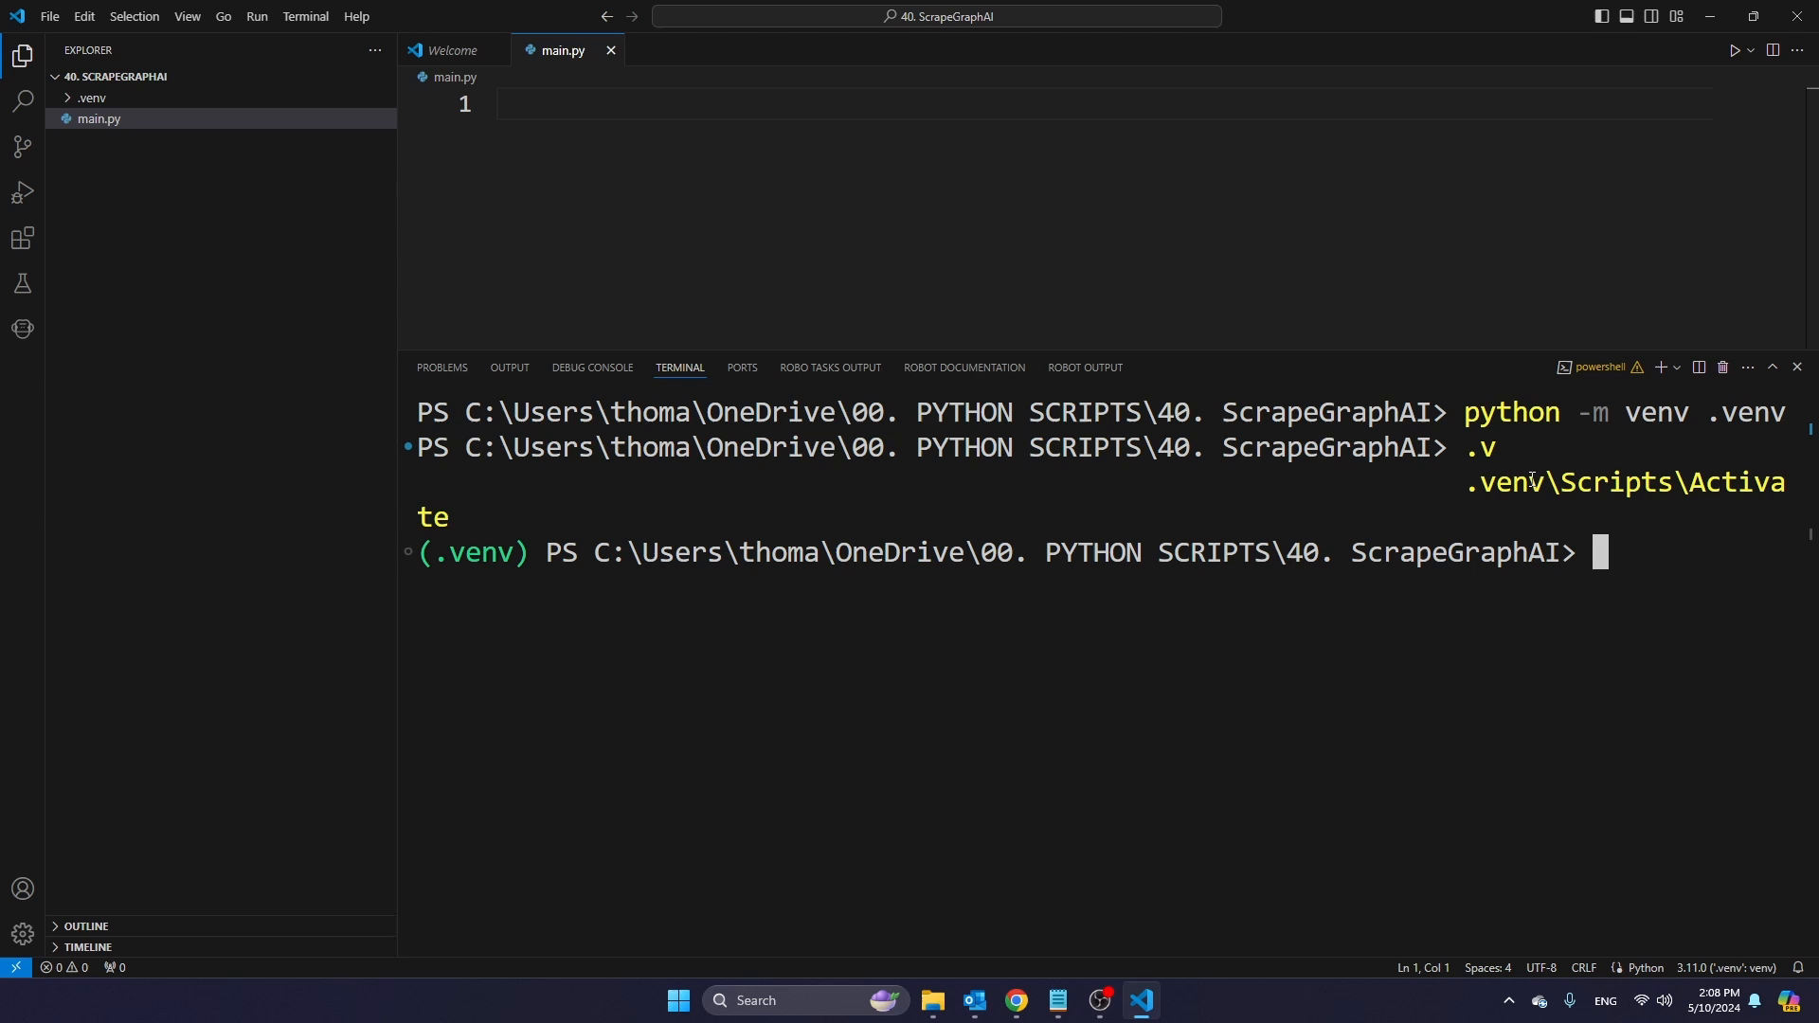
{"action": "mouse_move", "coordinate": [1099, 585]}
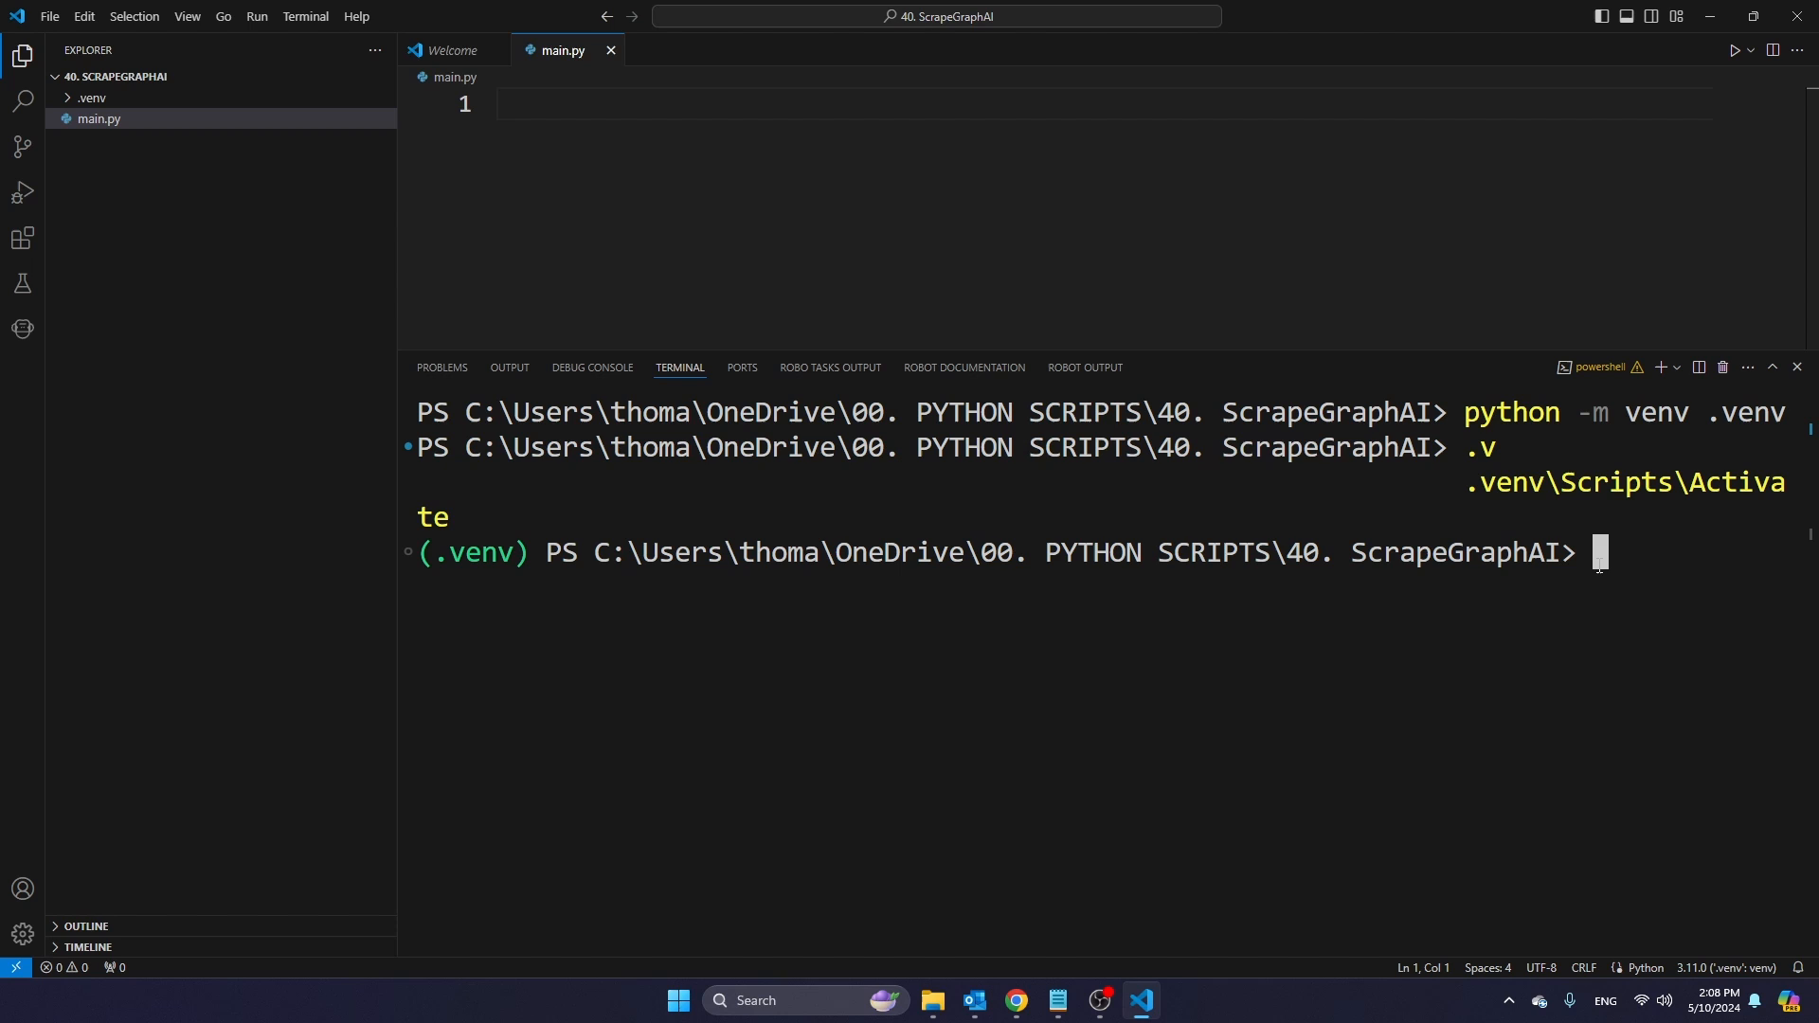
- Install the scrapegraphai package with pip in the activated terminal
{"action": "type", "text": "pip i"}
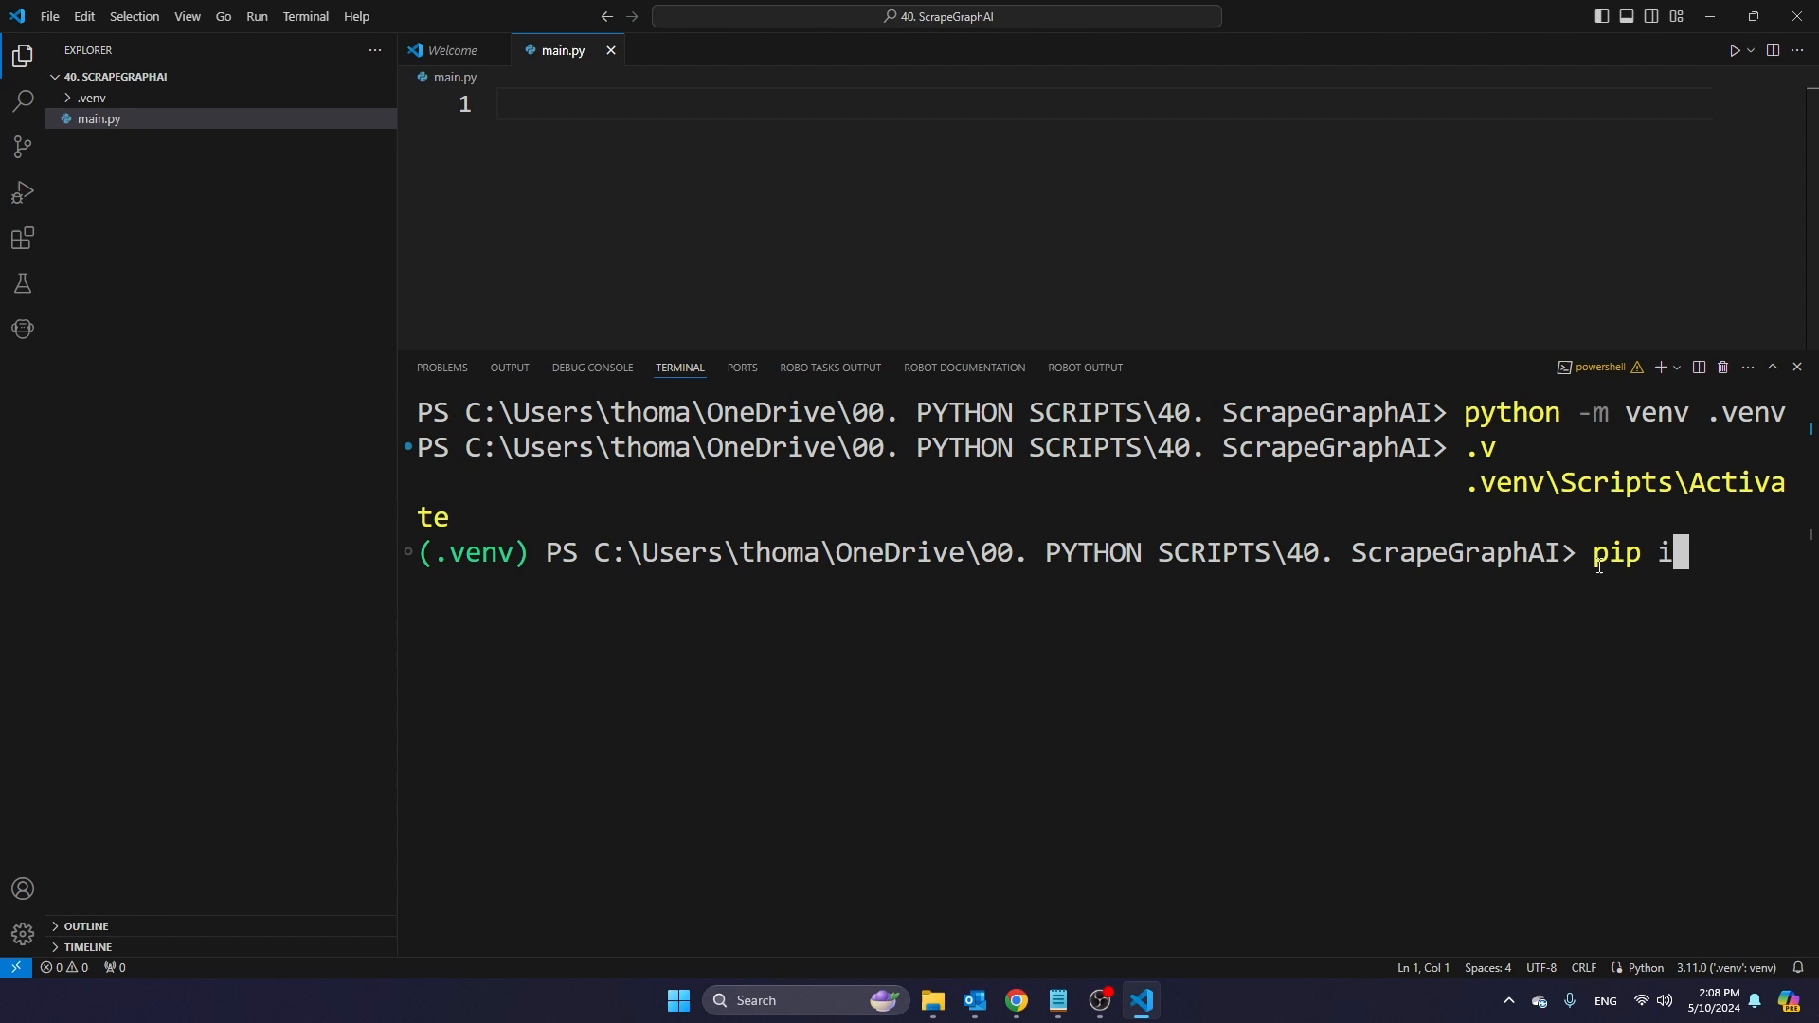
{"action": "type", "text": "nstall"}
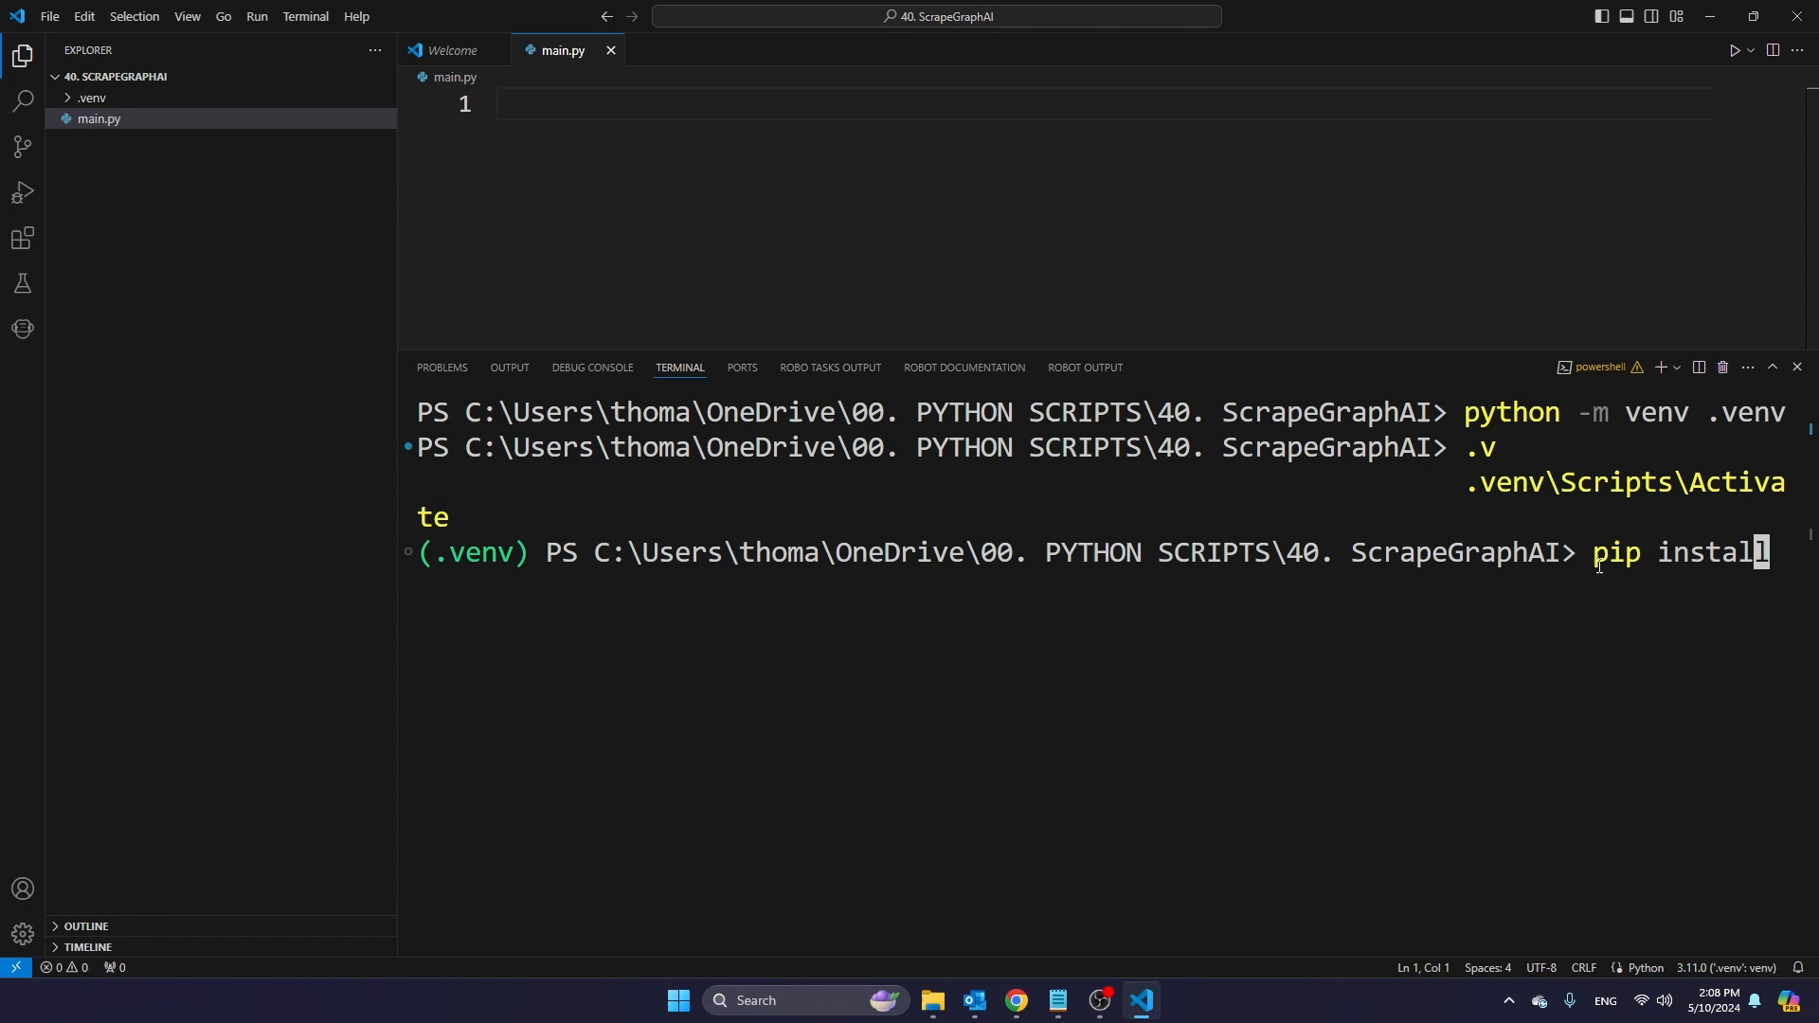
{"action": "key", "text": "Return"}
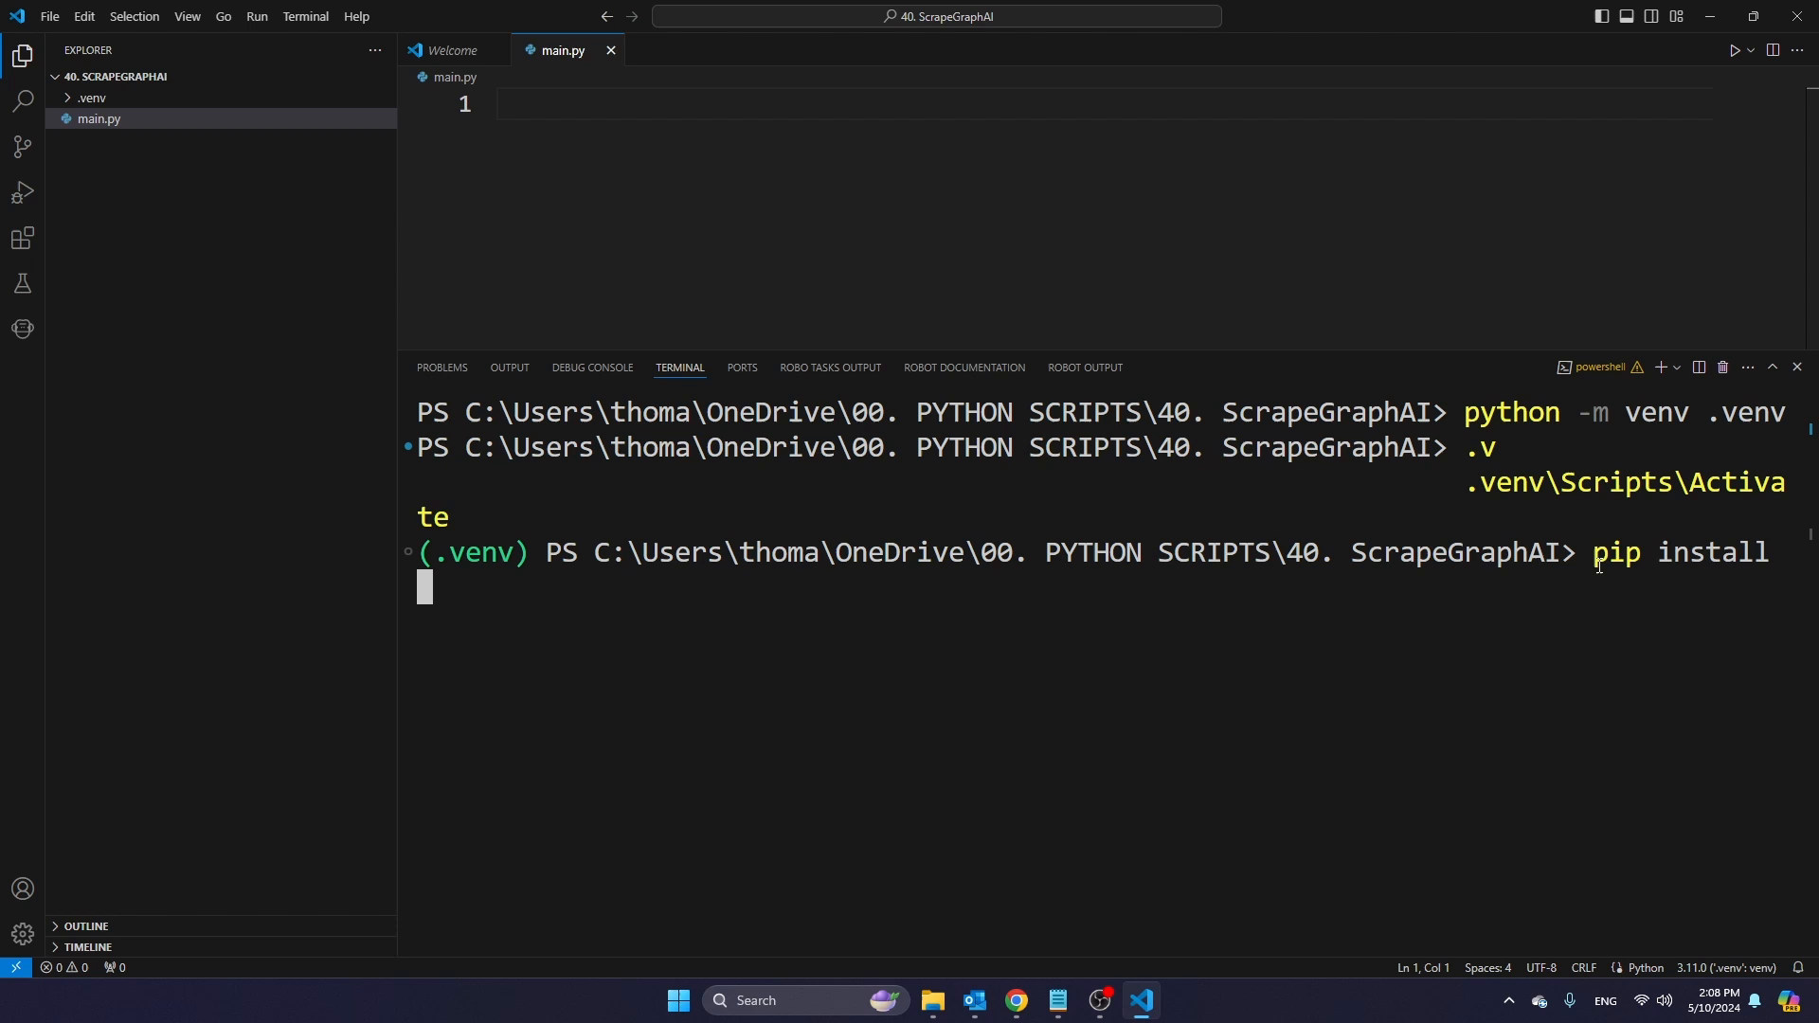
{"action": "type", "text": "scrapegrap"}
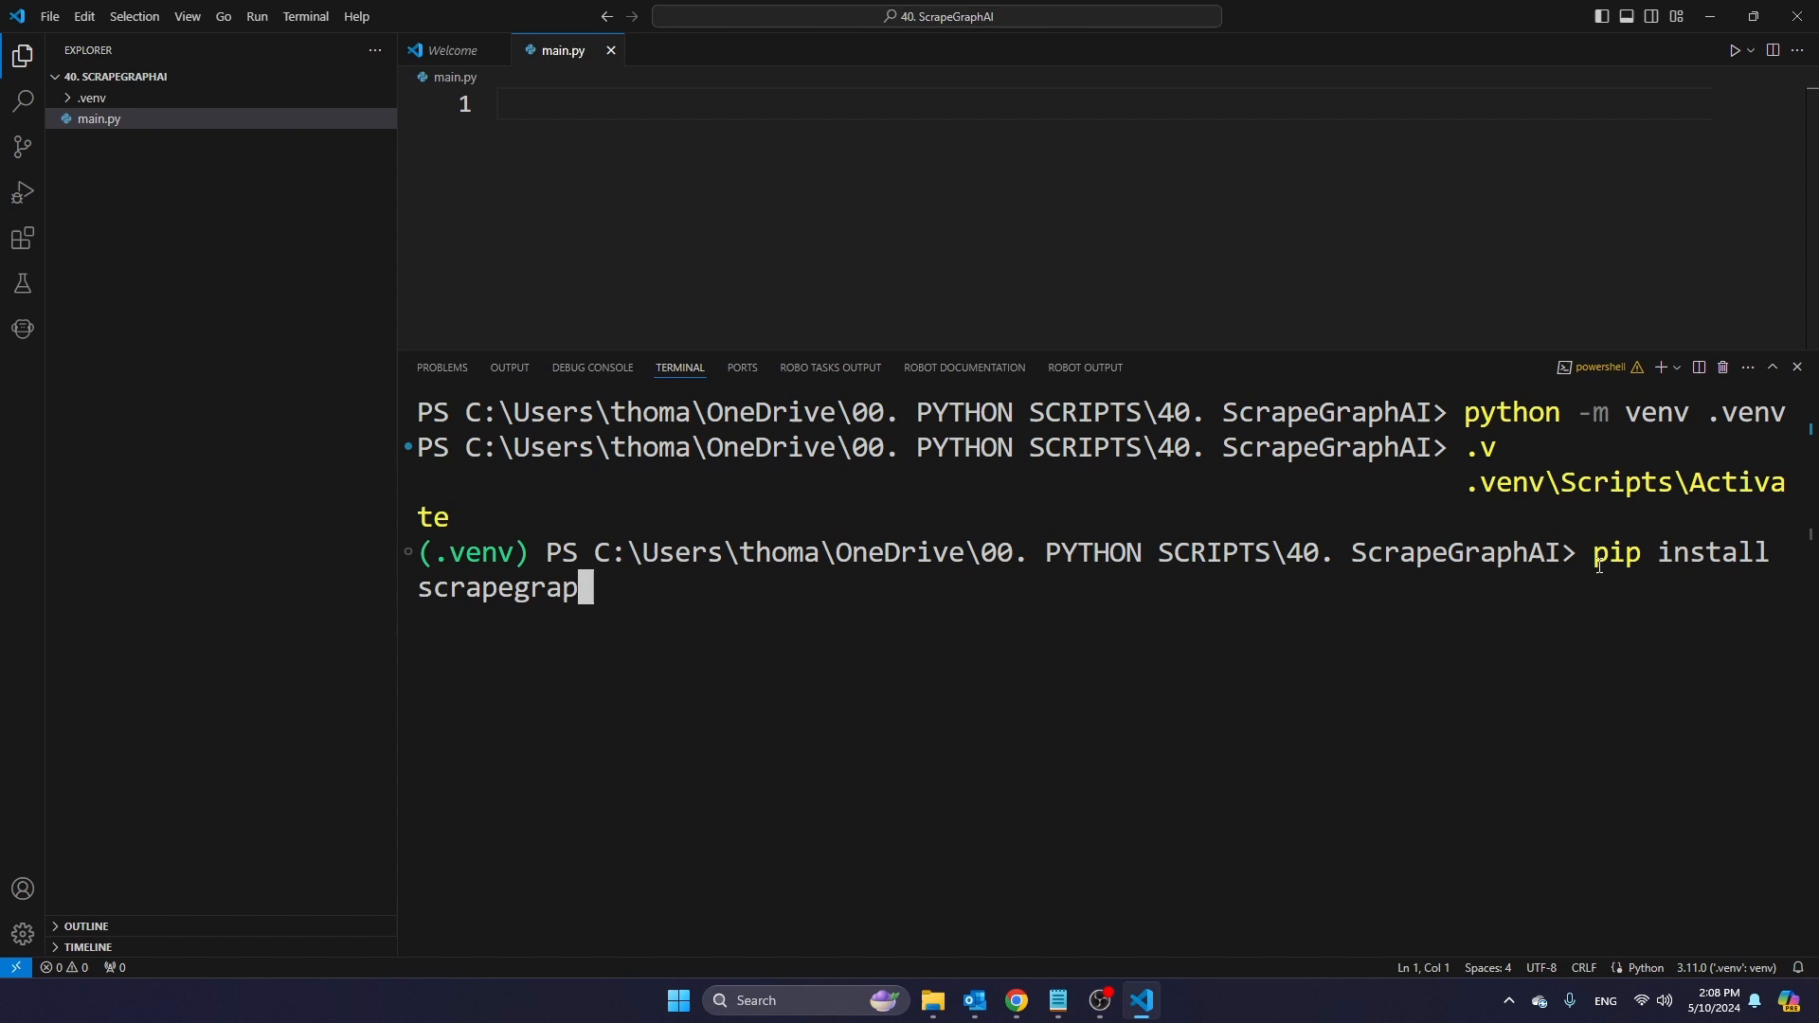
{"action": "type", "text": "hai"}
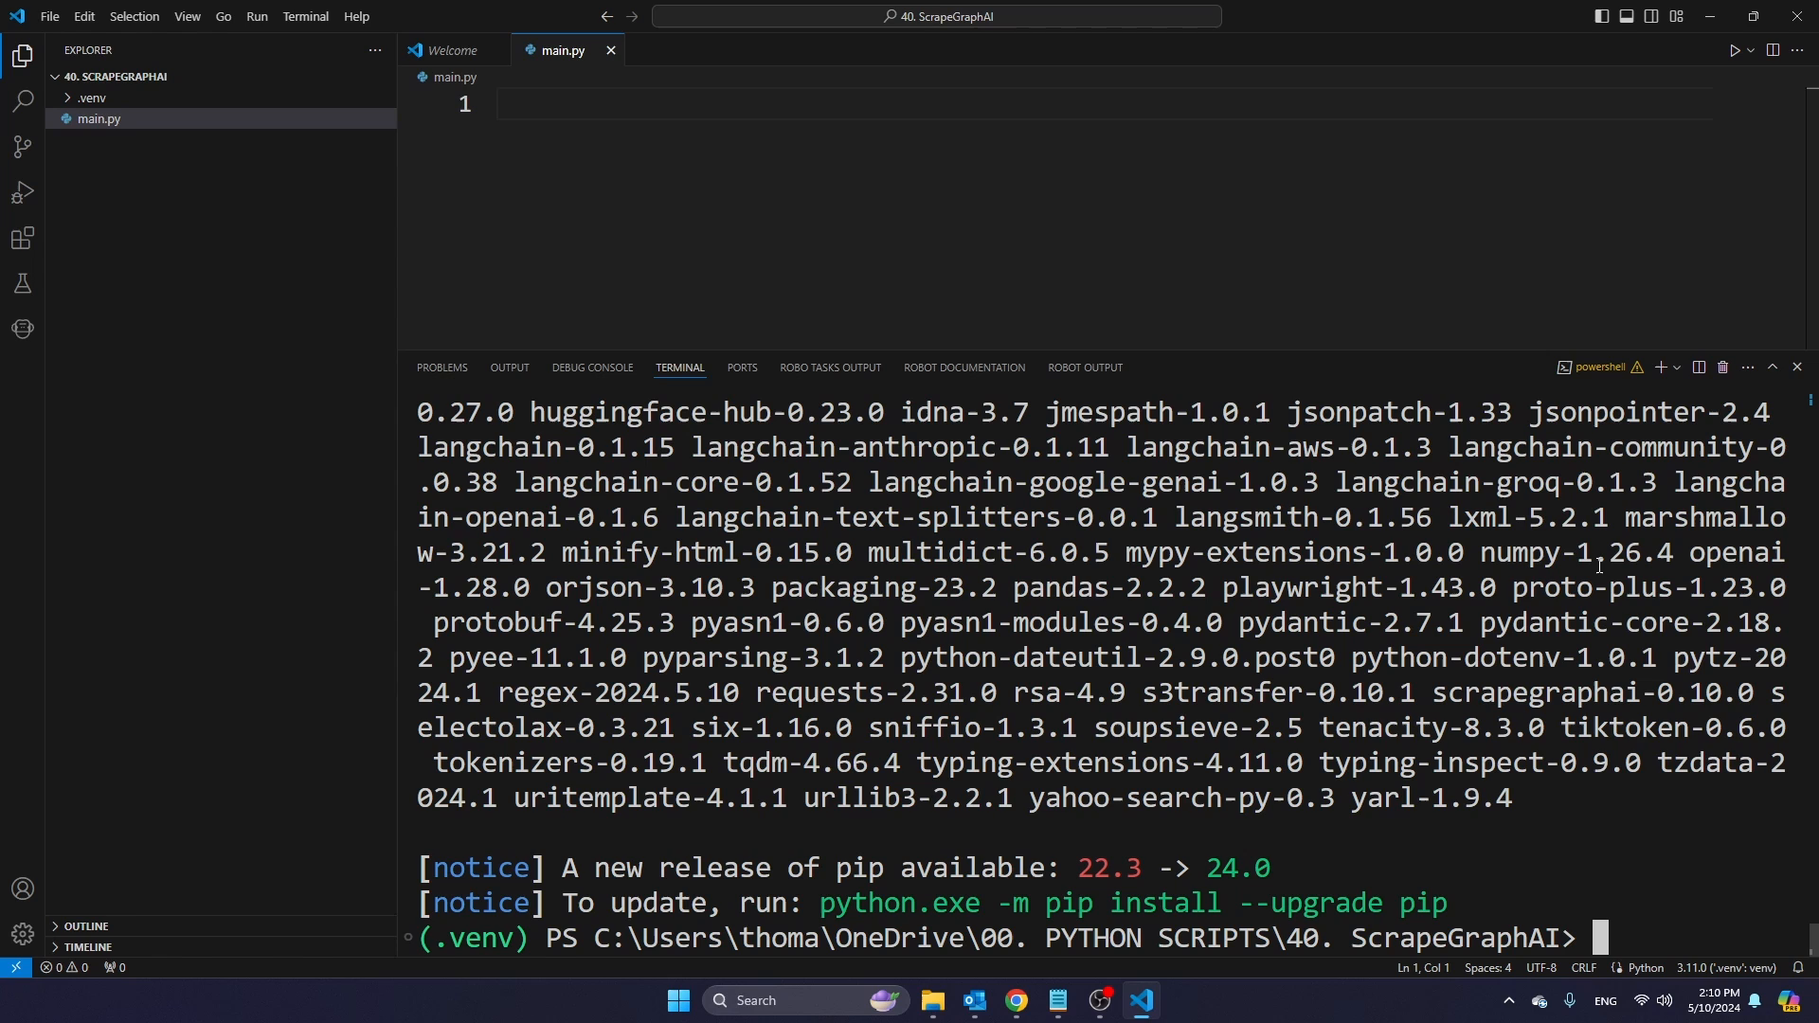
- Install pandas and python-dotenv with pip from the terminal
{"action": "type", "text": "pi"}
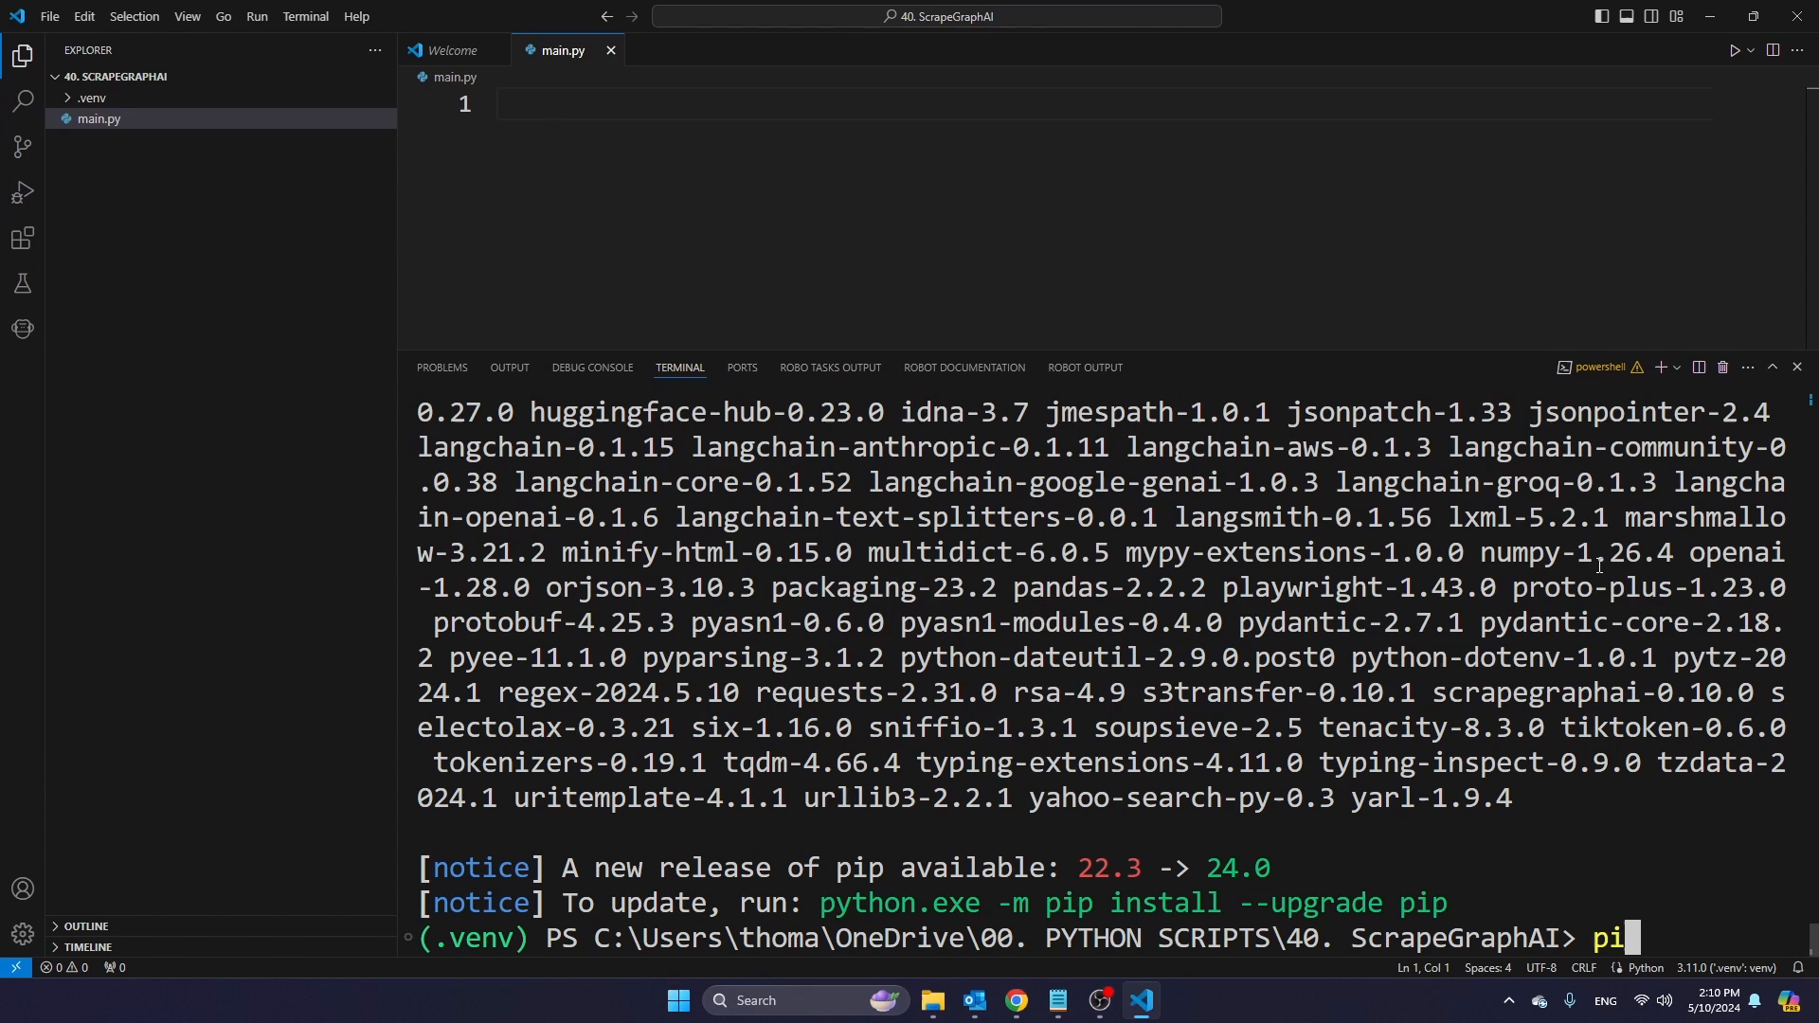
{"action": "type", "text": "p install po"}
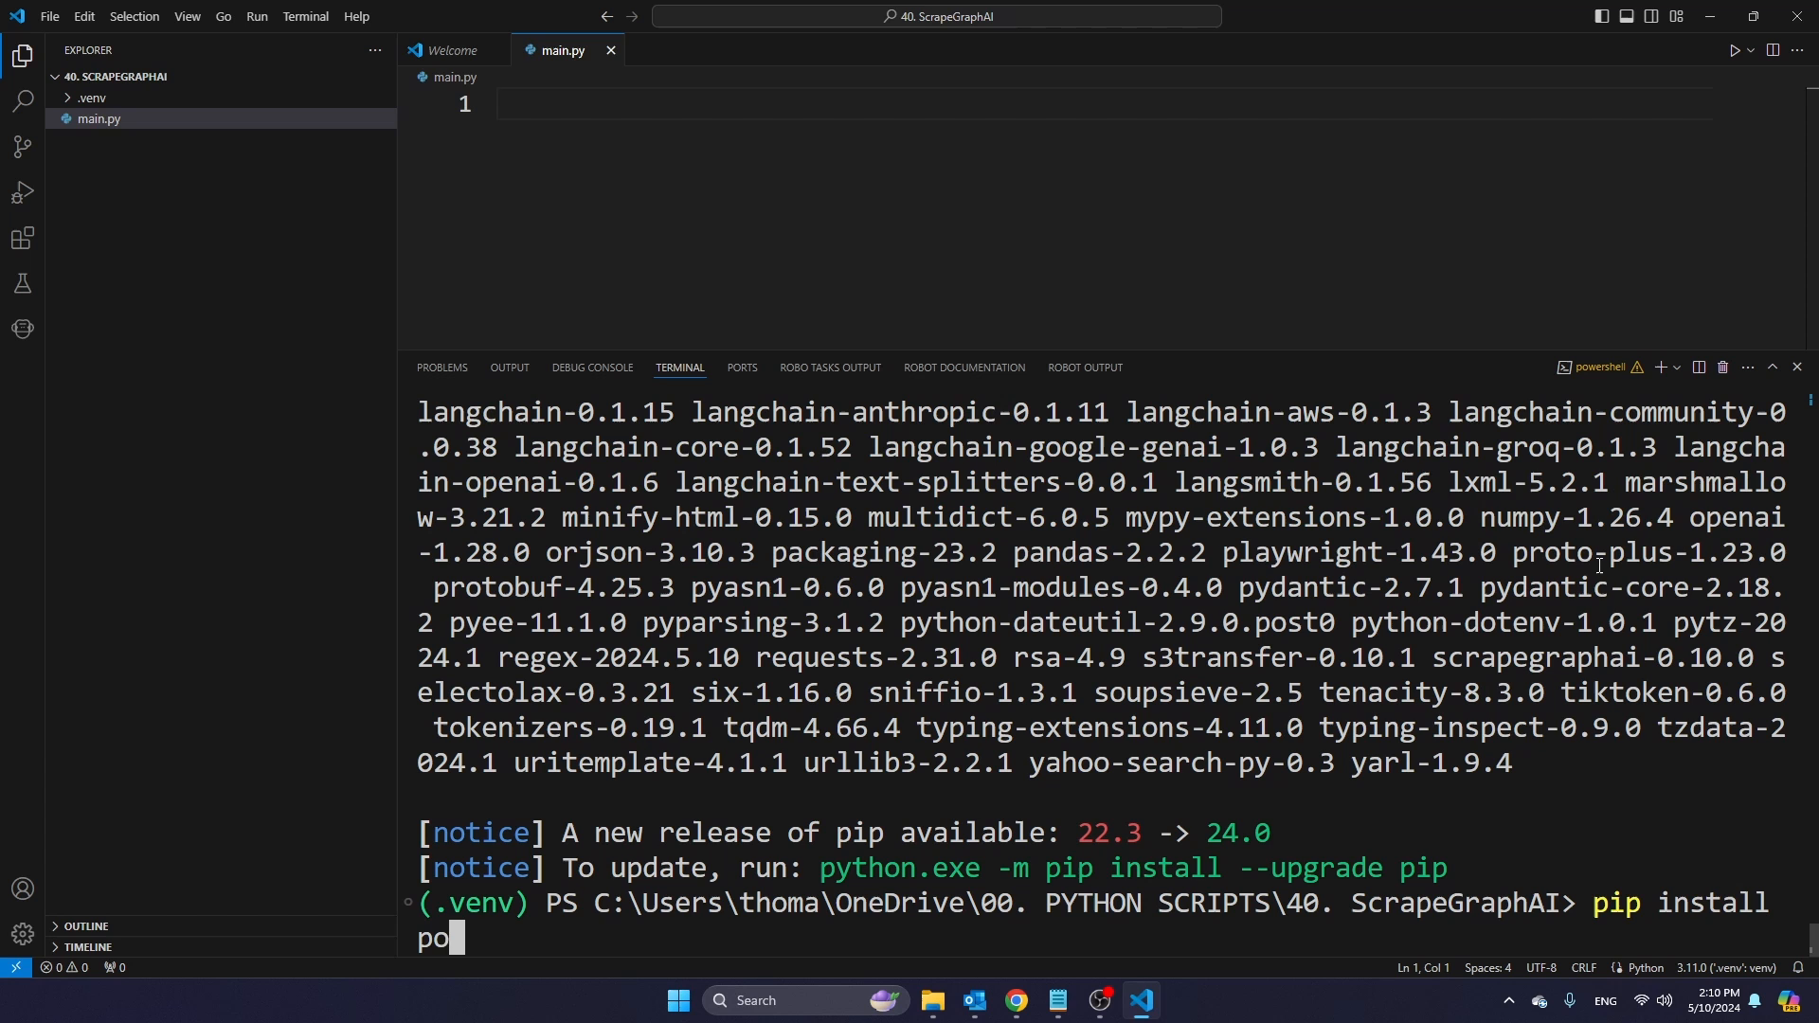
{"action": "type", "text": "andas"}
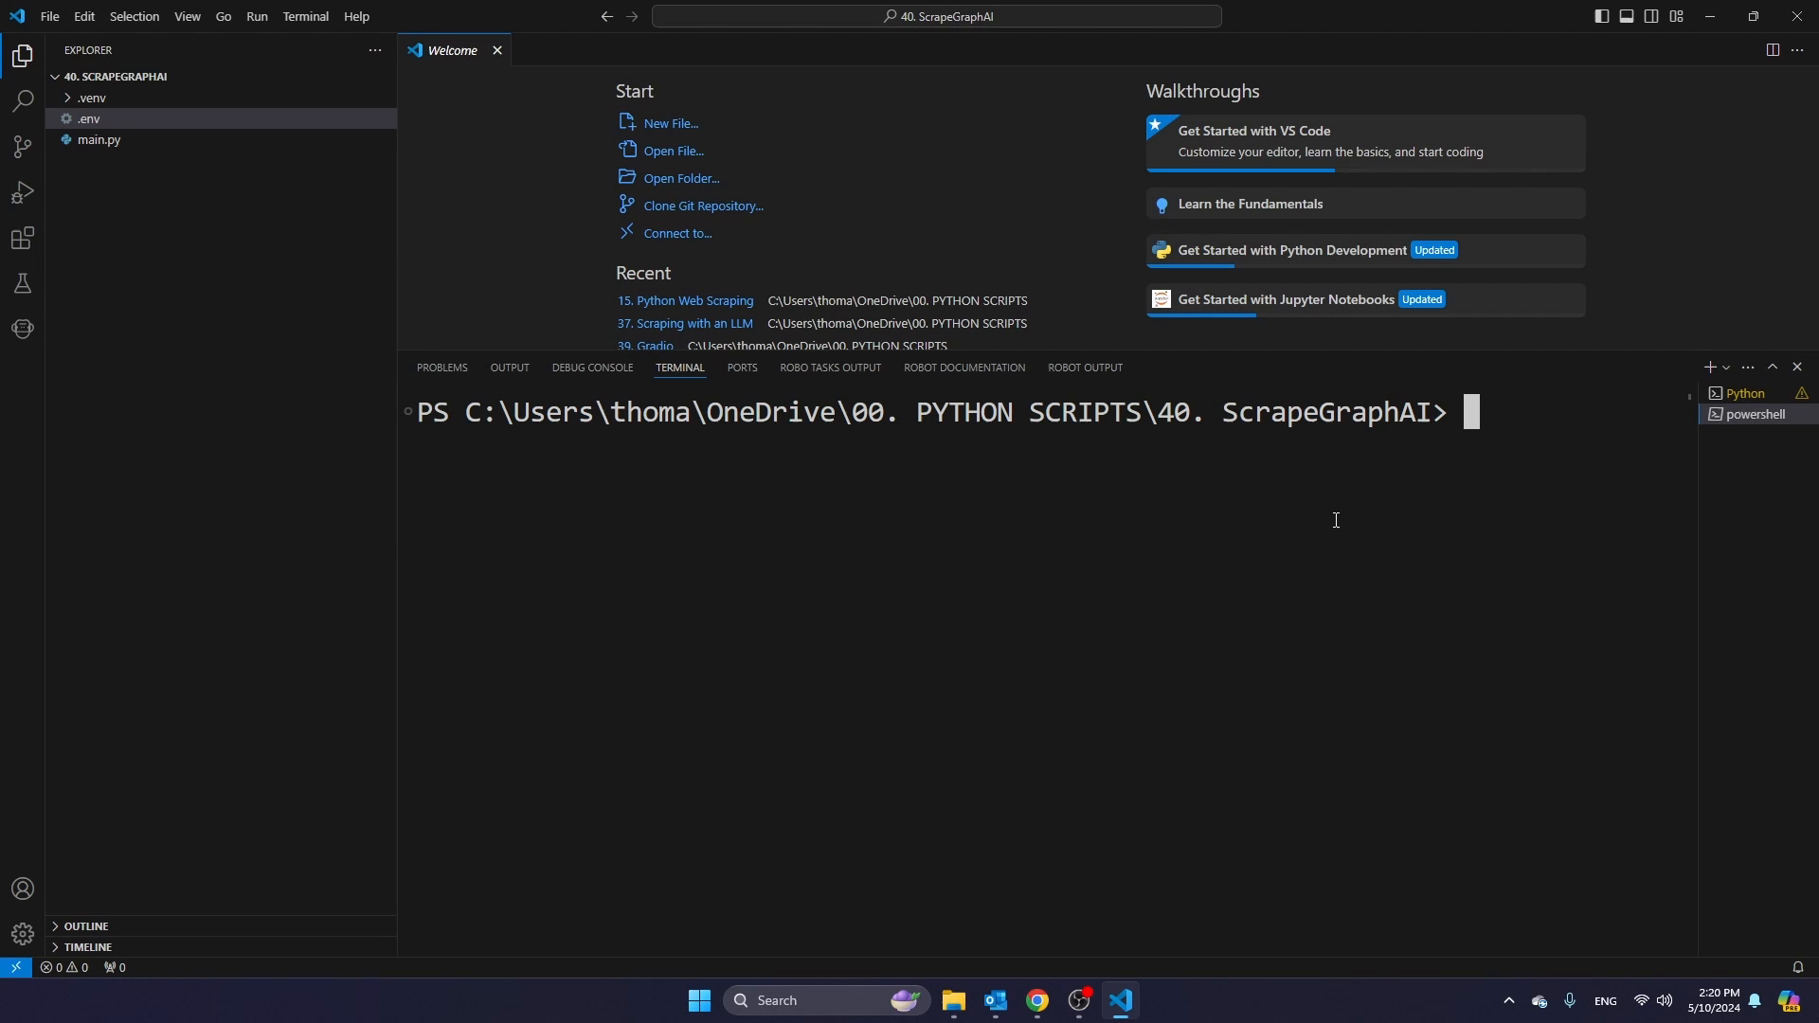
{"action": "type", "text": "pip install python-dotenv"}
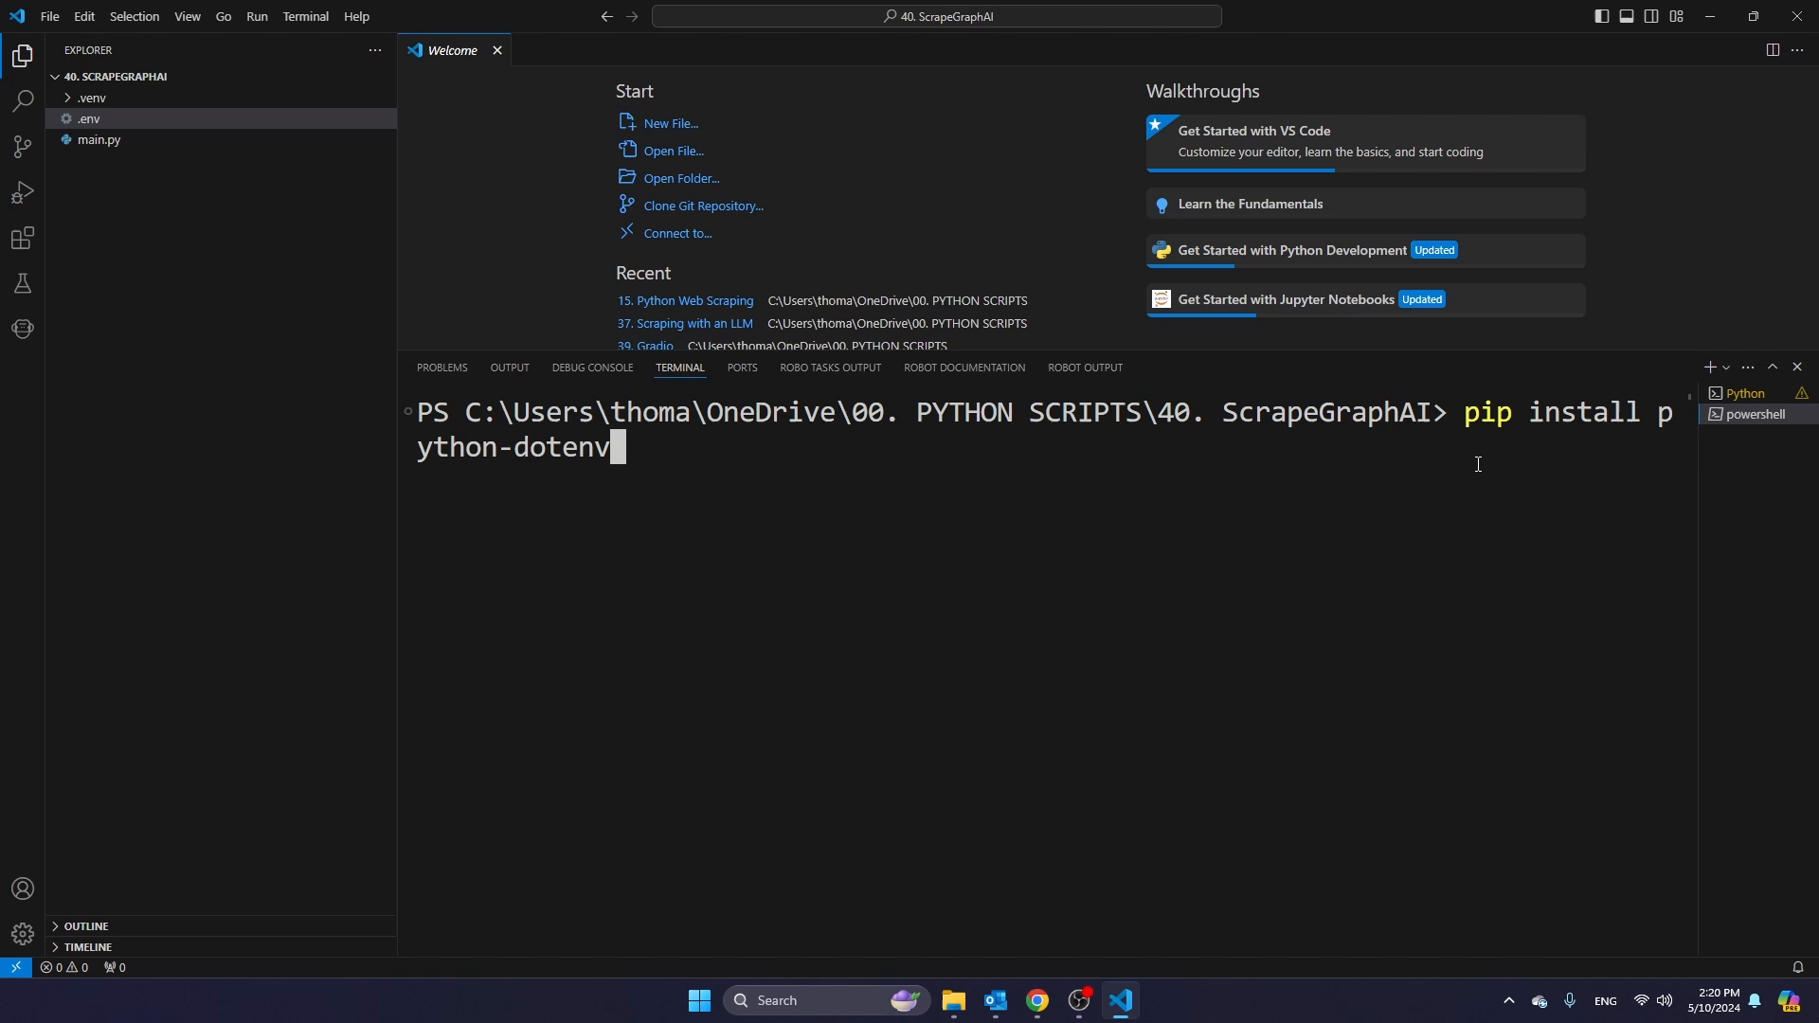
{"action": "key", "text": "Return"}
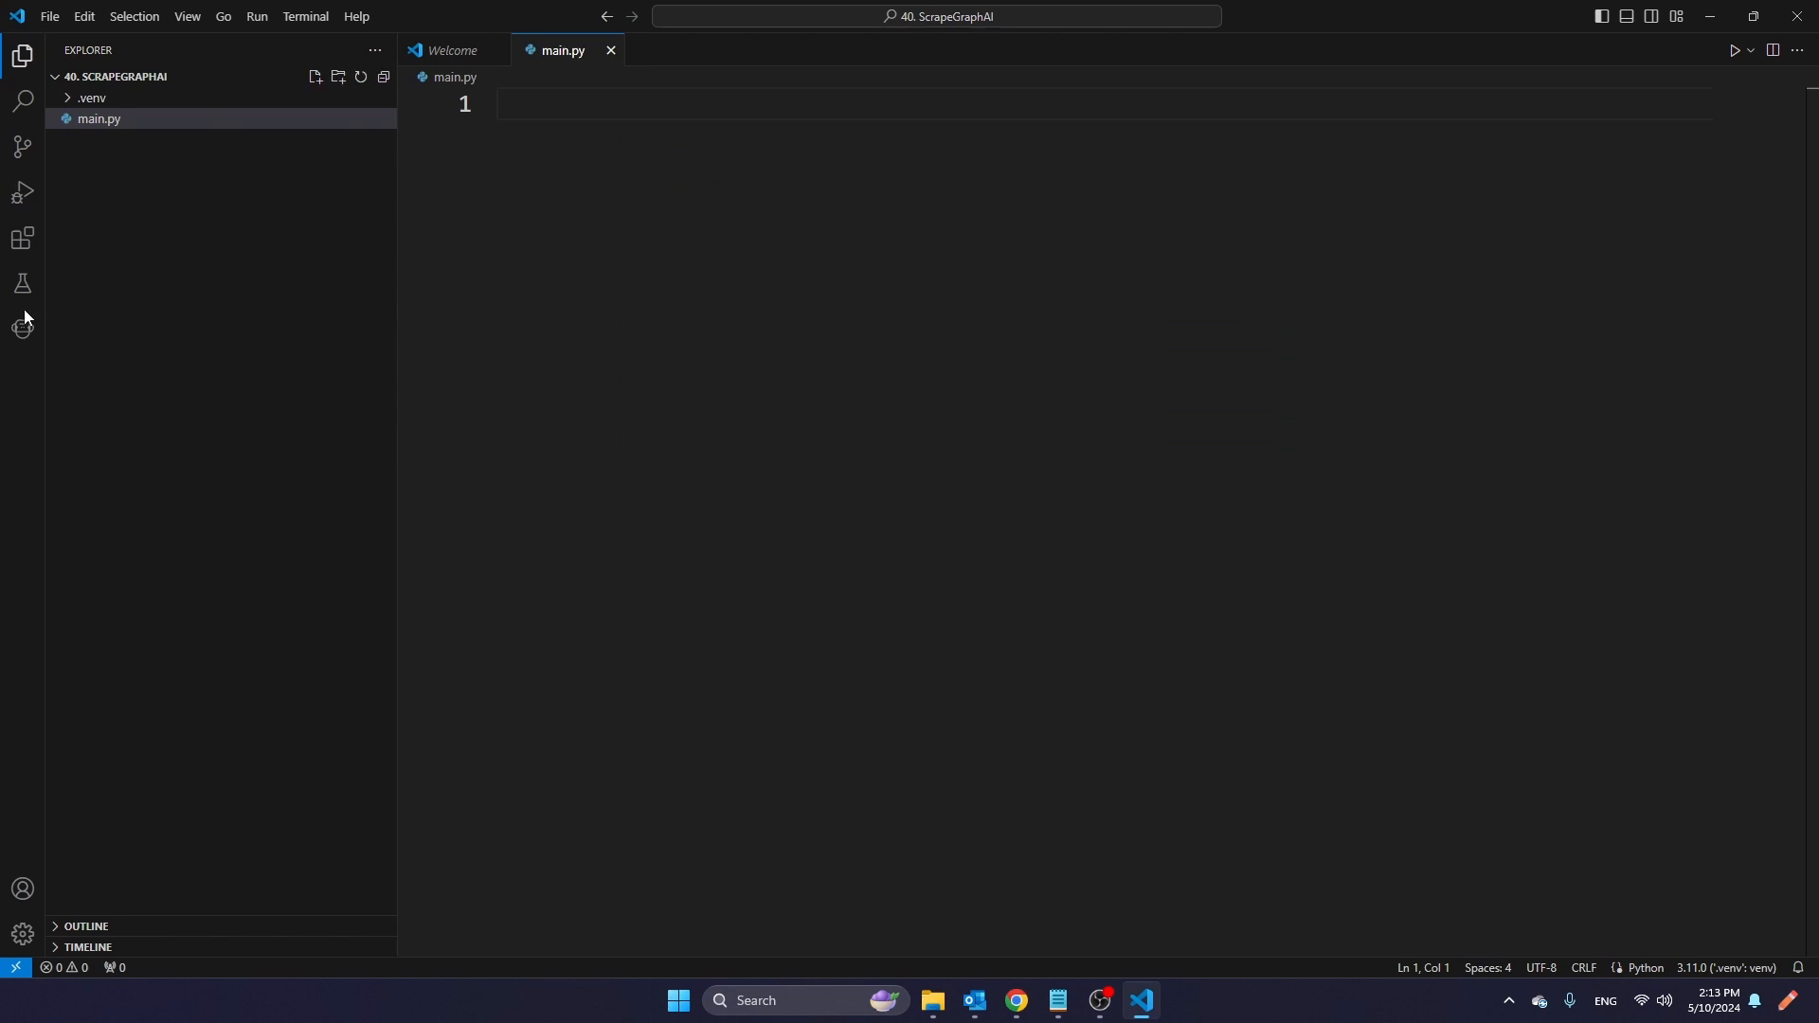
- Add a .env file containing OPENAI_API_KEY = "[YOUR OPENAI API KEY HERE]"
{"action": "left_click", "coordinate": [314, 76]}
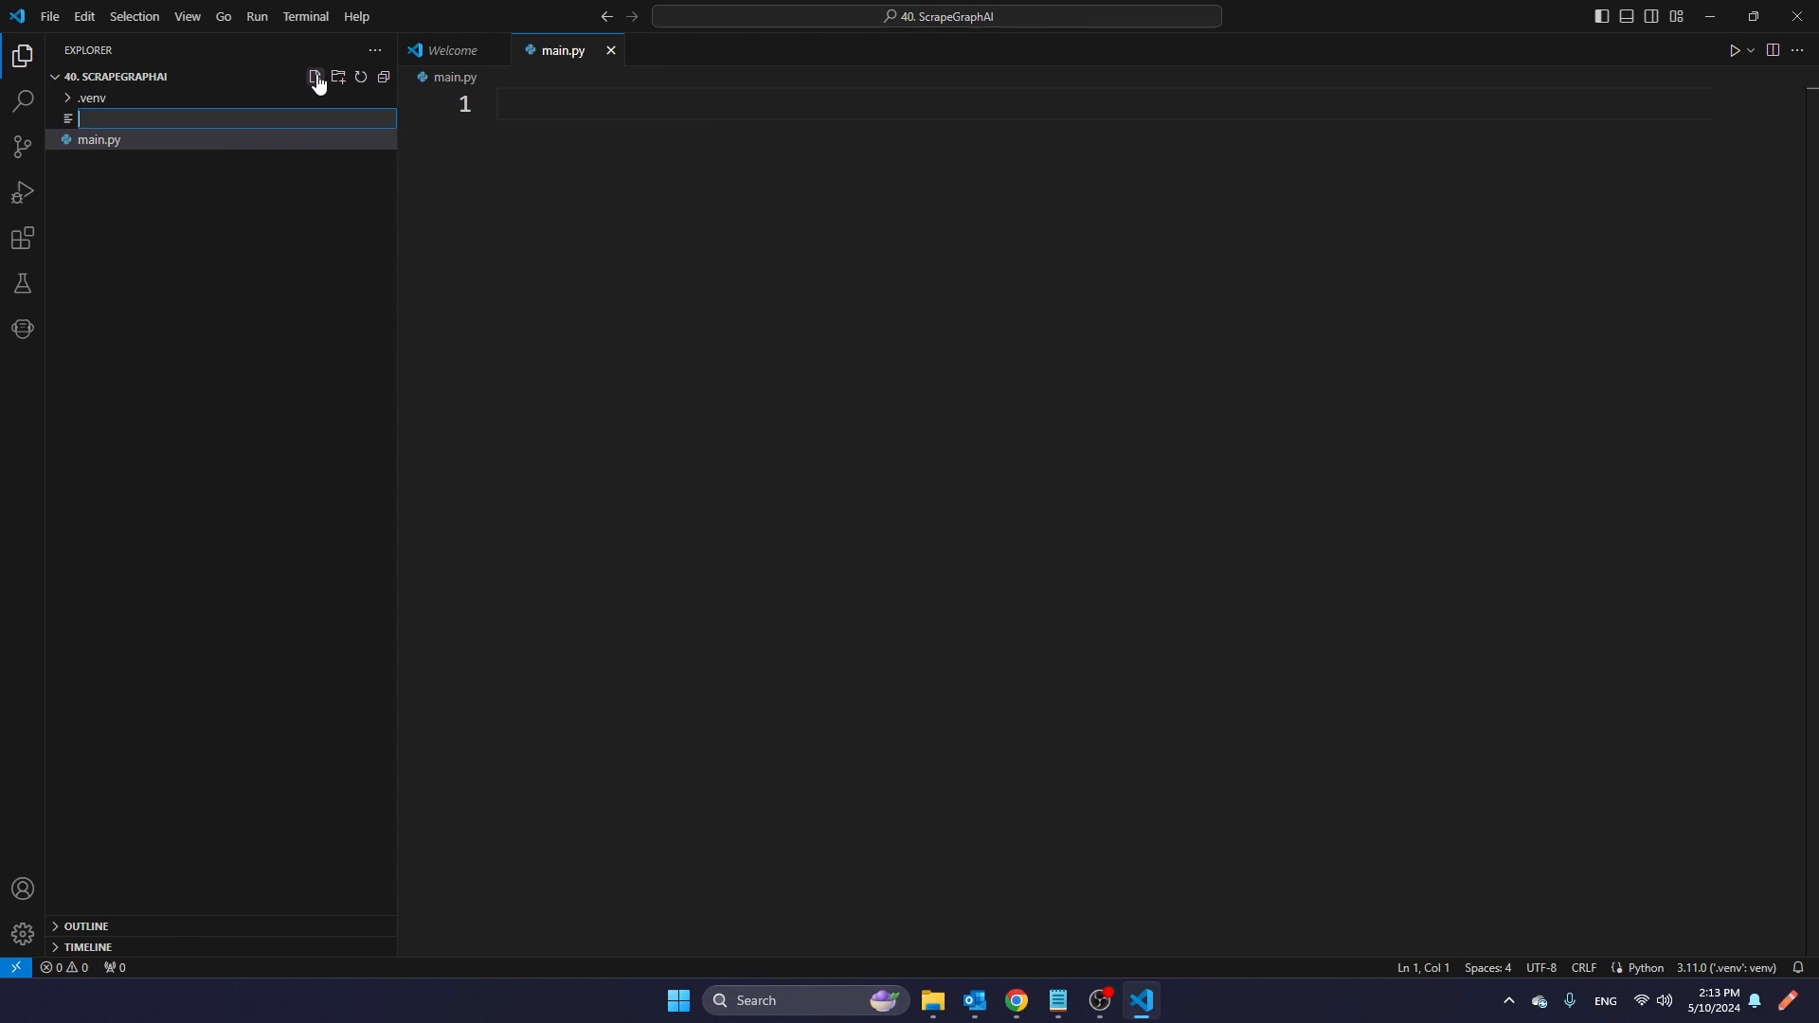
{"action": "type", "text": ".env"}
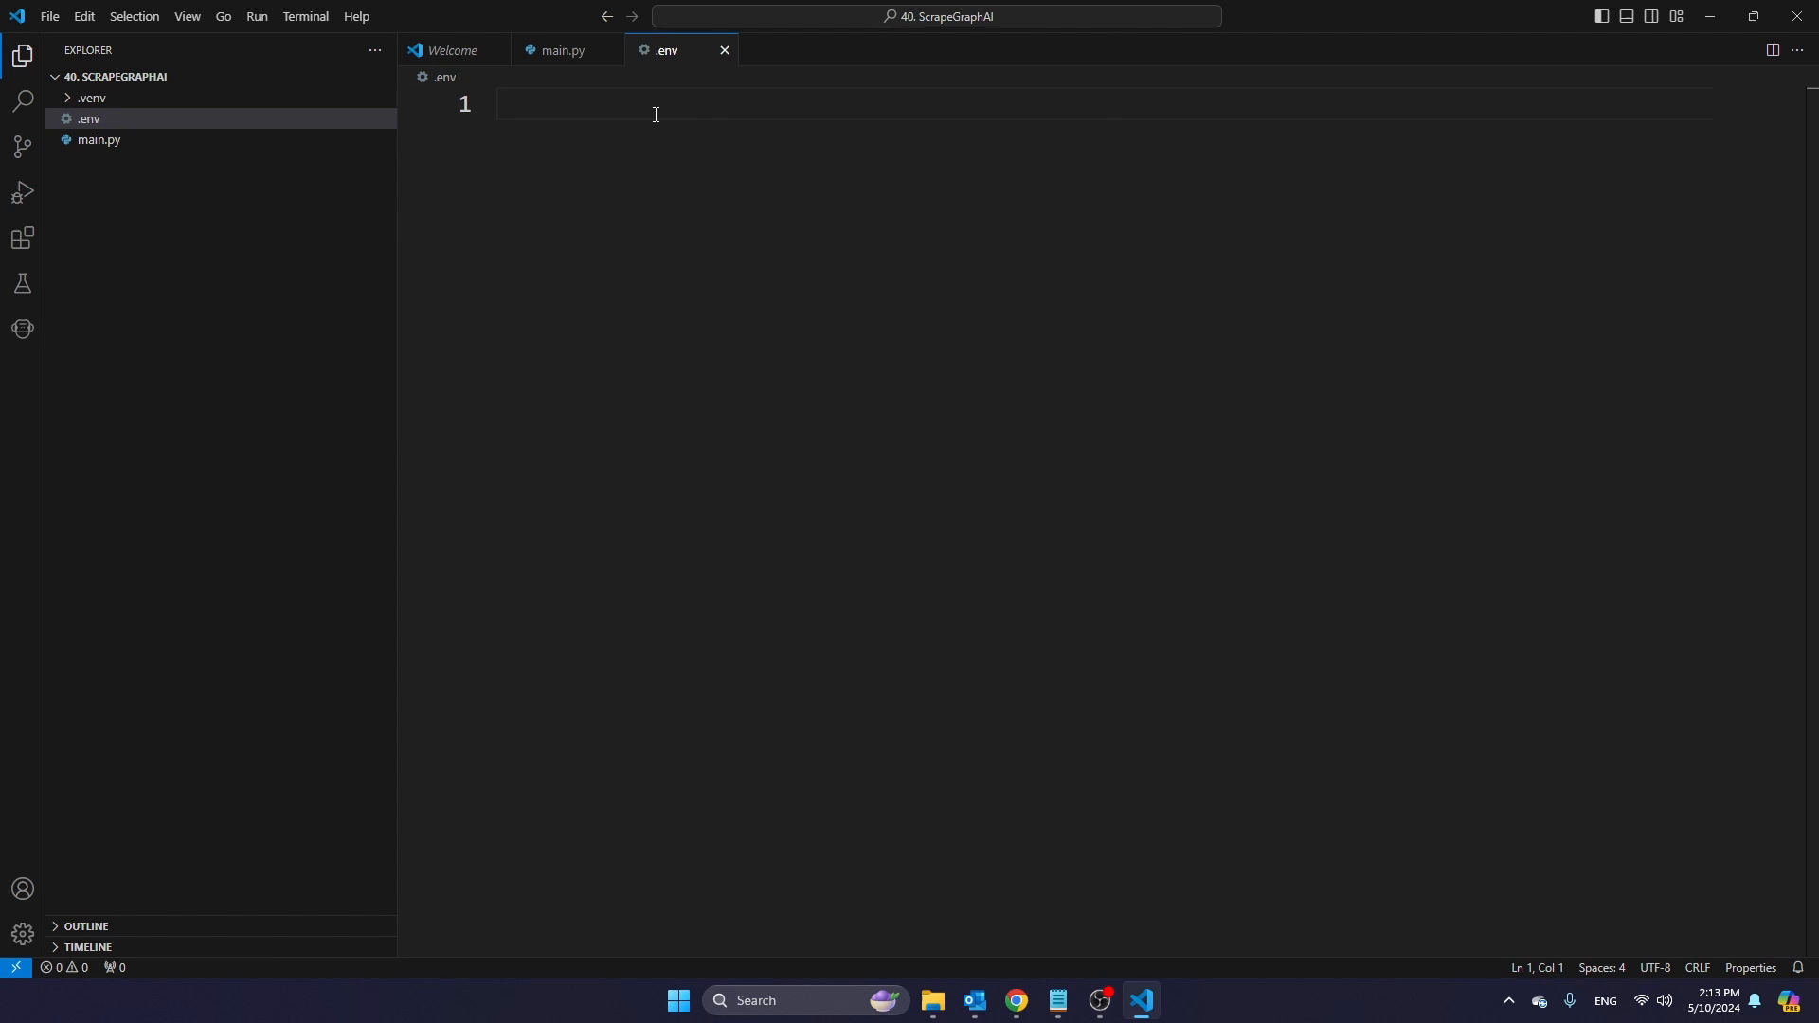
{"action": "type", "text": "OPENAI_API_KEY = \"[YOUR OPENAI API KEY HERE]\""}
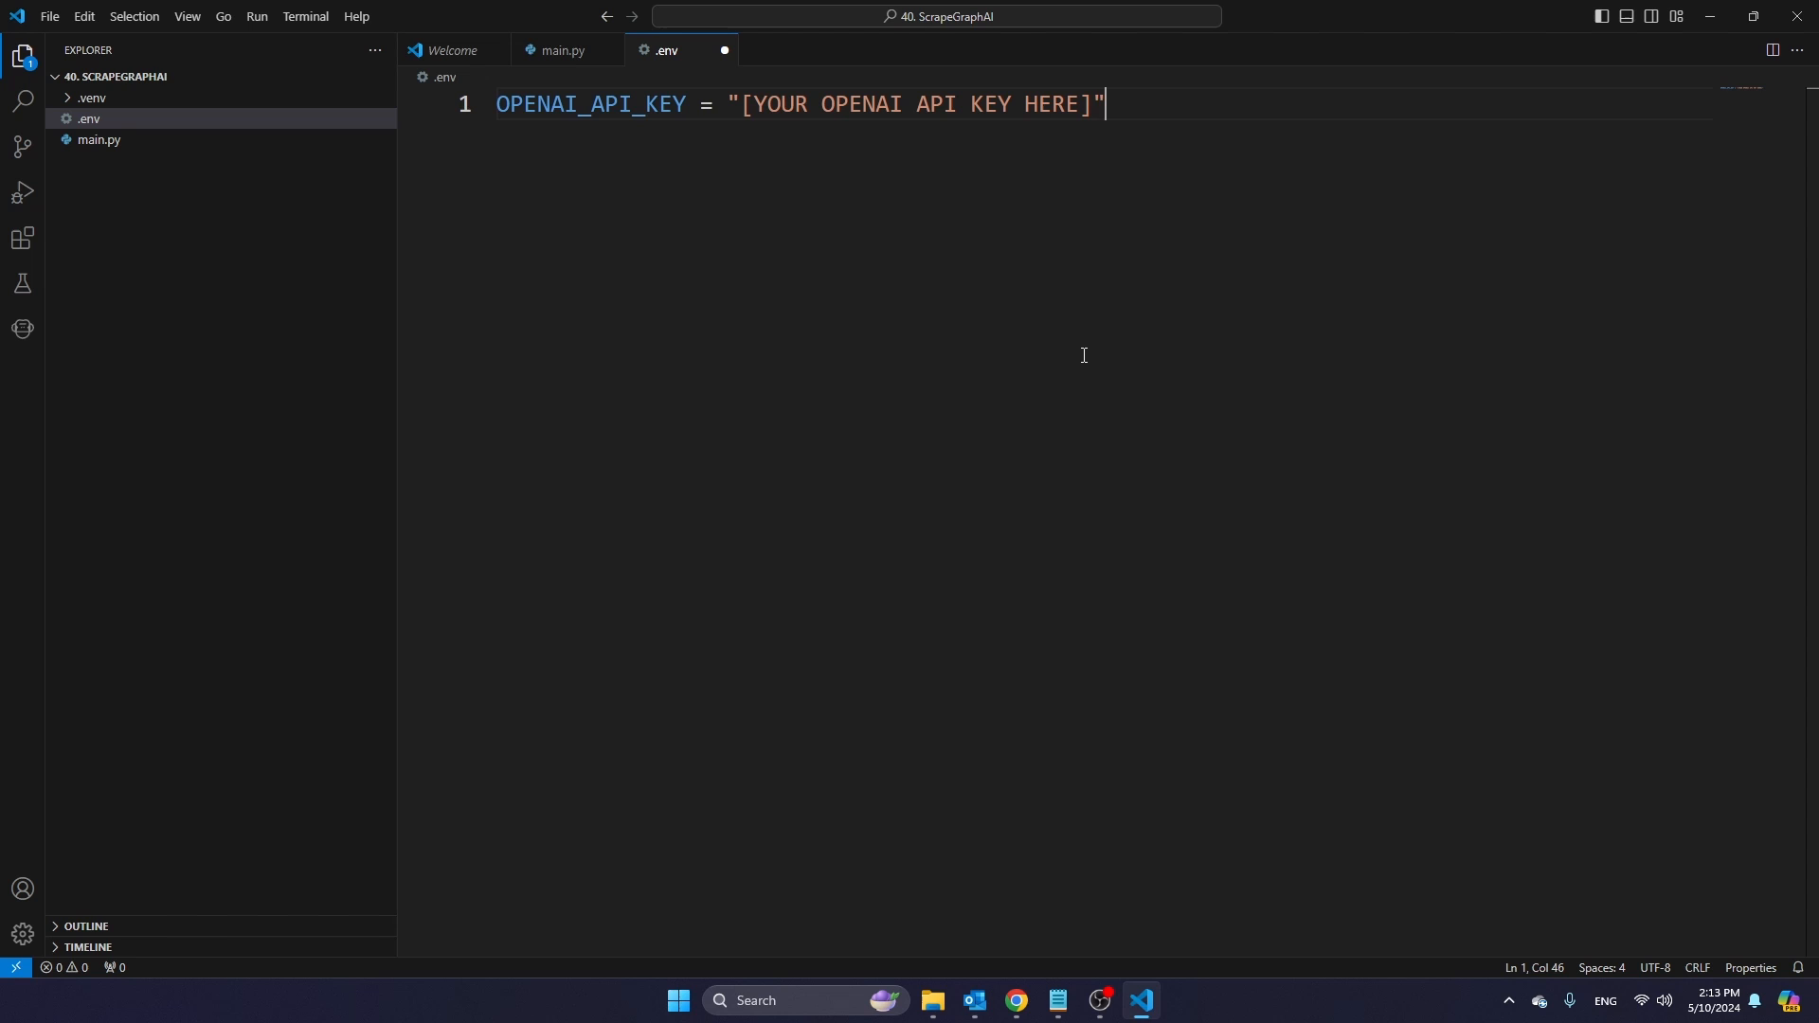
{"action": "mouse_move", "coordinate": [1265, 279]}
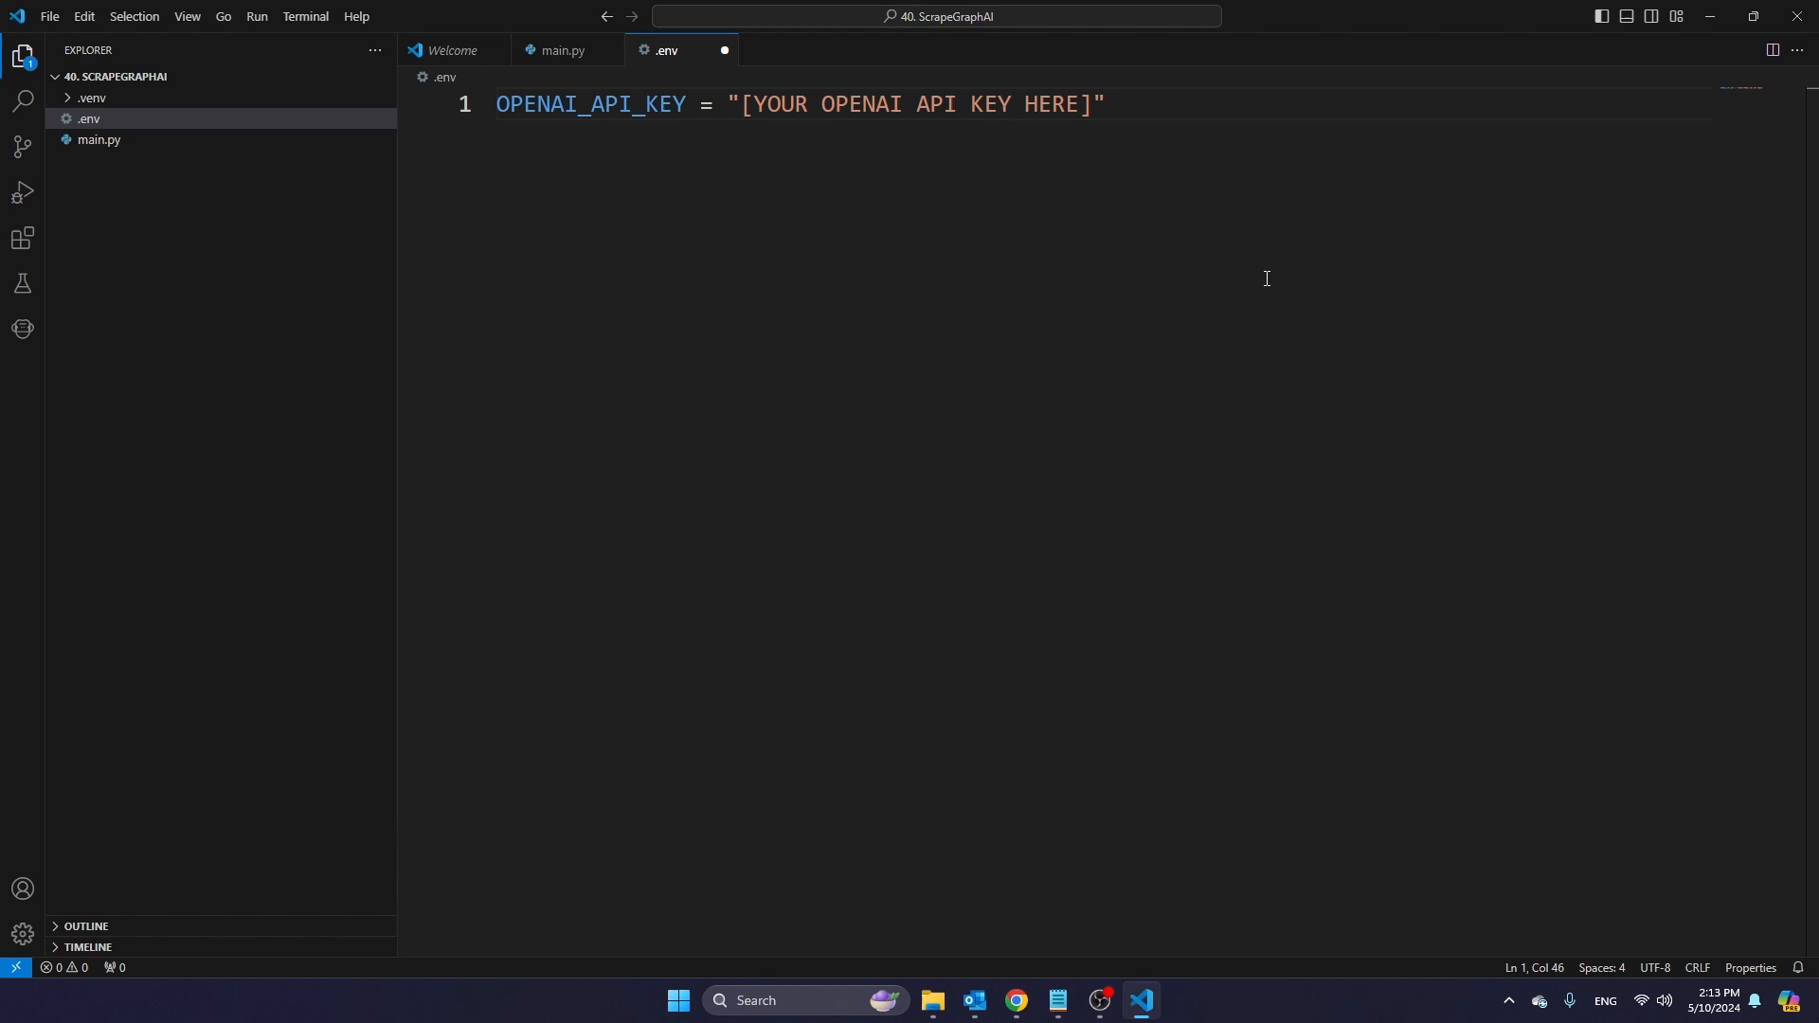
{"action": "double_click", "coordinate": [913, 102]}
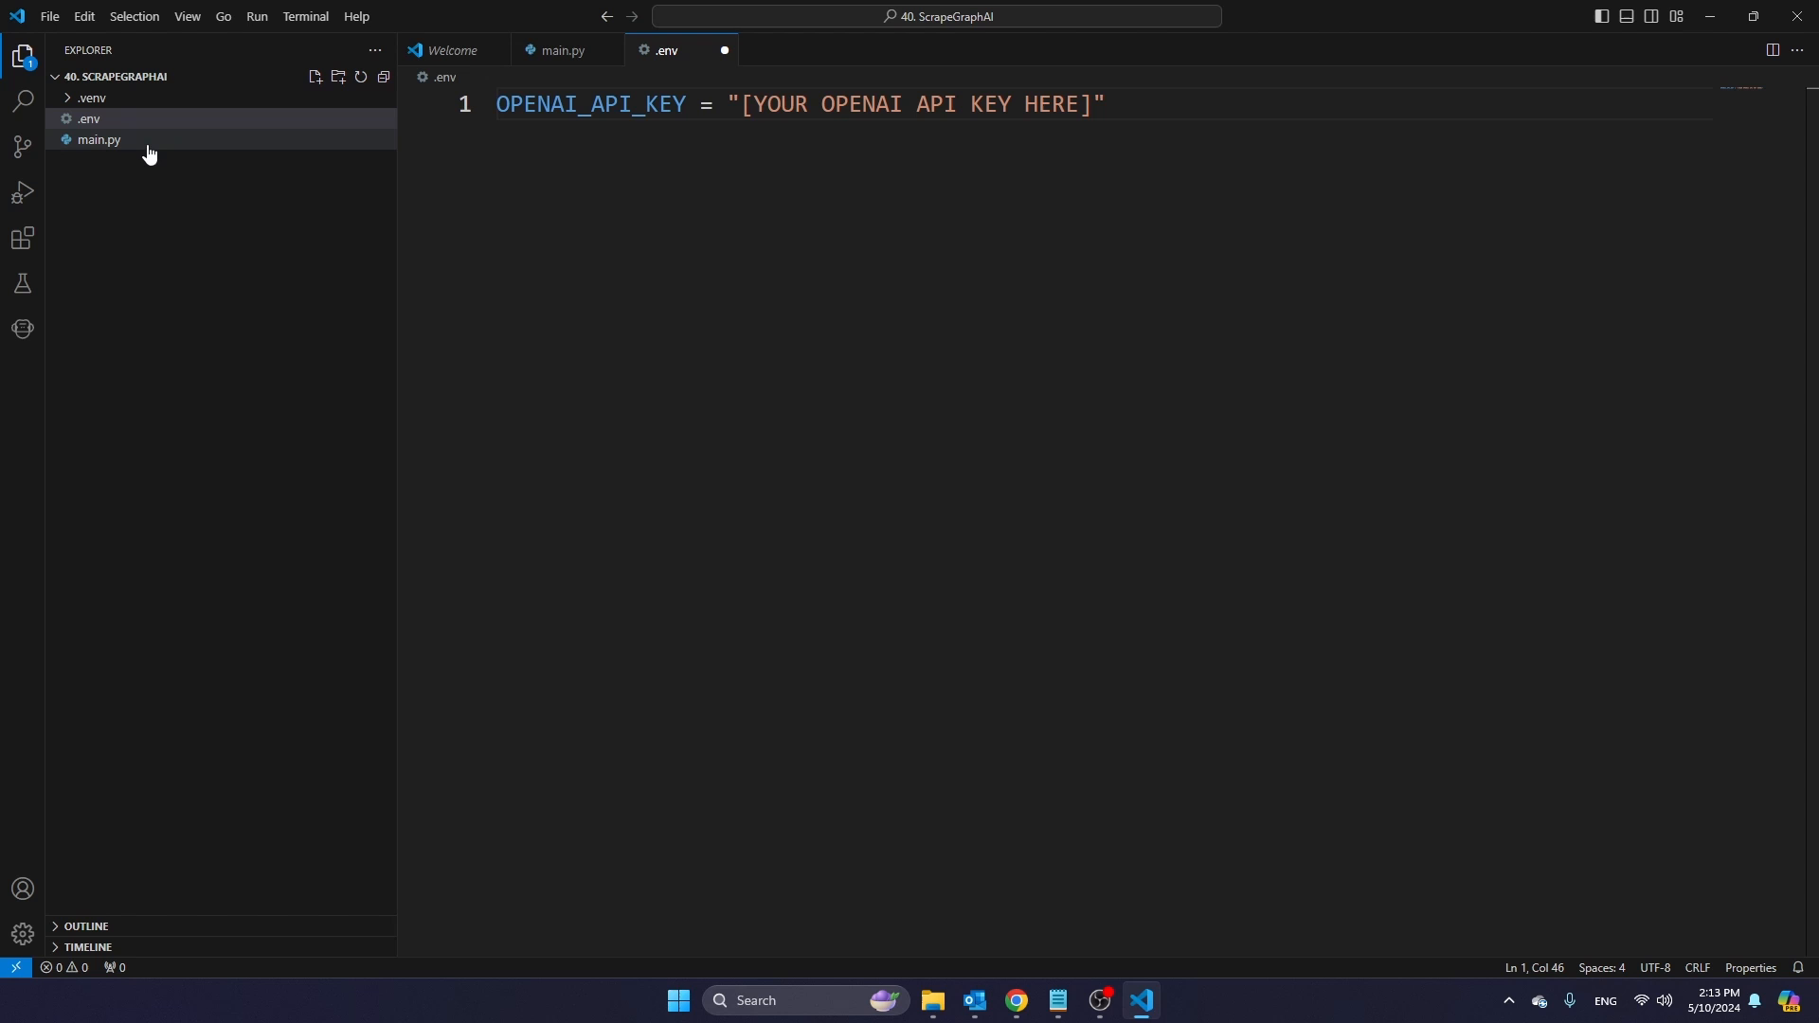
- Review main.py's dotenv import and the openai_key line loading the API key
{"action": "left_click", "coordinate": [98, 138]}
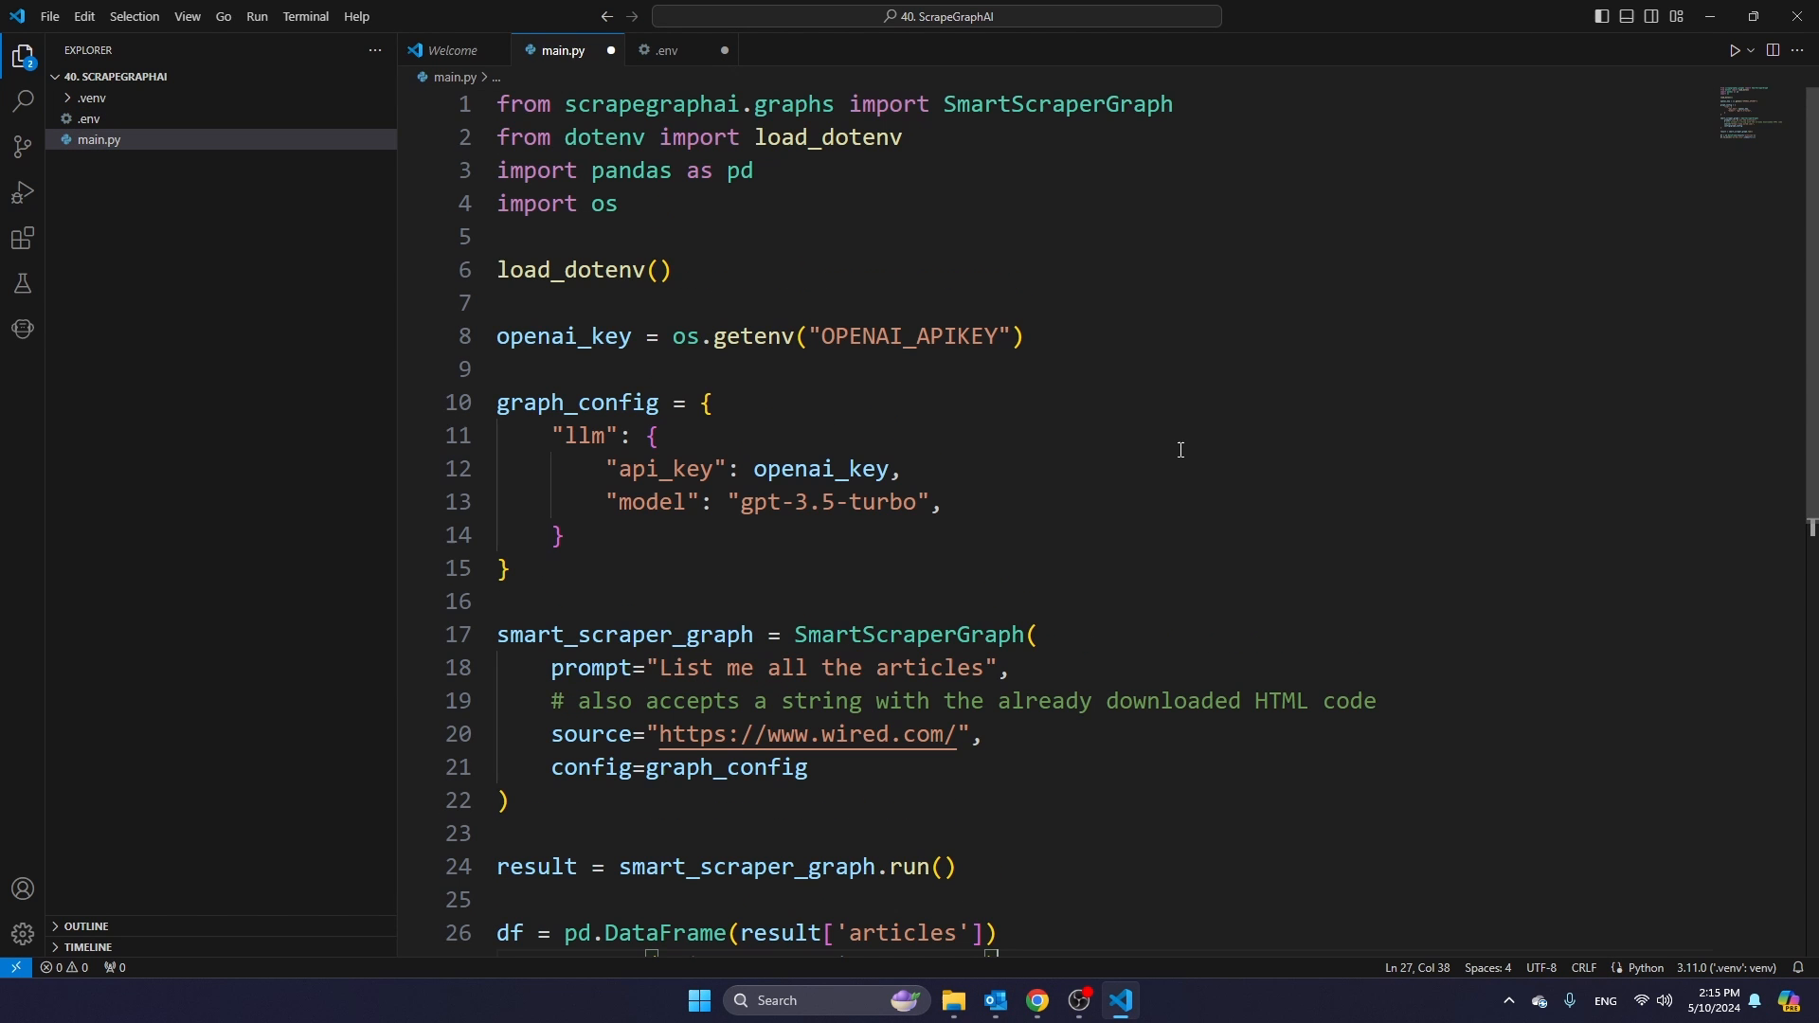
{"action": "mouse_move", "coordinate": [674, 106]}
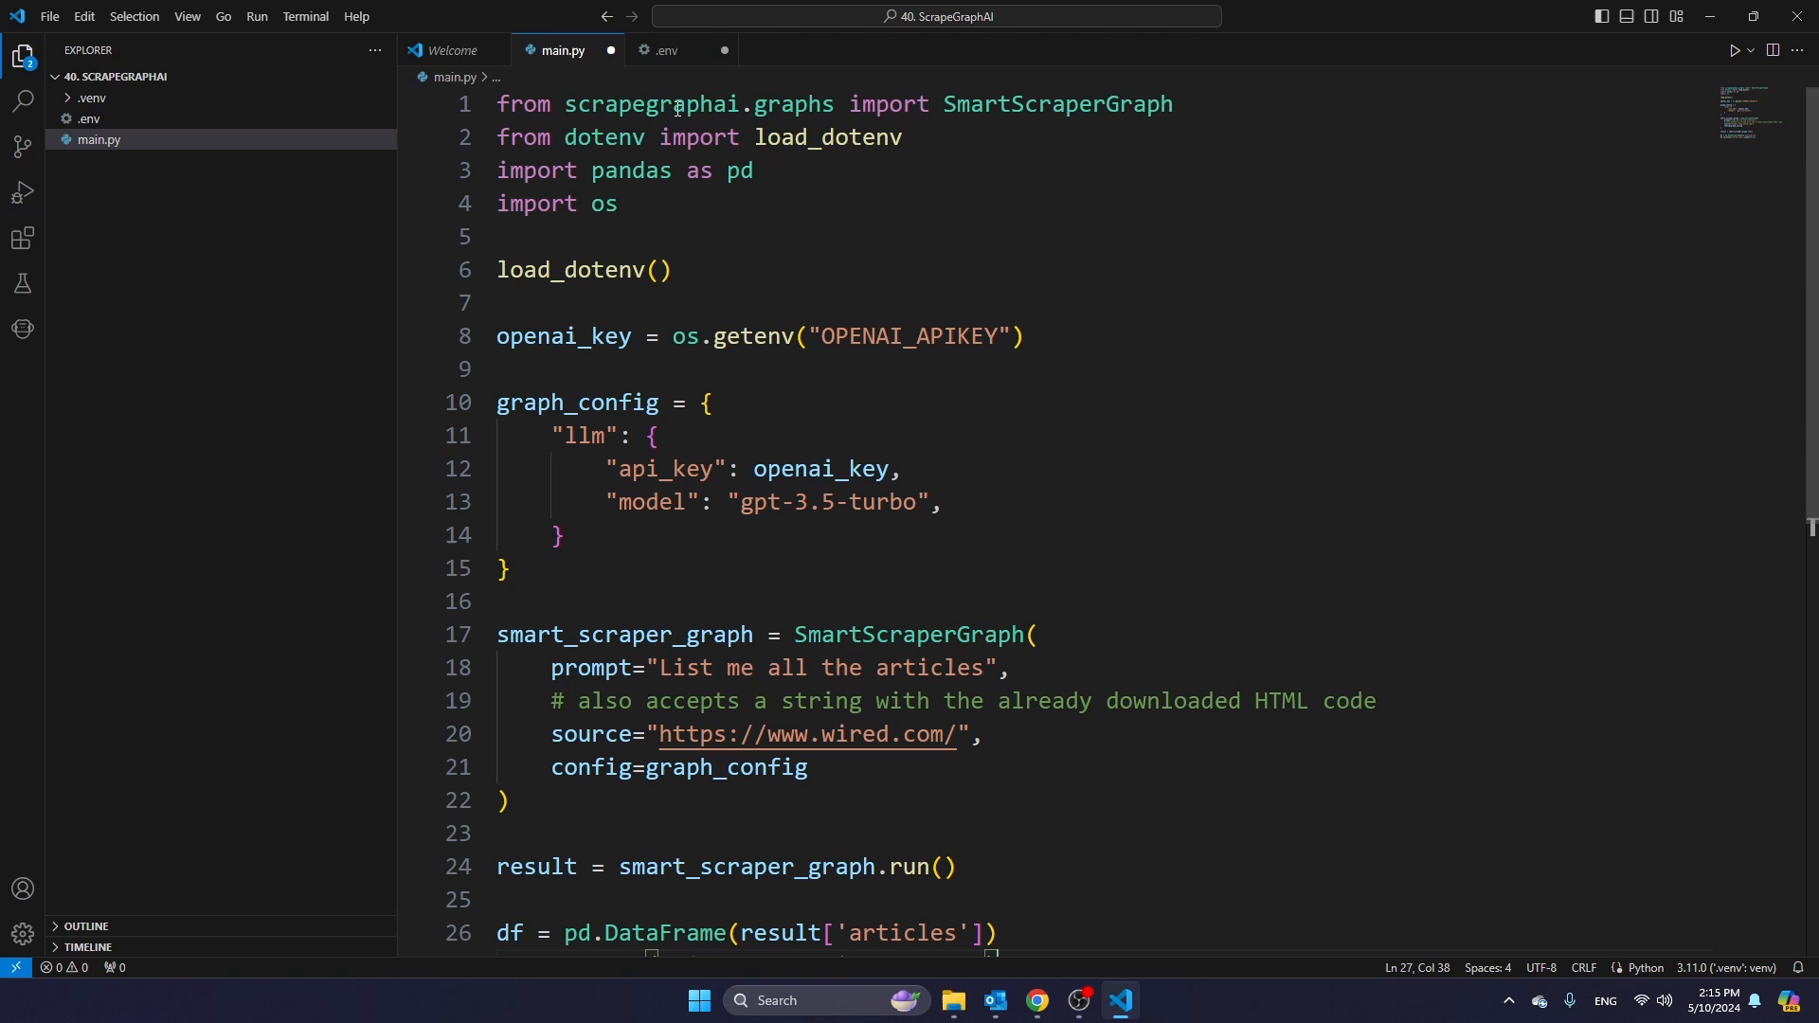
{"action": "double_click", "coordinate": [603, 137]}
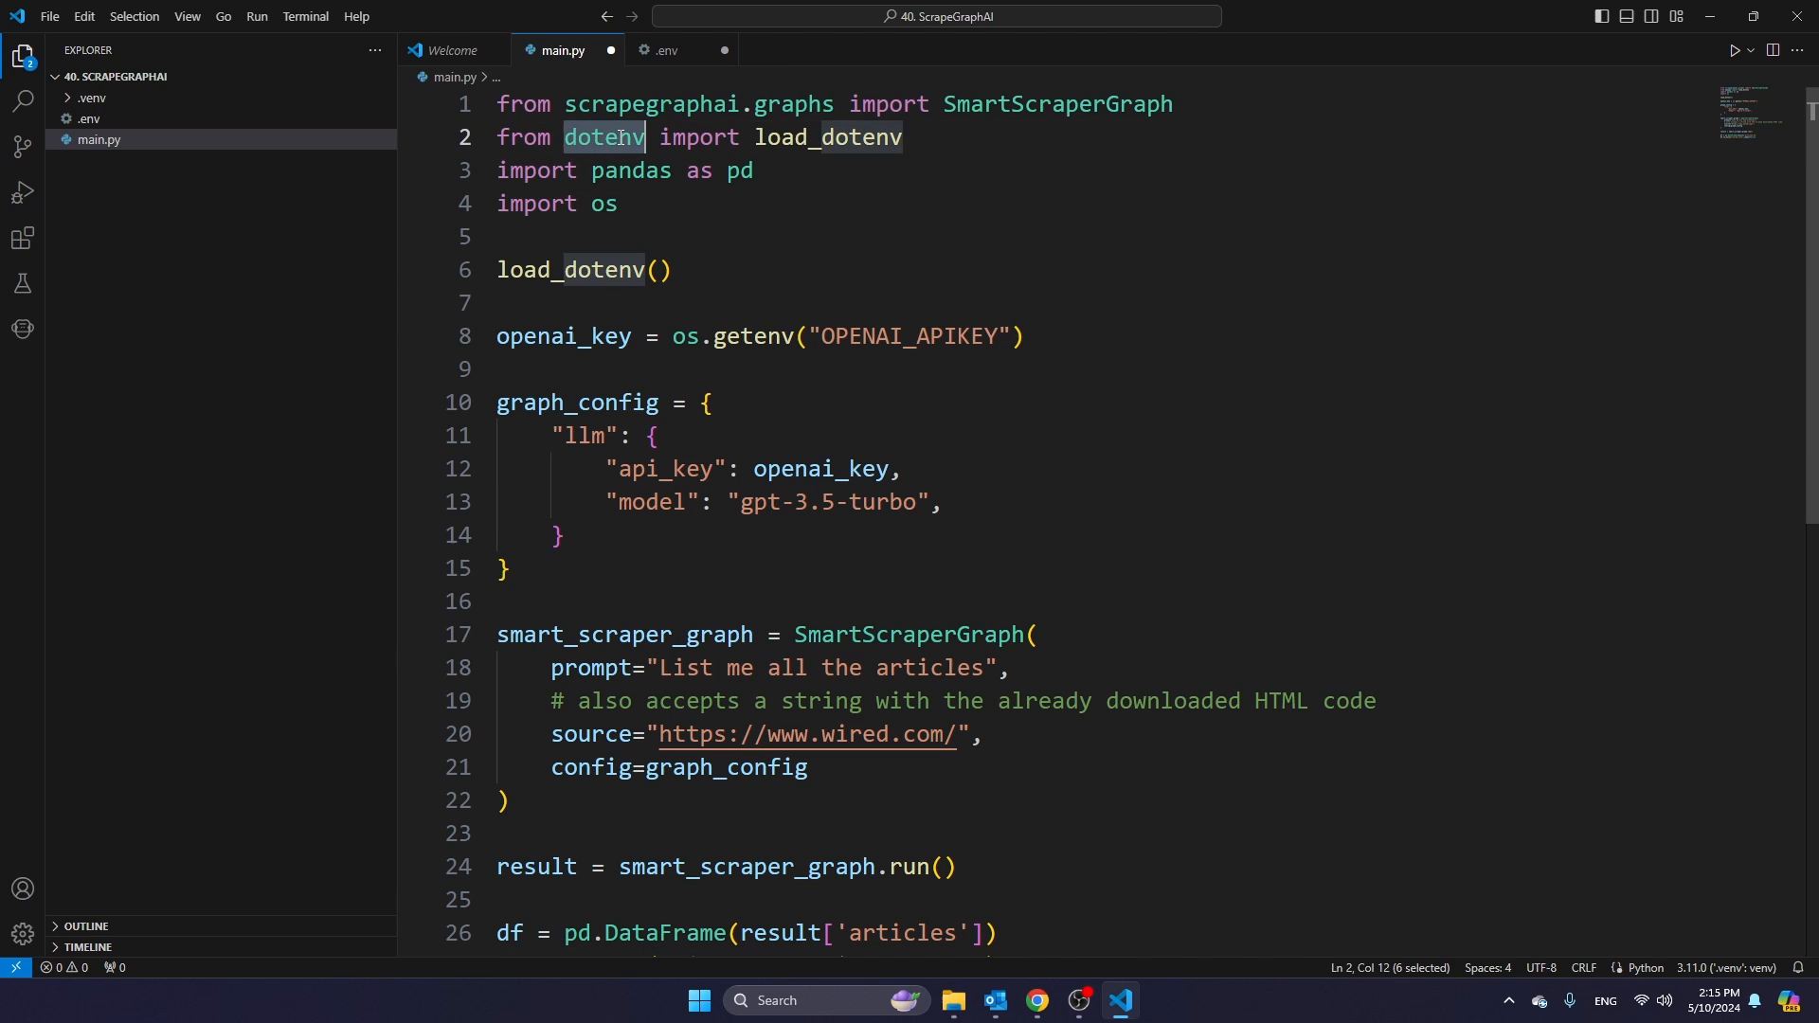
{"action": "mouse_move", "coordinate": [602, 136]}
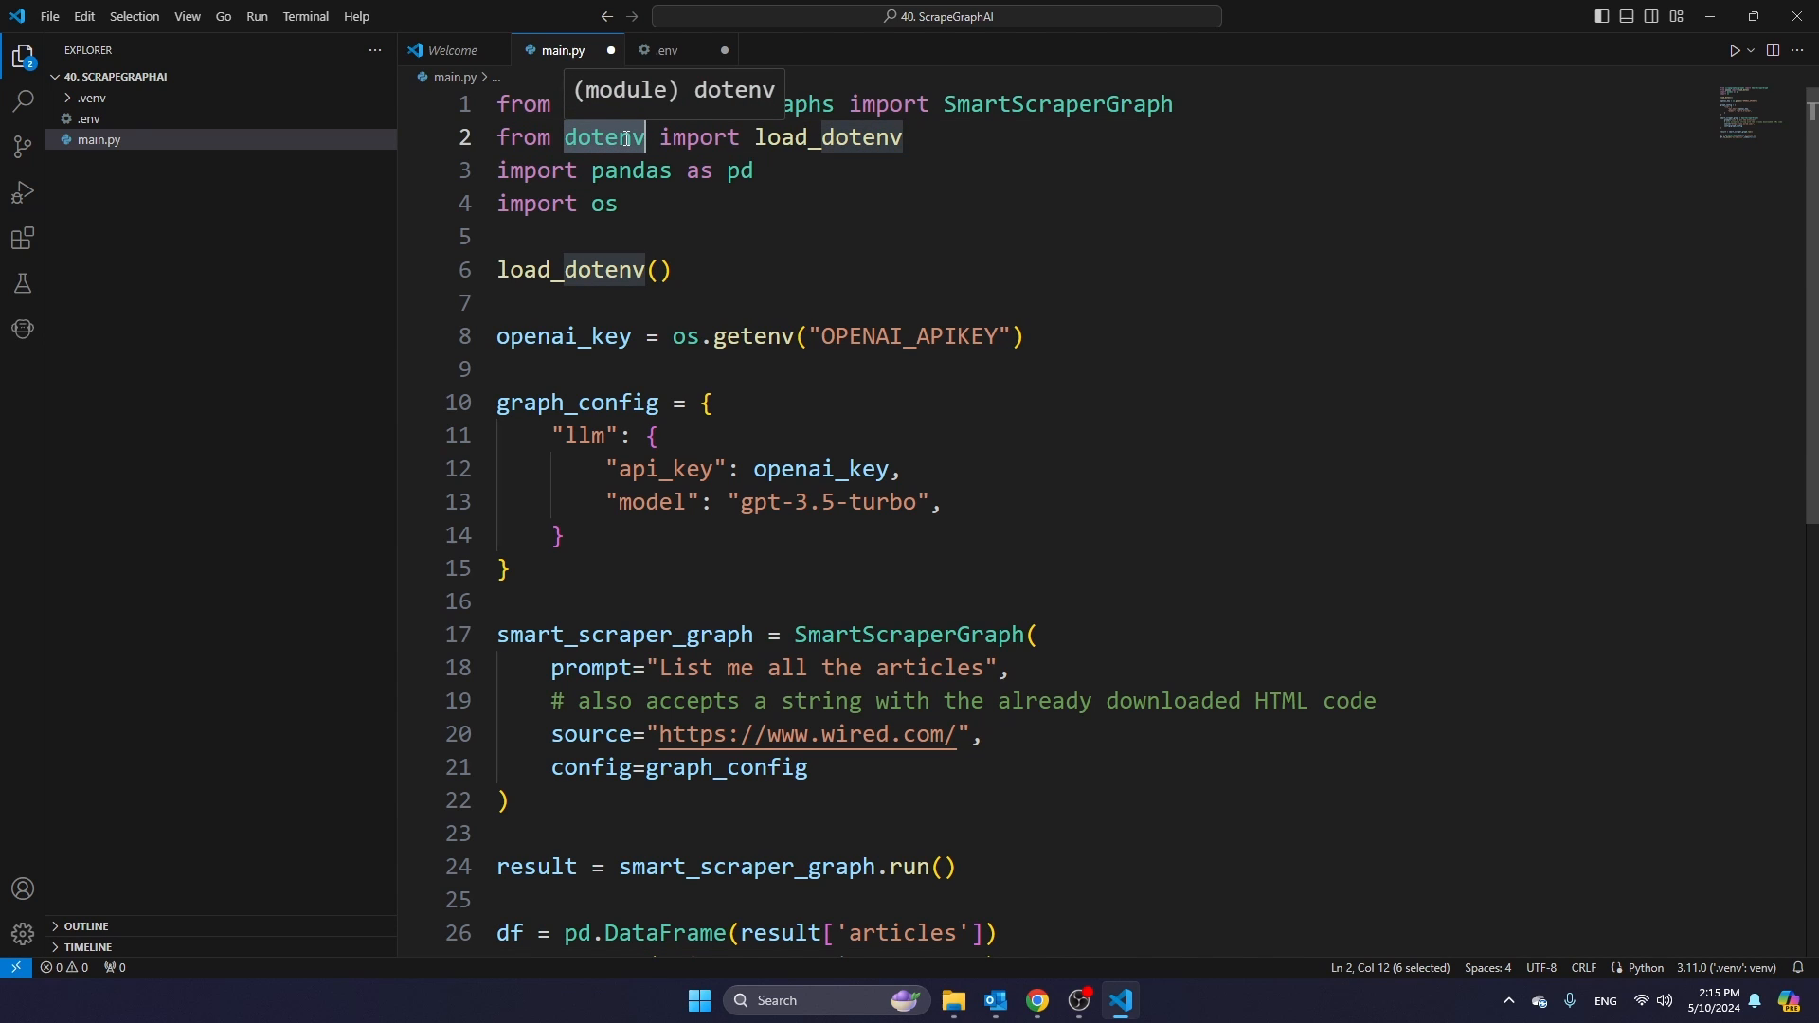
{"action": "mouse_move", "coordinate": [85, 118]}
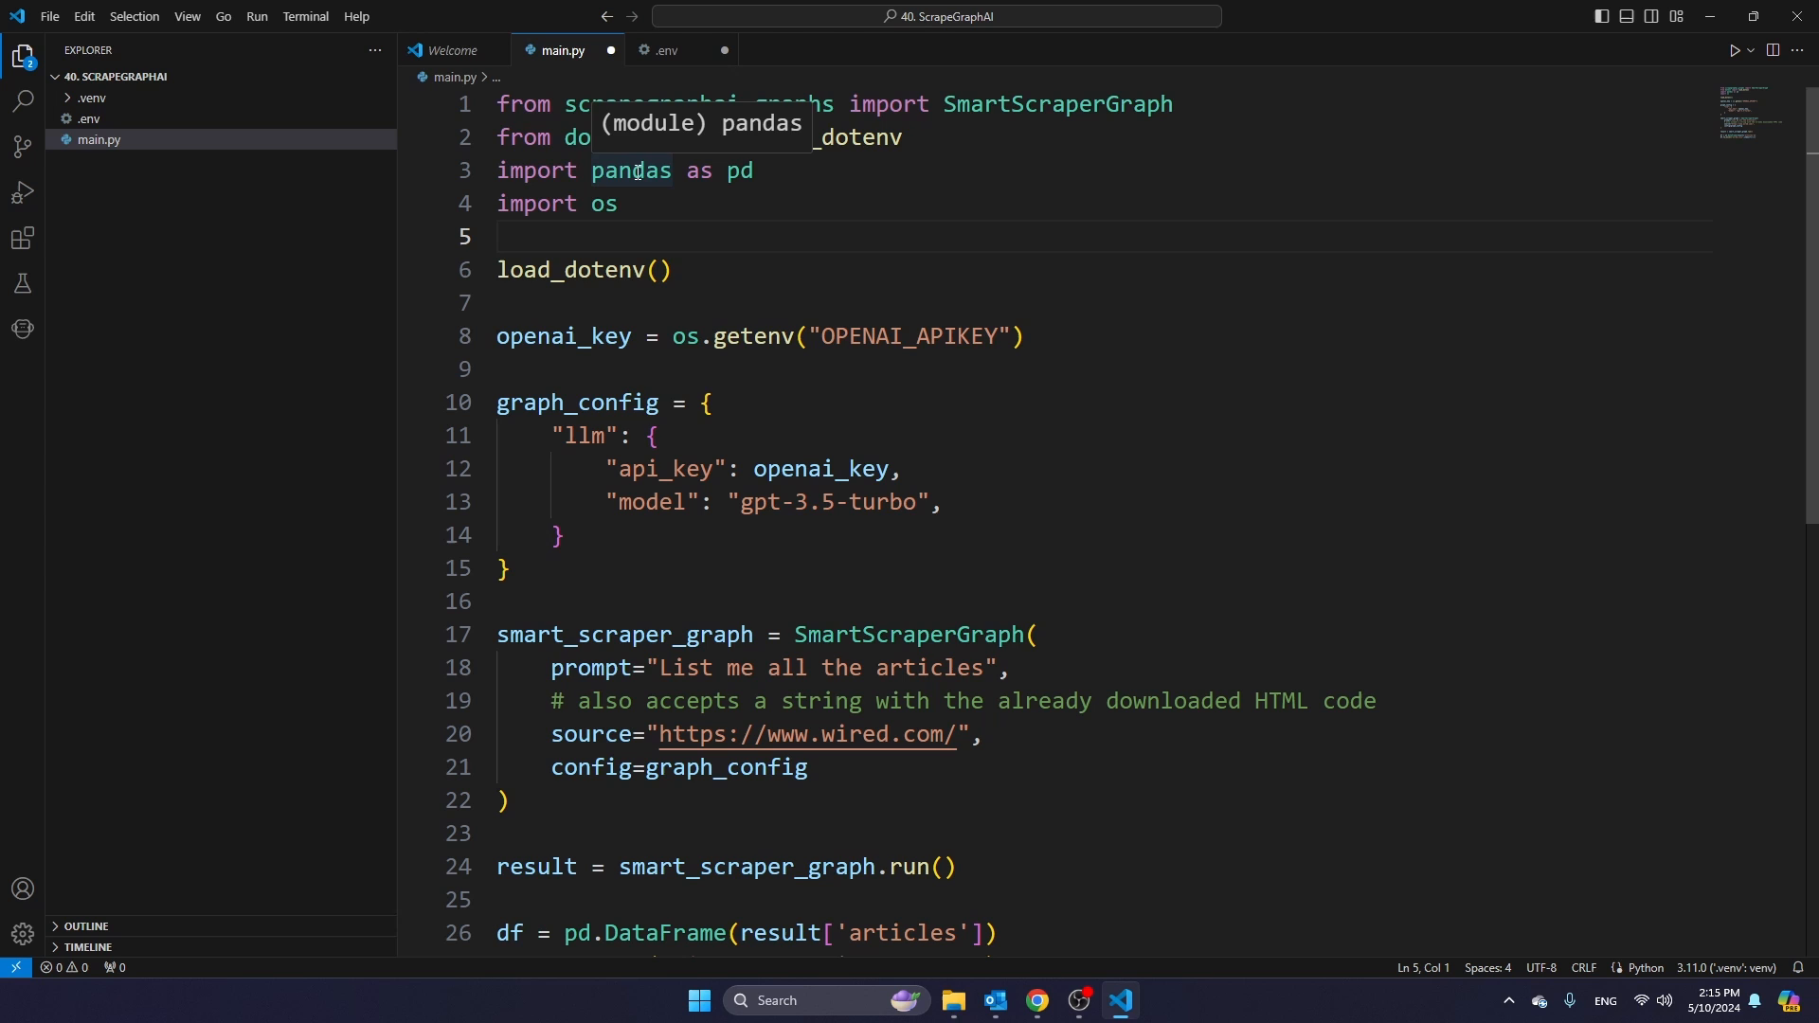
{"action": "triple_click", "coordinate": [557, 202]}
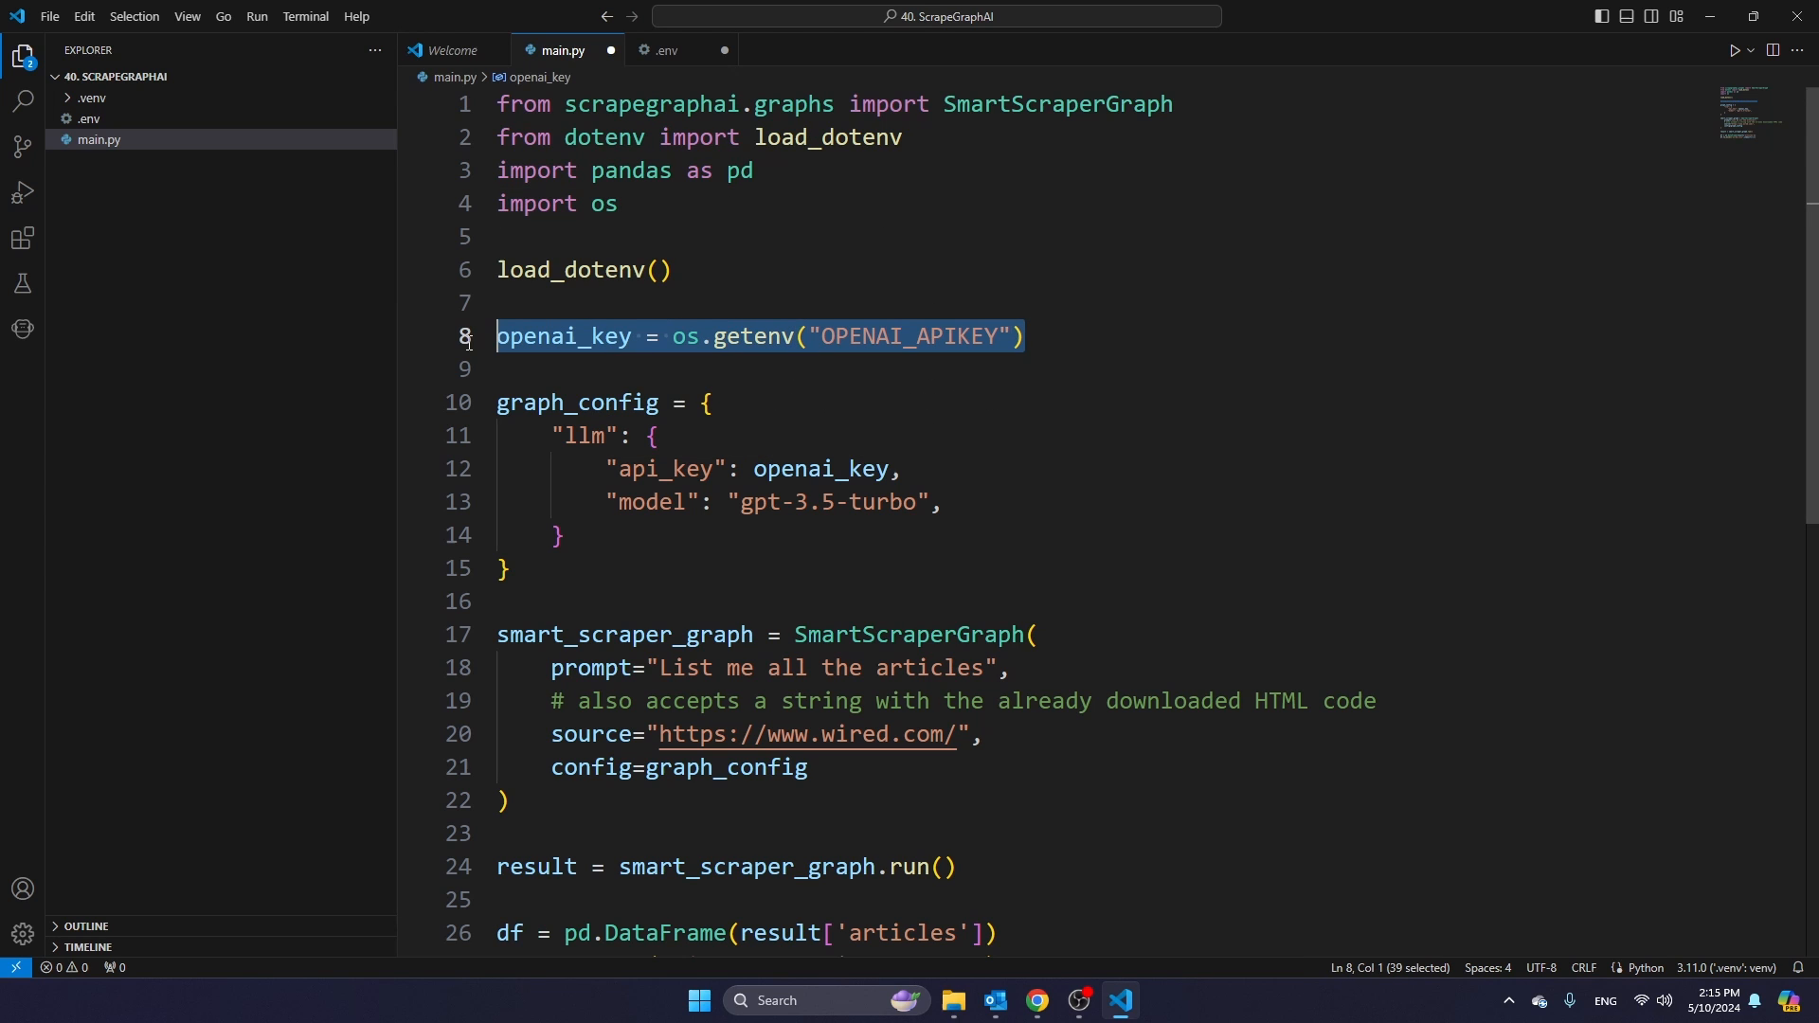
{"action": "left_click", "coordinate": [1078, 337]}
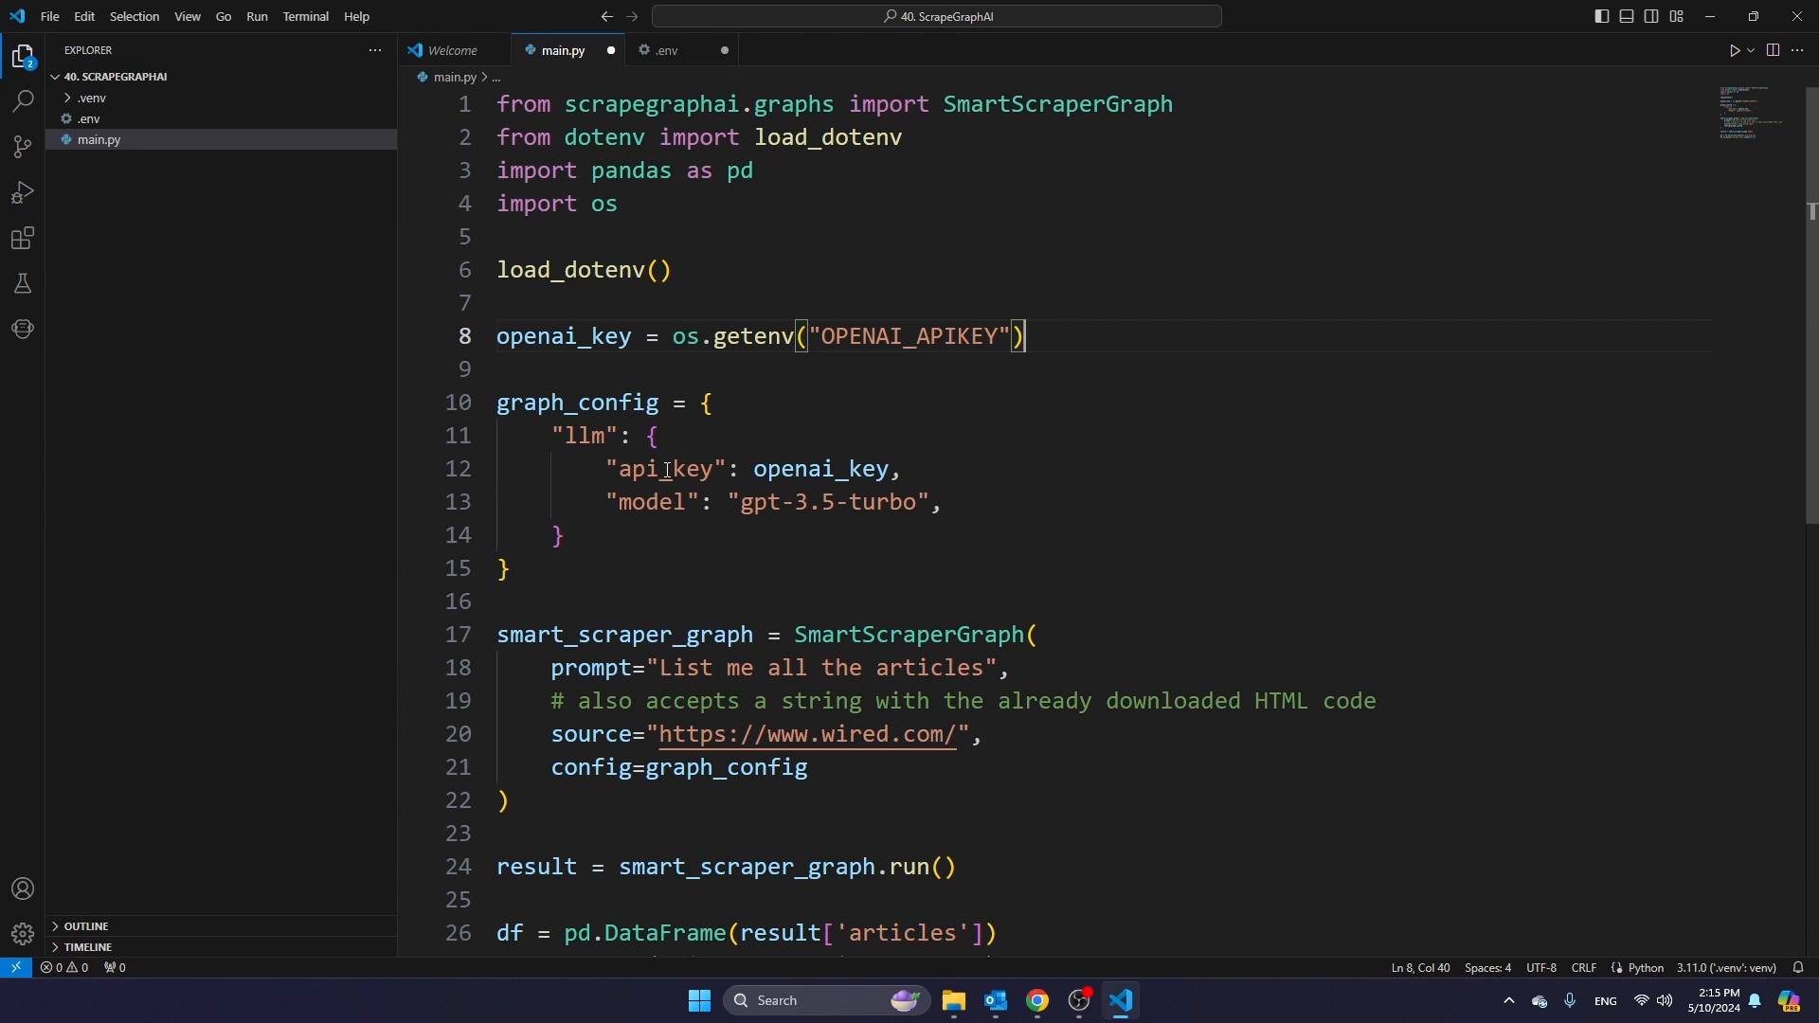
- Look over the graph_config using gpt-3.5-turbo, then switch to the Scrapegraph-ai GitHub page
{"action": "left_click", "coordinate": [537, 568]}
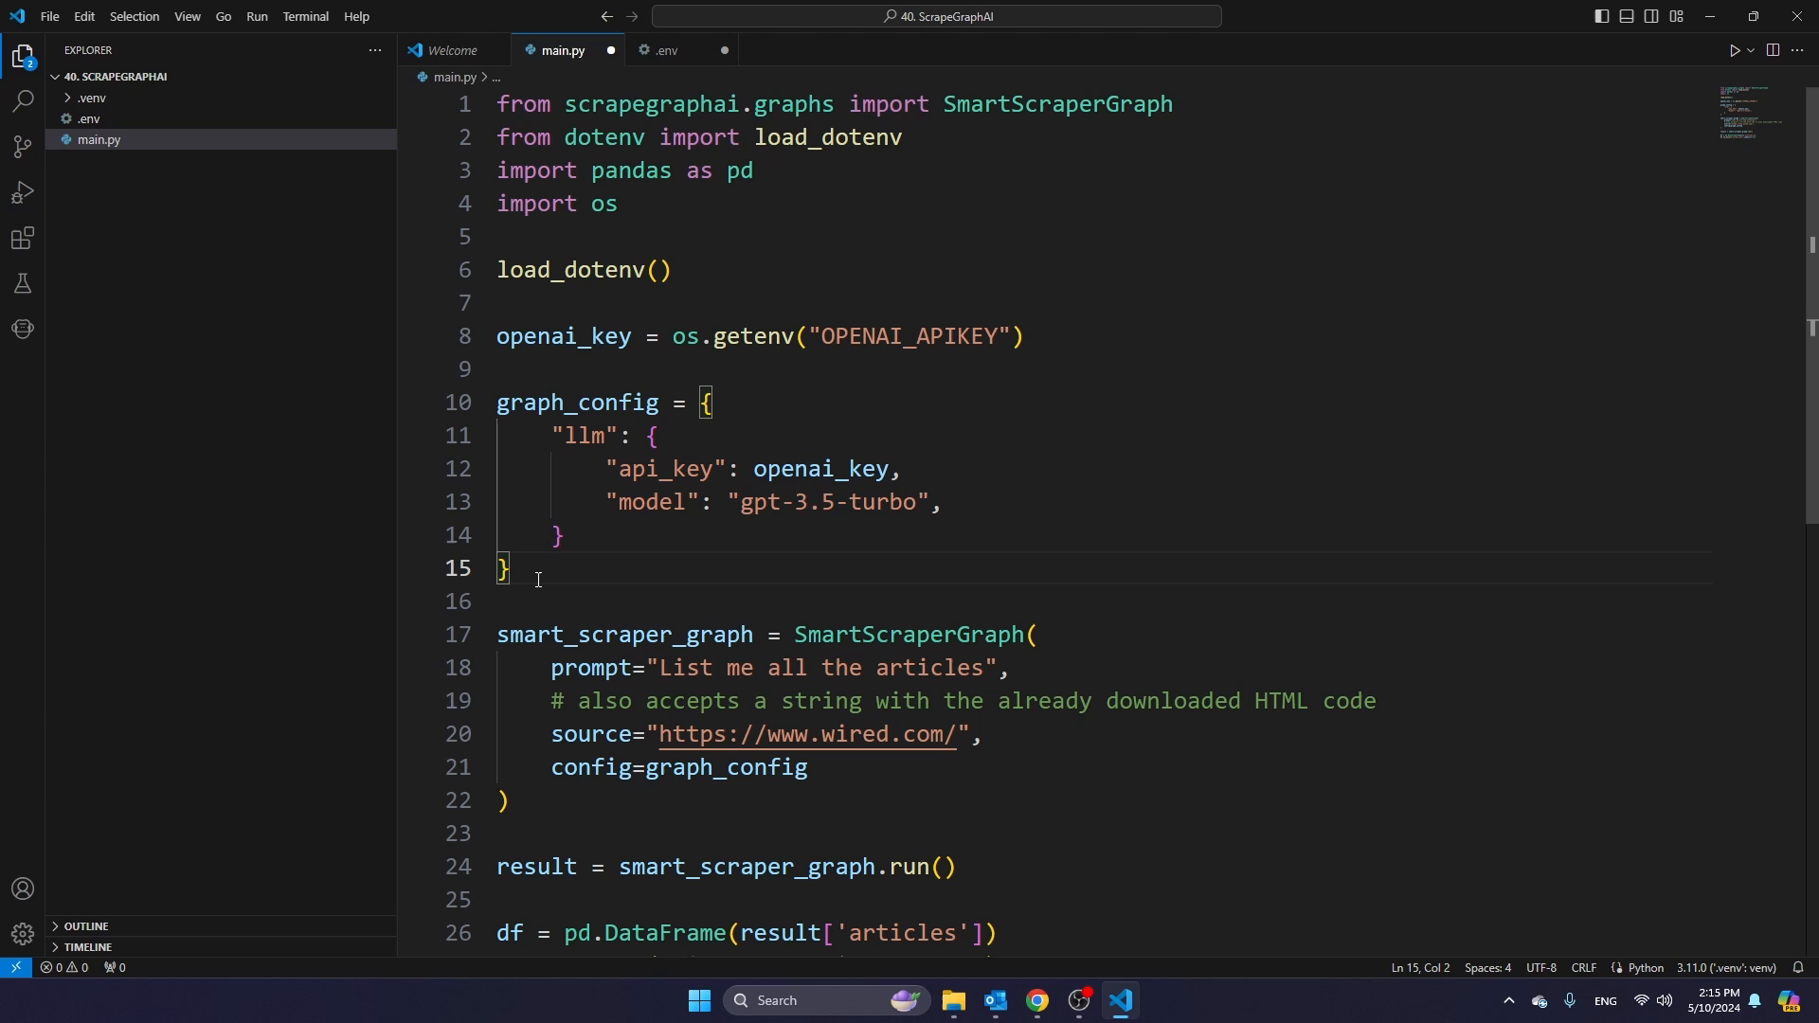
{"action": "left_click", "coordinate": [557, 534]}
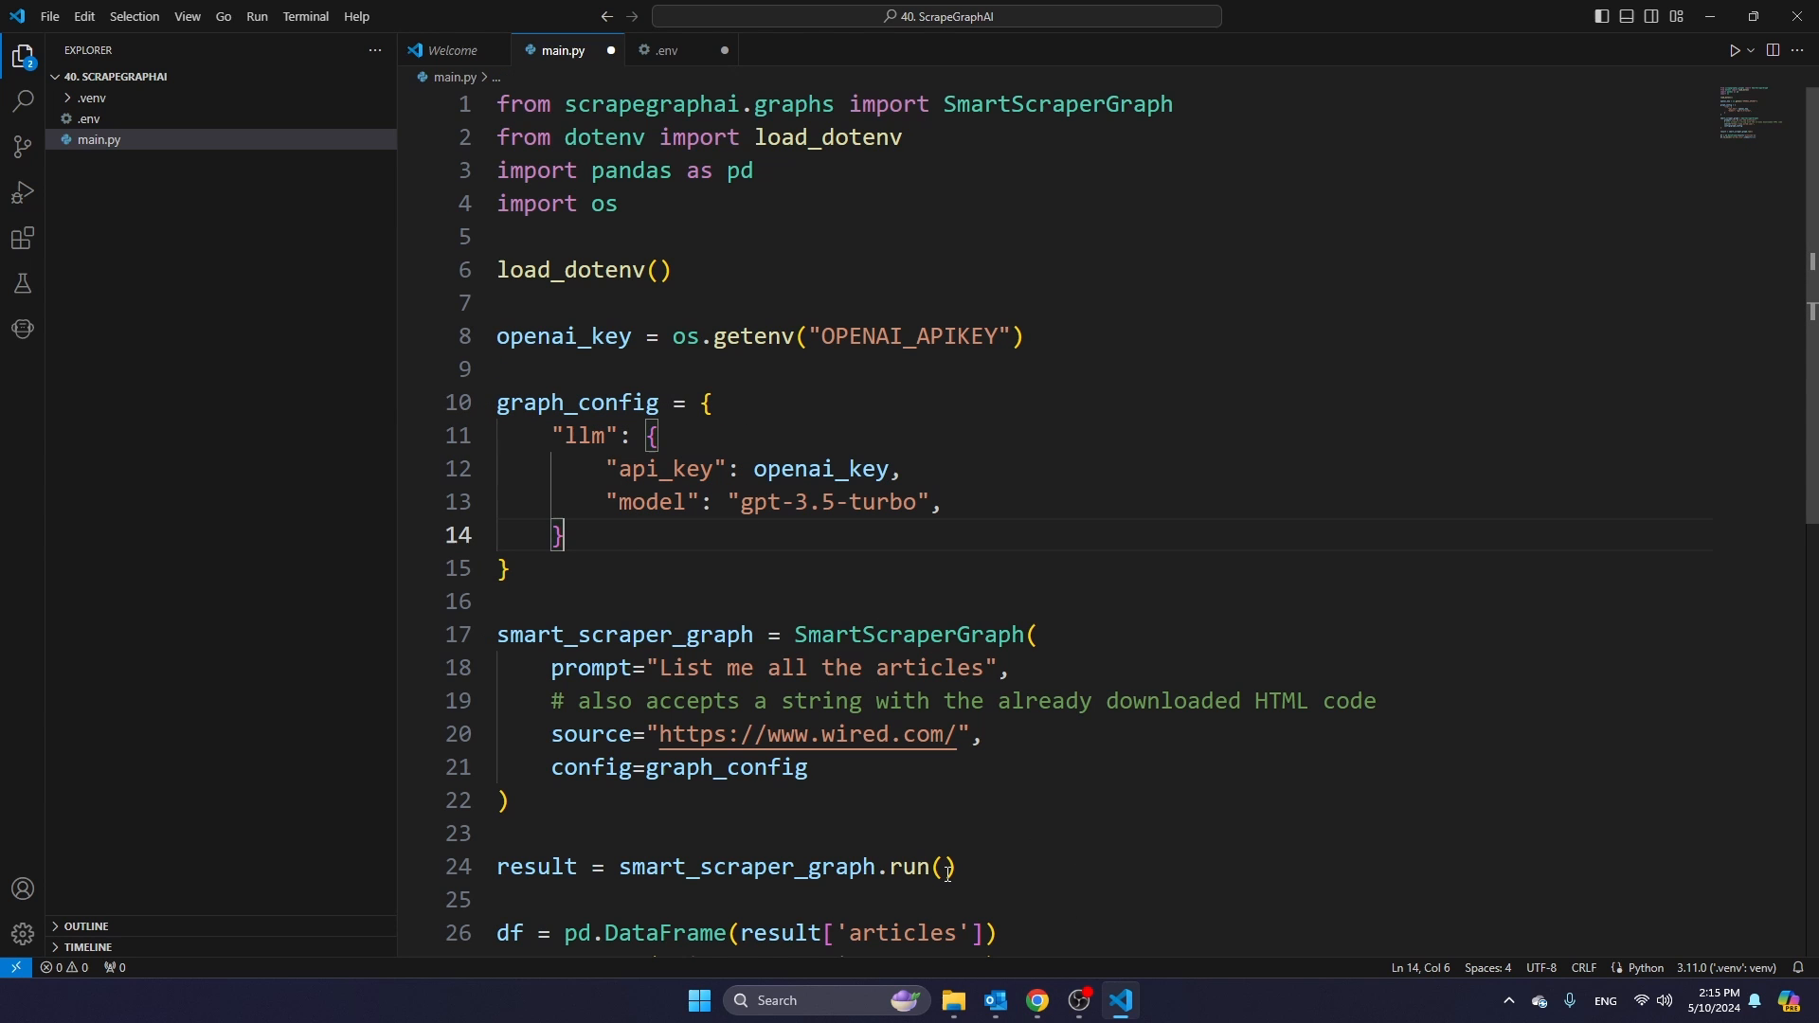
{"action": "left_click", "coordinate": [1035, 1000]}
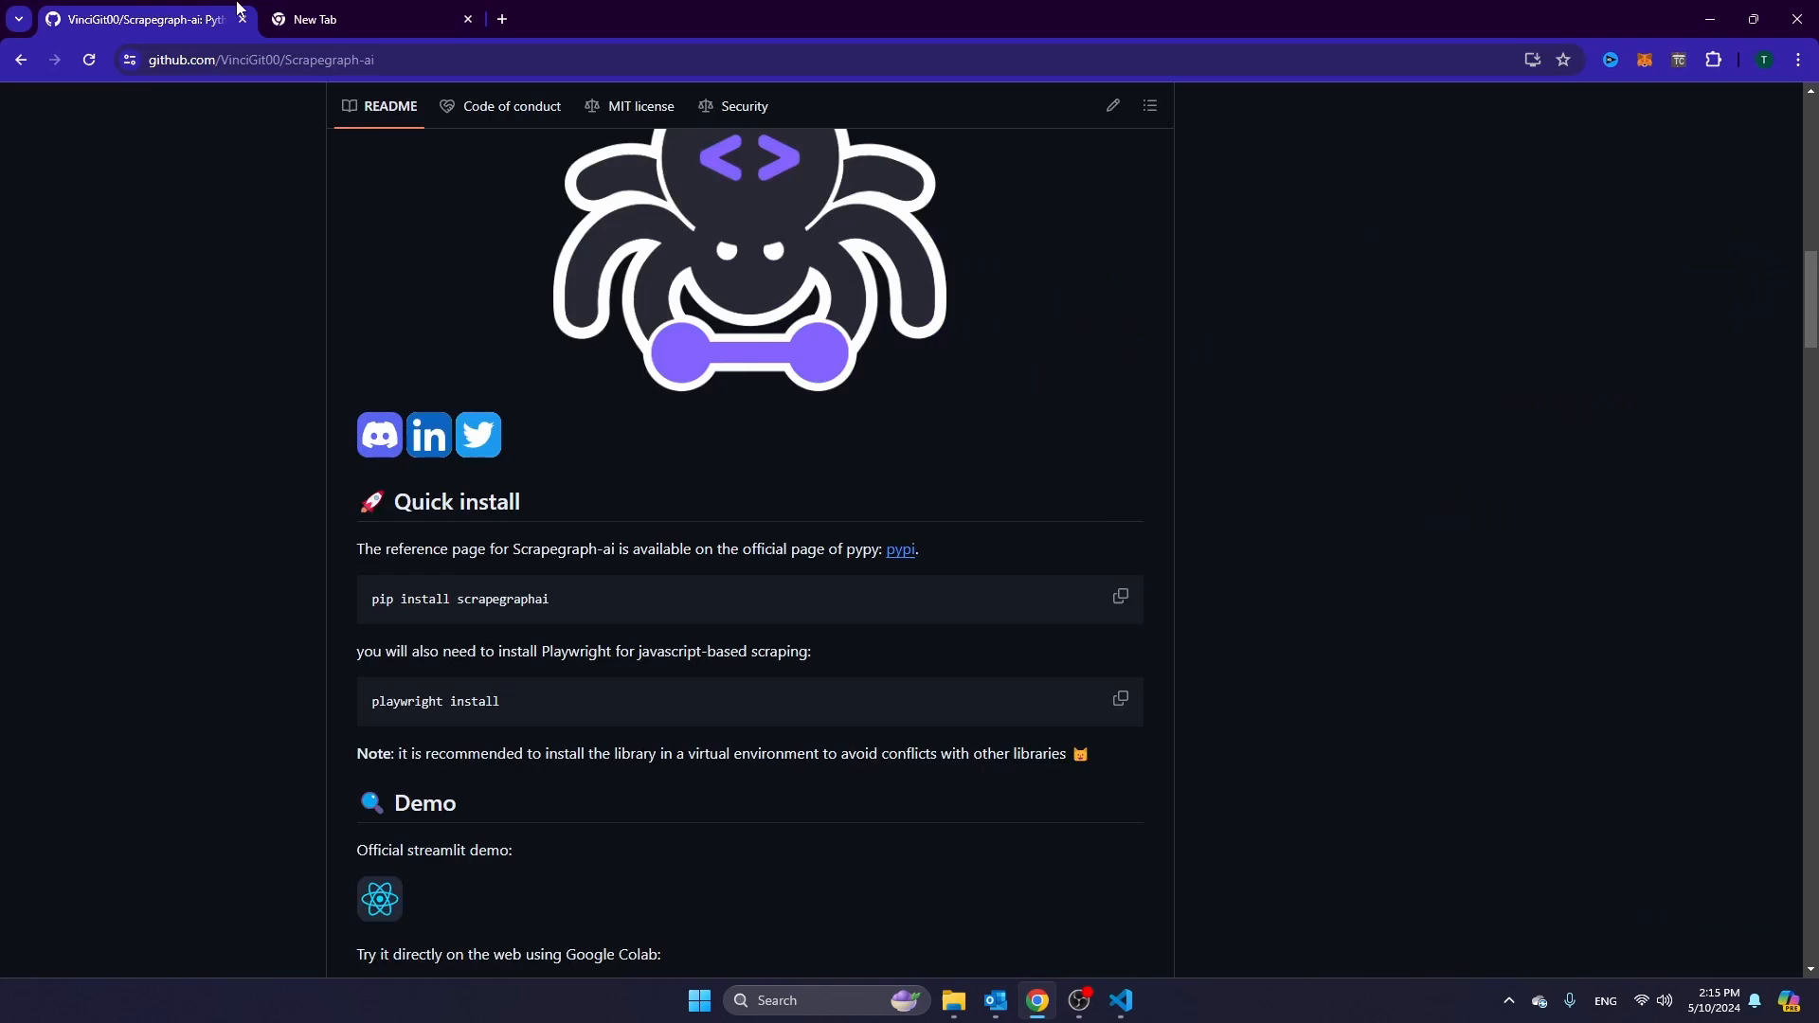
- Scroll through the Scrapegraph-ai README and file list, then return to the code editor
{"action": "scroll", "scroll_direction": "down", "scroll_amount": 3}
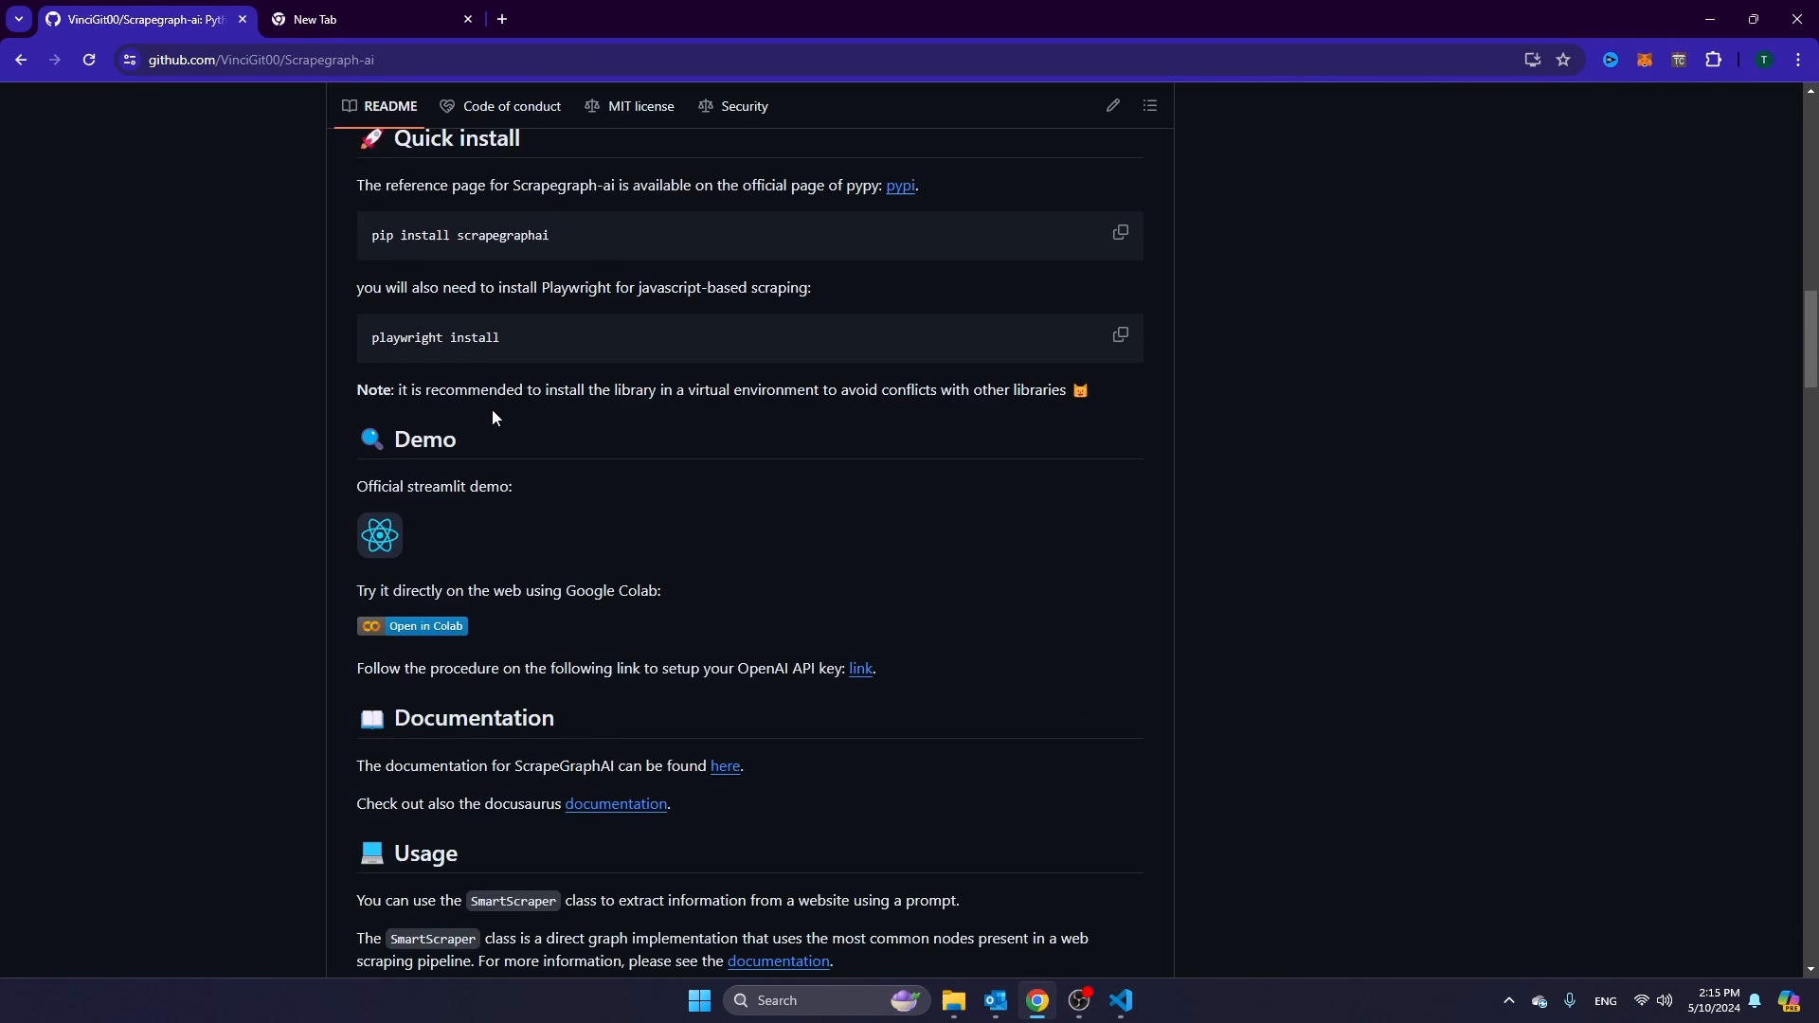
{"action": "scroll", "scroll_direction": "down", "scroll_amount": 3}
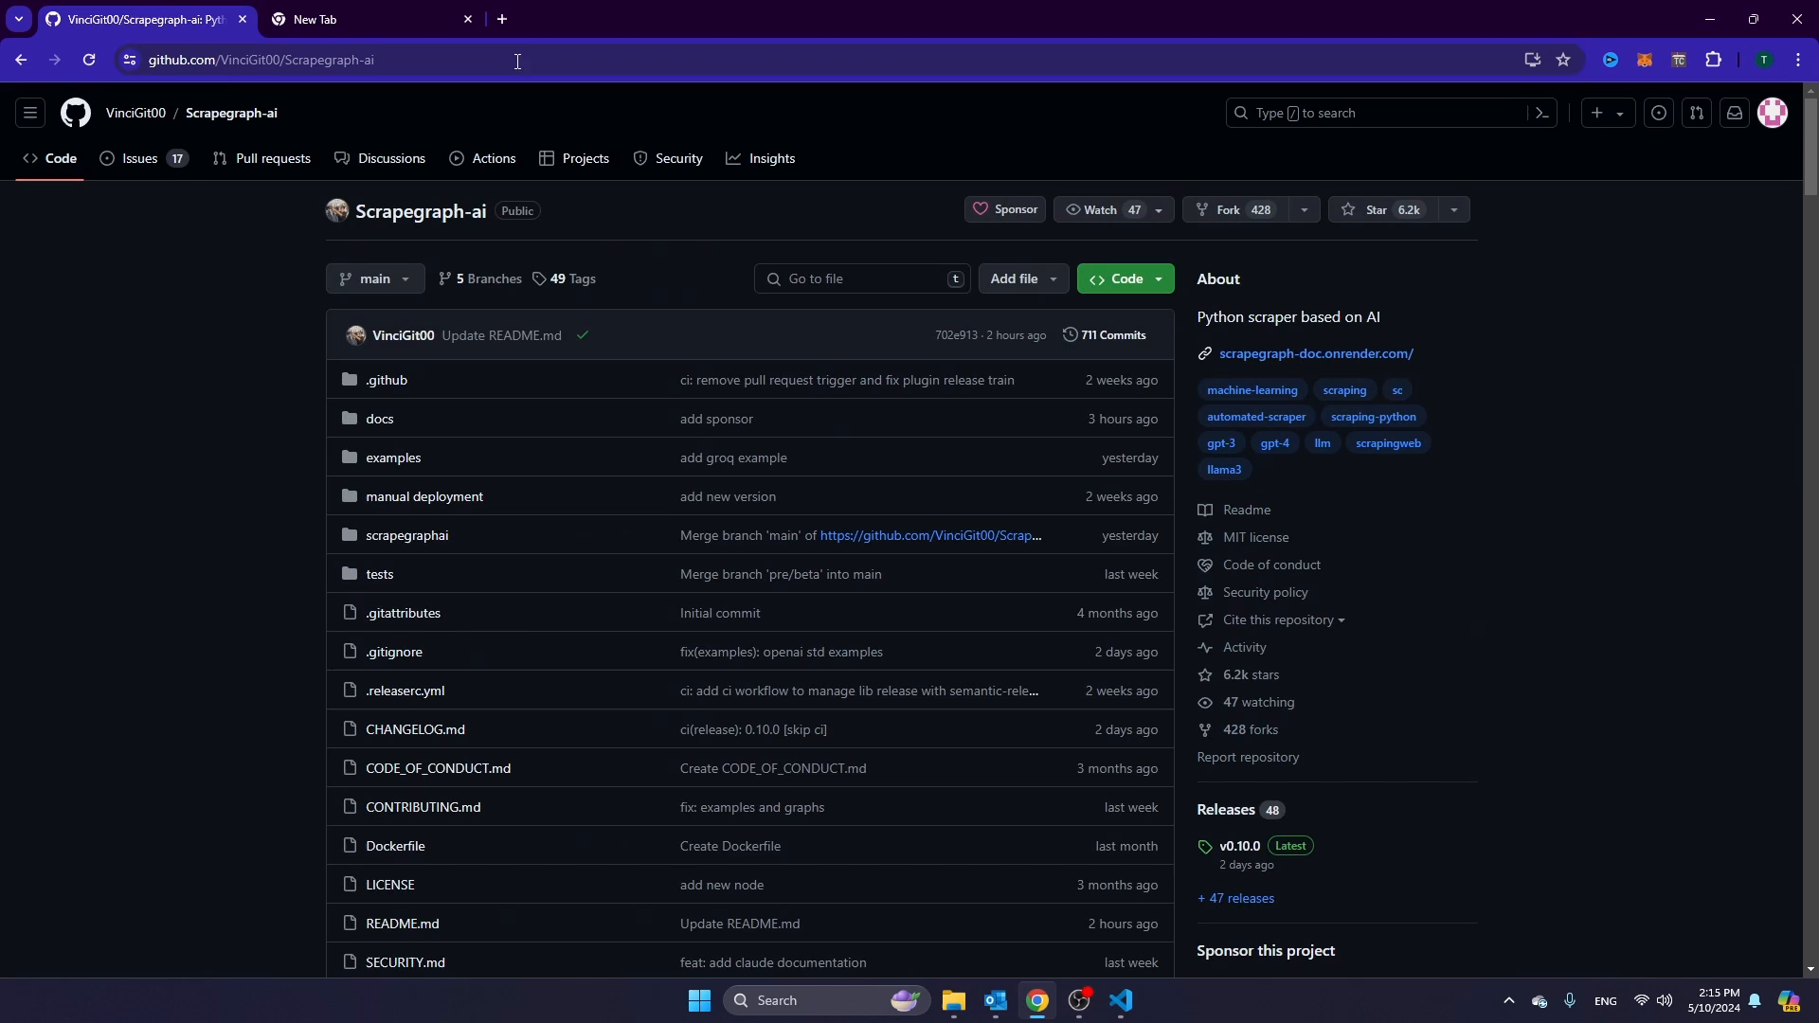
{"action": "mouse_move", "coordinate": [1120, 1006]}
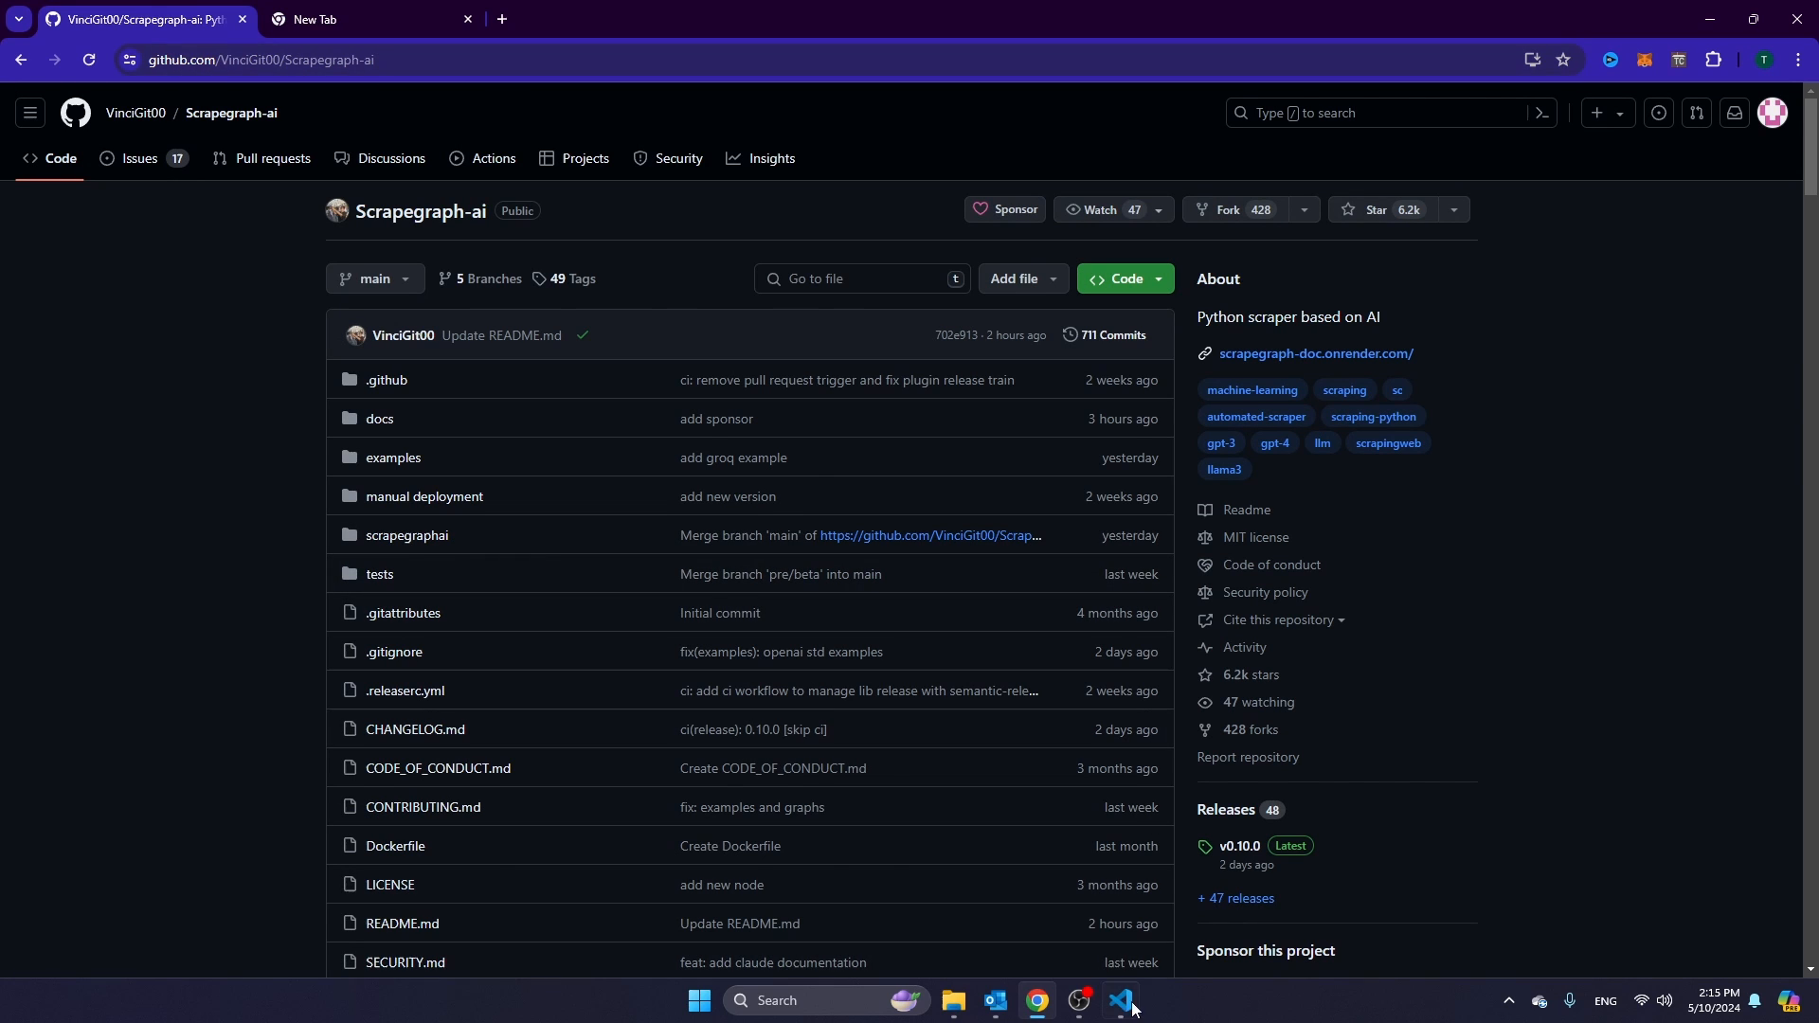
{"action": "left_click", "coordinate": [1118, 1008]}
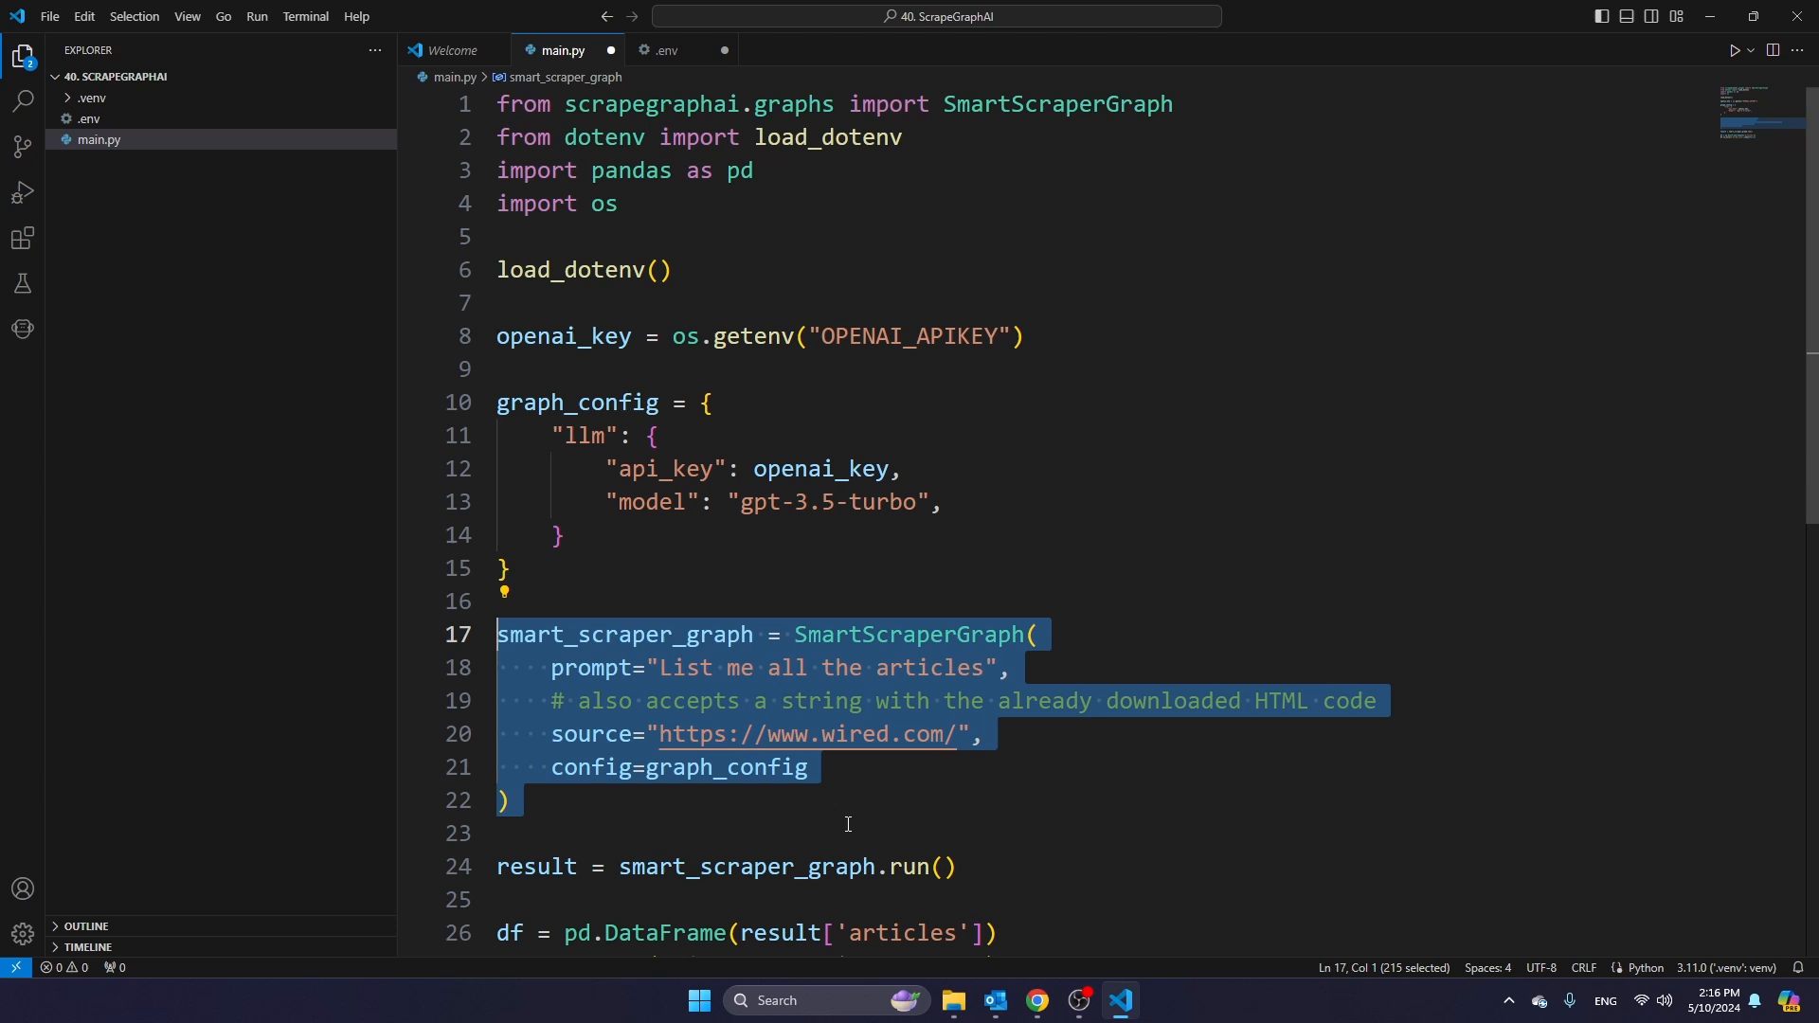
- Add df = pd.DataFrame(result['articles']) after the SmartScraperGraph block in main.py
{"action": "left_click", "coordinate": [847, 832]}
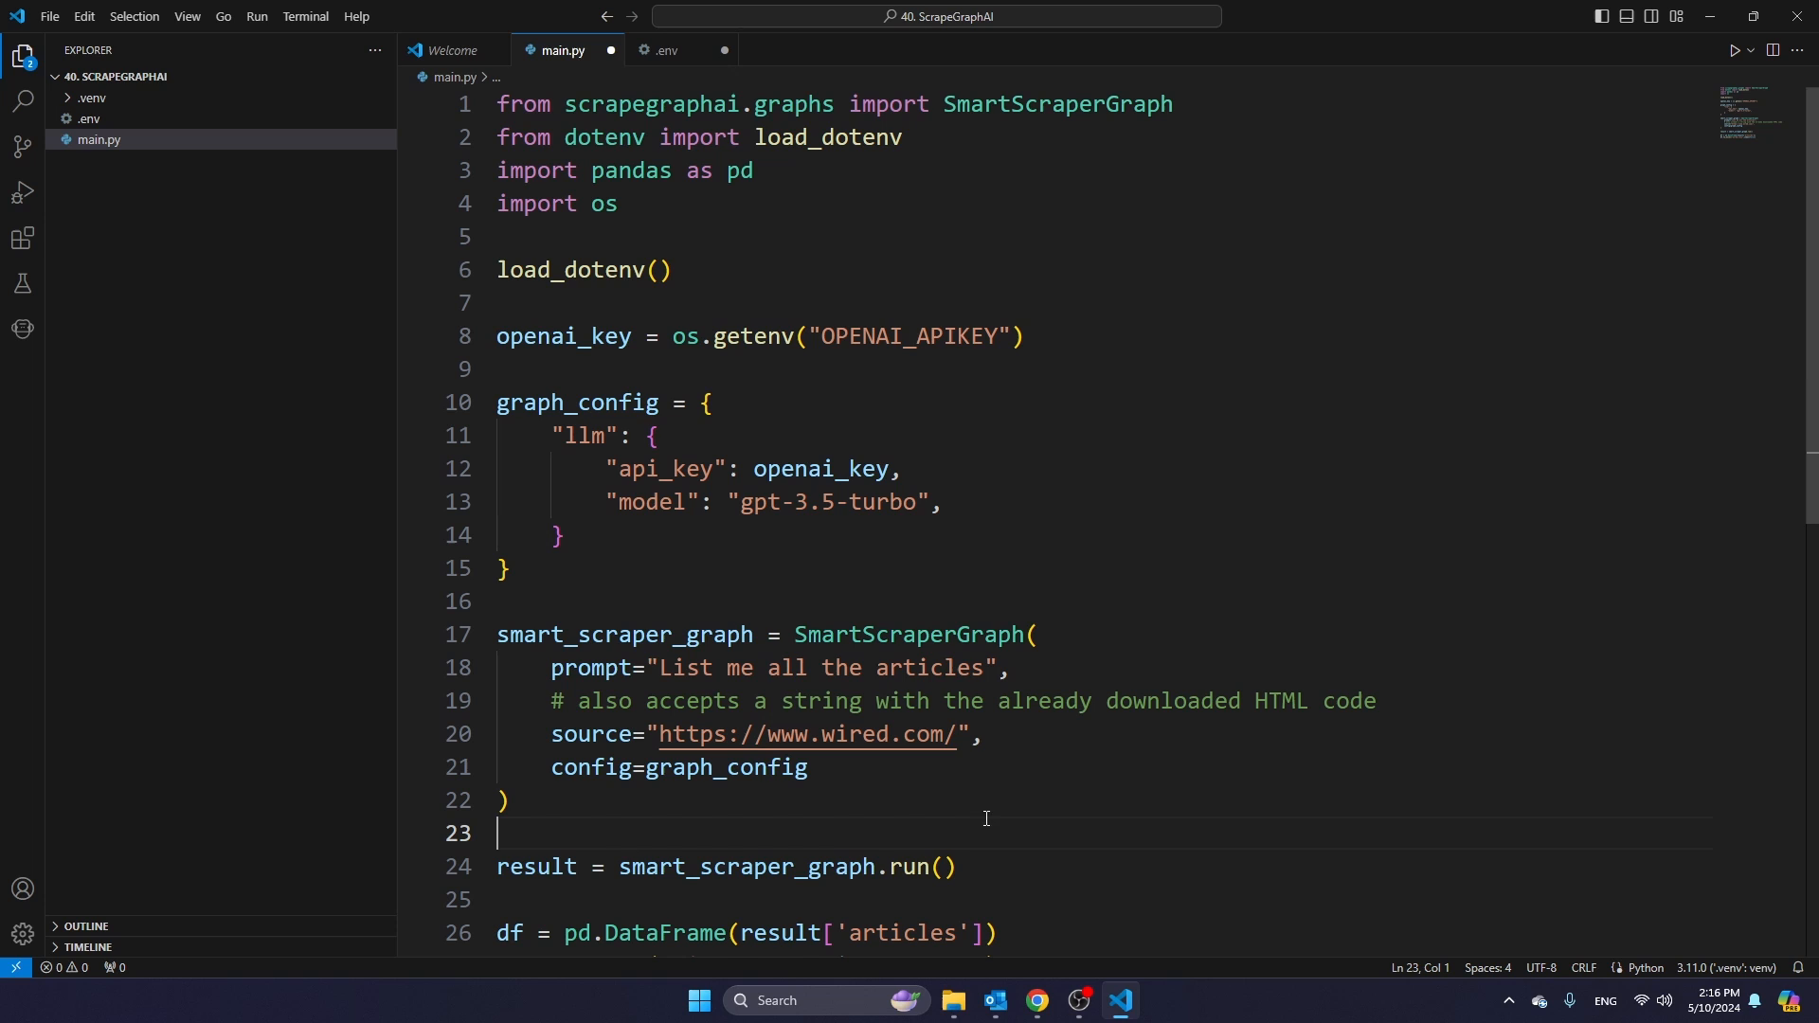
{"action": "mouse_move", "coordinate": [979, 666]}
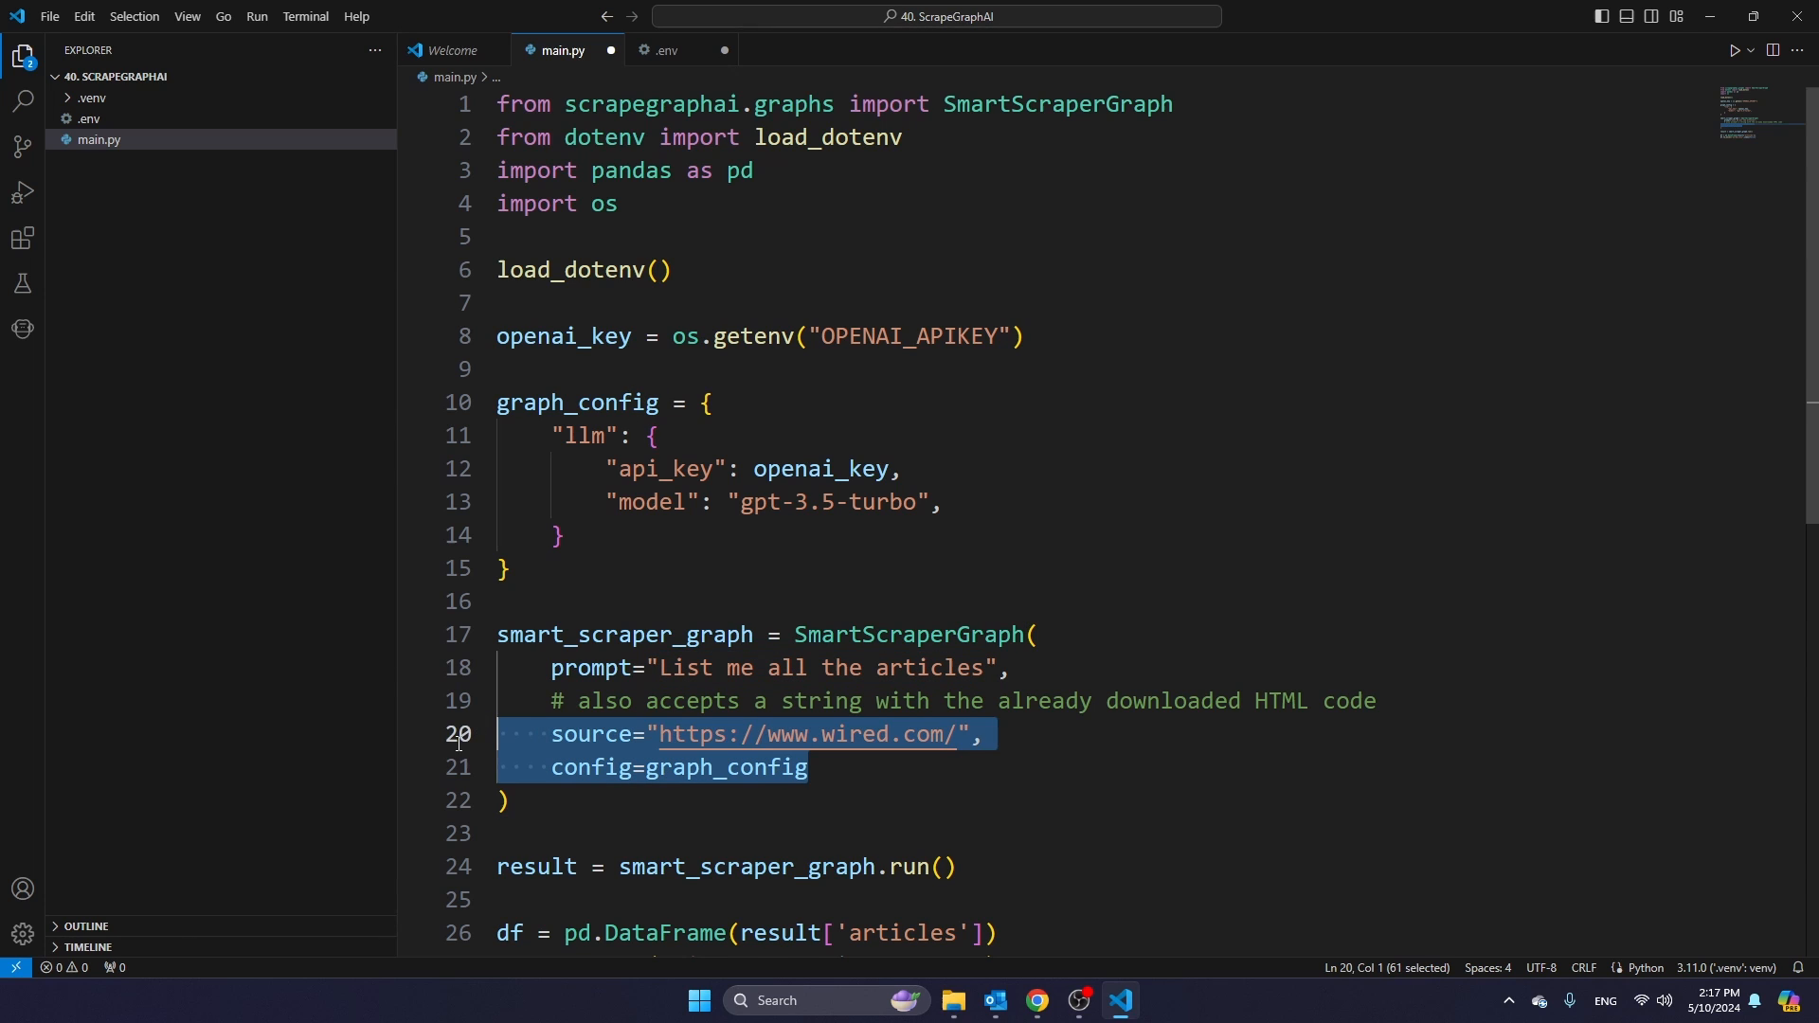
{"action": "left_click", "coordinate": [534, 534]}
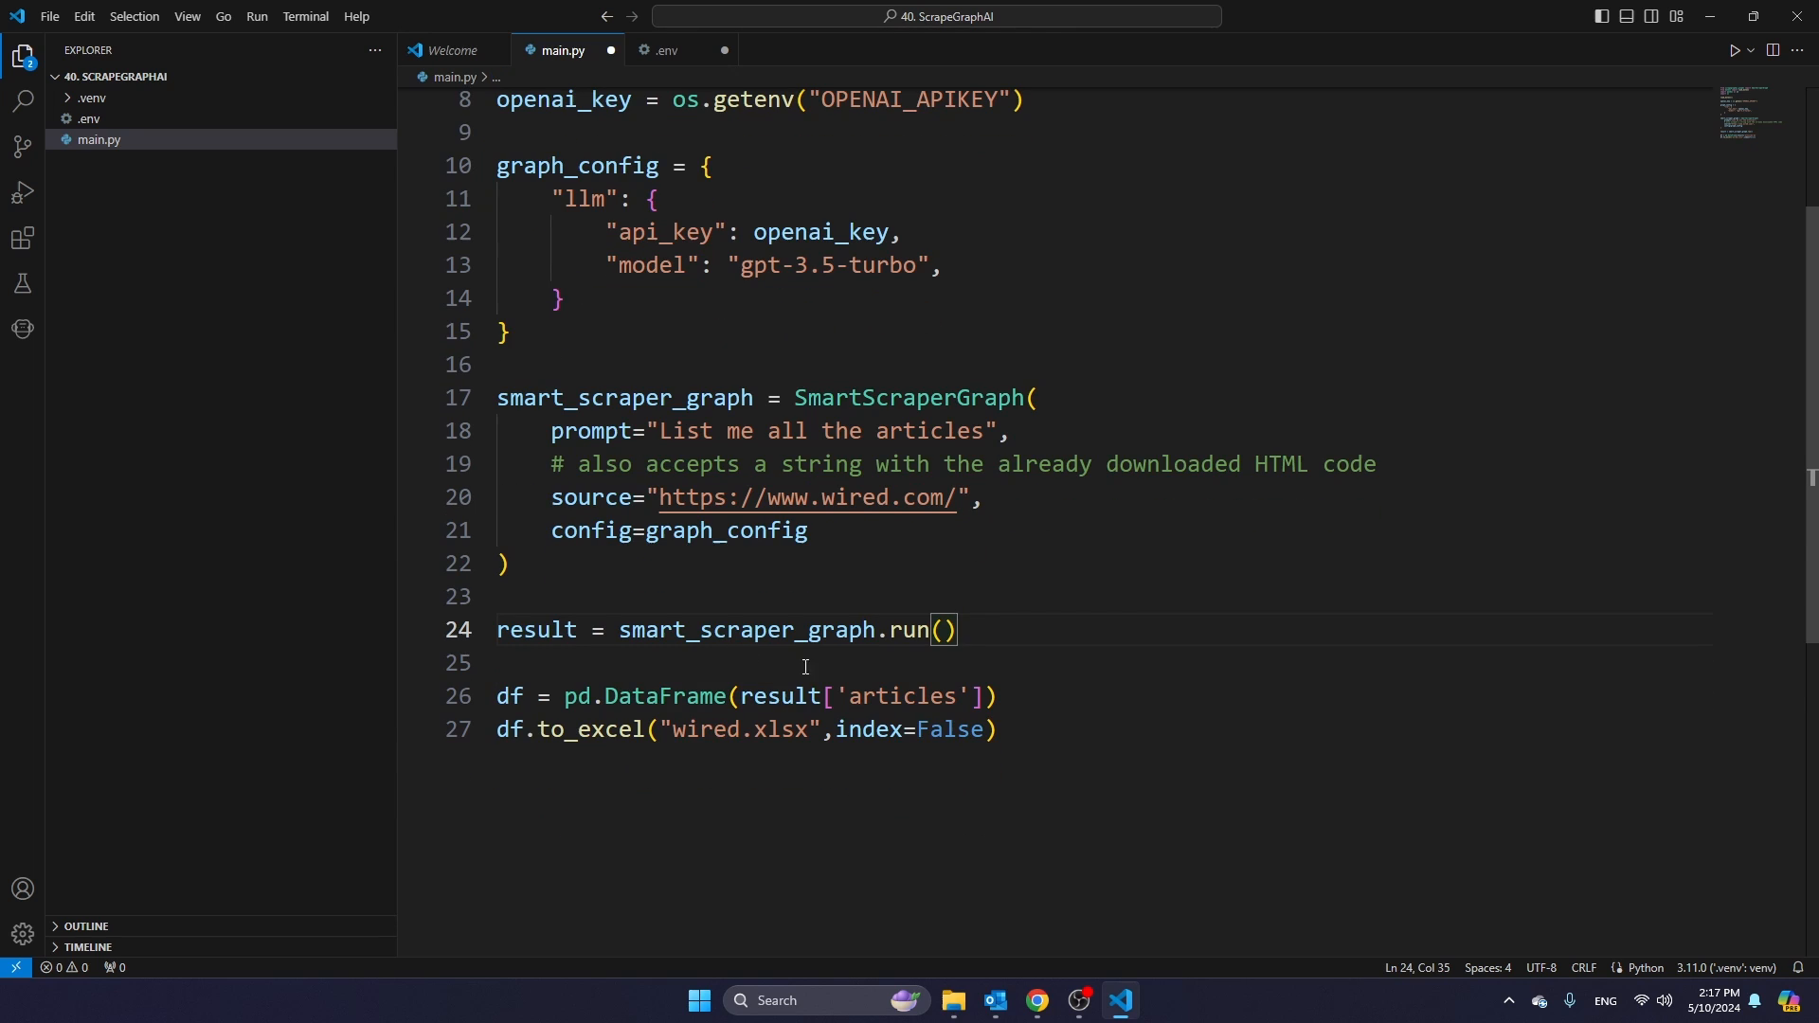
{"action": "left_click", "coordinate": [1004, 727]}
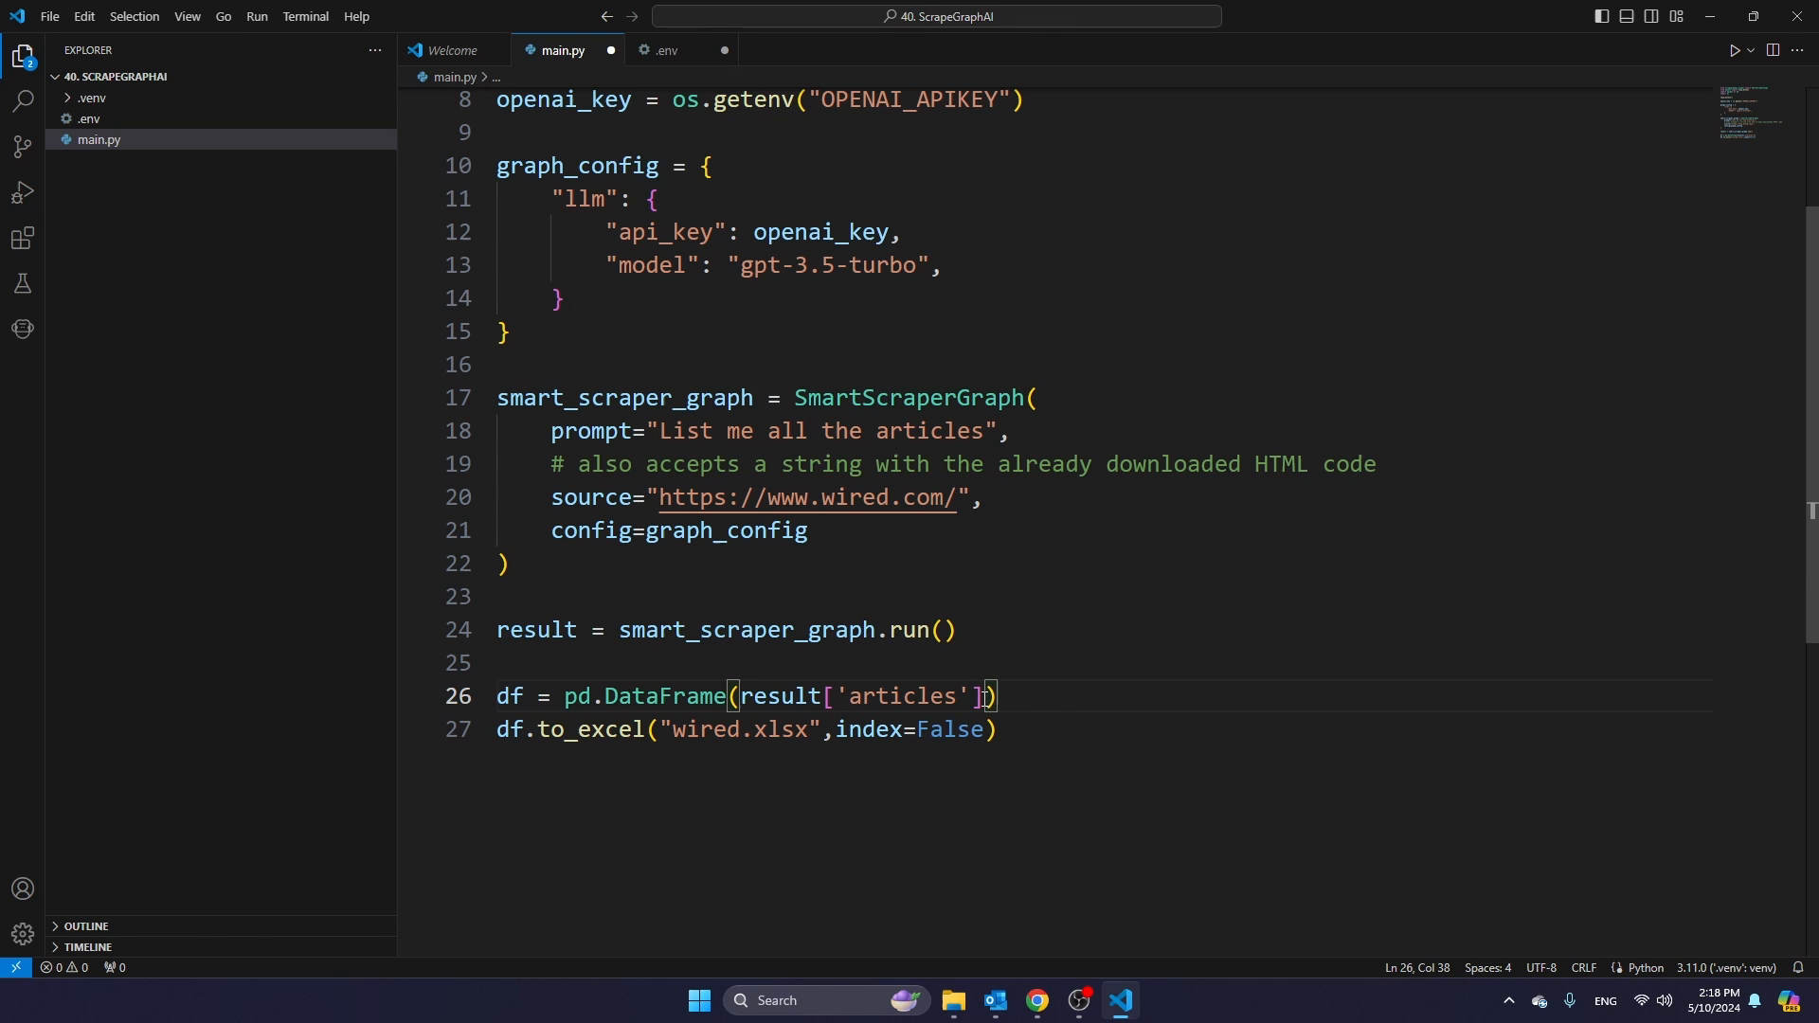
{"action": "left_click", "coordinate": [498, 663]}
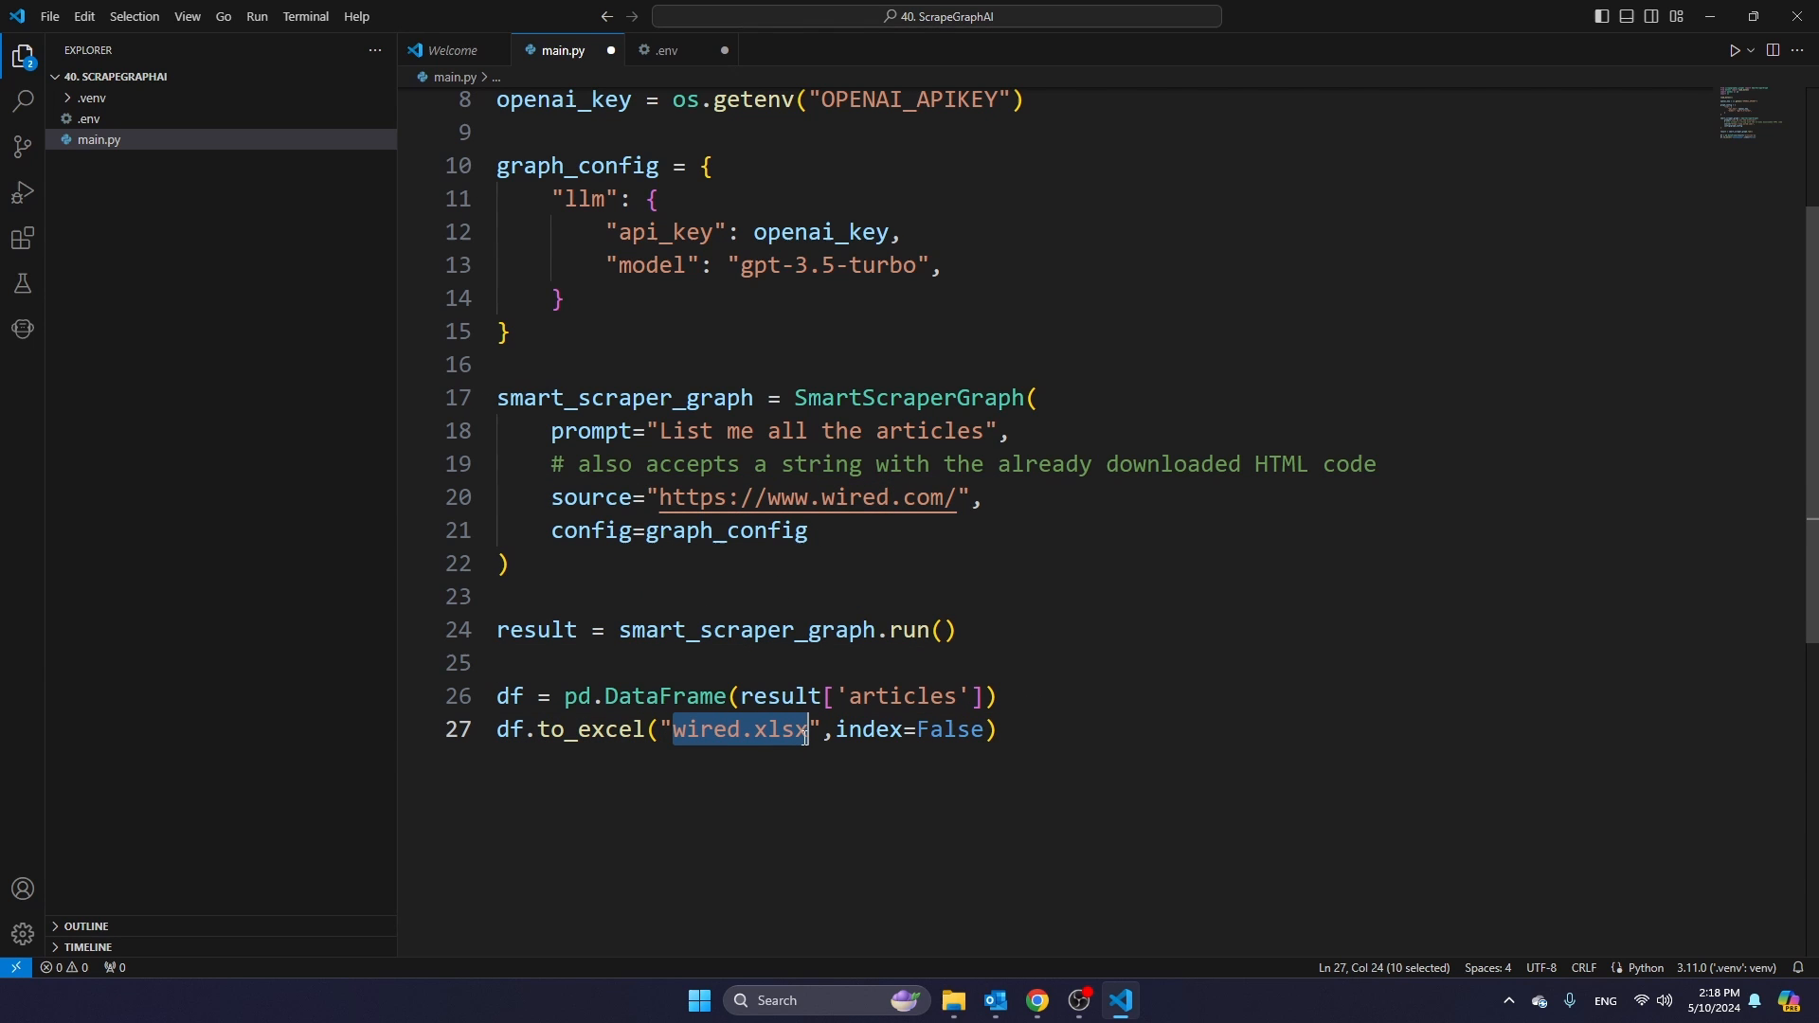
- Add df.to_excel("wired.xlsx", index=False) and save main.py
{"action": "left_click", "coordinate": [704, 729]}
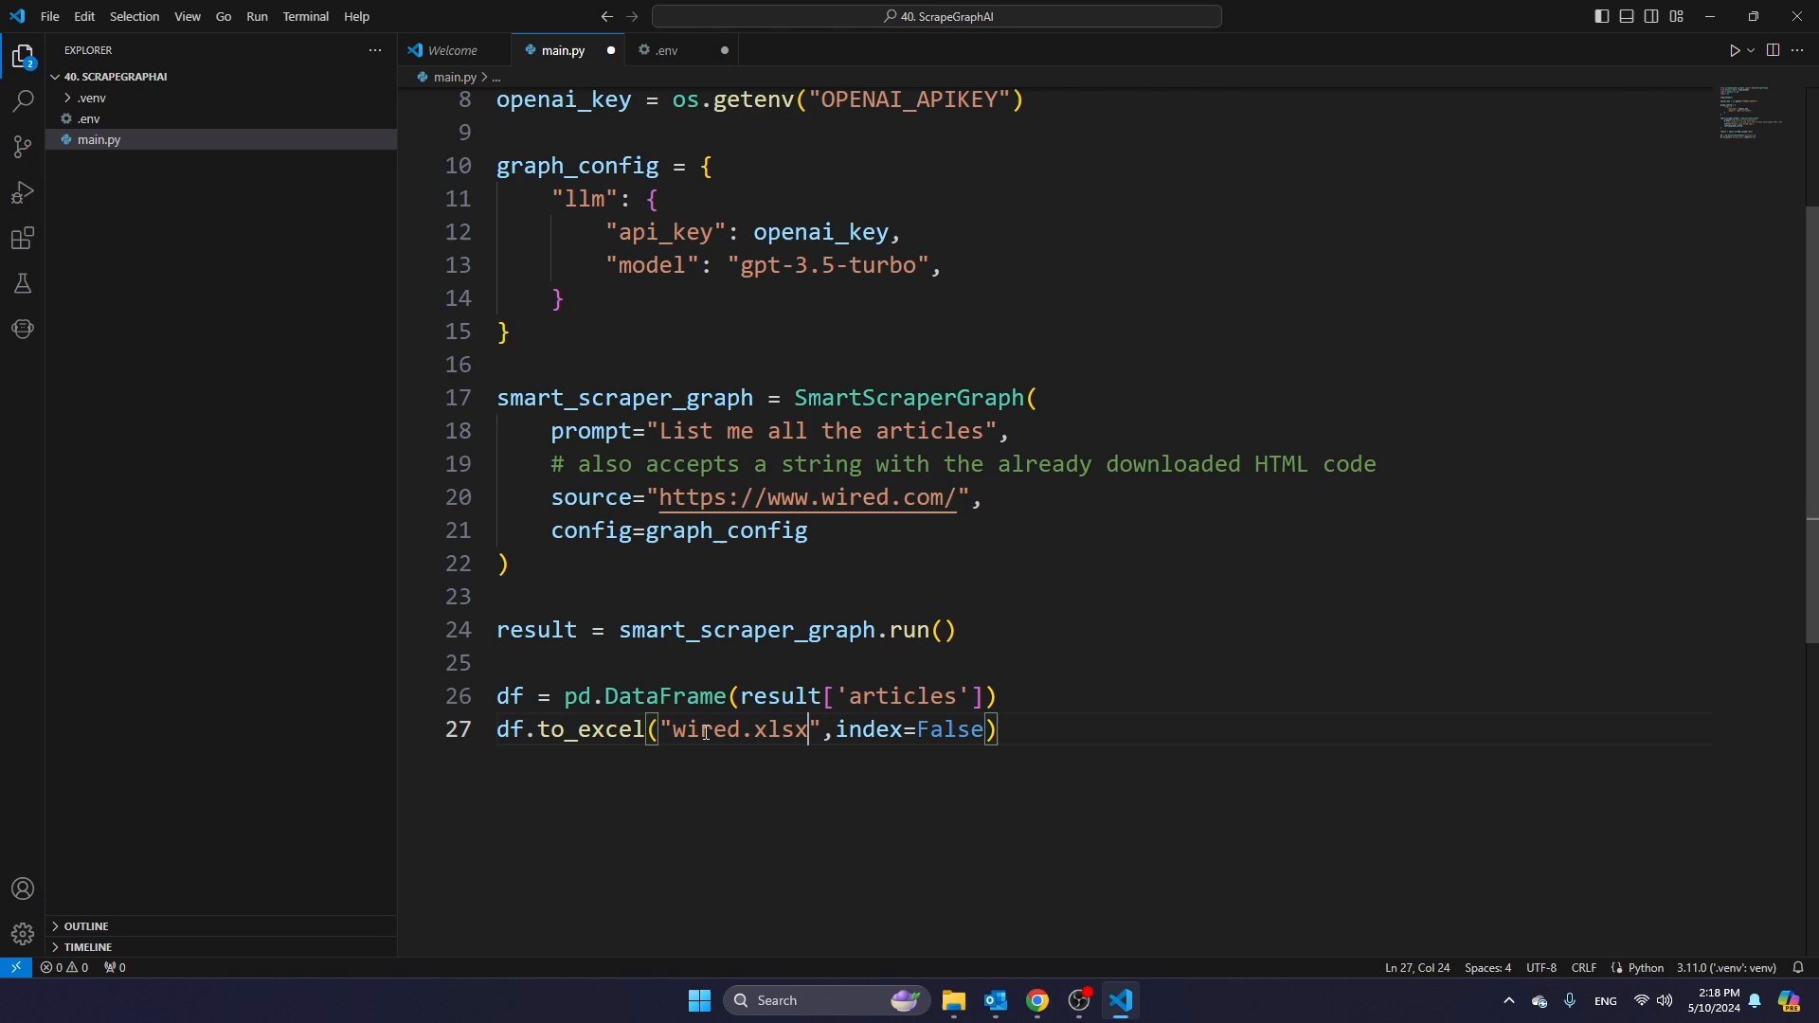
{"action": "double_click", "coordinate": [868, 729]}
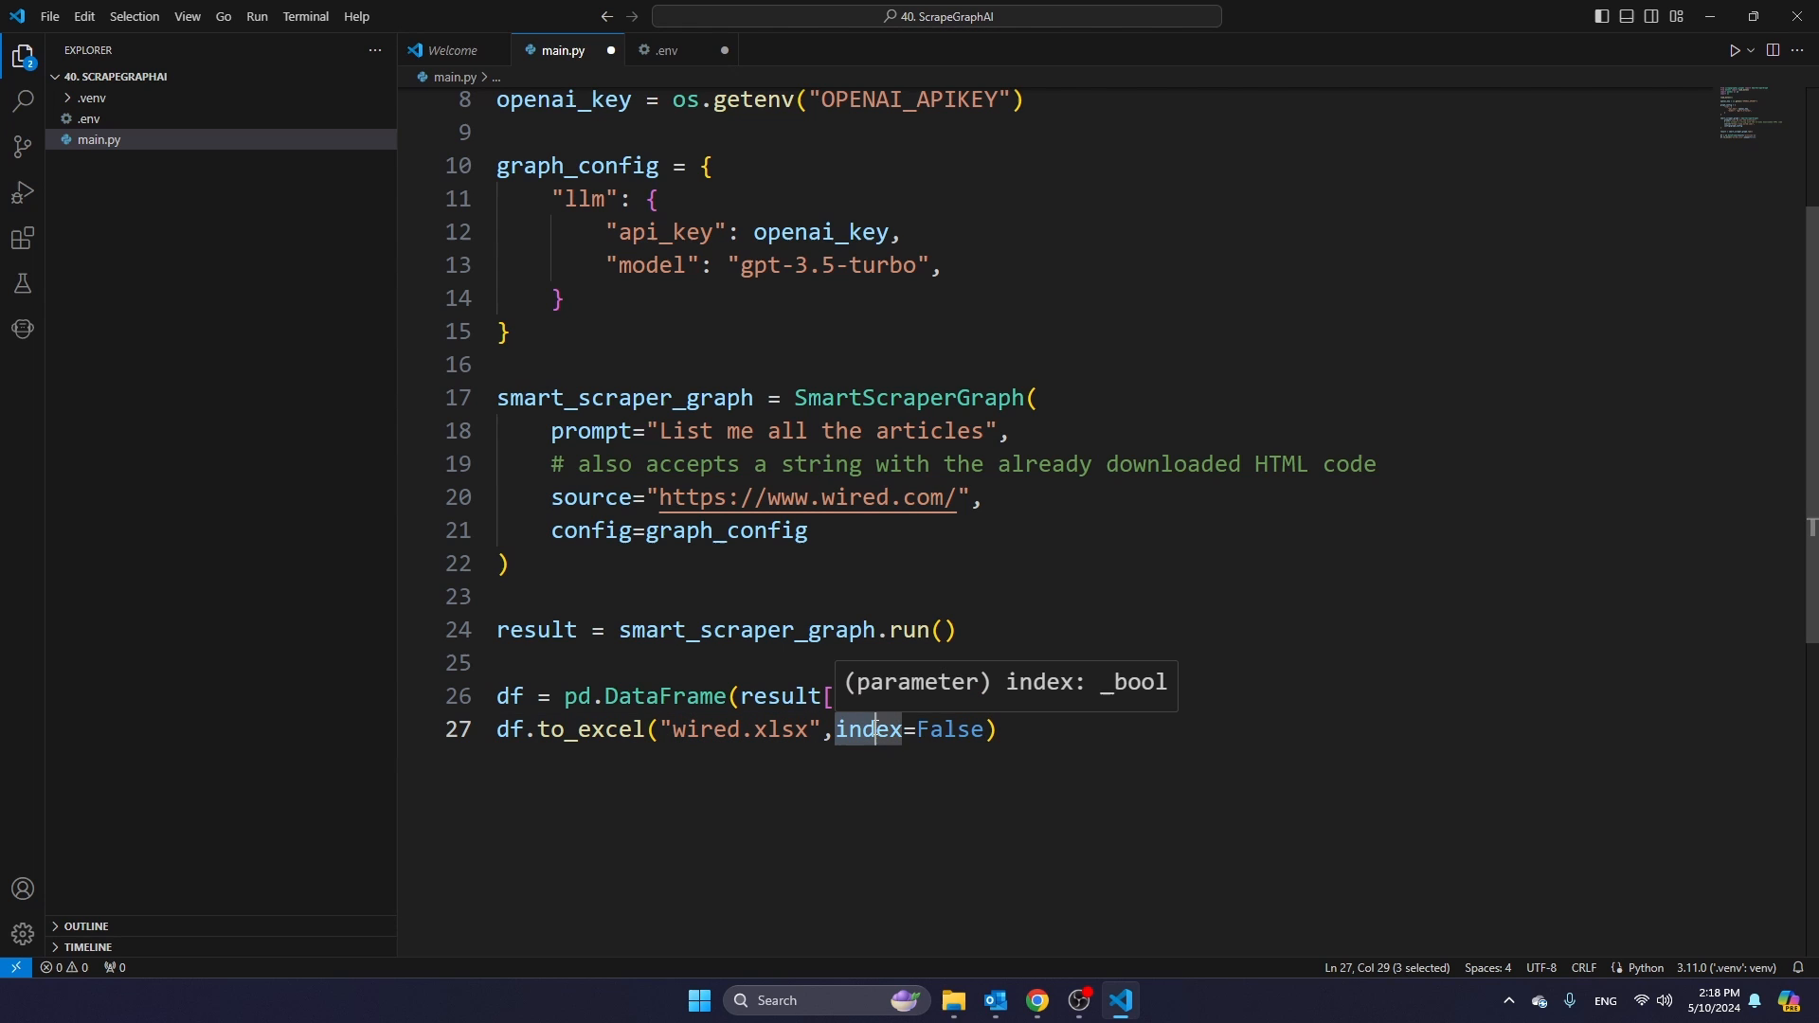
{"action": "left_click", "coordinate": [1017, 727]}
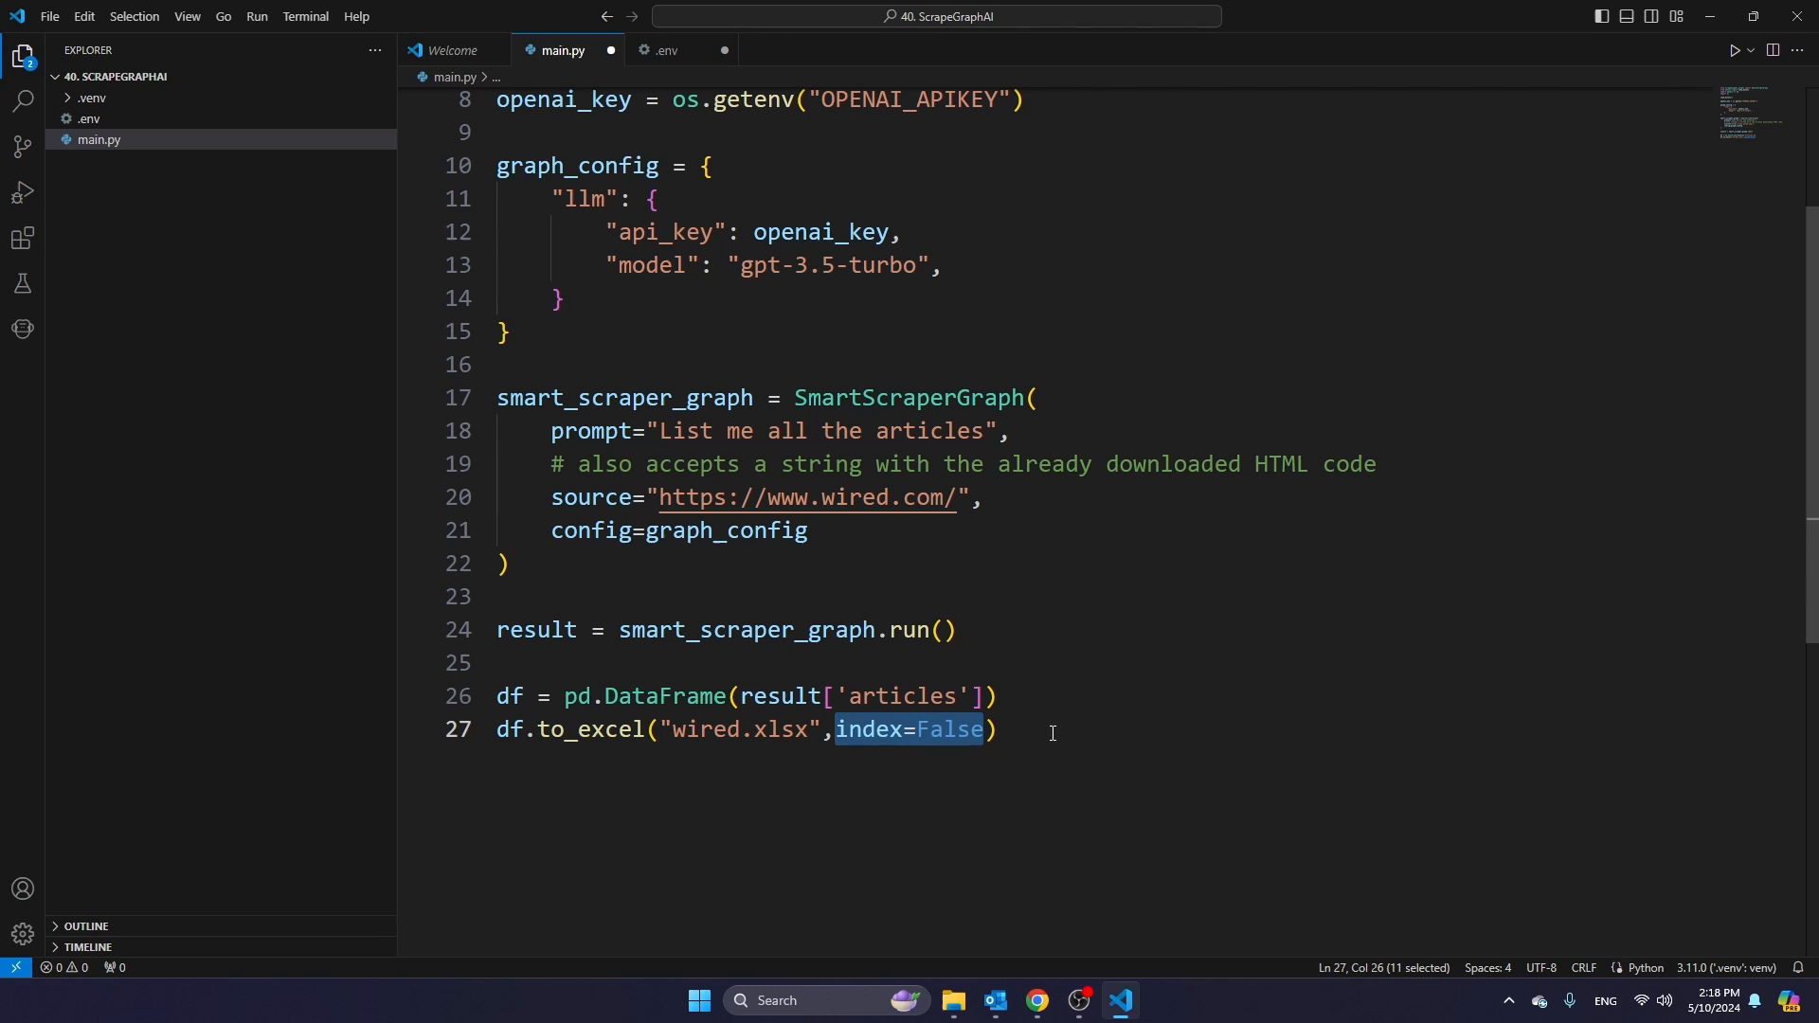
{"action": "mouse_move", "coordinate": [1063, 716]}
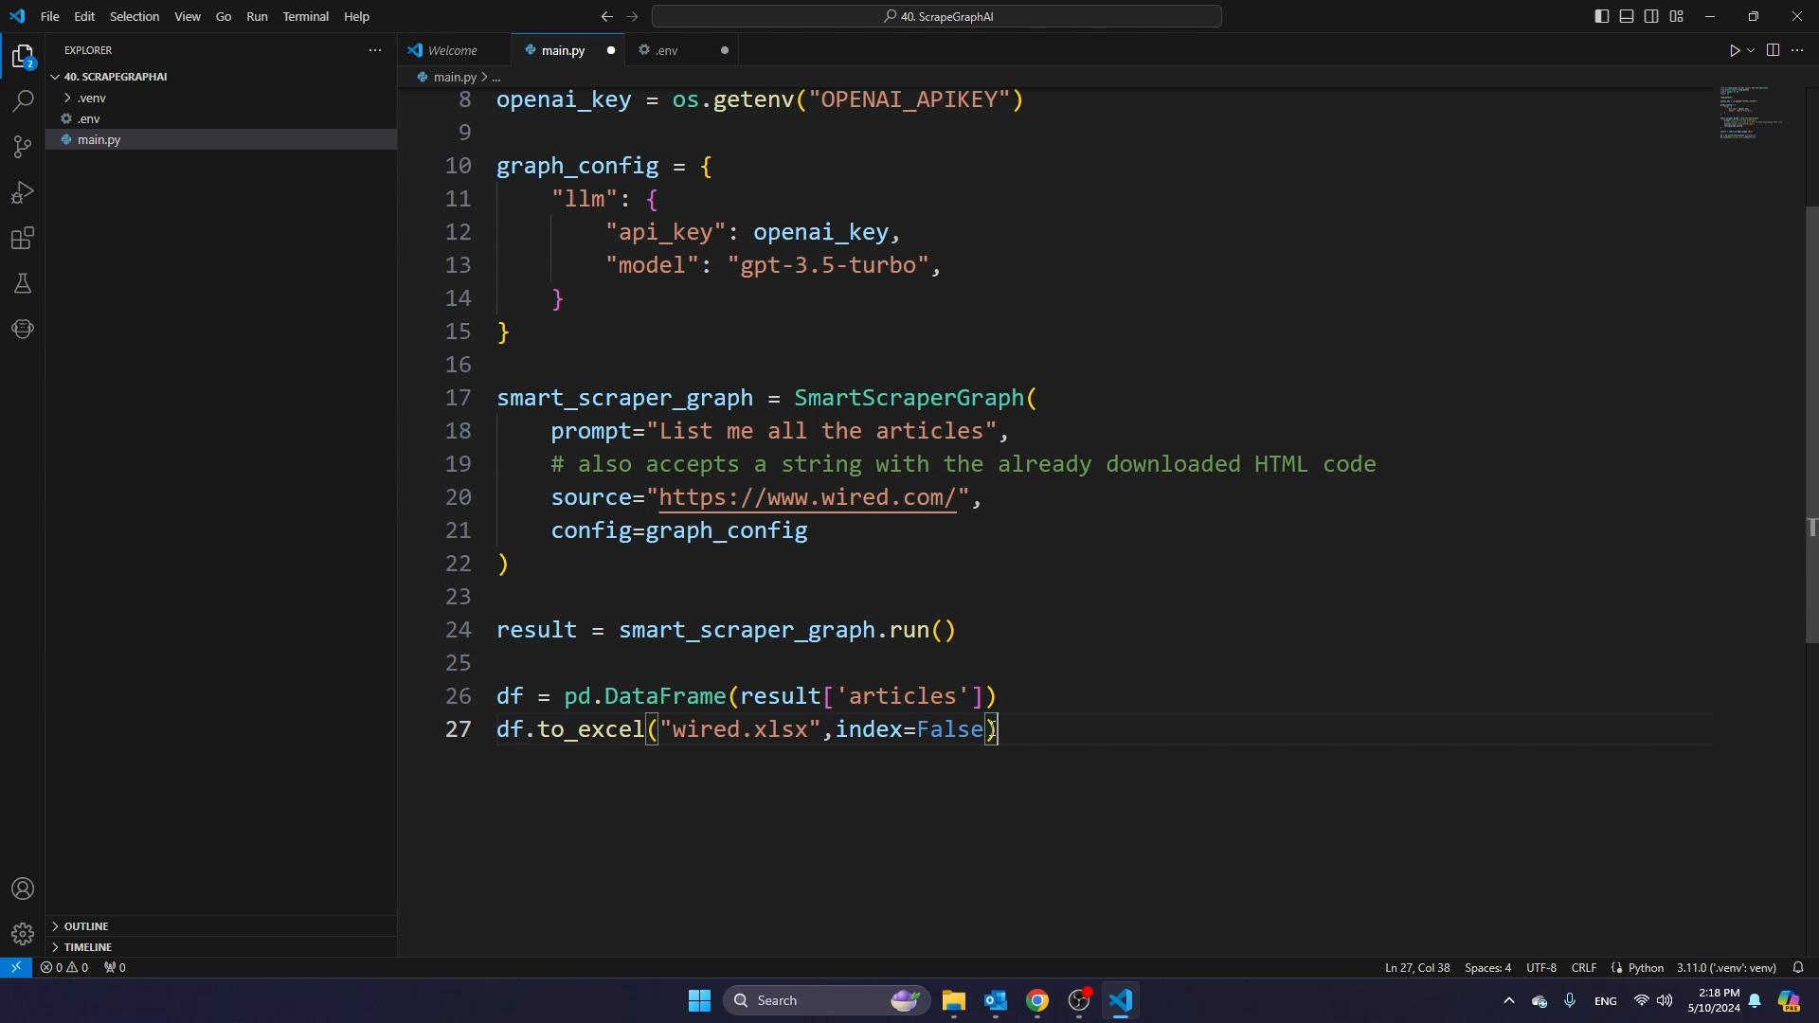
{"action": "scroll", "scroll_direction": "up", "scroll_amount": 3}
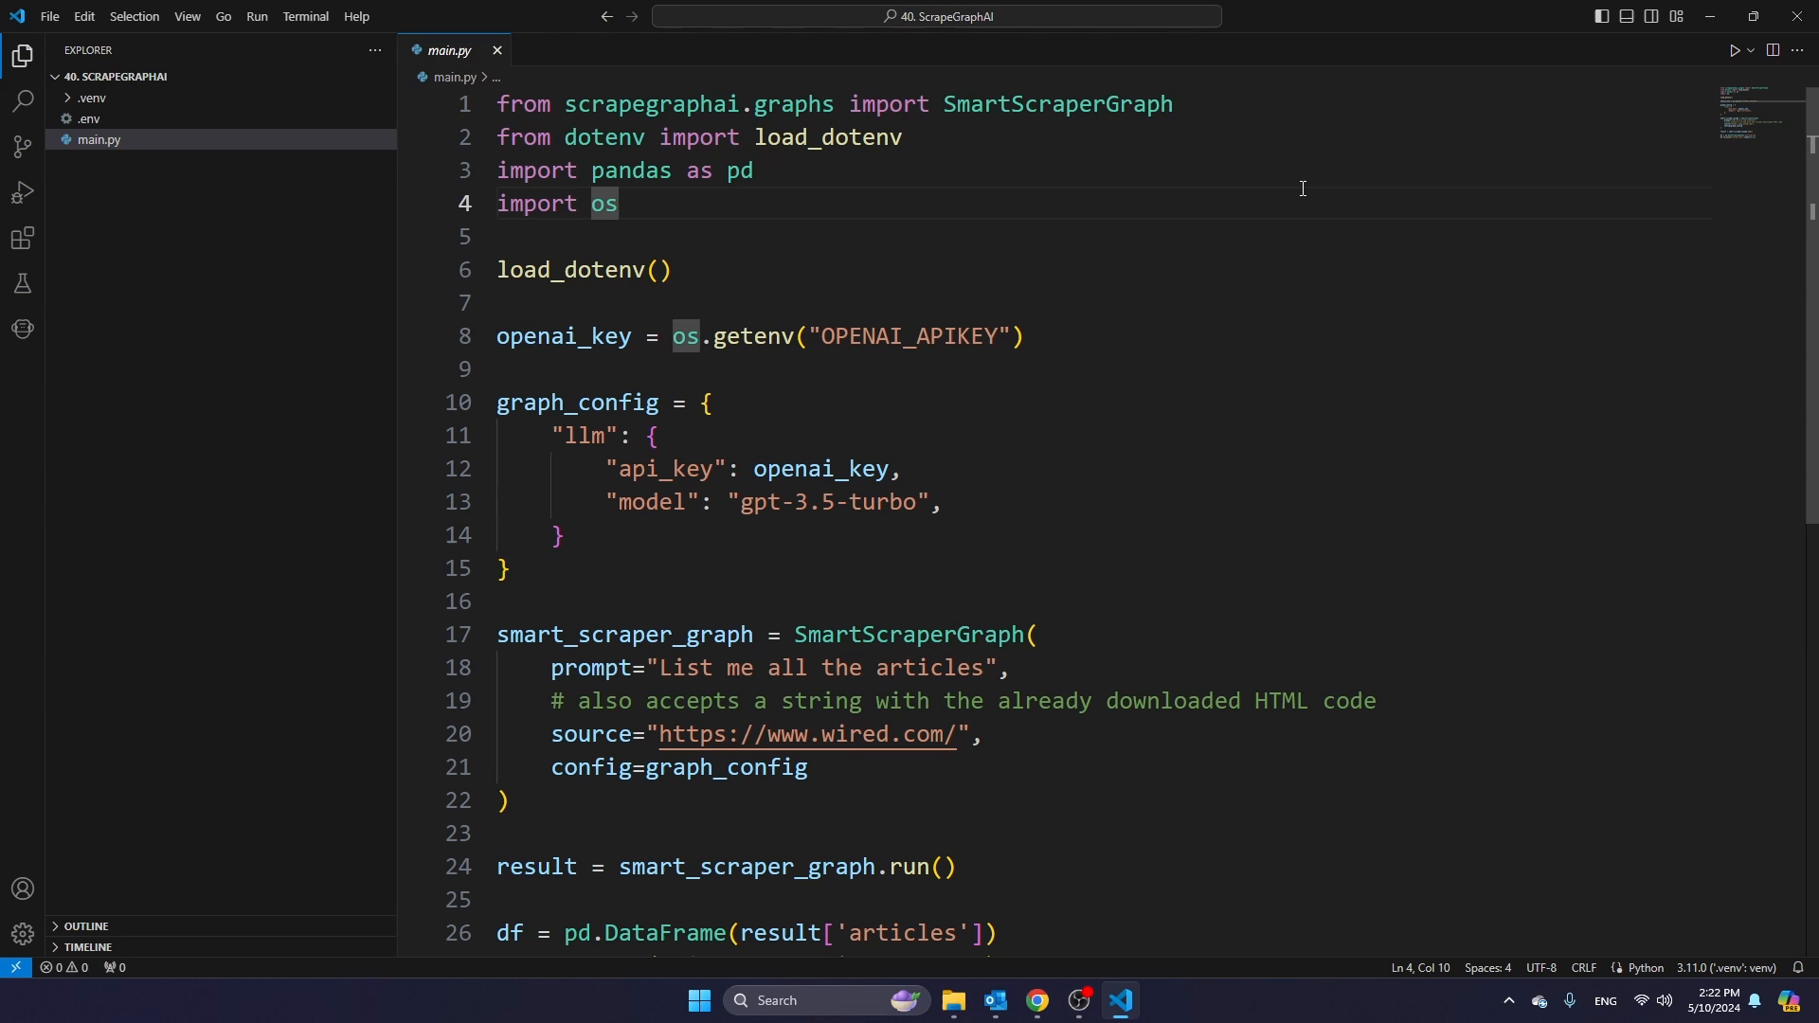
- Run the script, see the missing openpyxl error, and activate .venv\Scripts\Activate
{"action": "left_click", "coordinate": [1733, 51]}
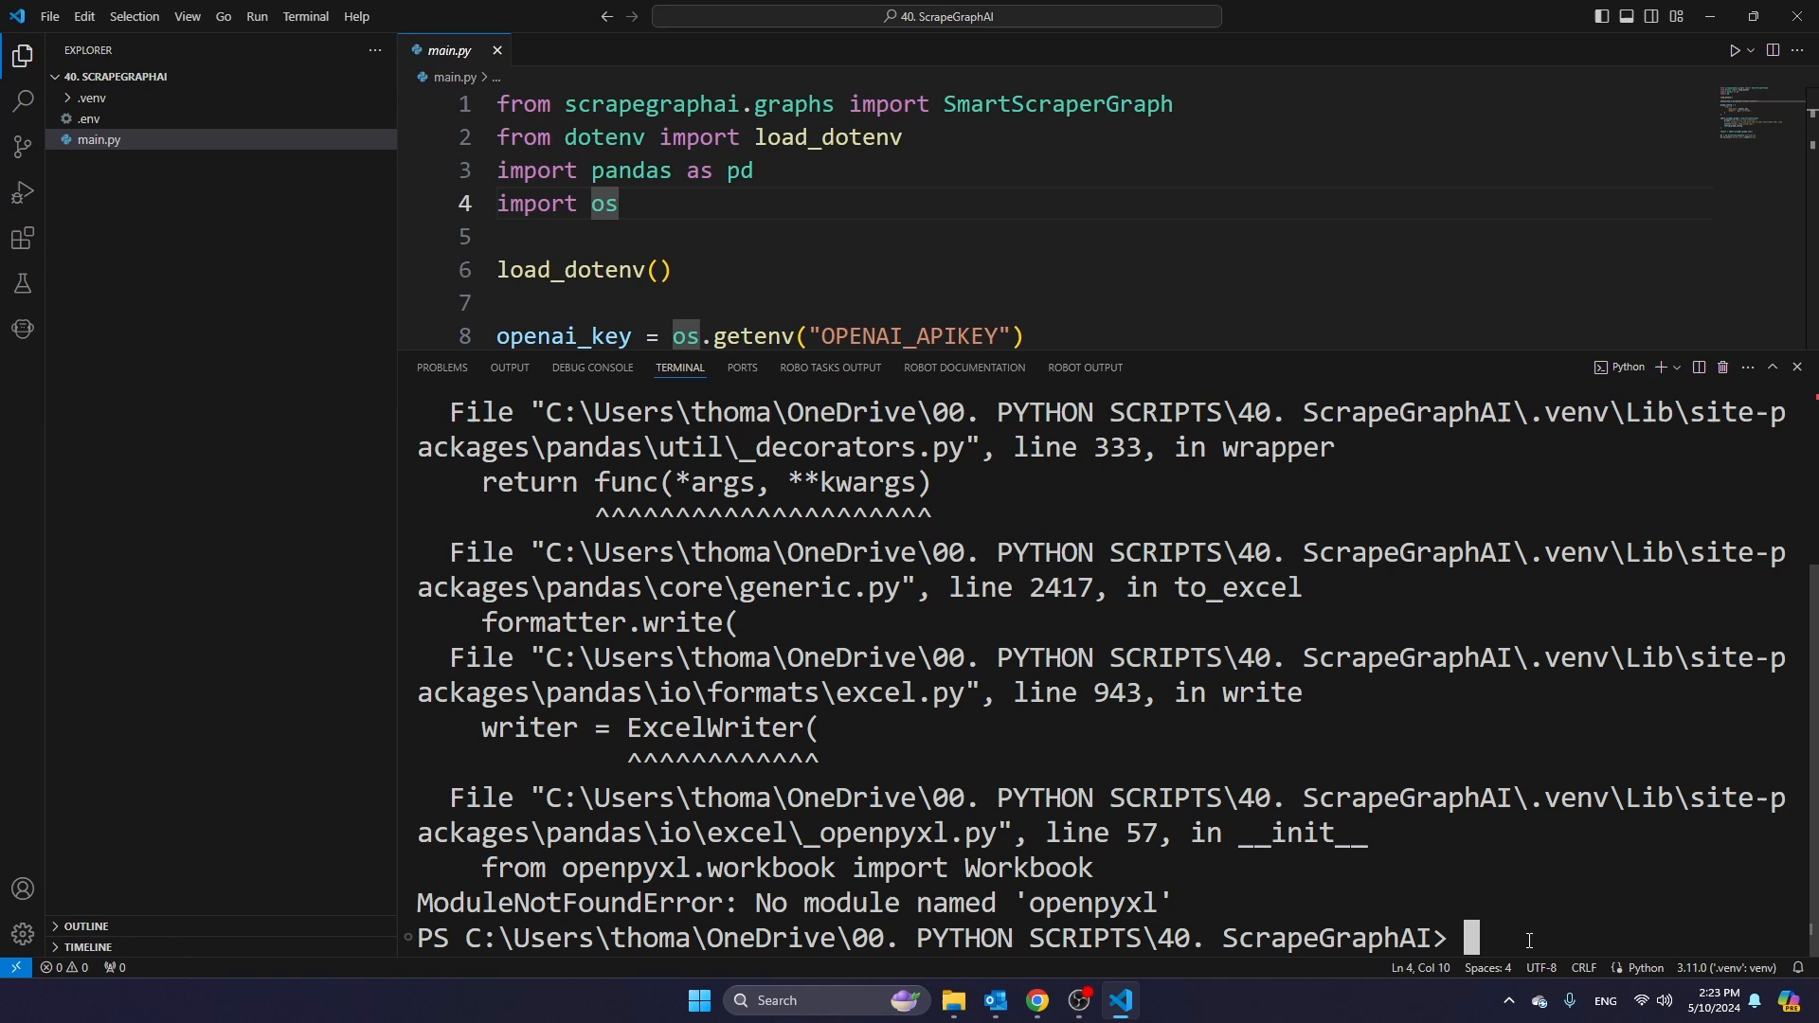
{"action": "type", "text": "."}
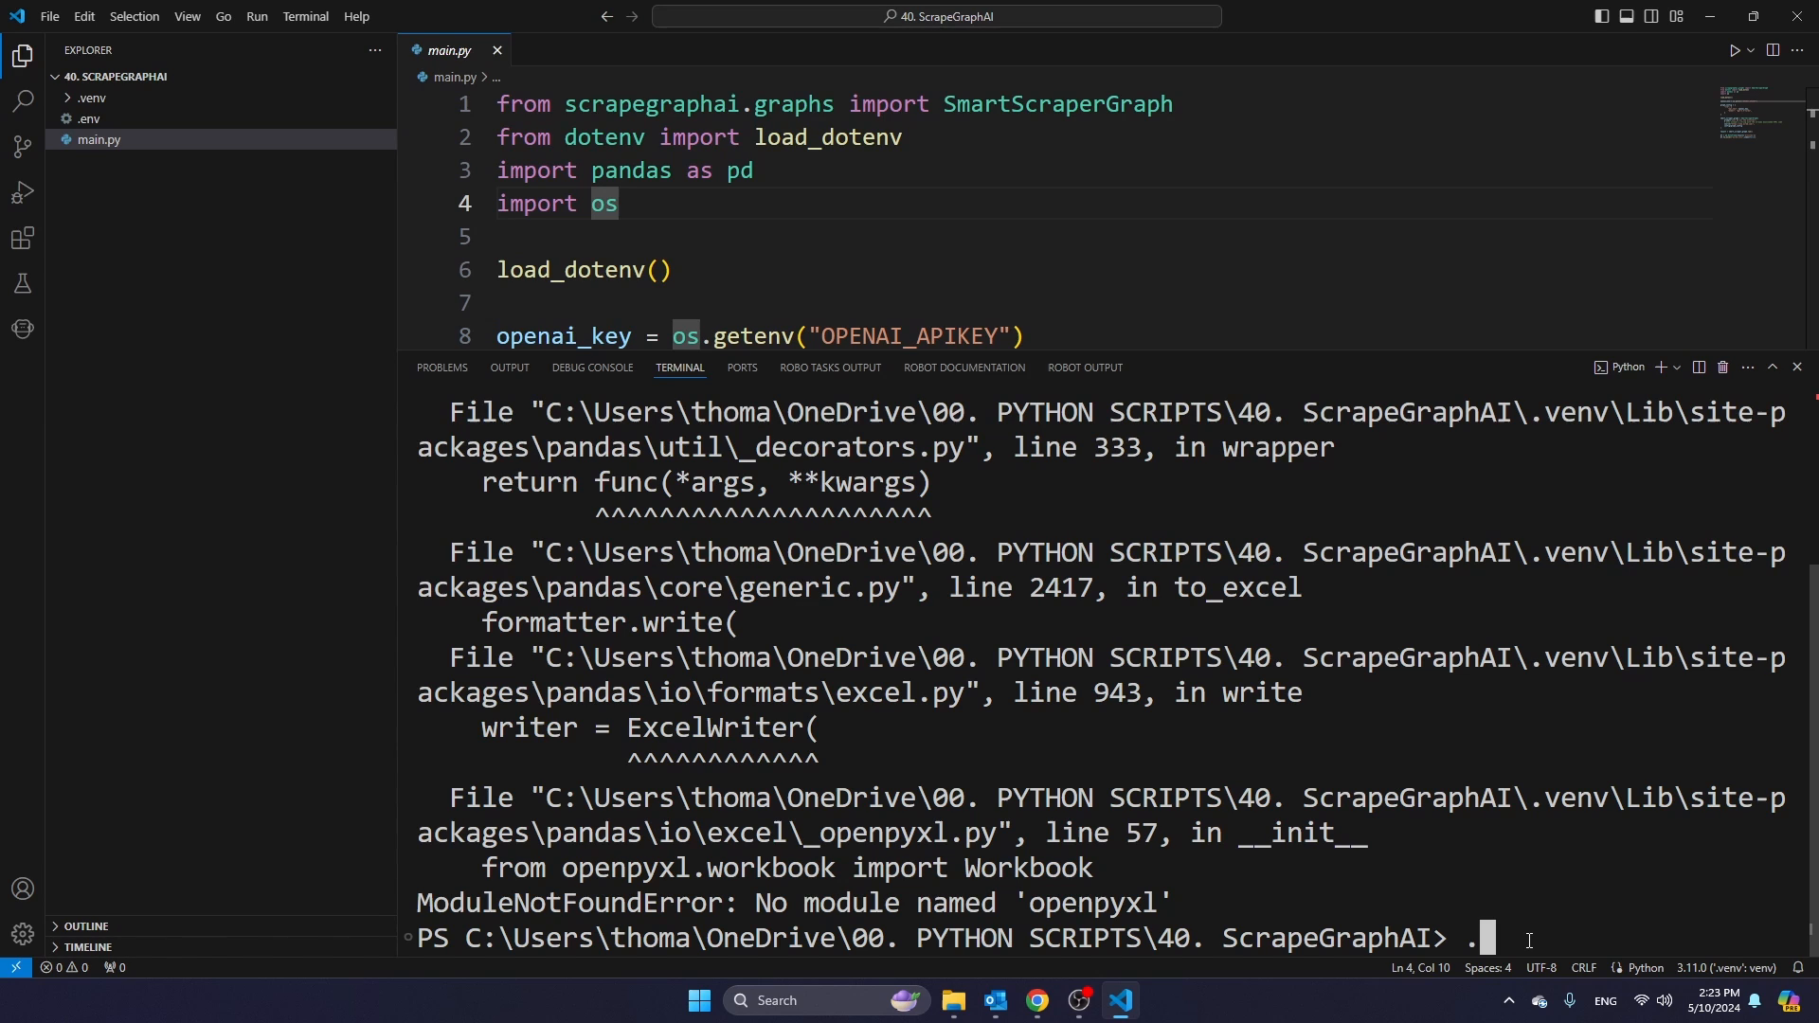
{"action": "type", "text": ".venv"}
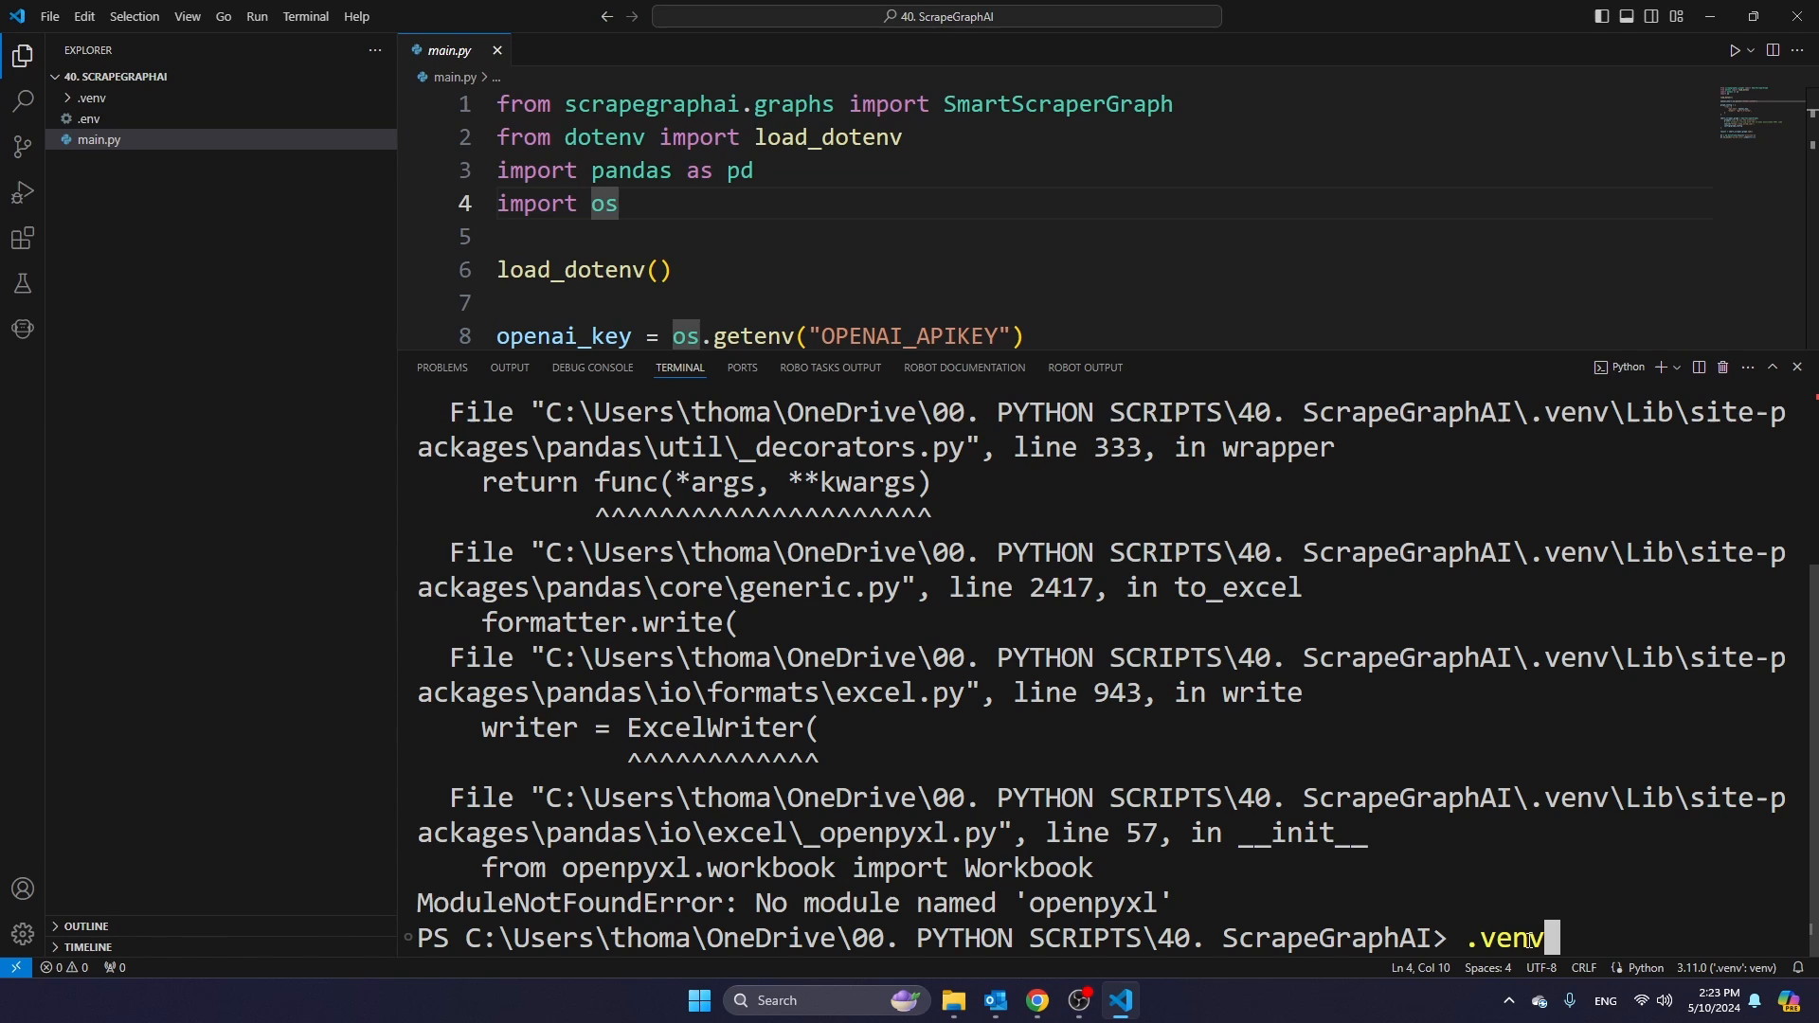
{"action": "type", "text": "\\Scripts\\Activ"}
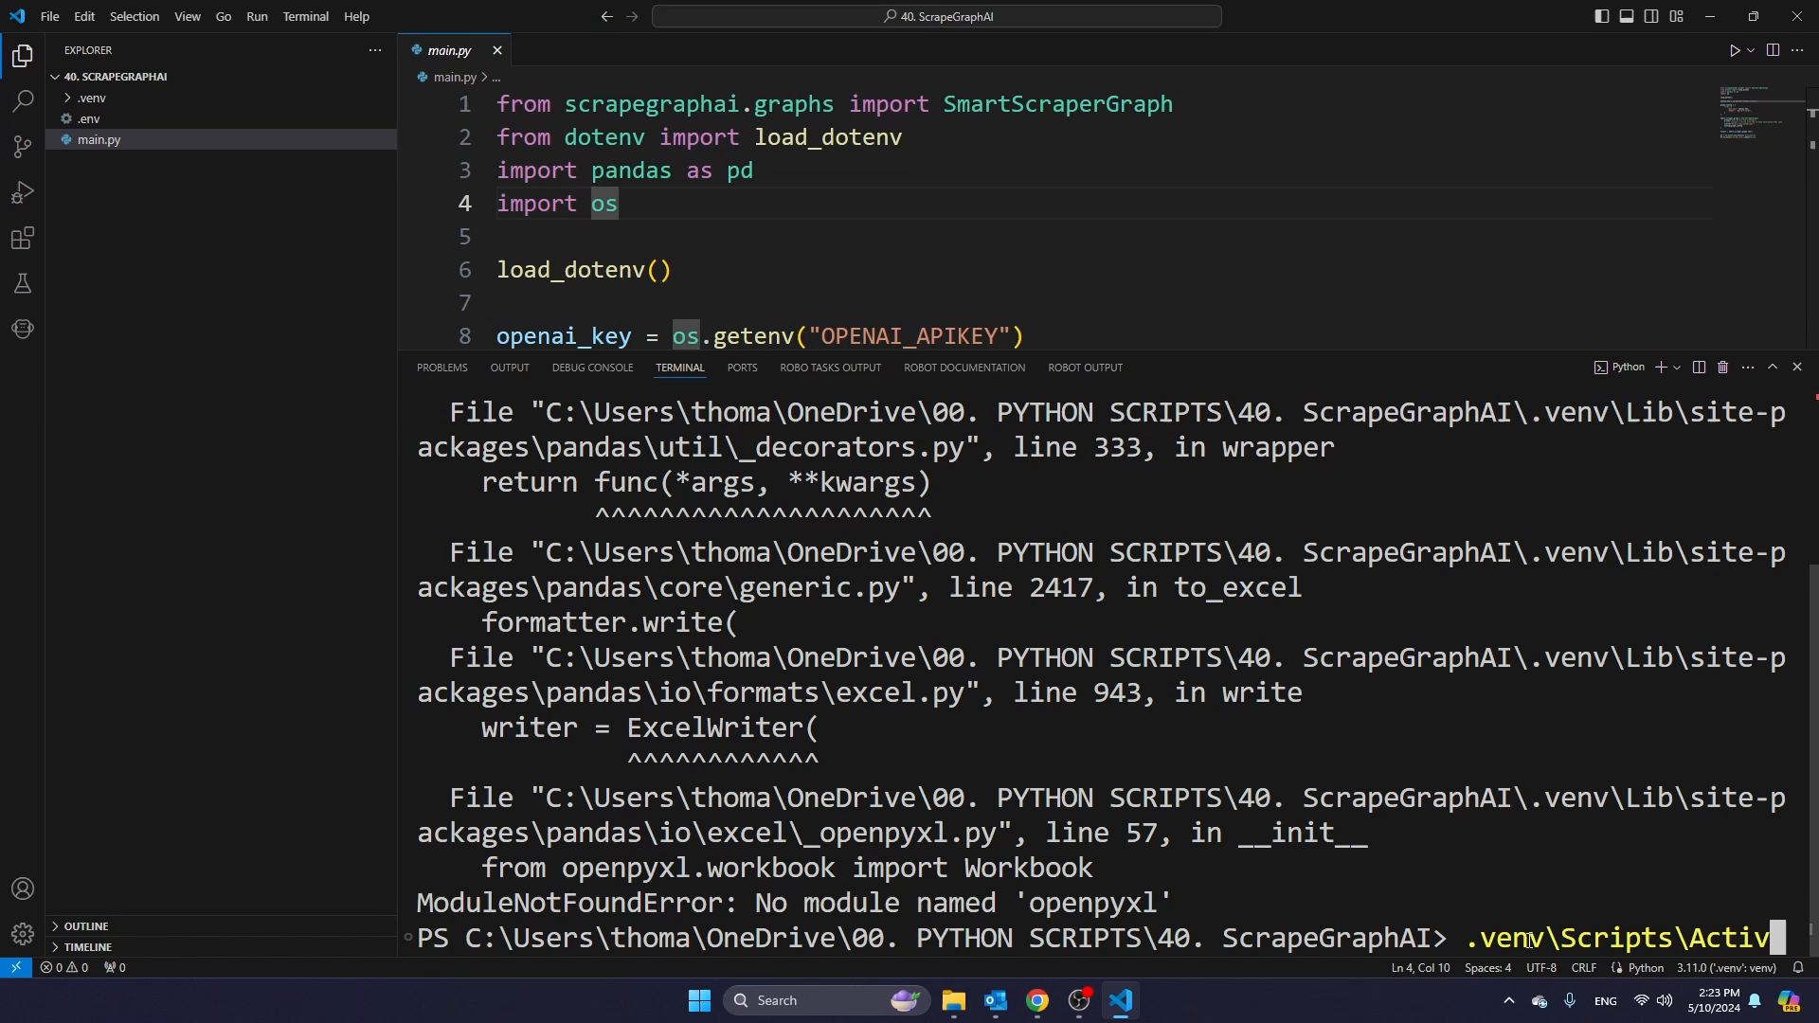
{"action": "type", "text": "ty"}
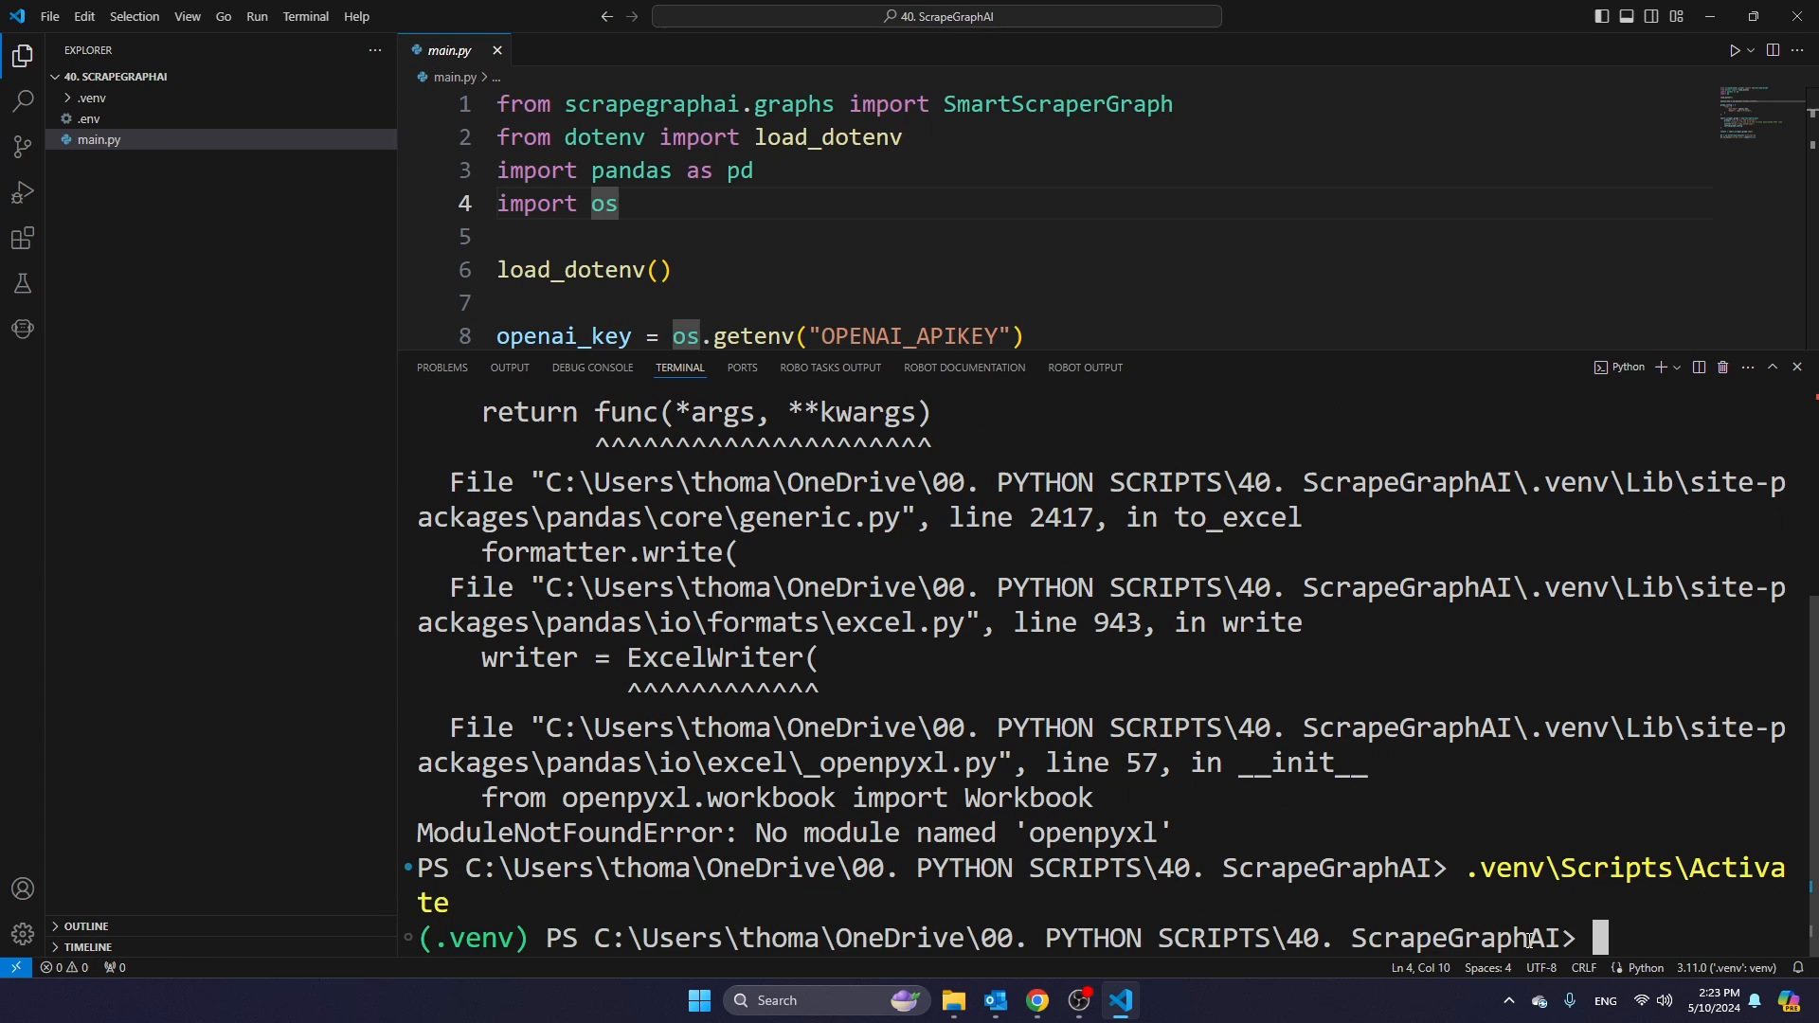
- Install openpyxl with pip in the activated environment
{"action": "type", "text": "pip ins"}
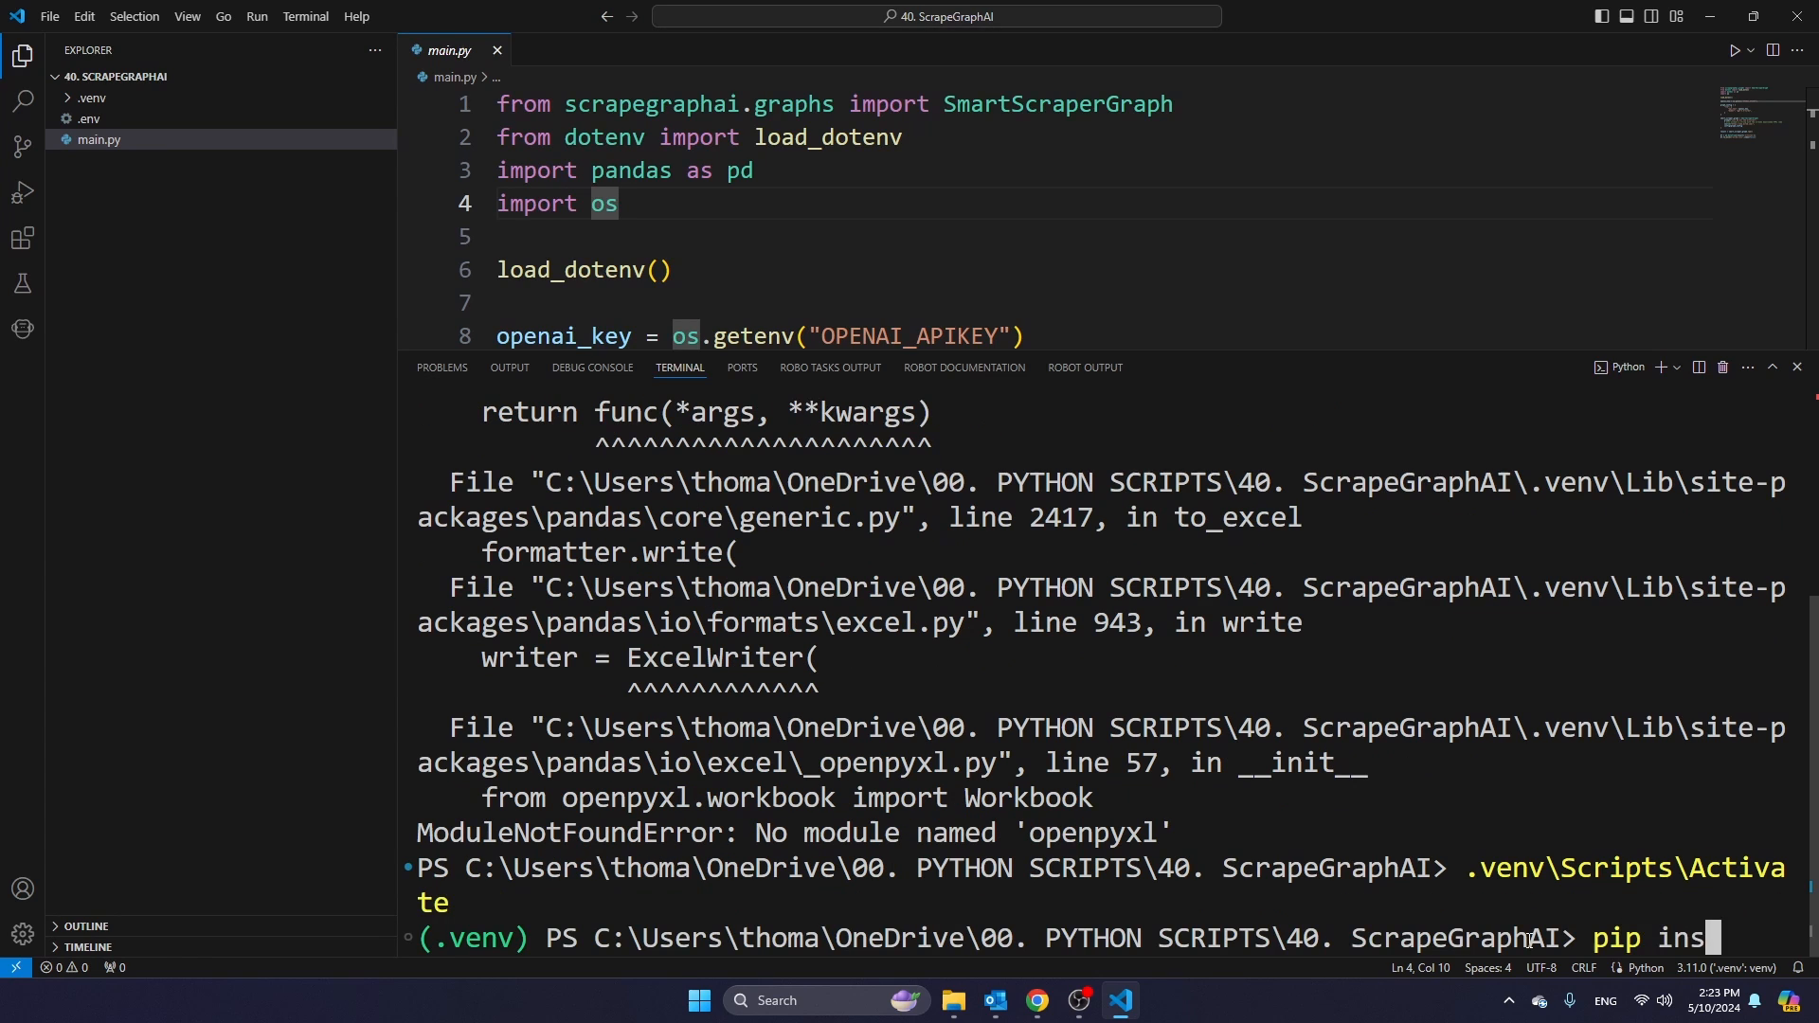
{"action": "type", "text": "tall openpy"}
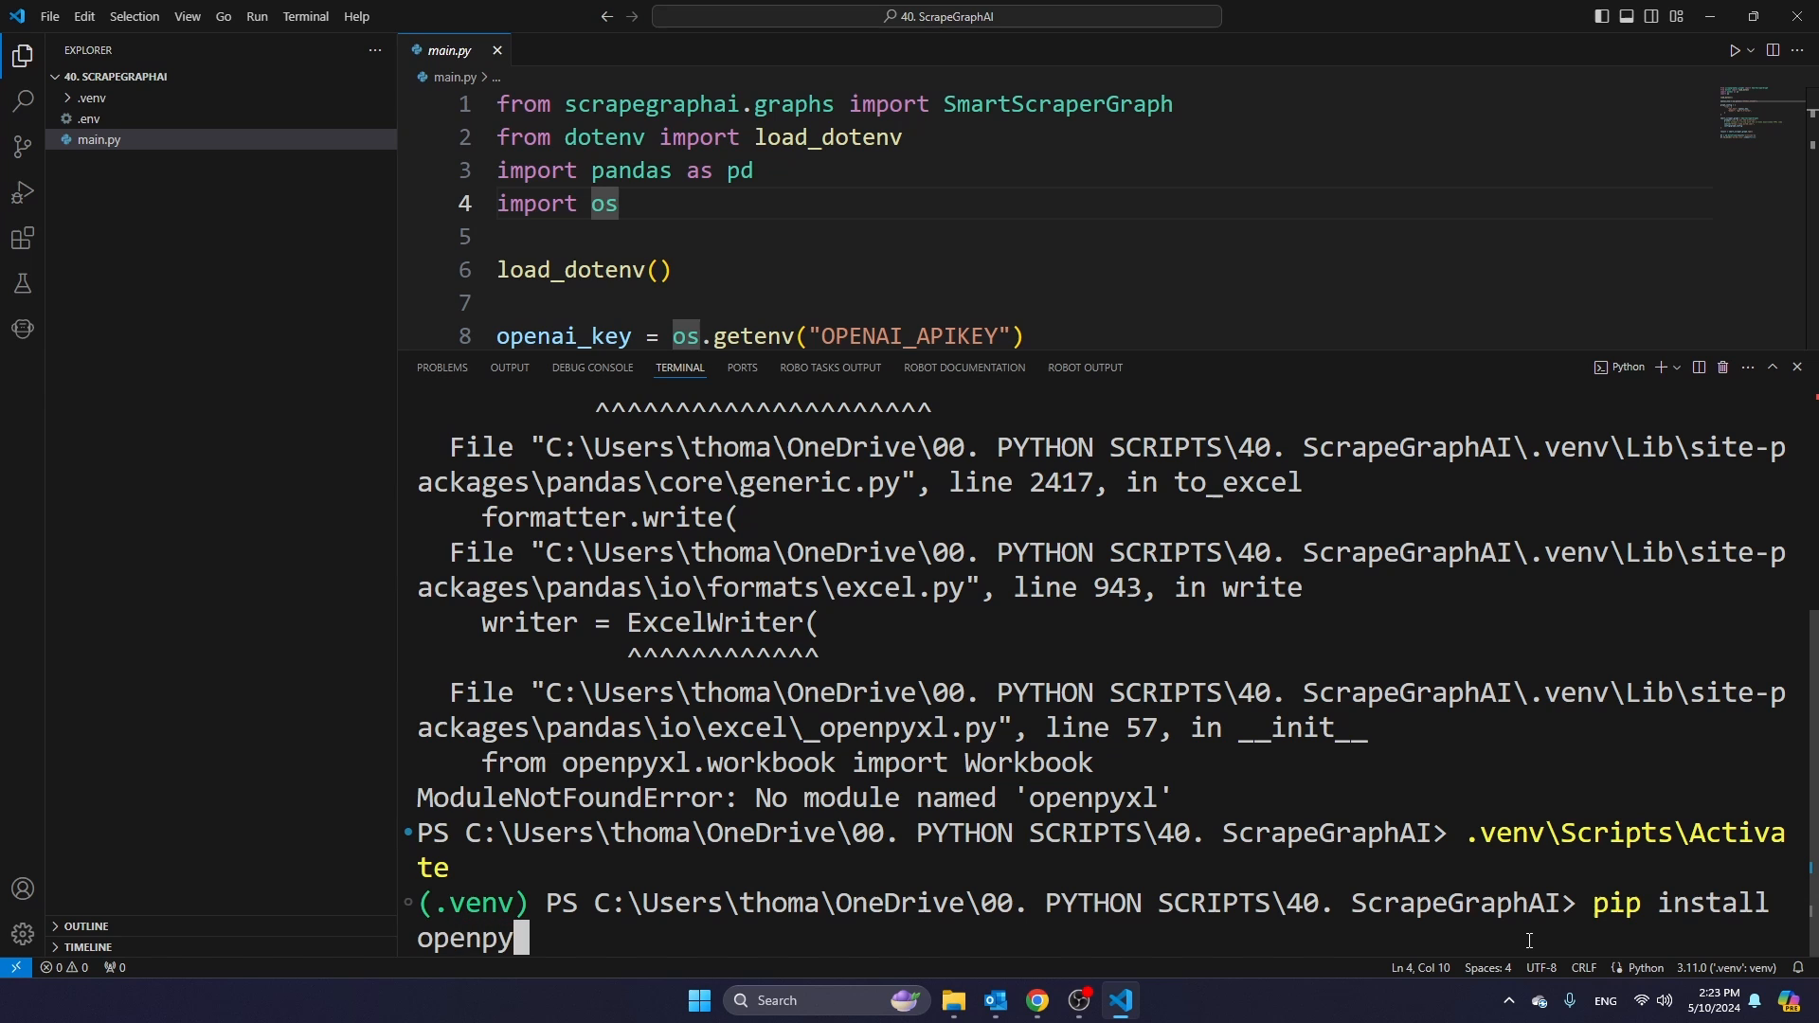
{"action": "key", "text": "Return"}
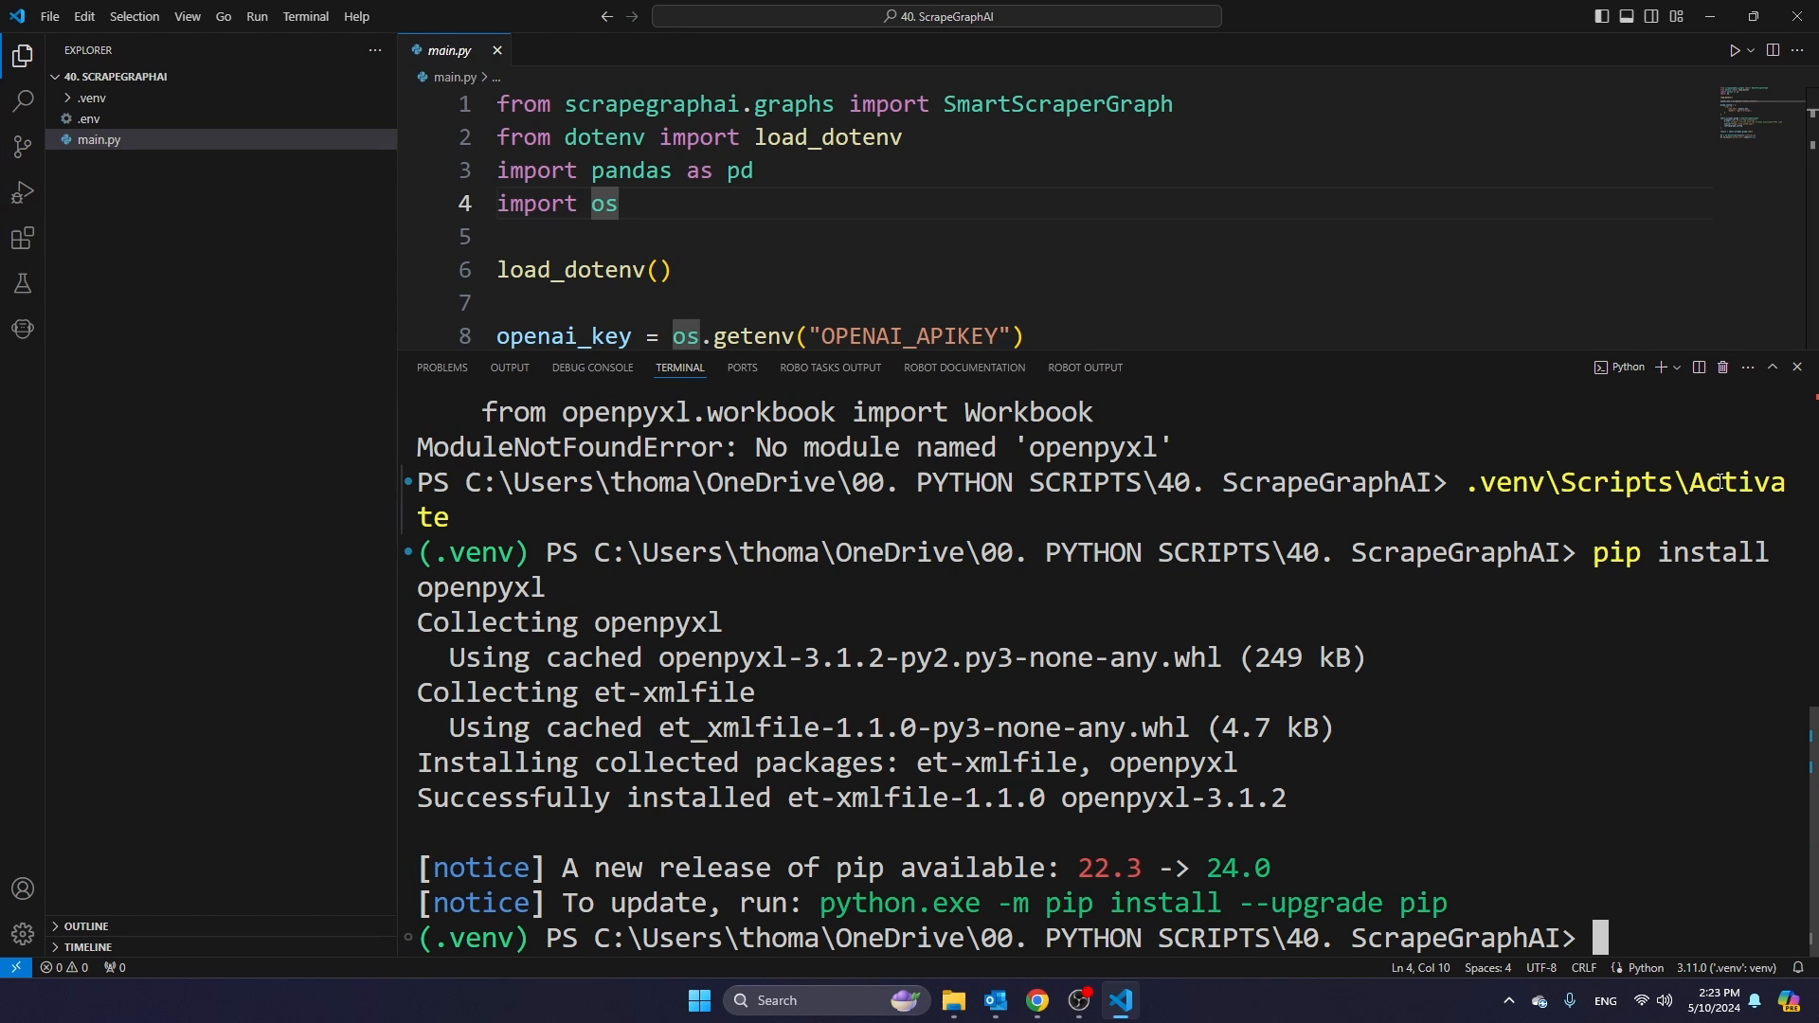
- Rerun the scraper so wired.xlsx appears, then show the project folder in File Explorer
{"action": "left_click", "coordinate": [1734, 55]}
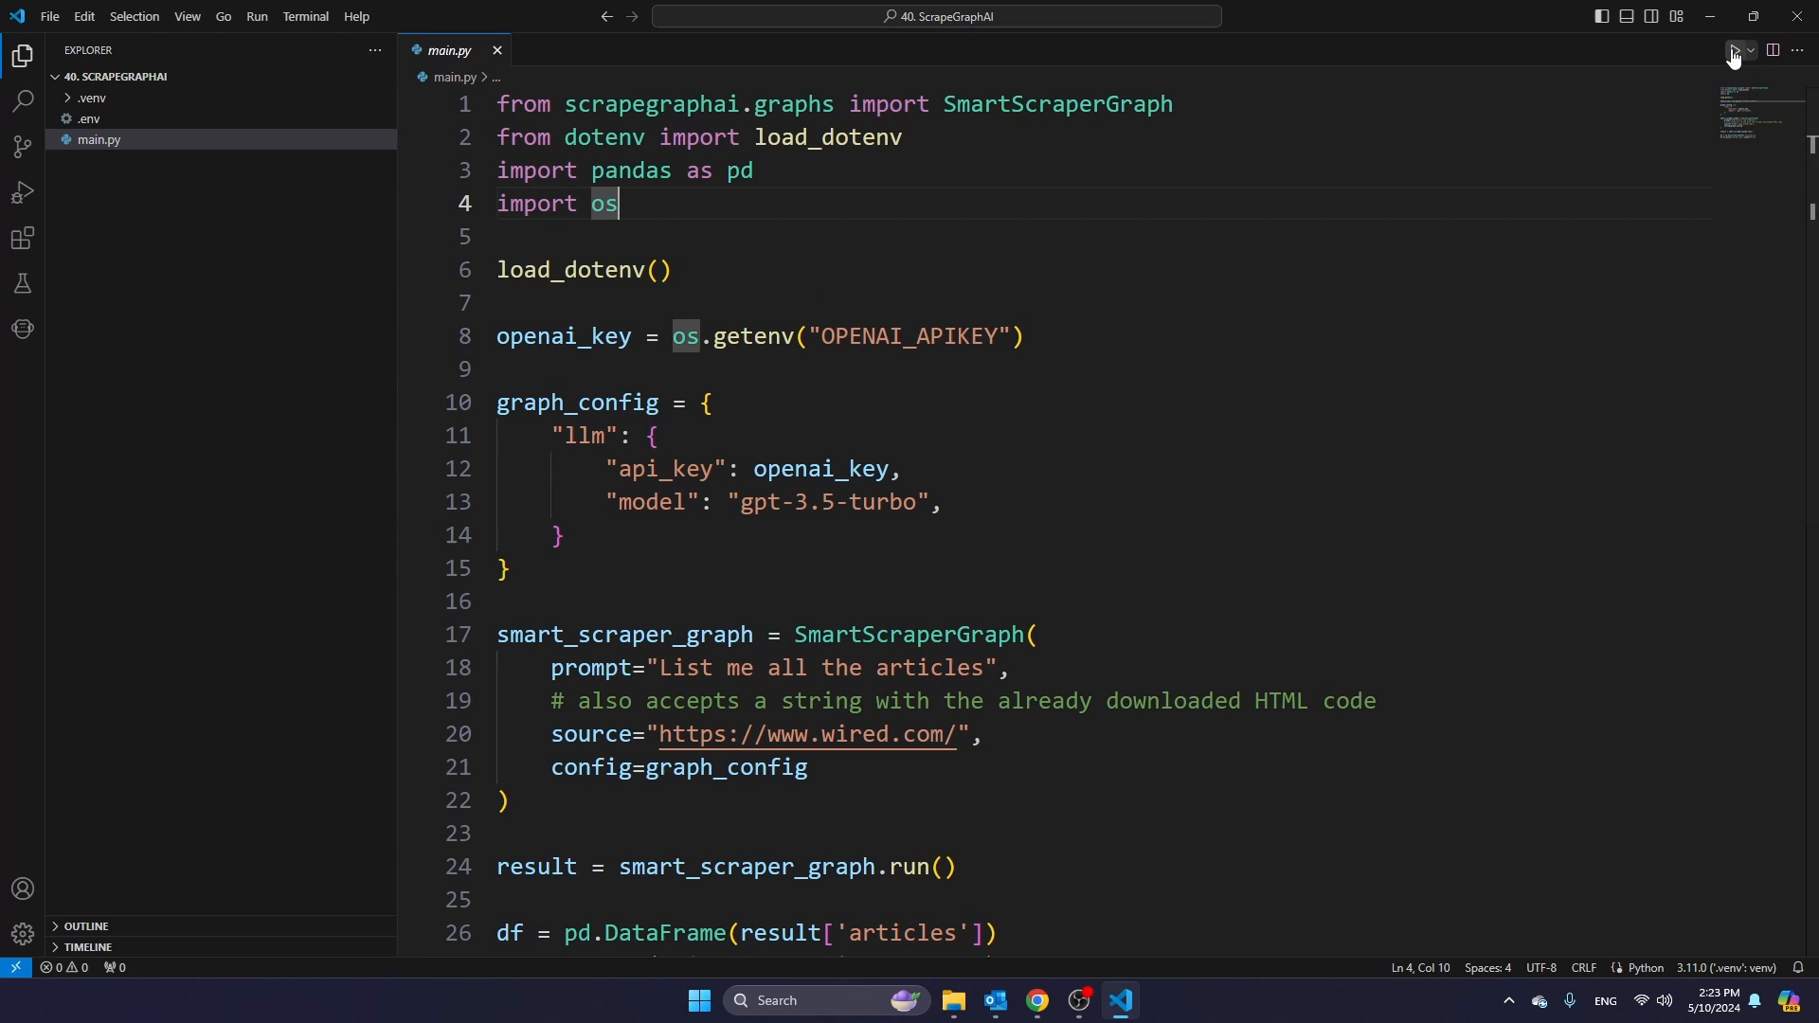
{"action": "left_click", "coordinate": [1732, 53]}
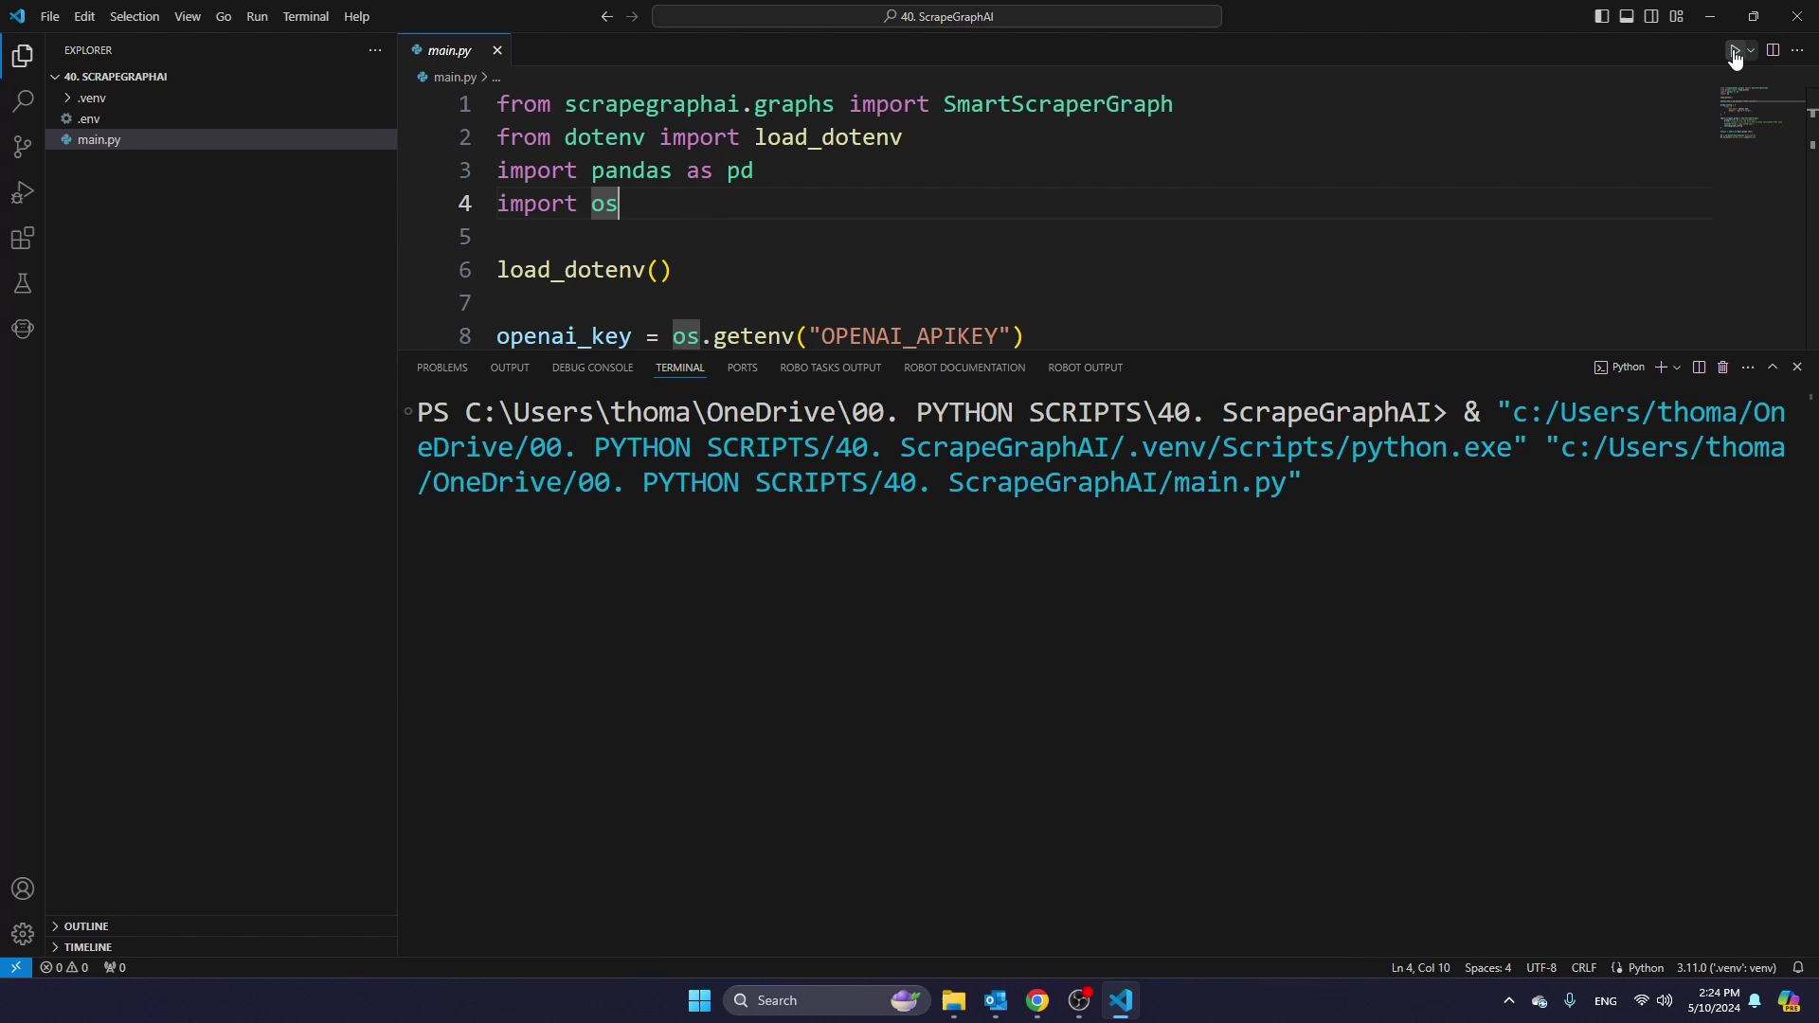
{"action": "left_click", "coordinate": [1734, 55]}
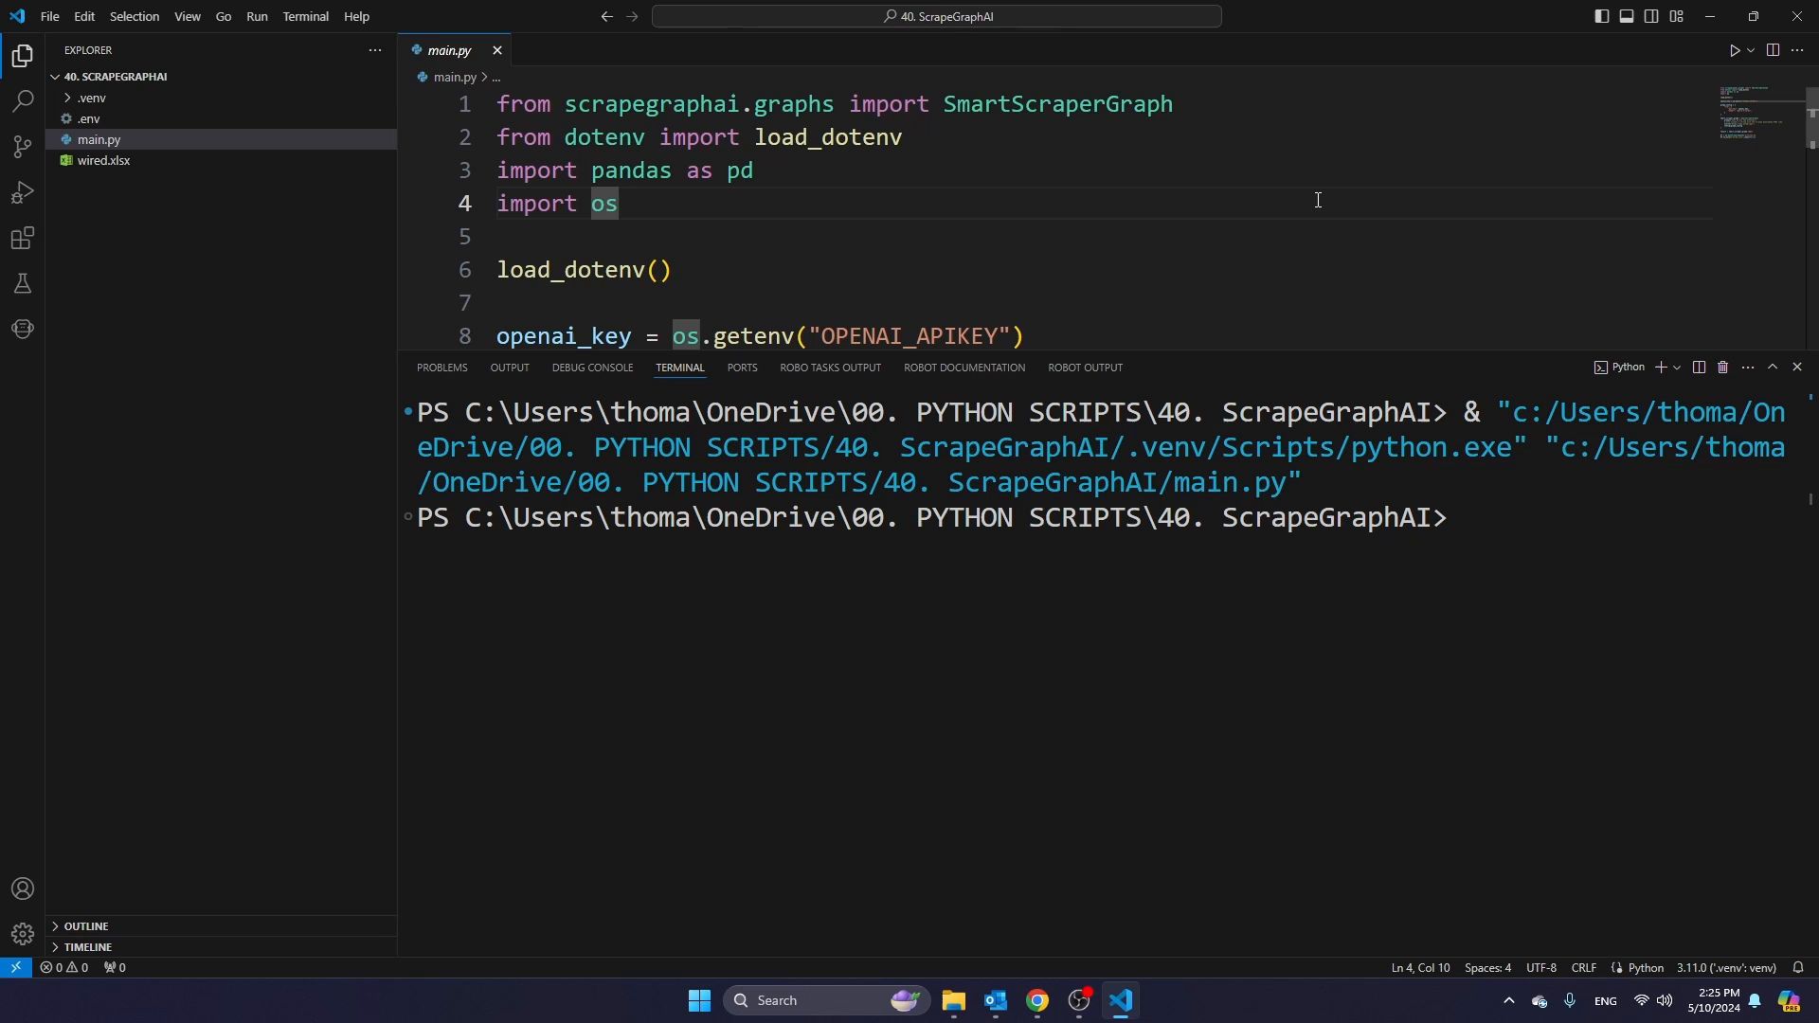
{"action": "left_click", "coordinate": [102, 160]}
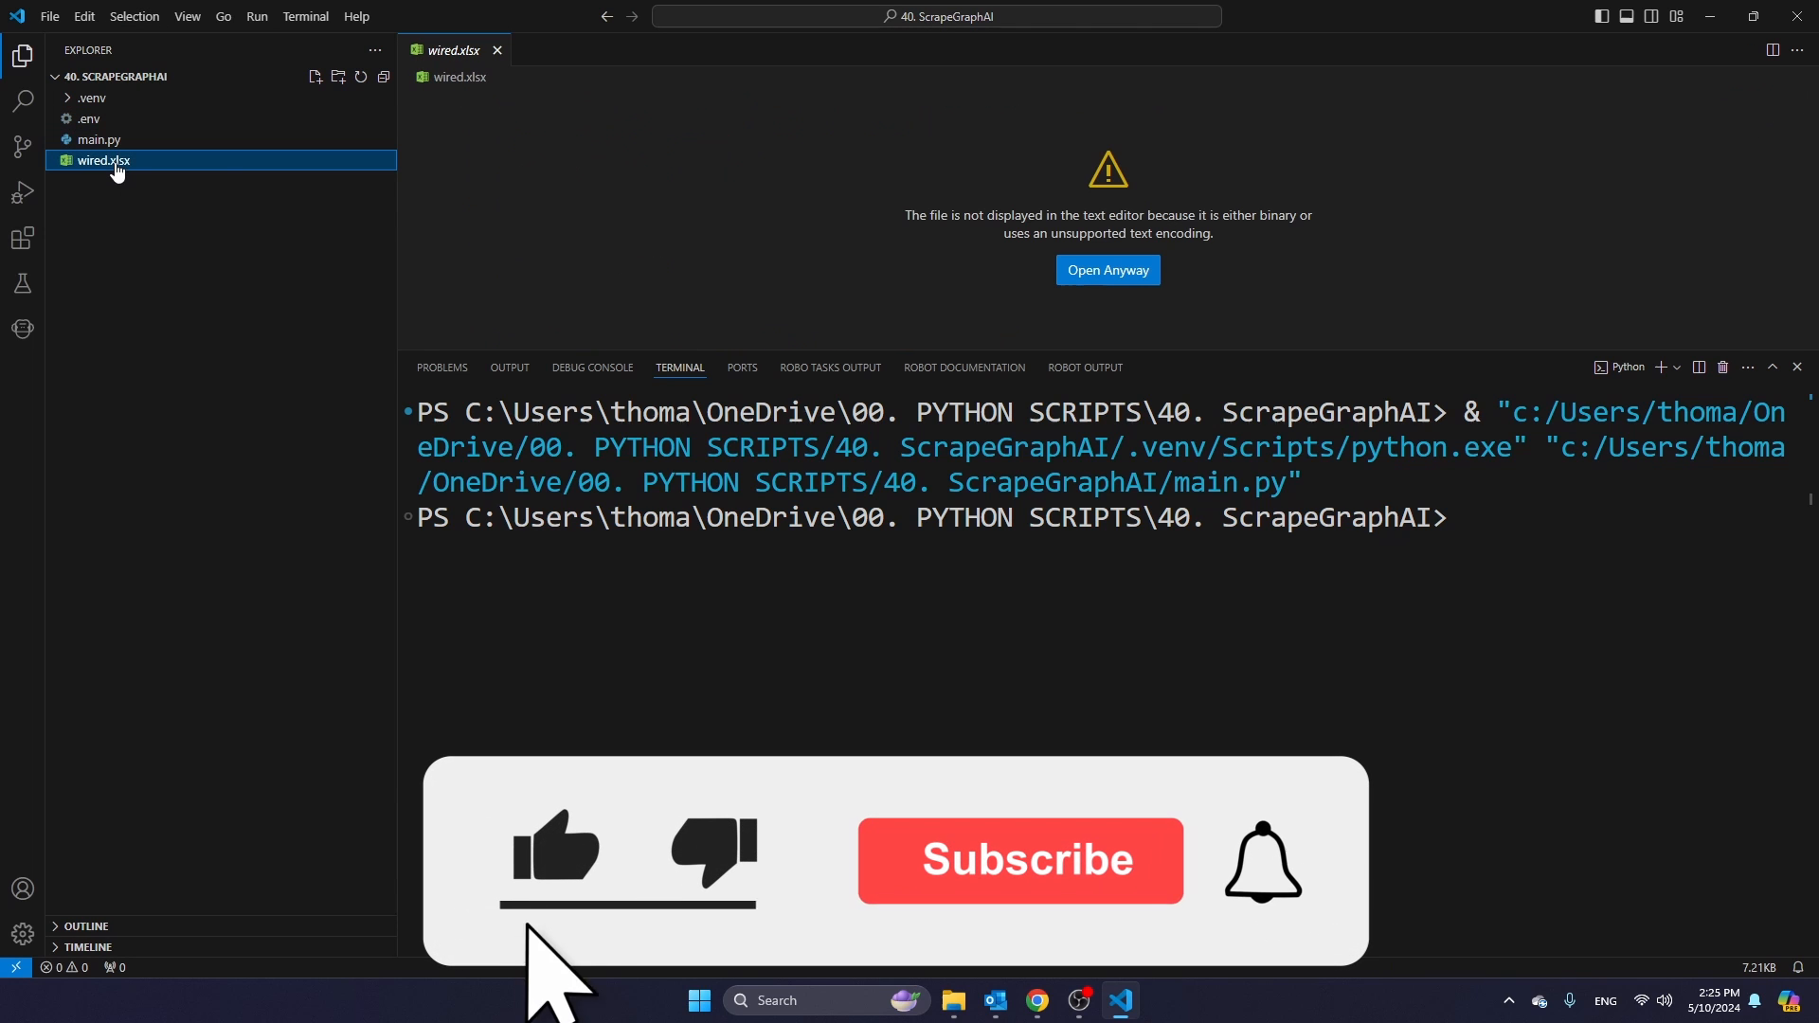
{"action": "left_click", "coordinate": [952, 1000]}
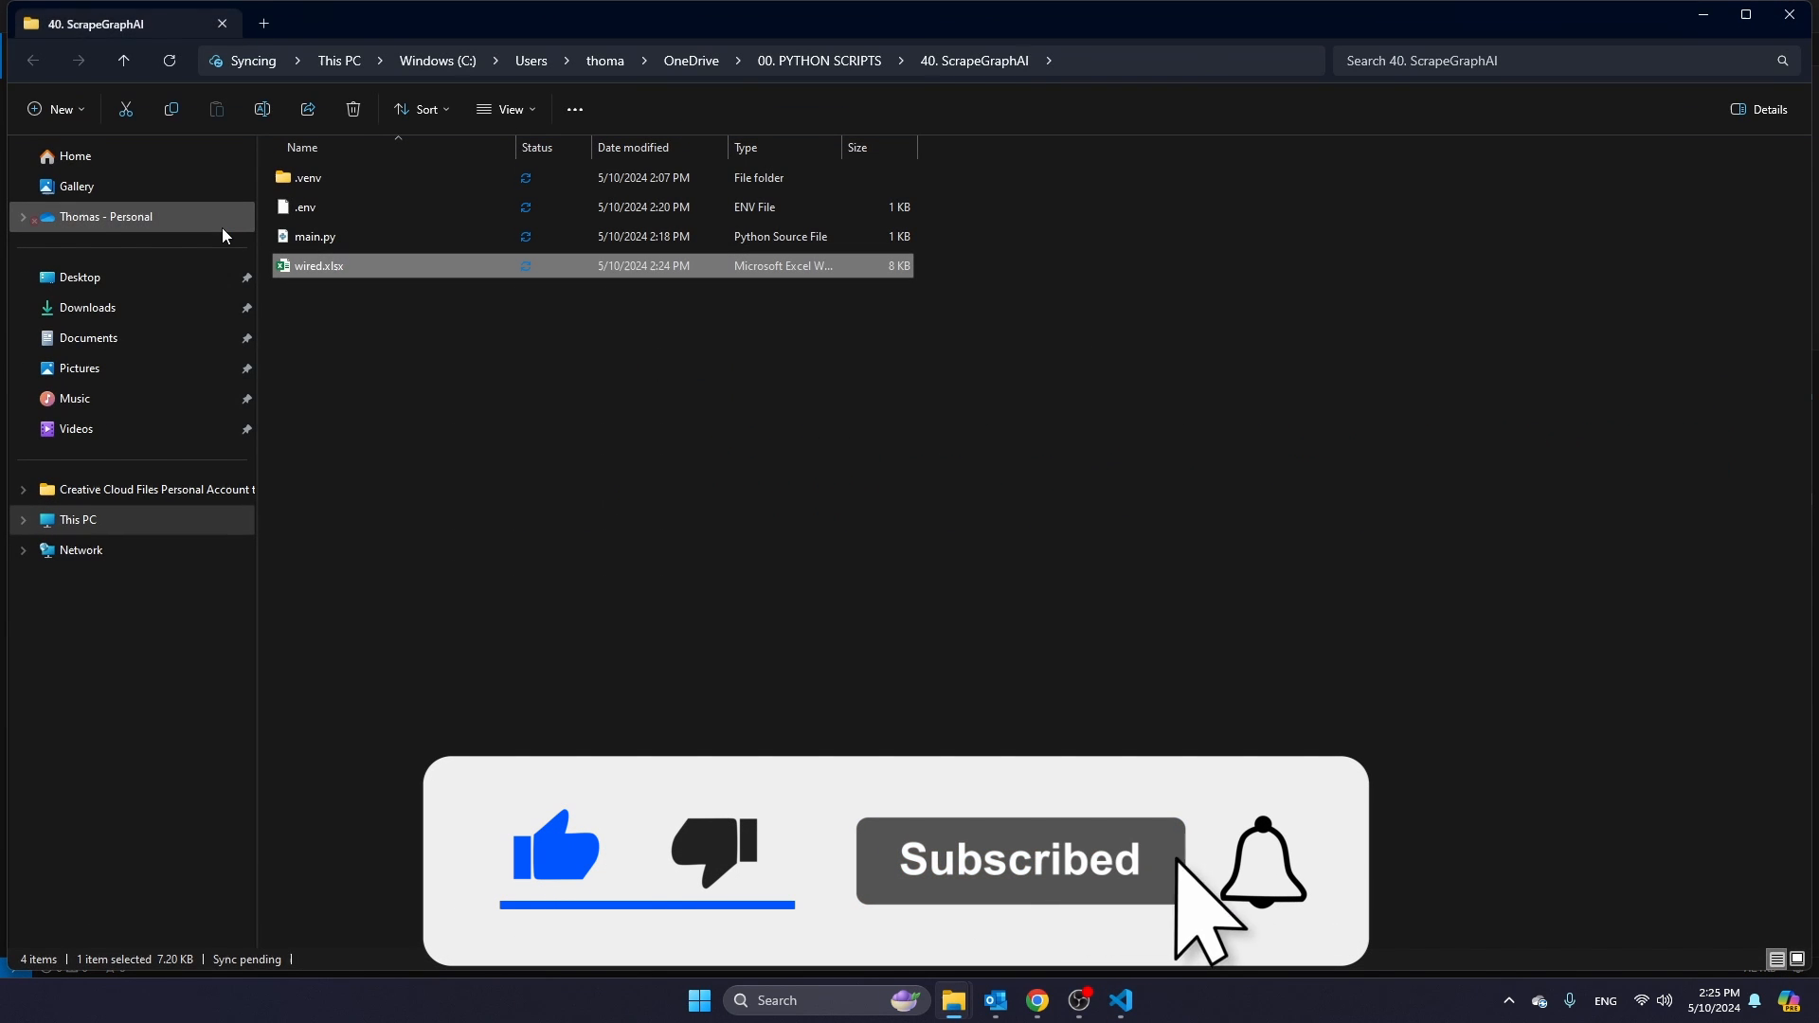
- Open wired.xlsx in Excel and browse the scraped article titles and authors in Sheet1
{"action": "double_click", "coordinate": [318, 265]}
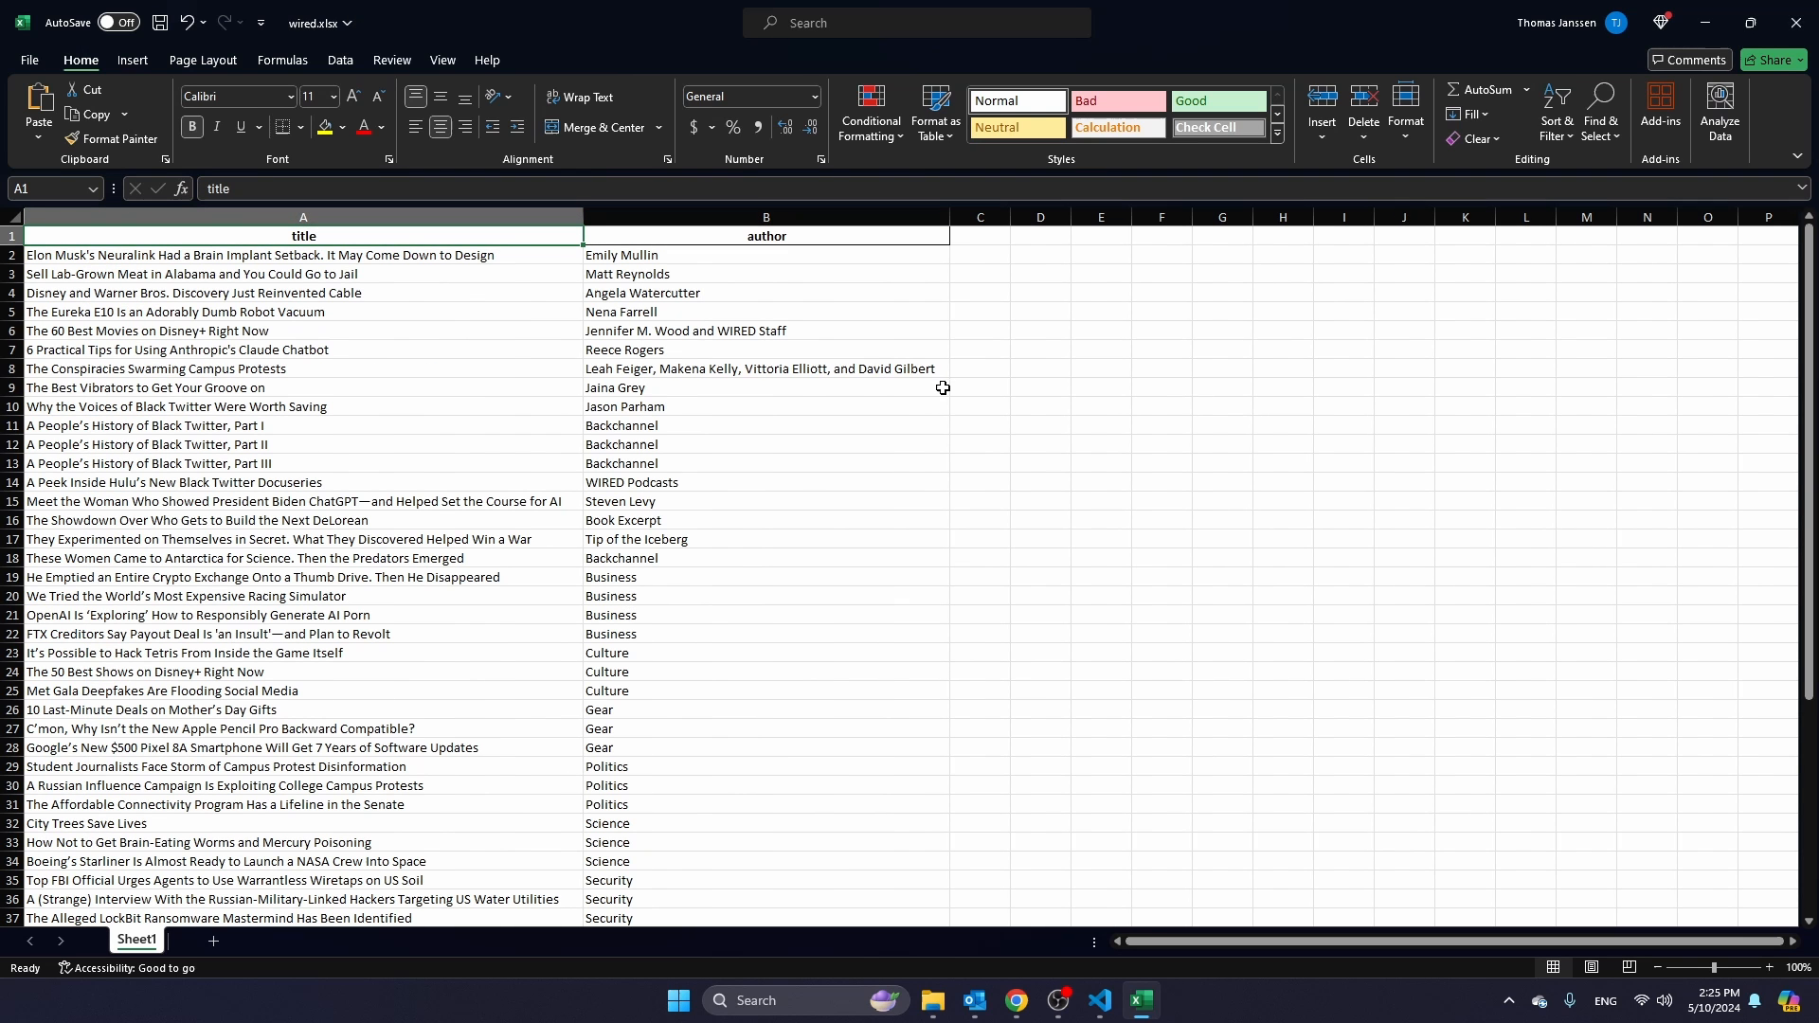
{"action": "left_click", "coordinate": [765, 256]}
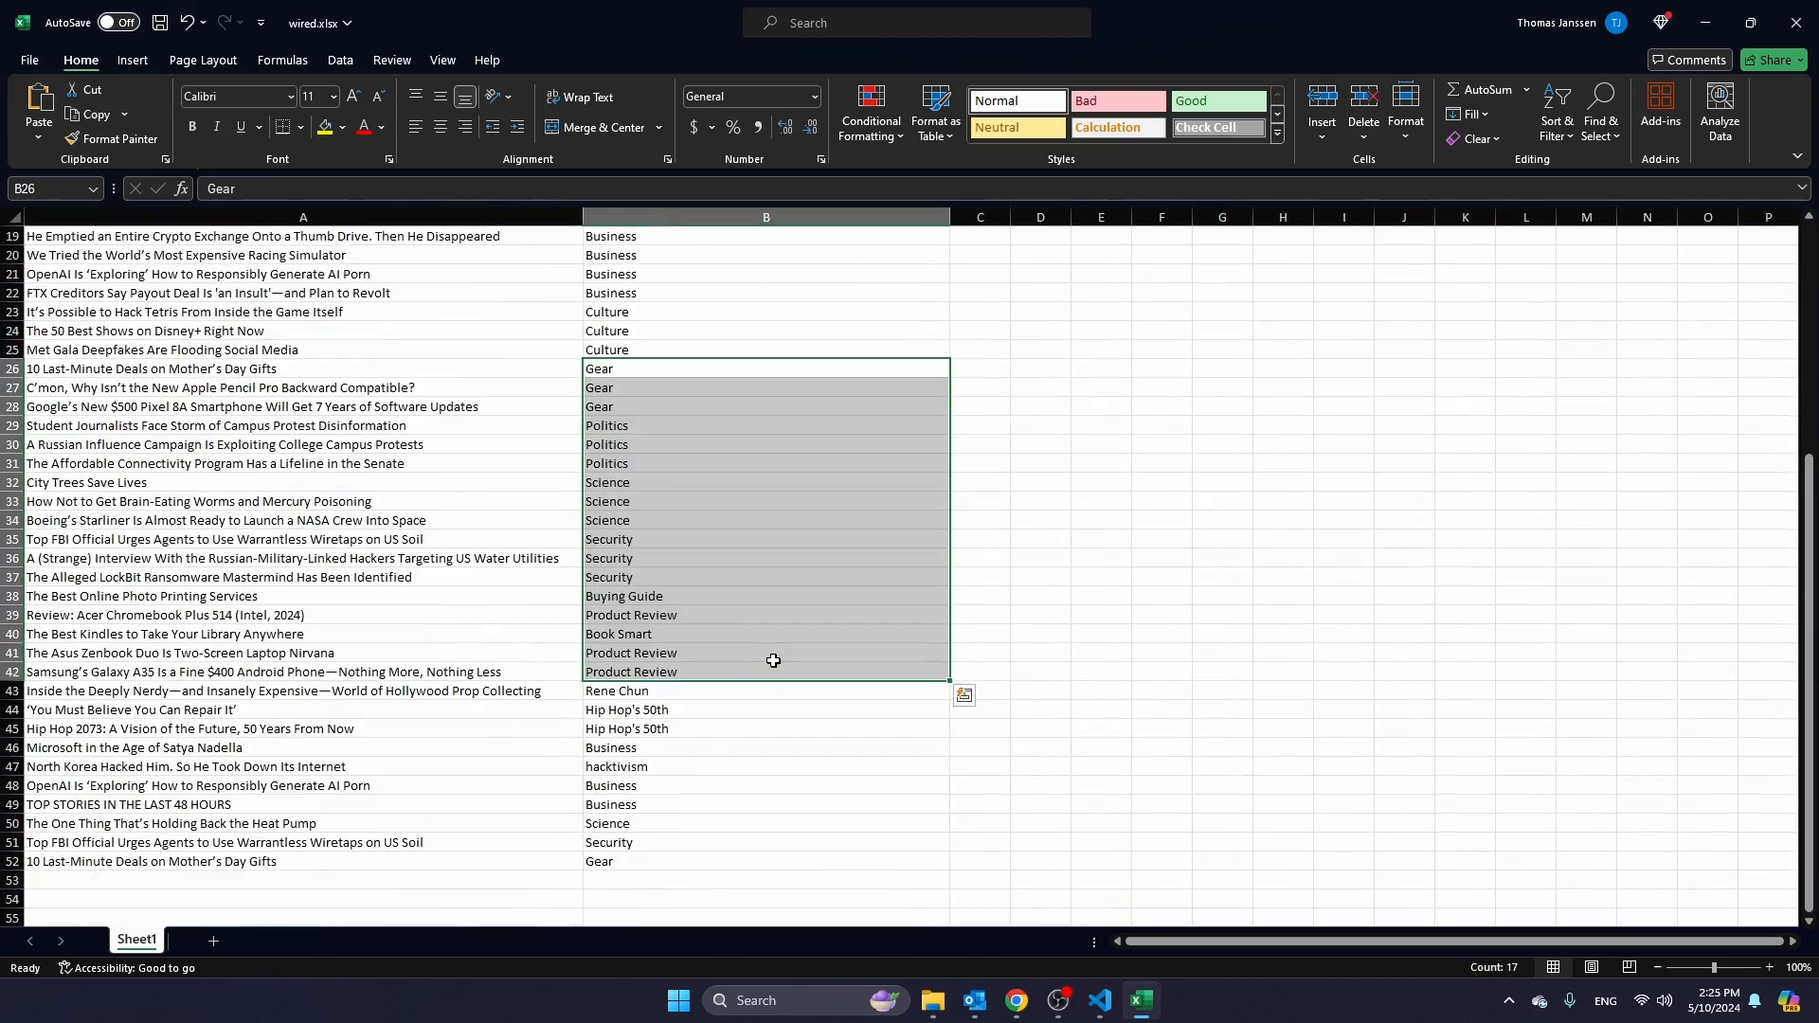
{"action": "left_click", "coordinate": [1038, 708]}
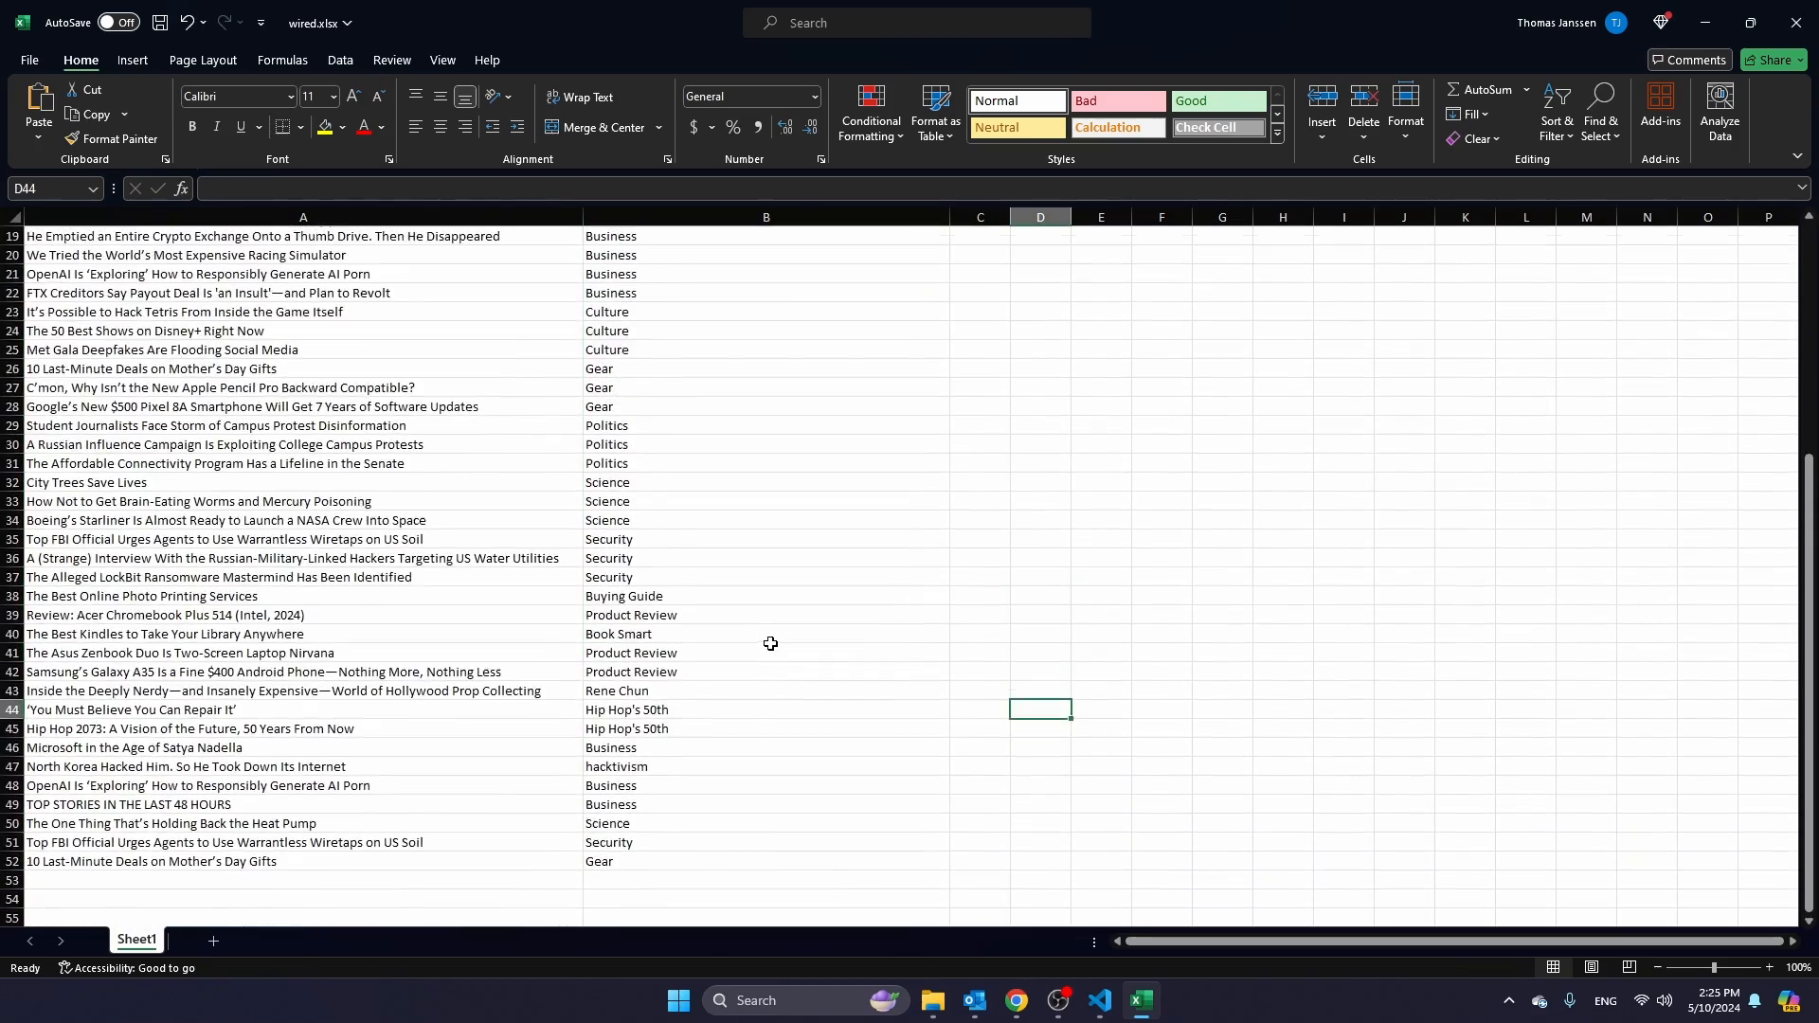
{"action": "scroll", "scroll_direction": "up", "scroll_amount": 3}
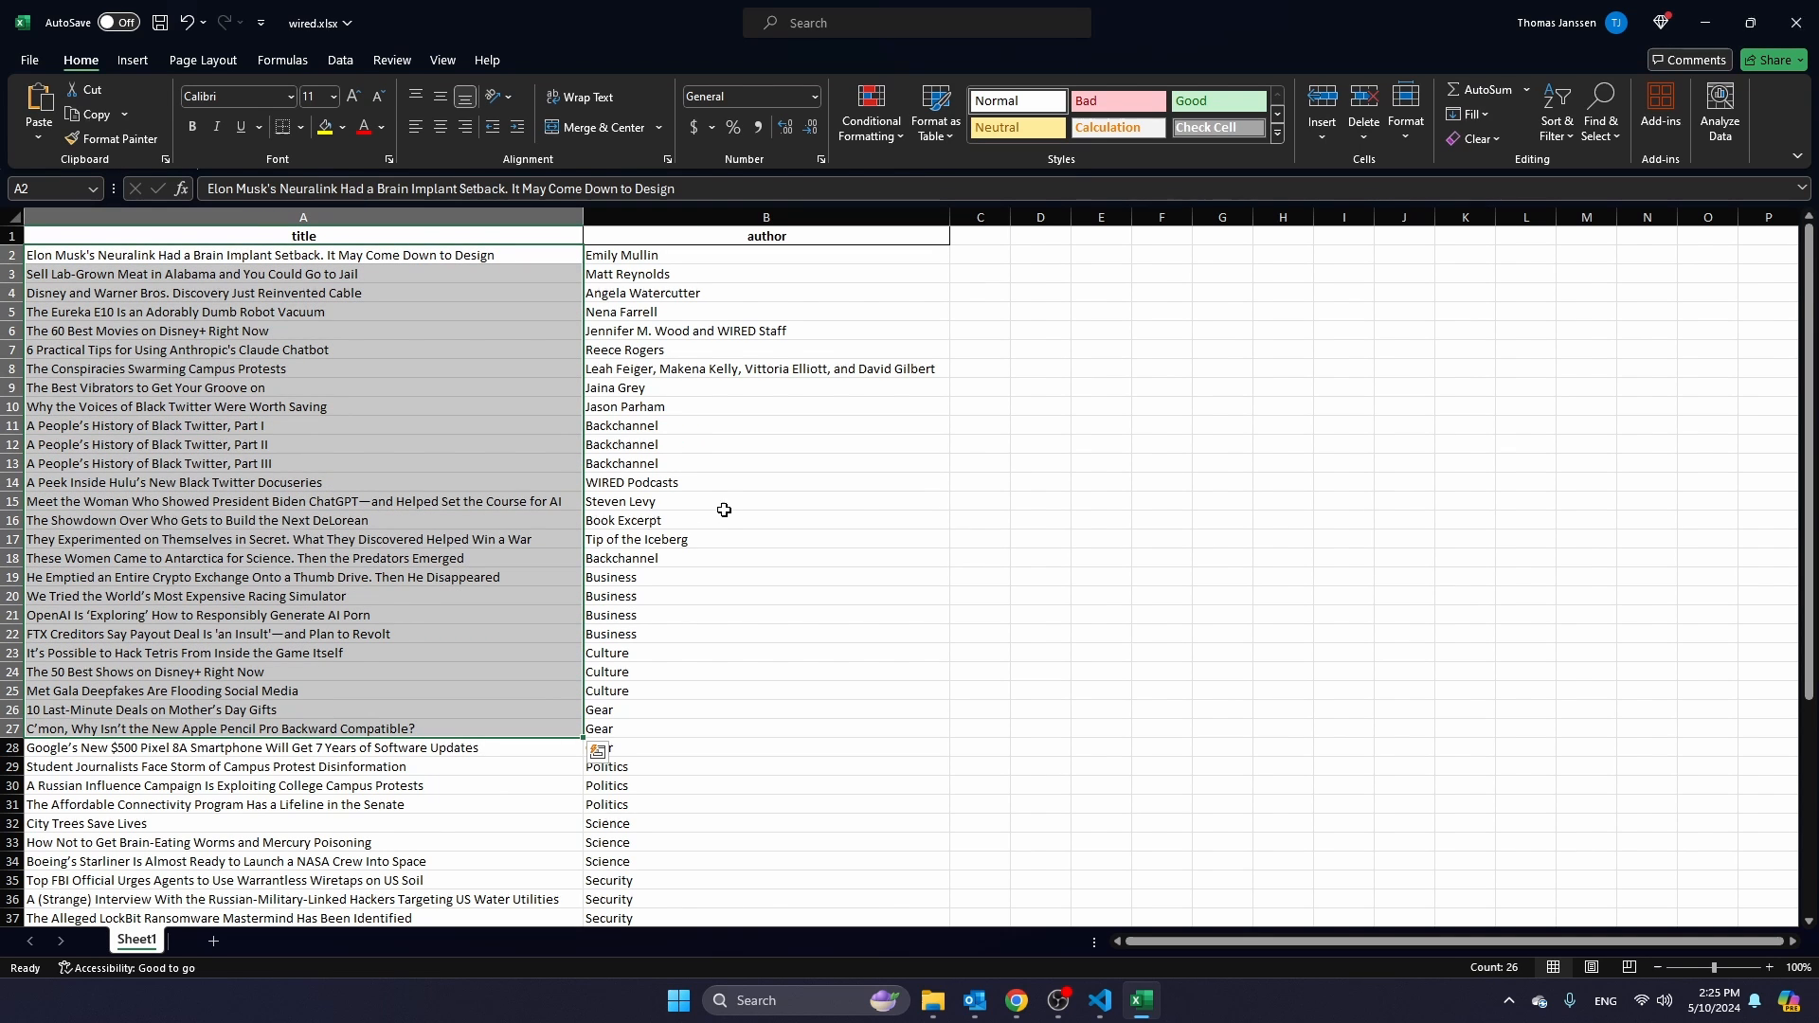
{"action": "left_click", "coordinate": [765, 500]}
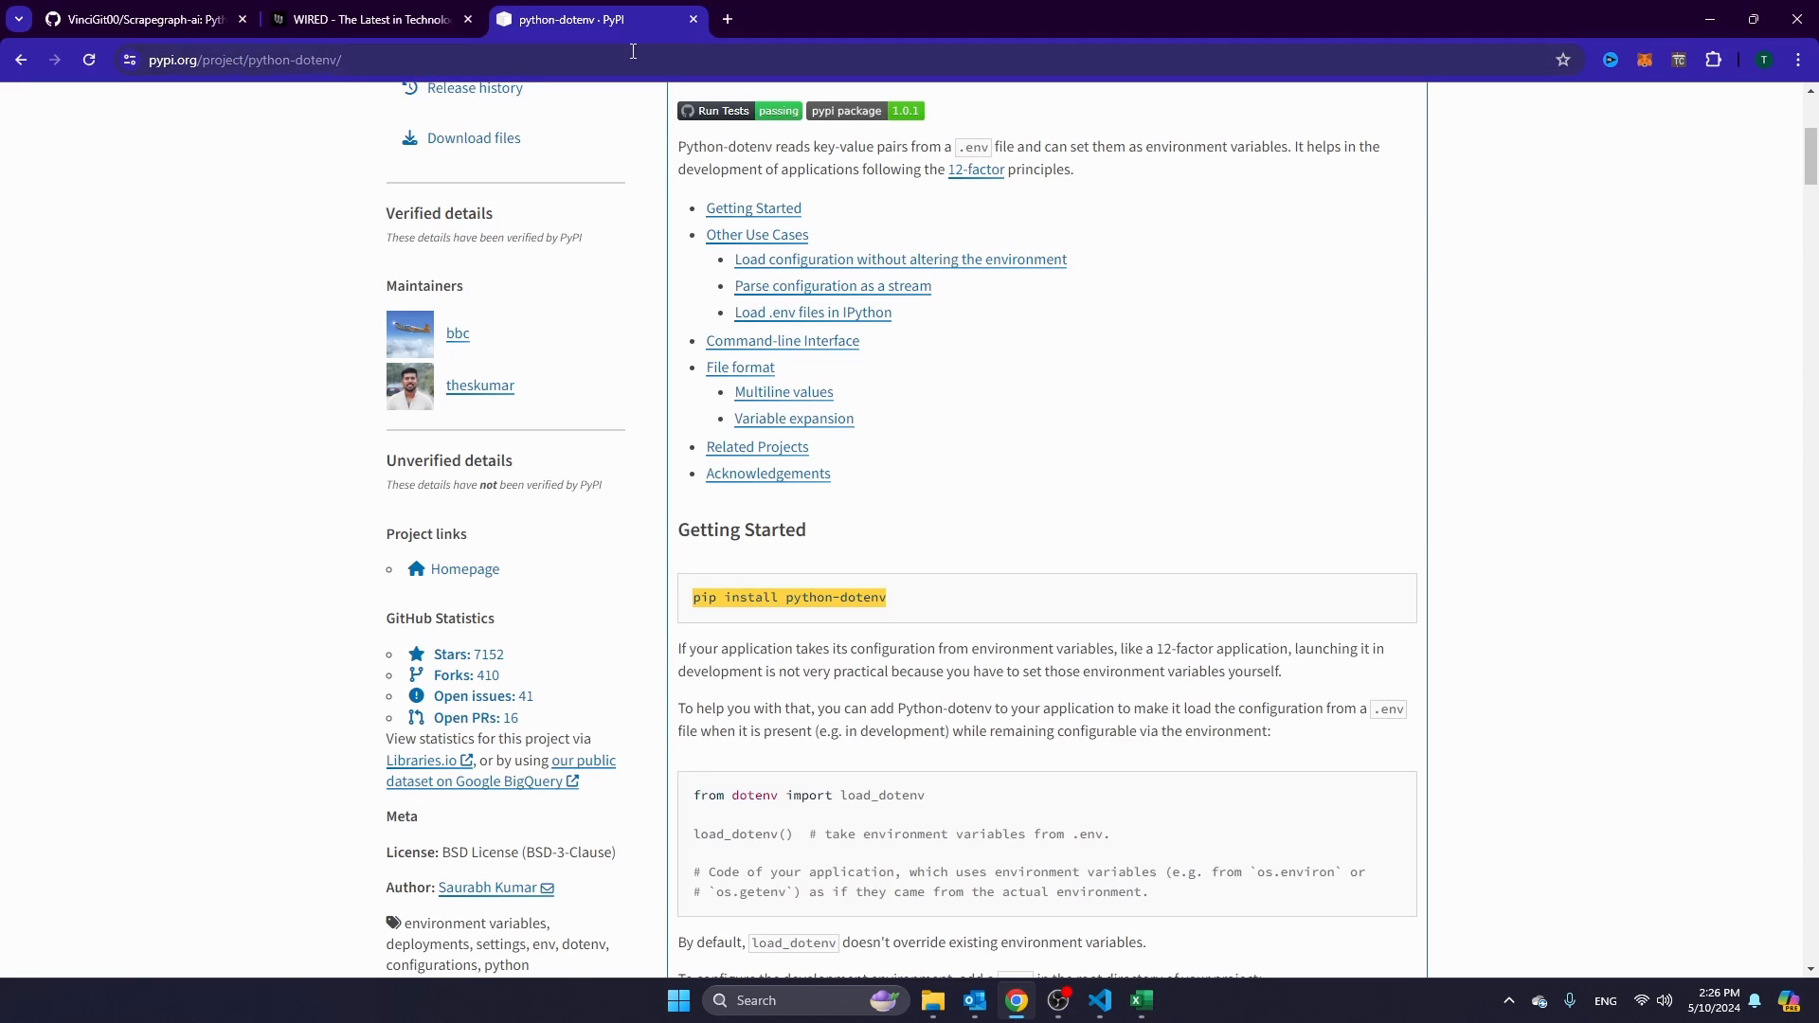
- Switch to Chrome showing the 'Code Example: Web Scraping with a Large Language Model' page
{"action": "left_click", "coordinate": [371, 19]}
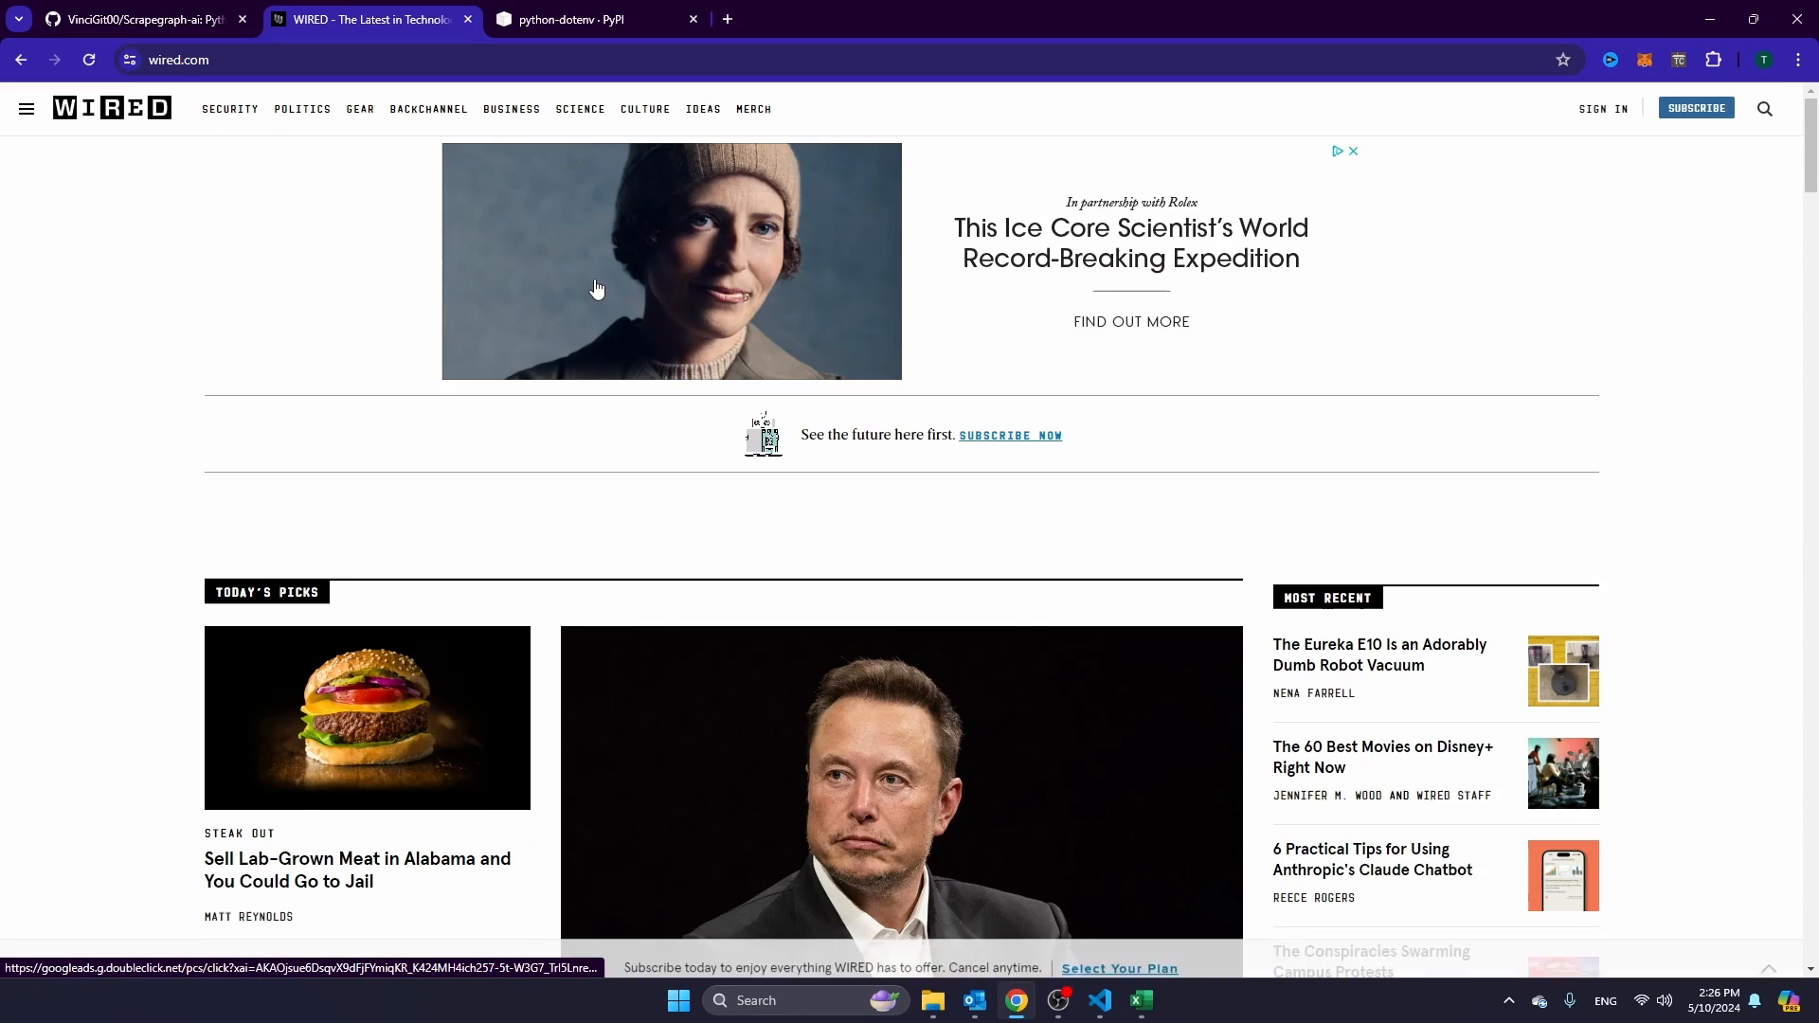
{"action": "left_click", "coordinate": [1098, 1001]}
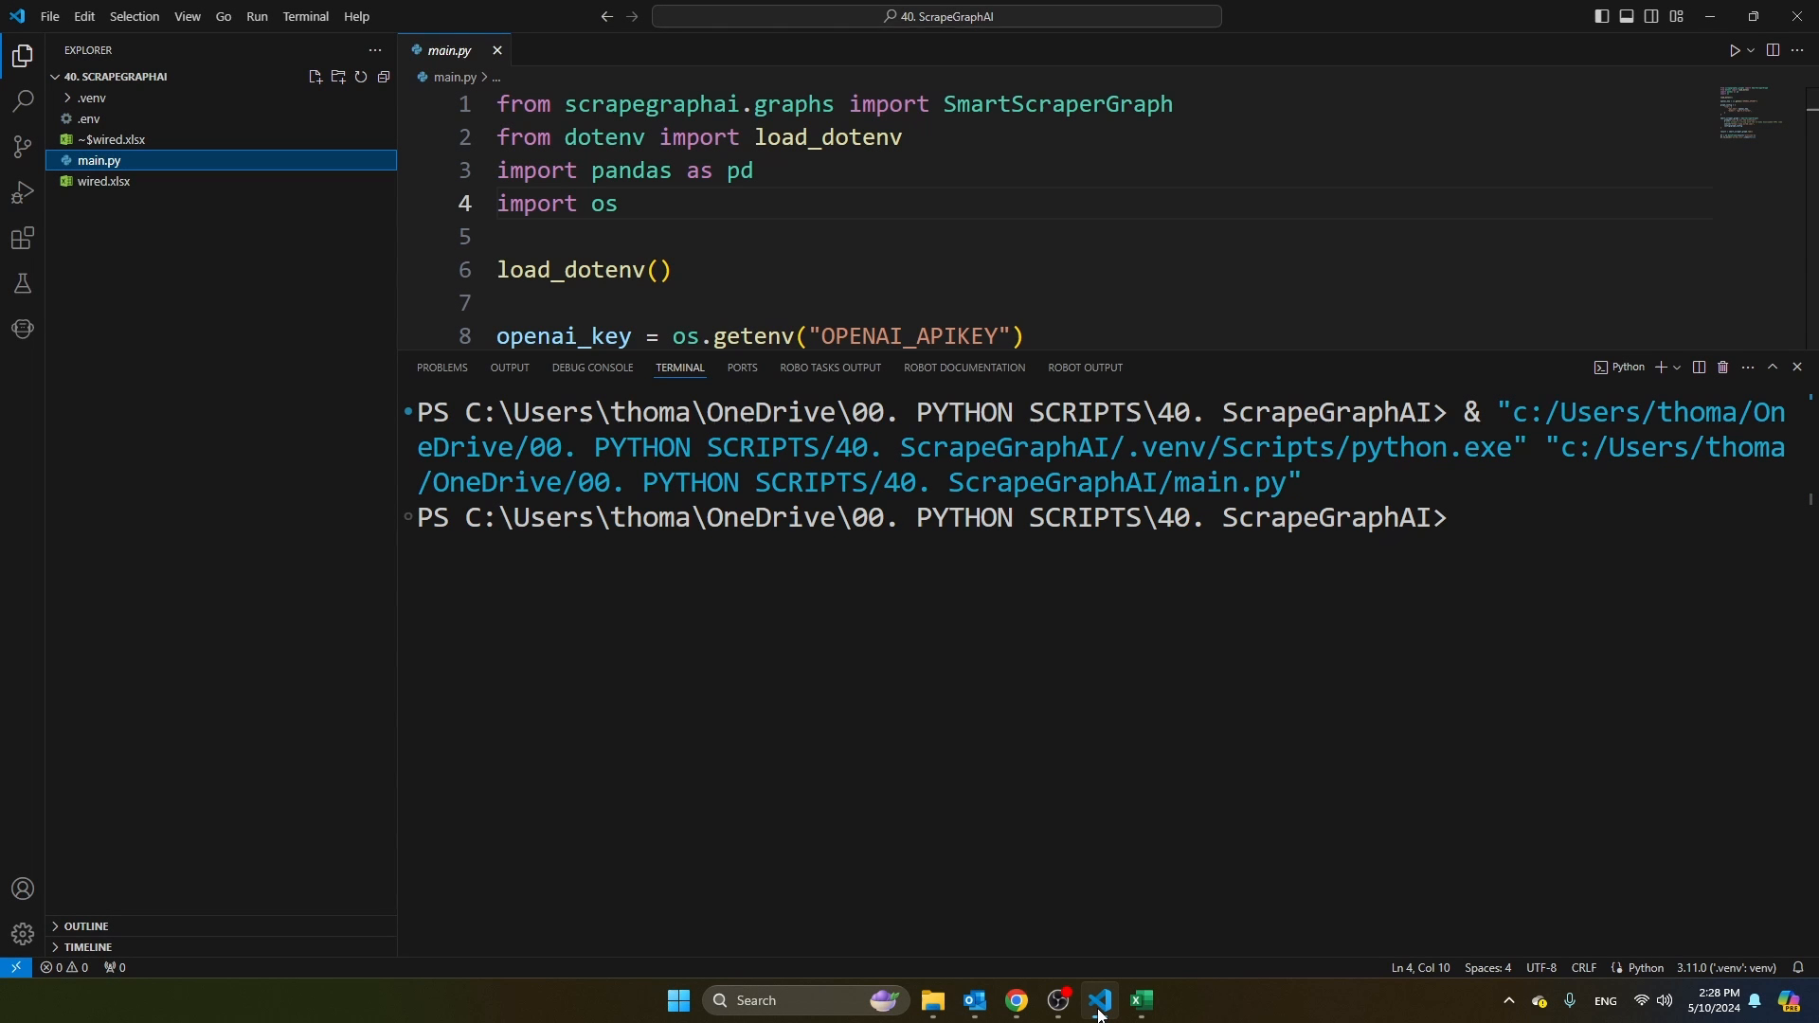
{"action": "left_click", "coordinate": [1013, 1000]}
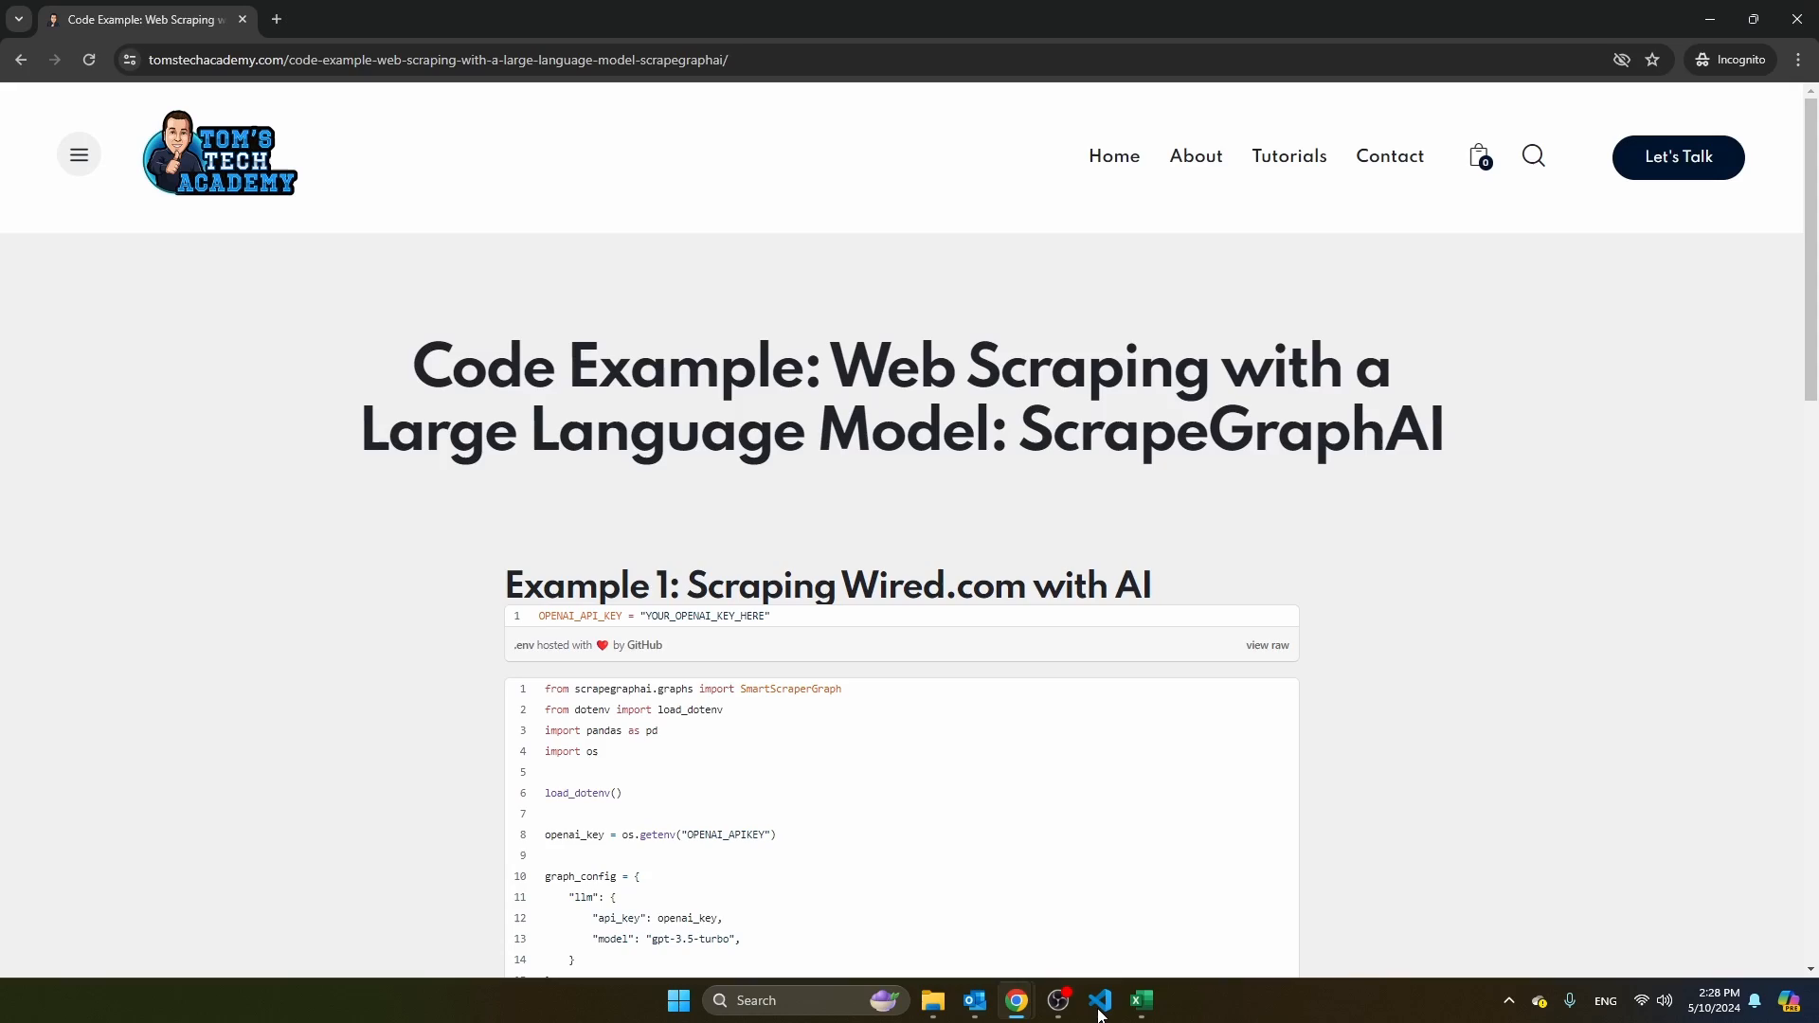
{"action": "scroll", "scroll_direction": "down", "scroll_amount": 3}
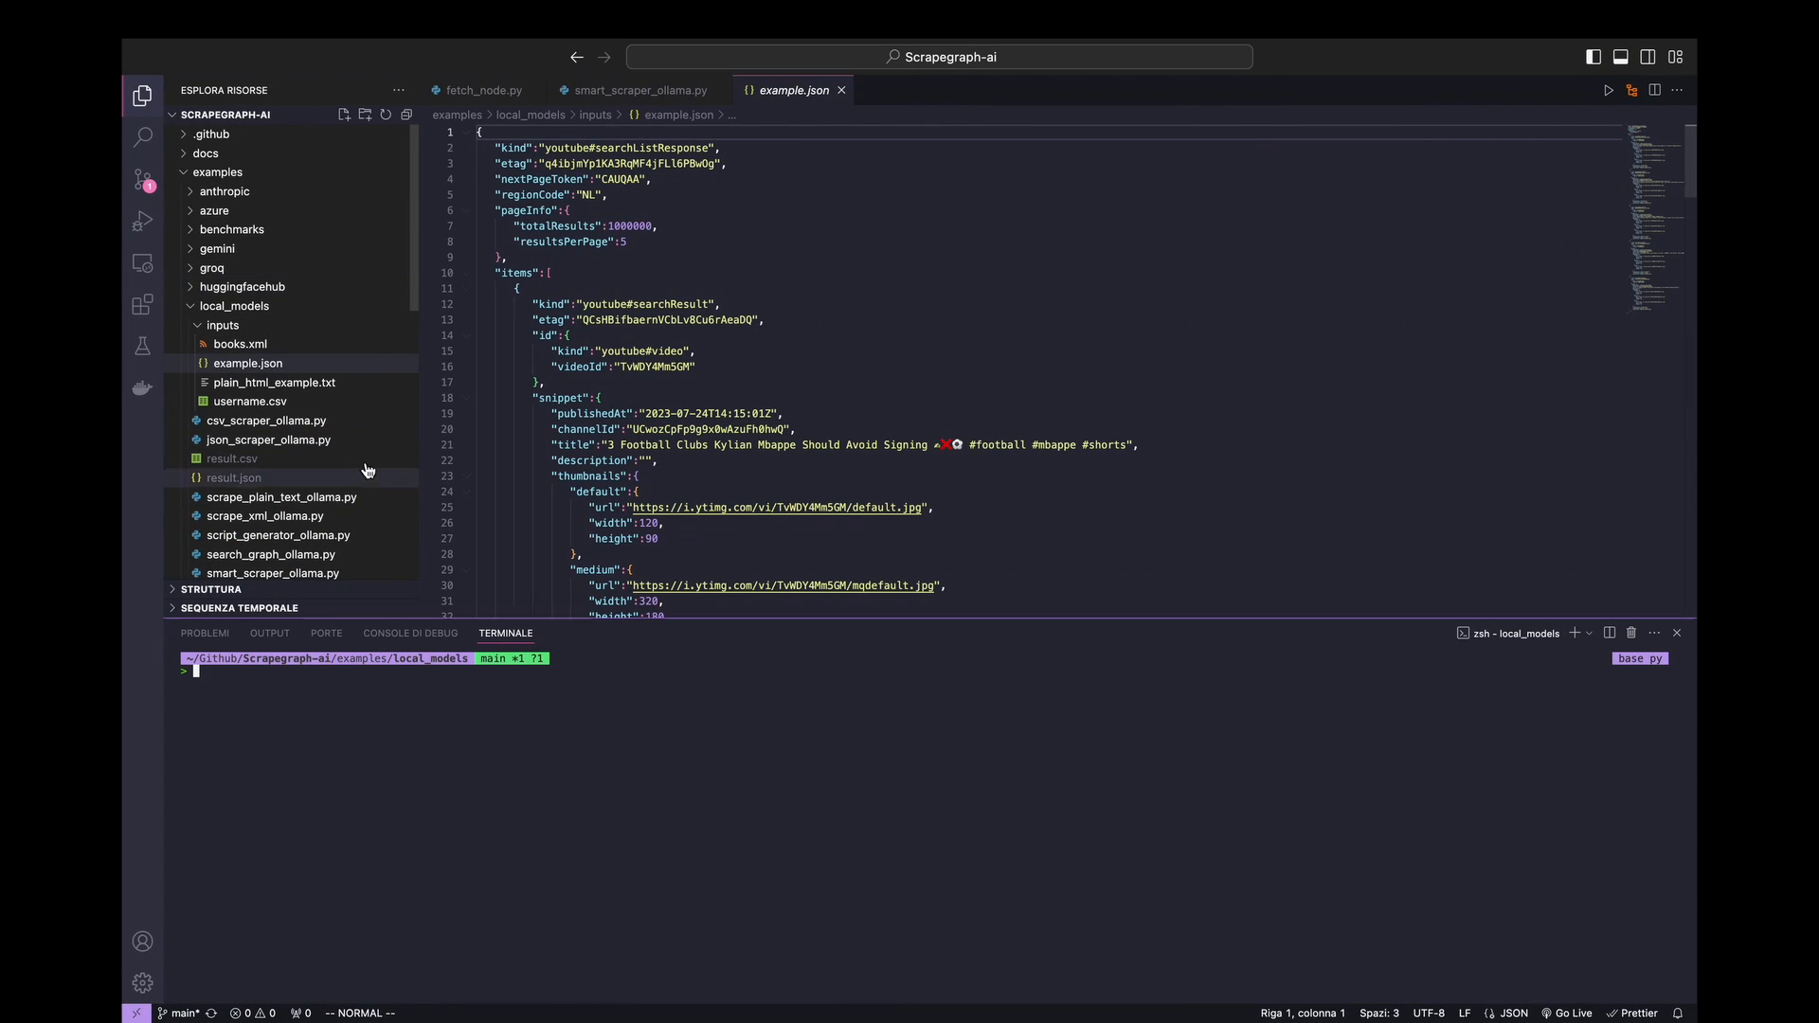
- Collapse the inputs and local_models example folders and expand the scrapegraphai package folders
{"action": "left_click", "coordinate": [235, 305]}
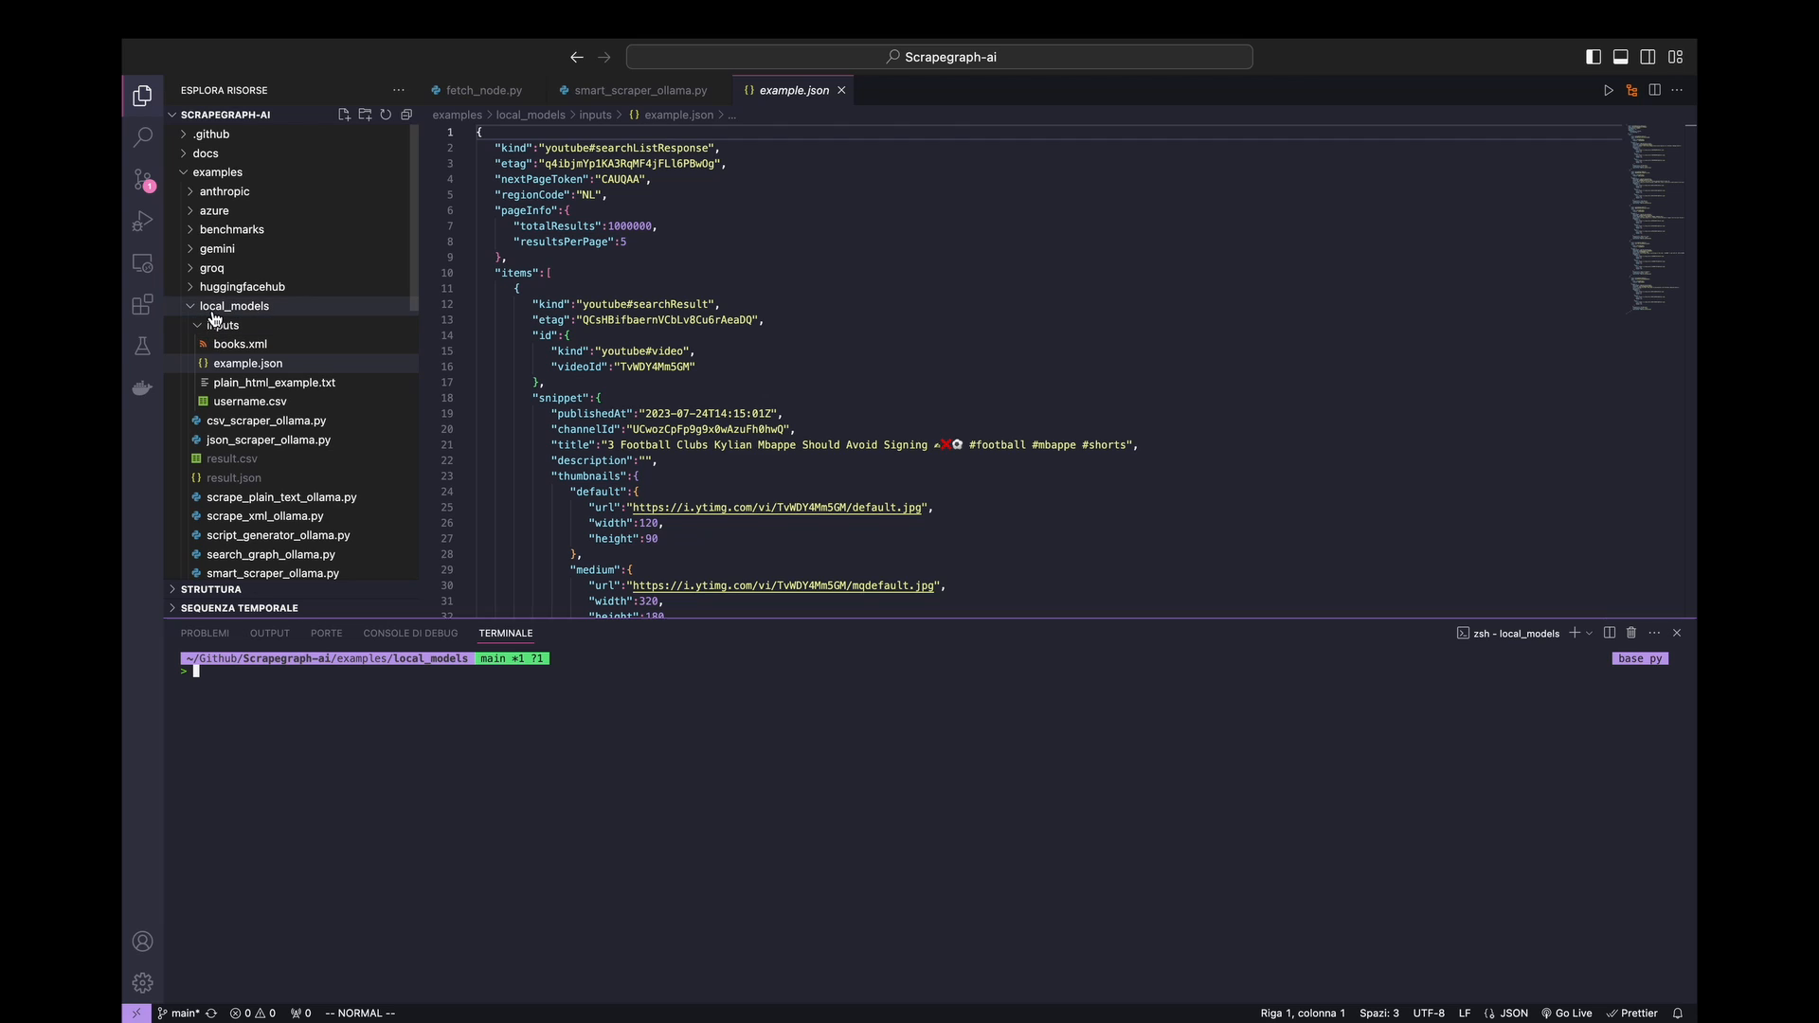
{"action": "left_click", "coordinate": [222, 324]}
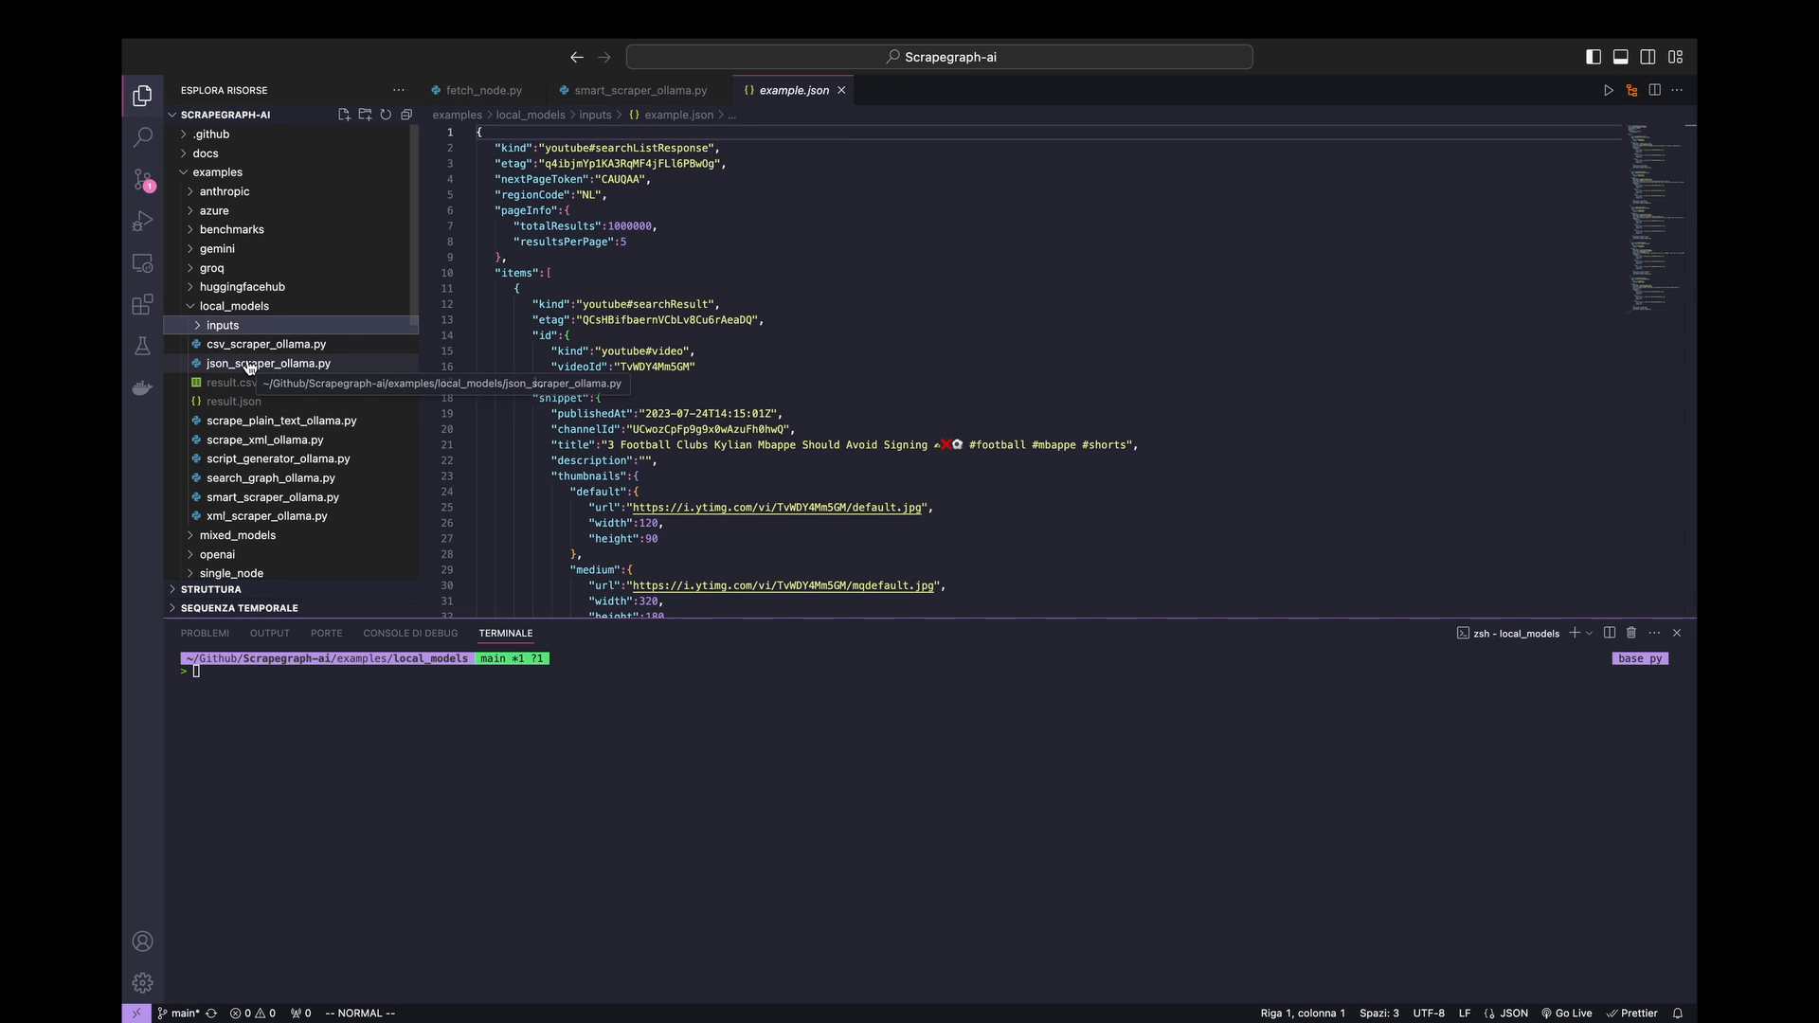
{"action": "mouse_move", "coordinate": [267, 364]}
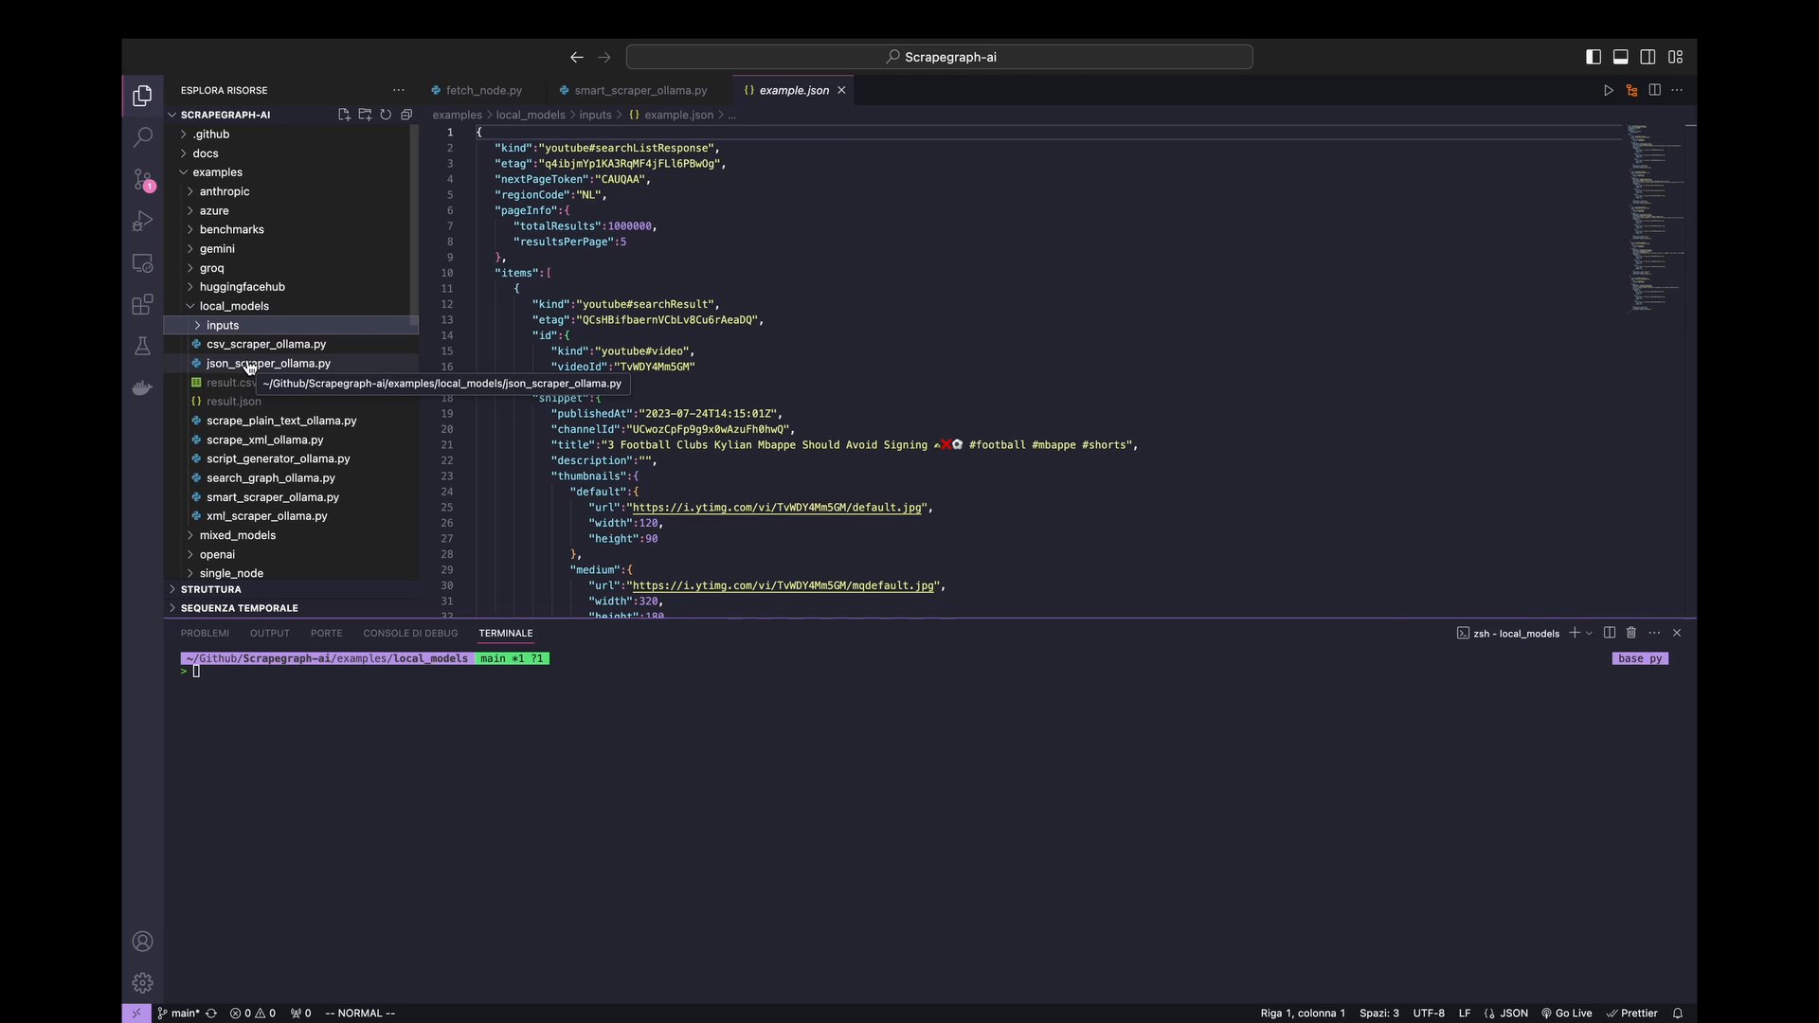
{"action": "scroll", "scroll_direction": "down", "scroll_amount": 3}
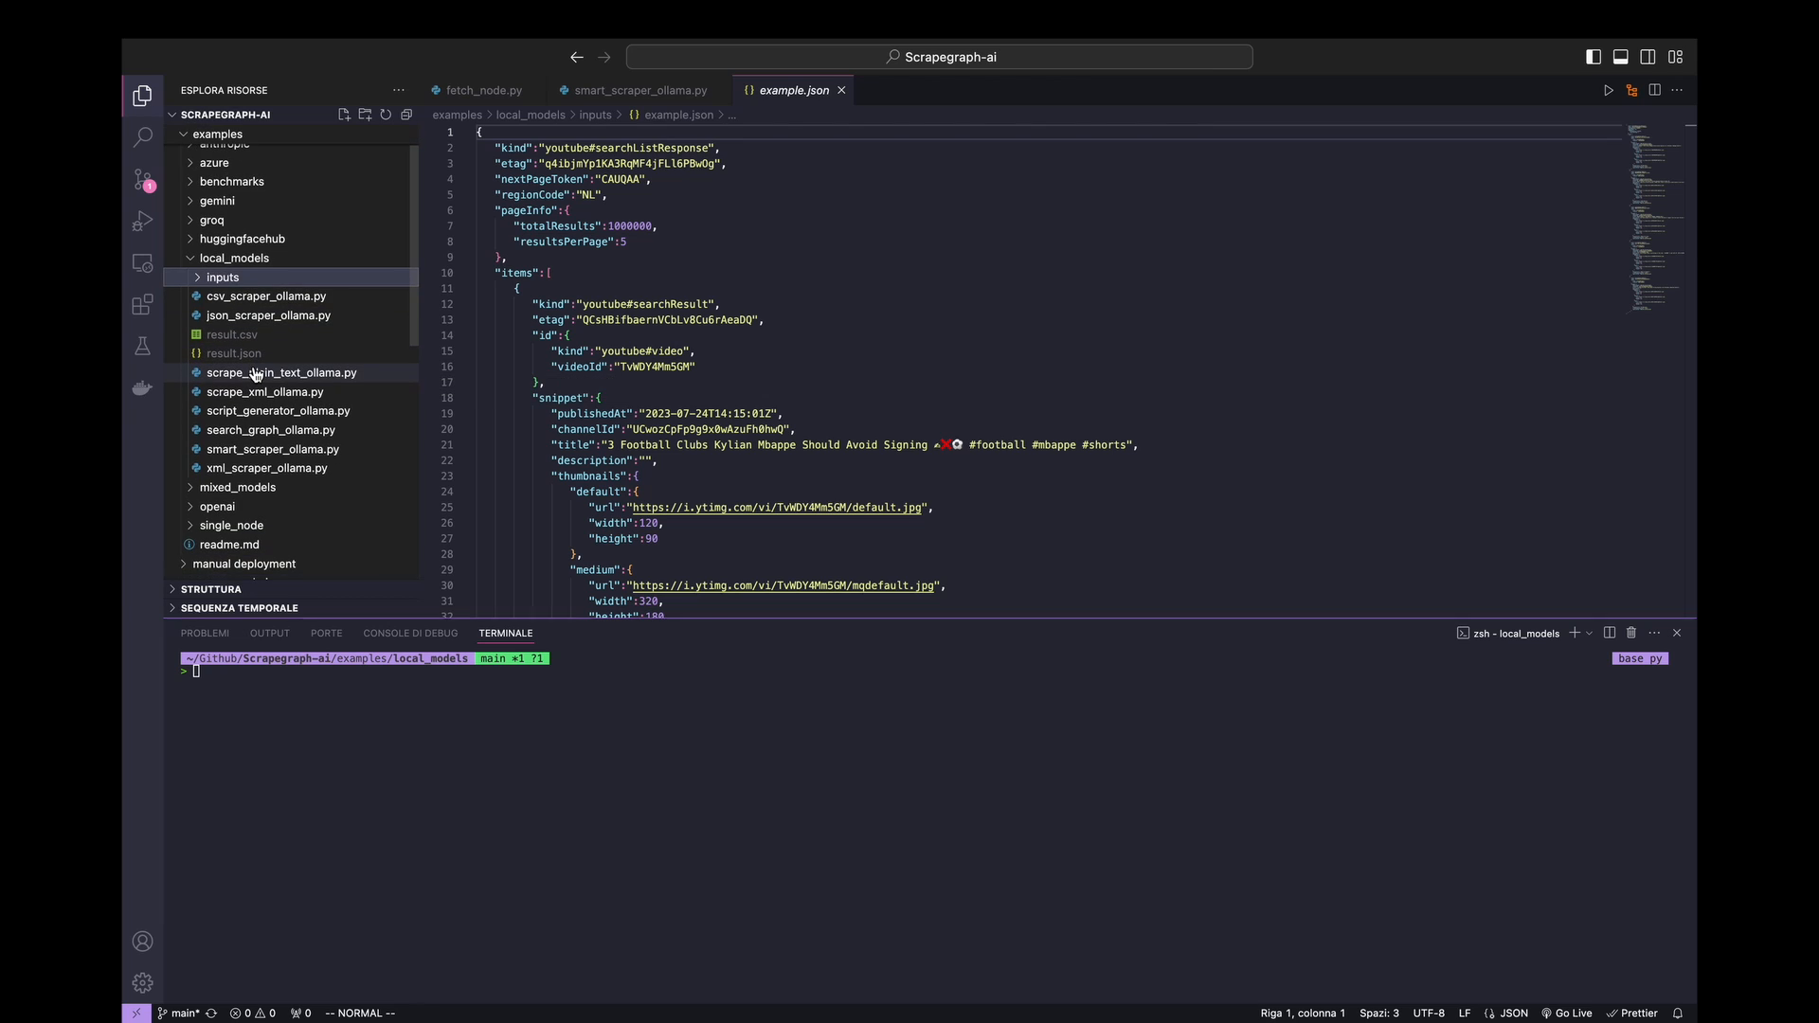
{"action": "scroll", "scroll_direction": "down", "scroll_amount": 3}
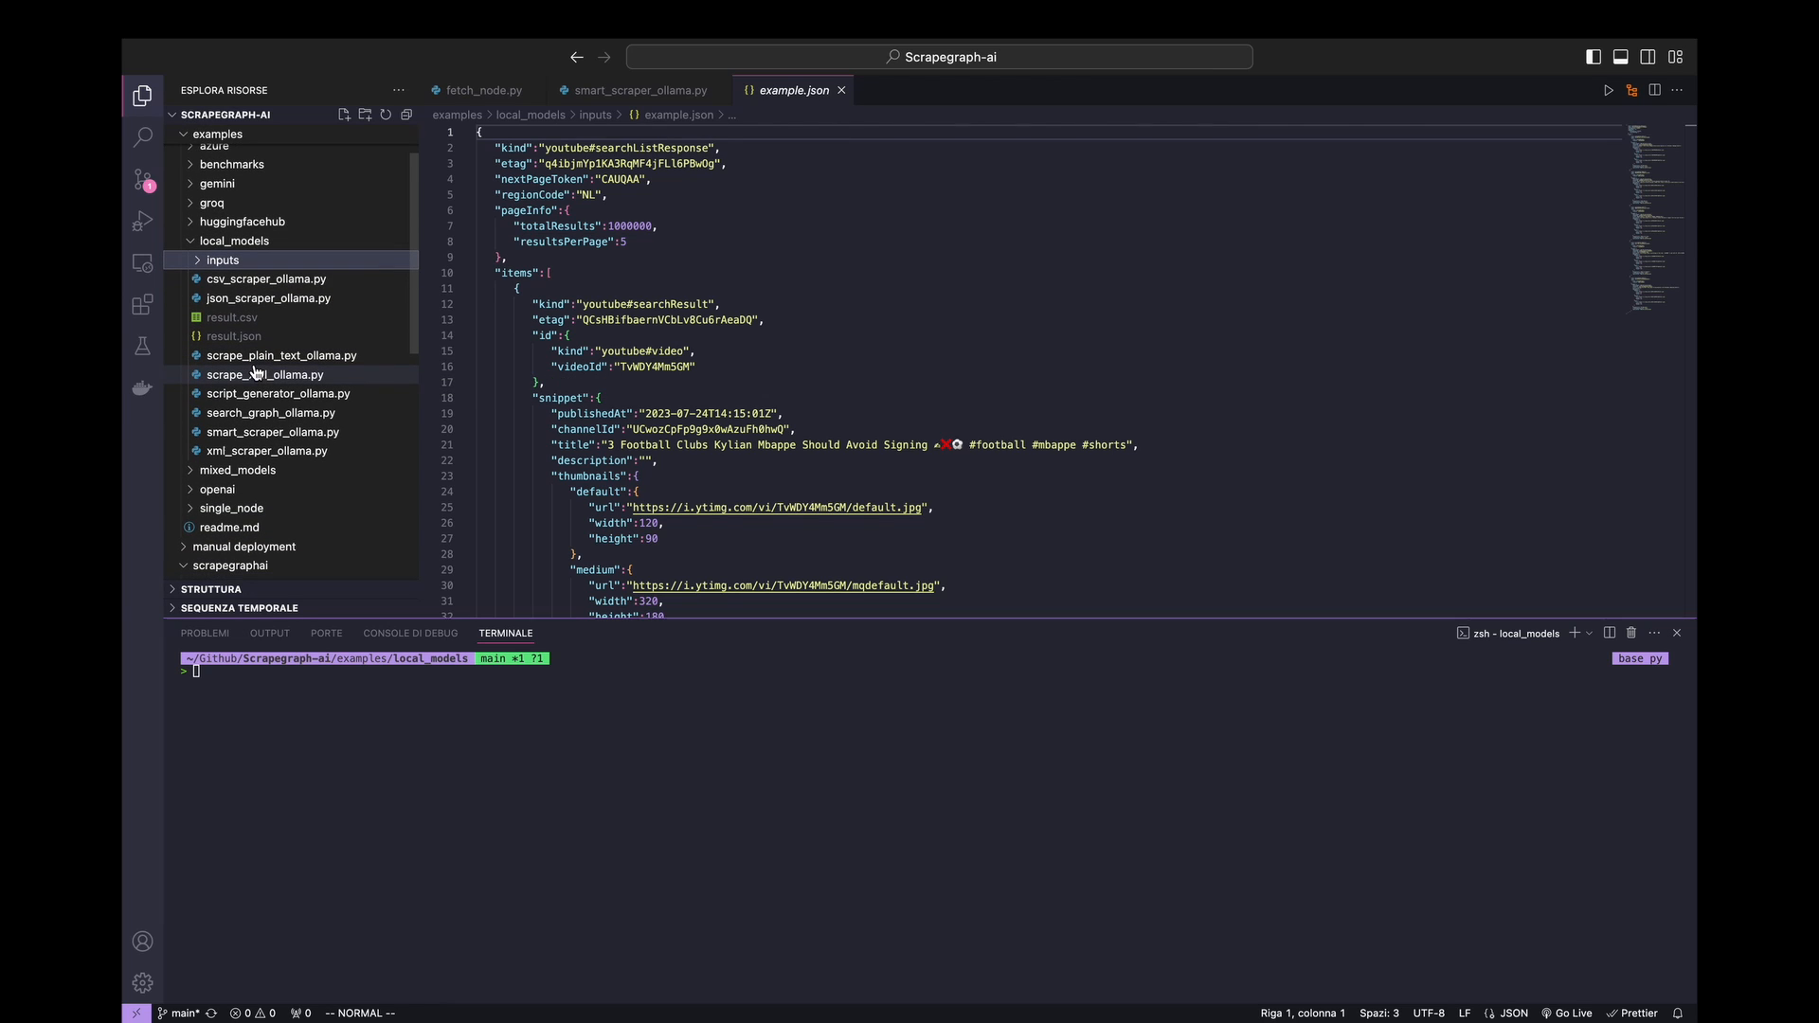
{"action": "scroll", "scroll_direction": "down", "scroll_amount": 3}
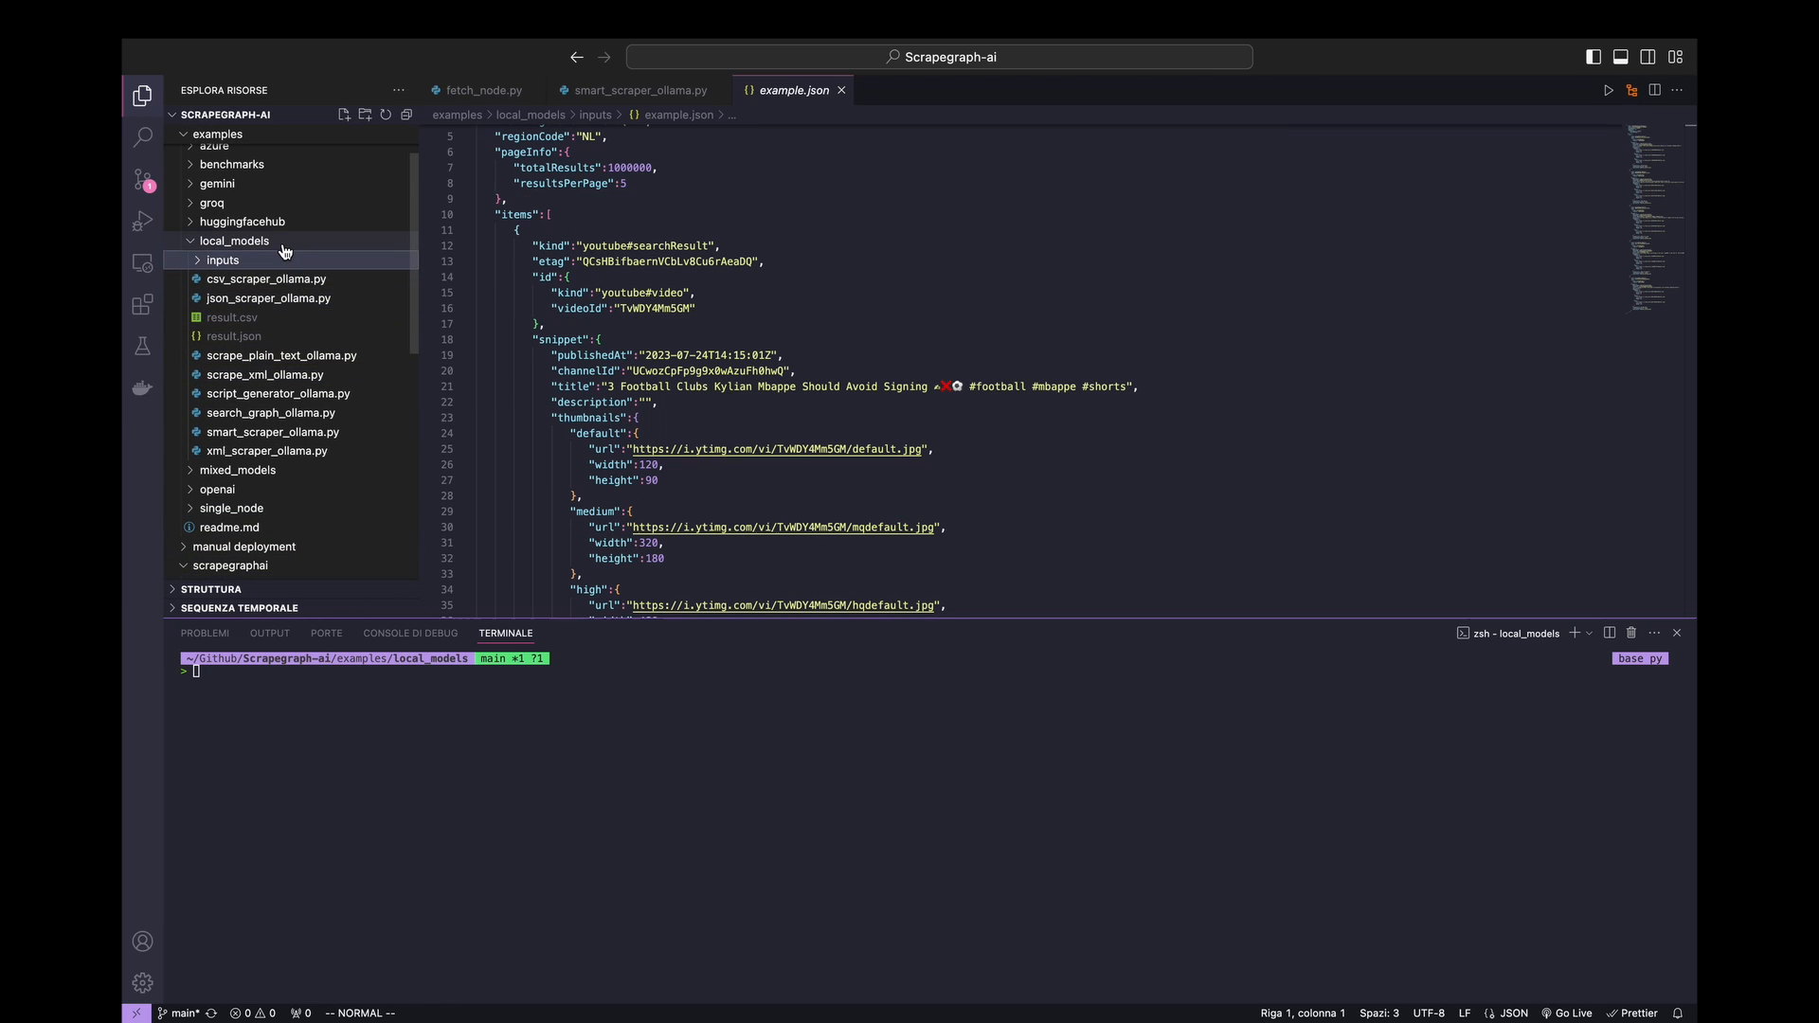
{"action": "left_click", "coordinate": [235, 240]}
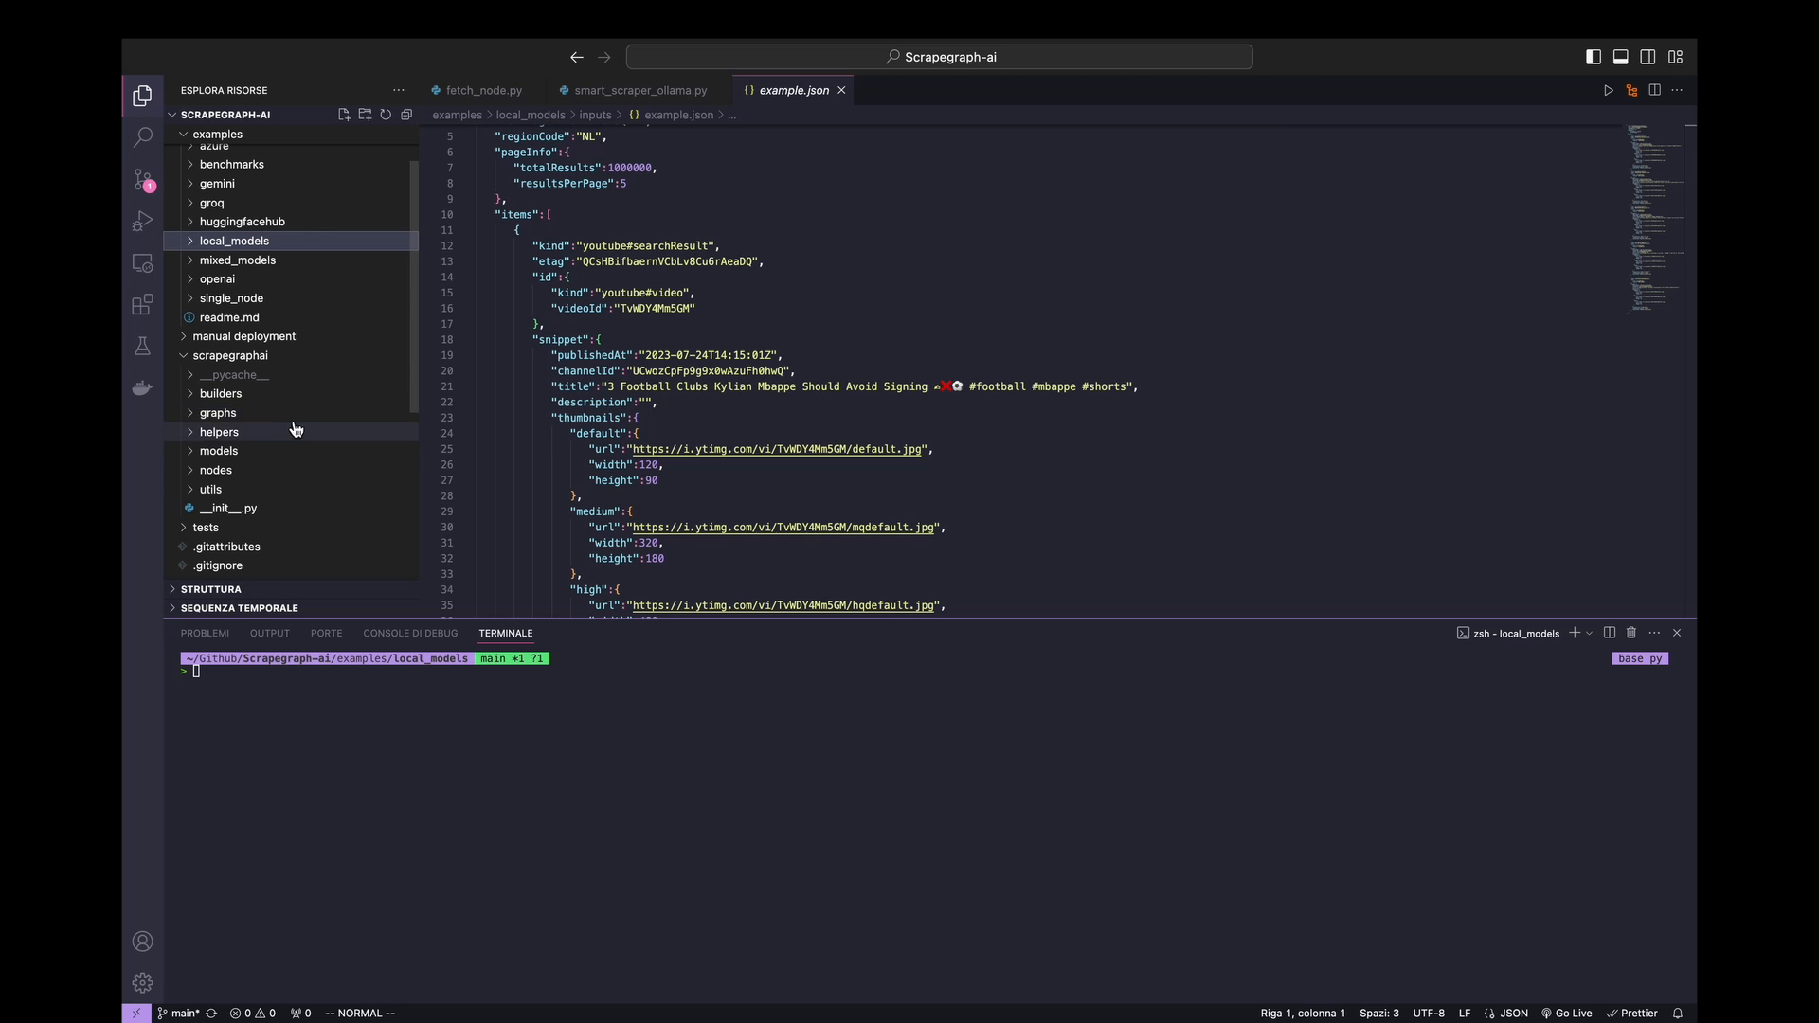
{"action": "scroll", "scroll_direction": "up", "scroll_amount": 3}
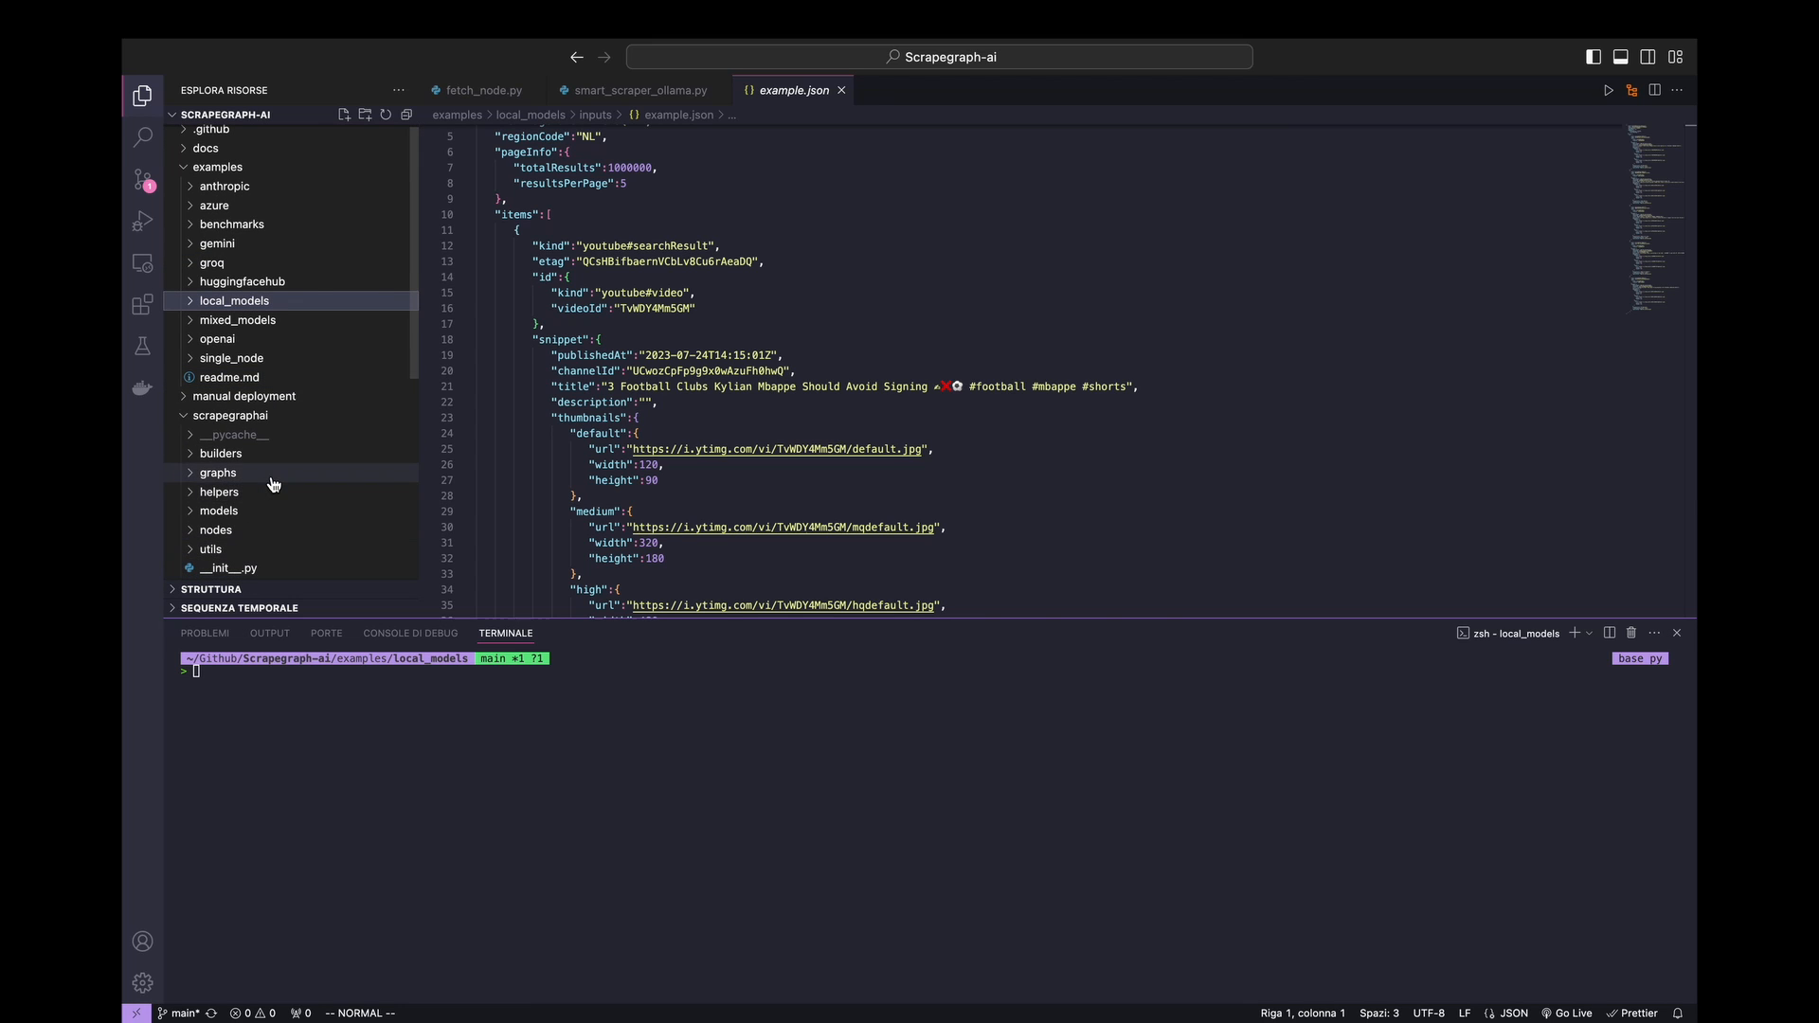
- View json_scraper_graph.py from graphs, scrolling to _create_graph and selecting FetchNode
{"action": "left_click", "coordinate": [266, 447]}
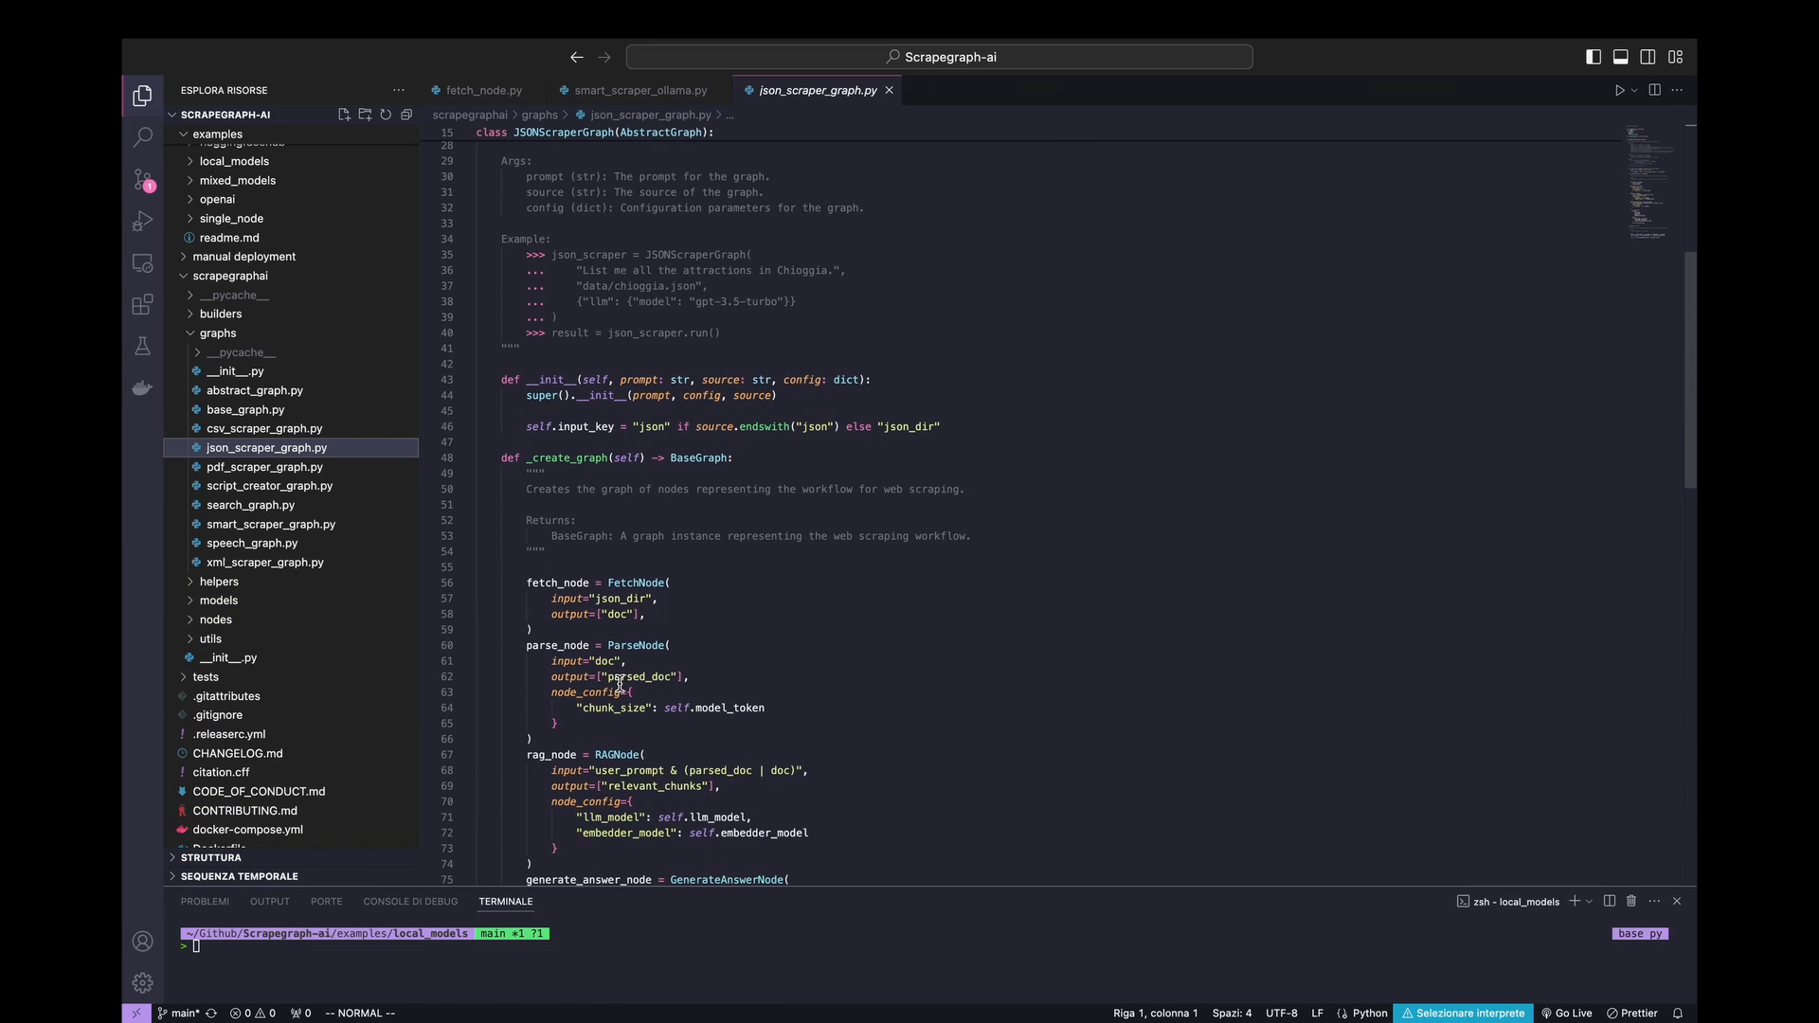
{"action": "scroll", "scroll_direction": "down", "scroll_amount": 3}
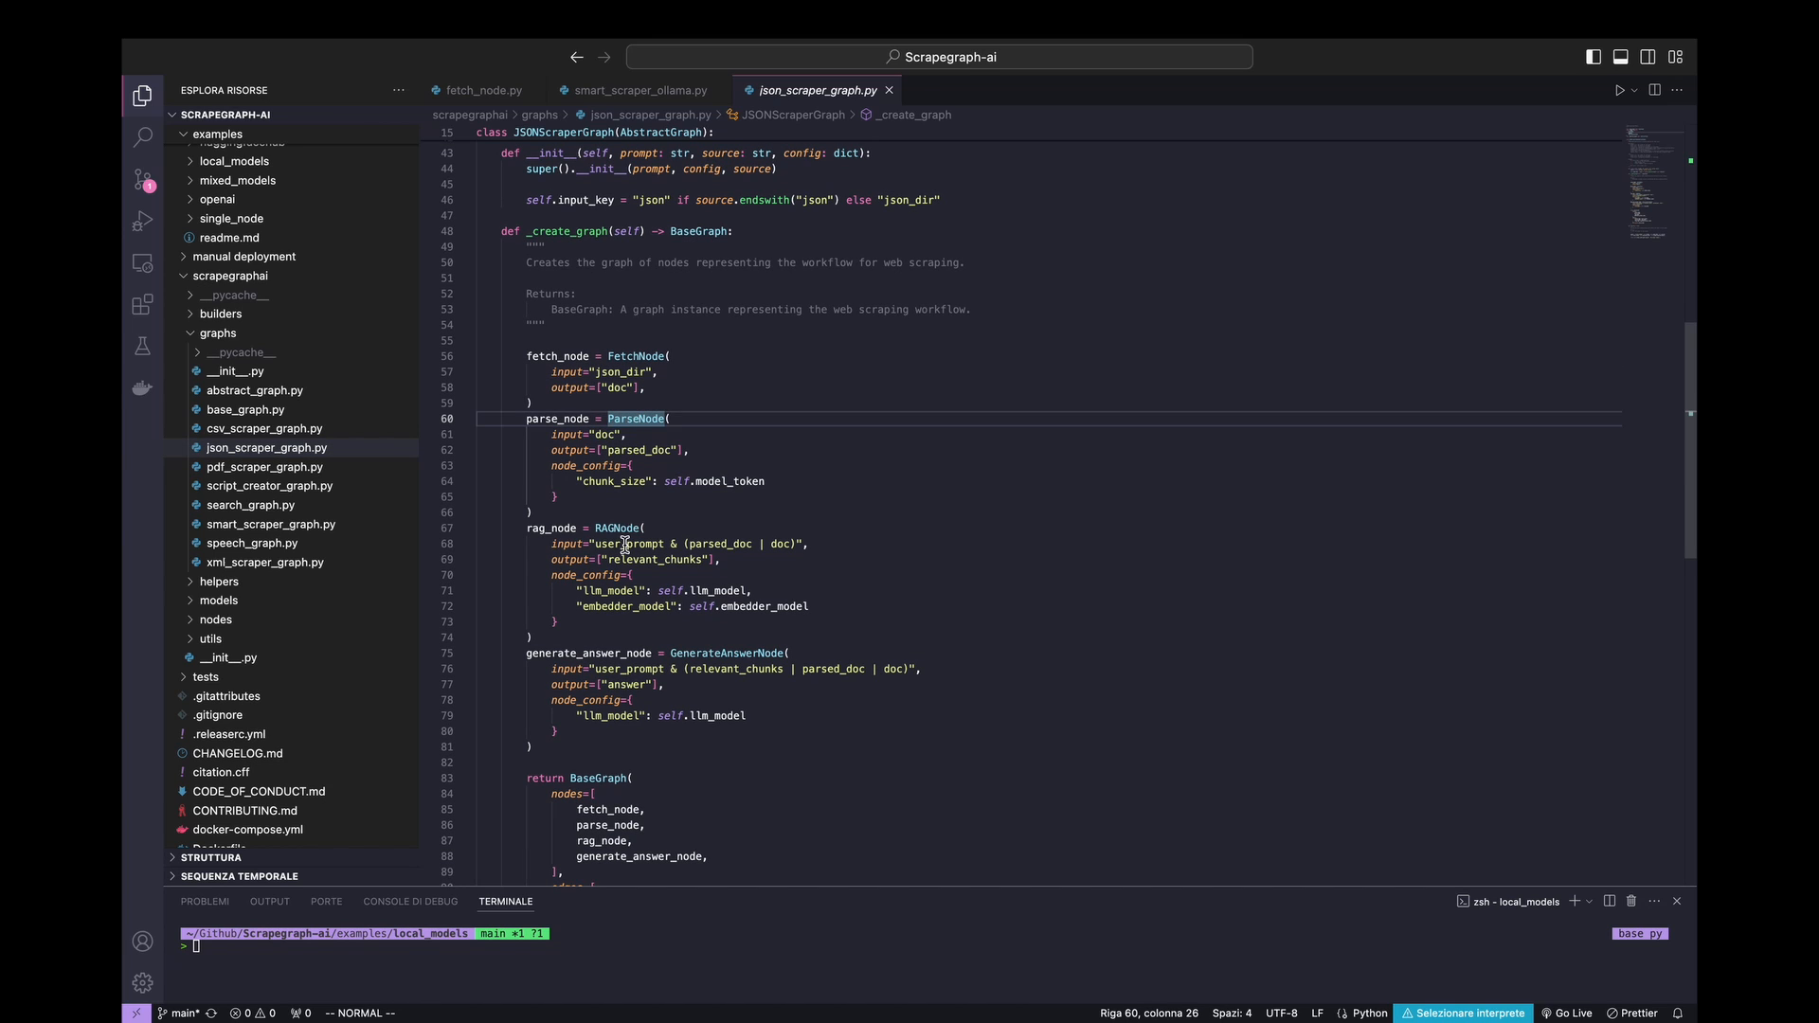
{"action": "double_click", "coordinate": [723, 651]}
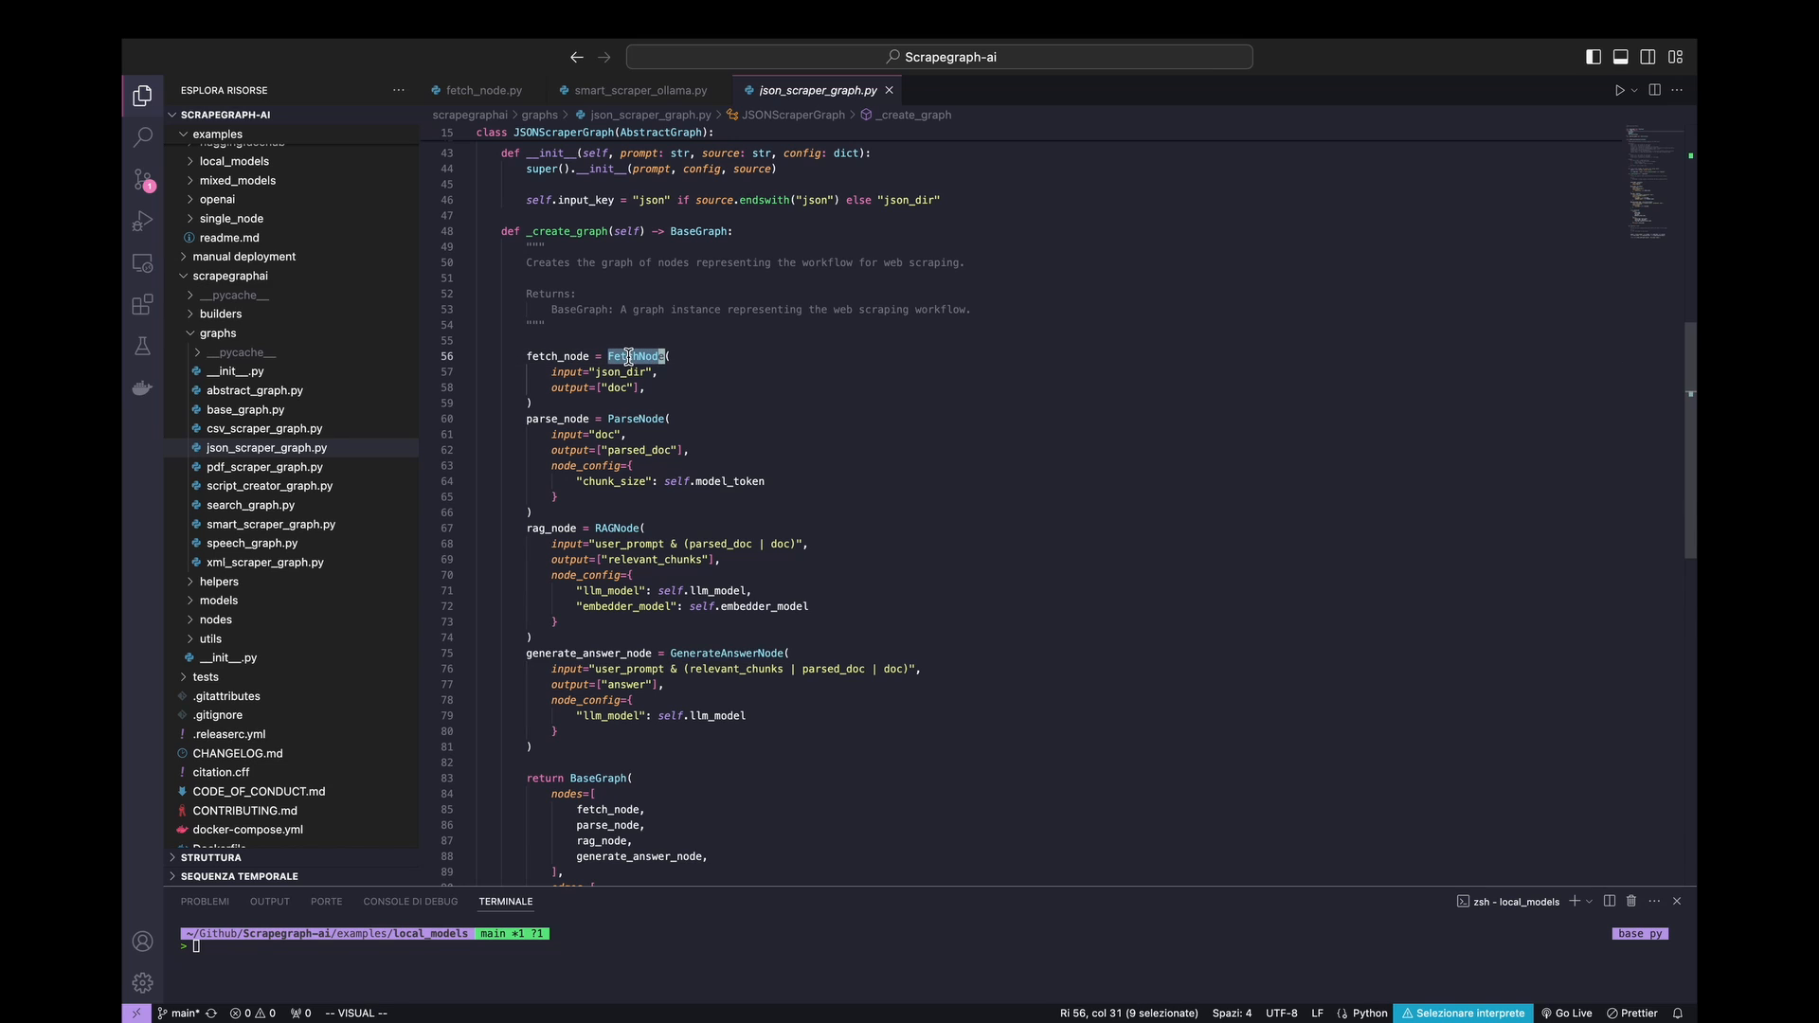
{"action": "mouse_move", "coordinate": [636, 418]}
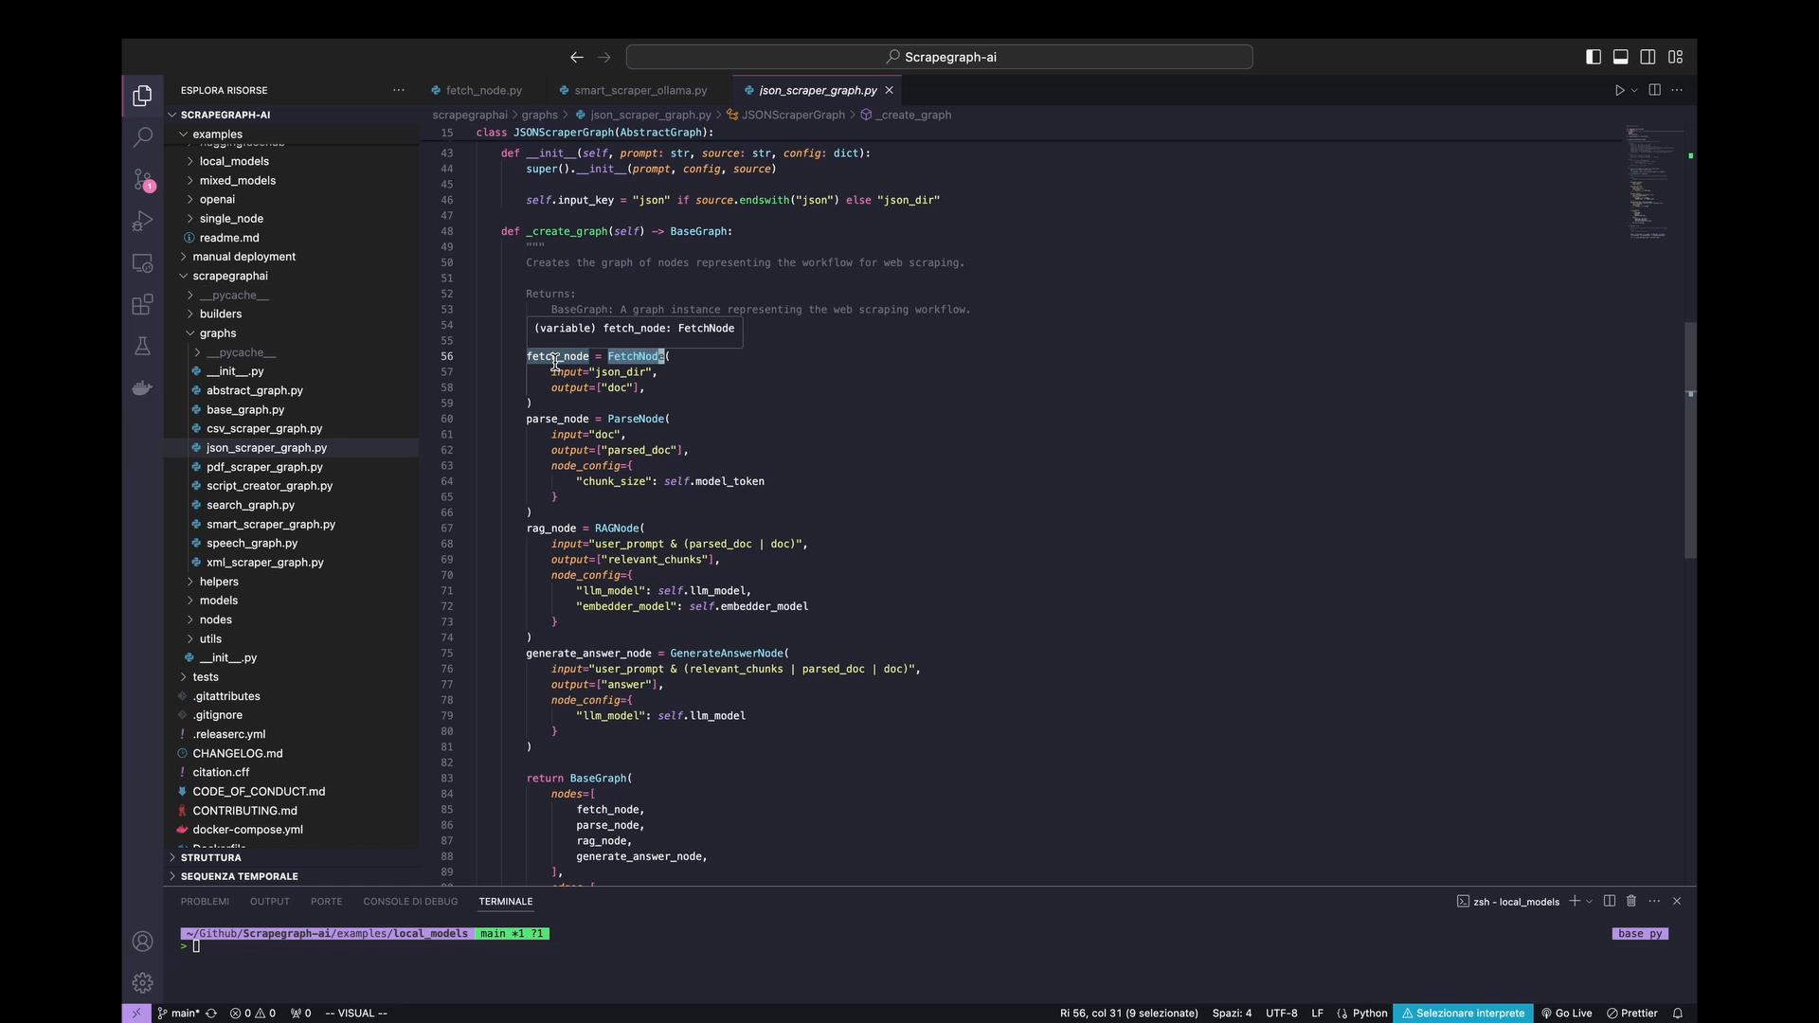
{"action": "mouse_move", "coordinate": [636, 419]}
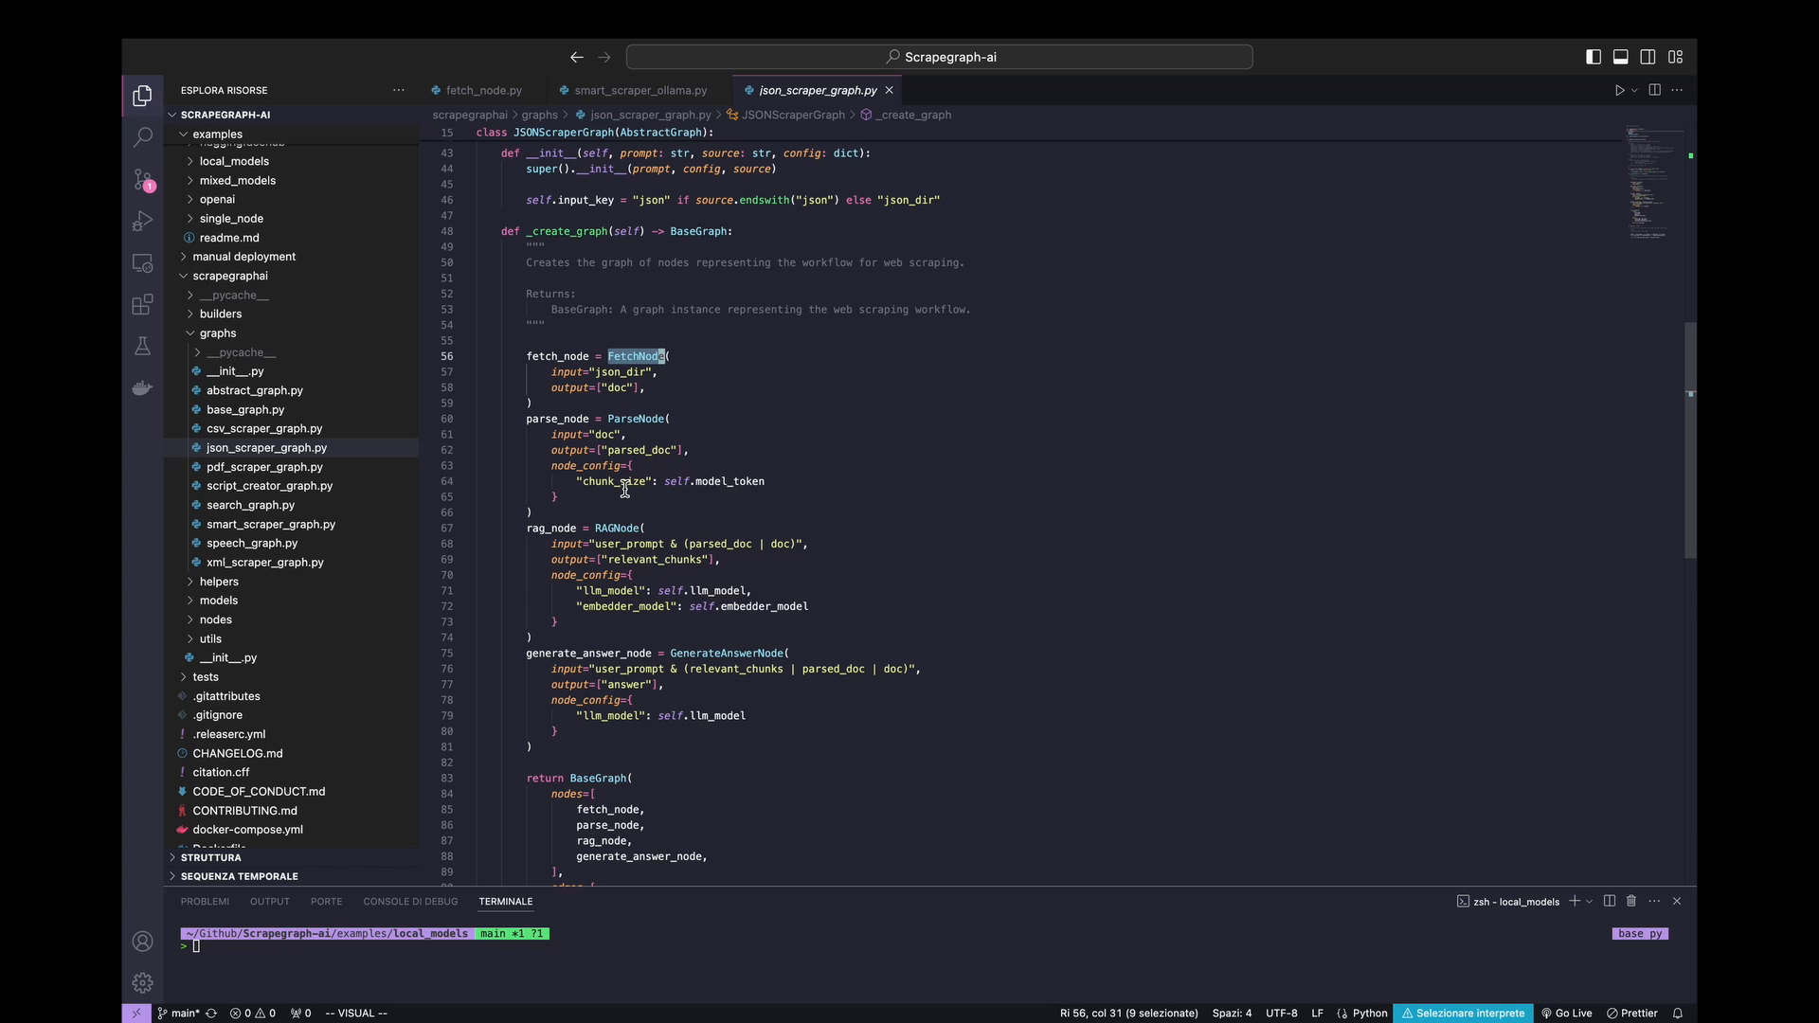
{"action": "mouse_move", "coordinate": [725, 651]}
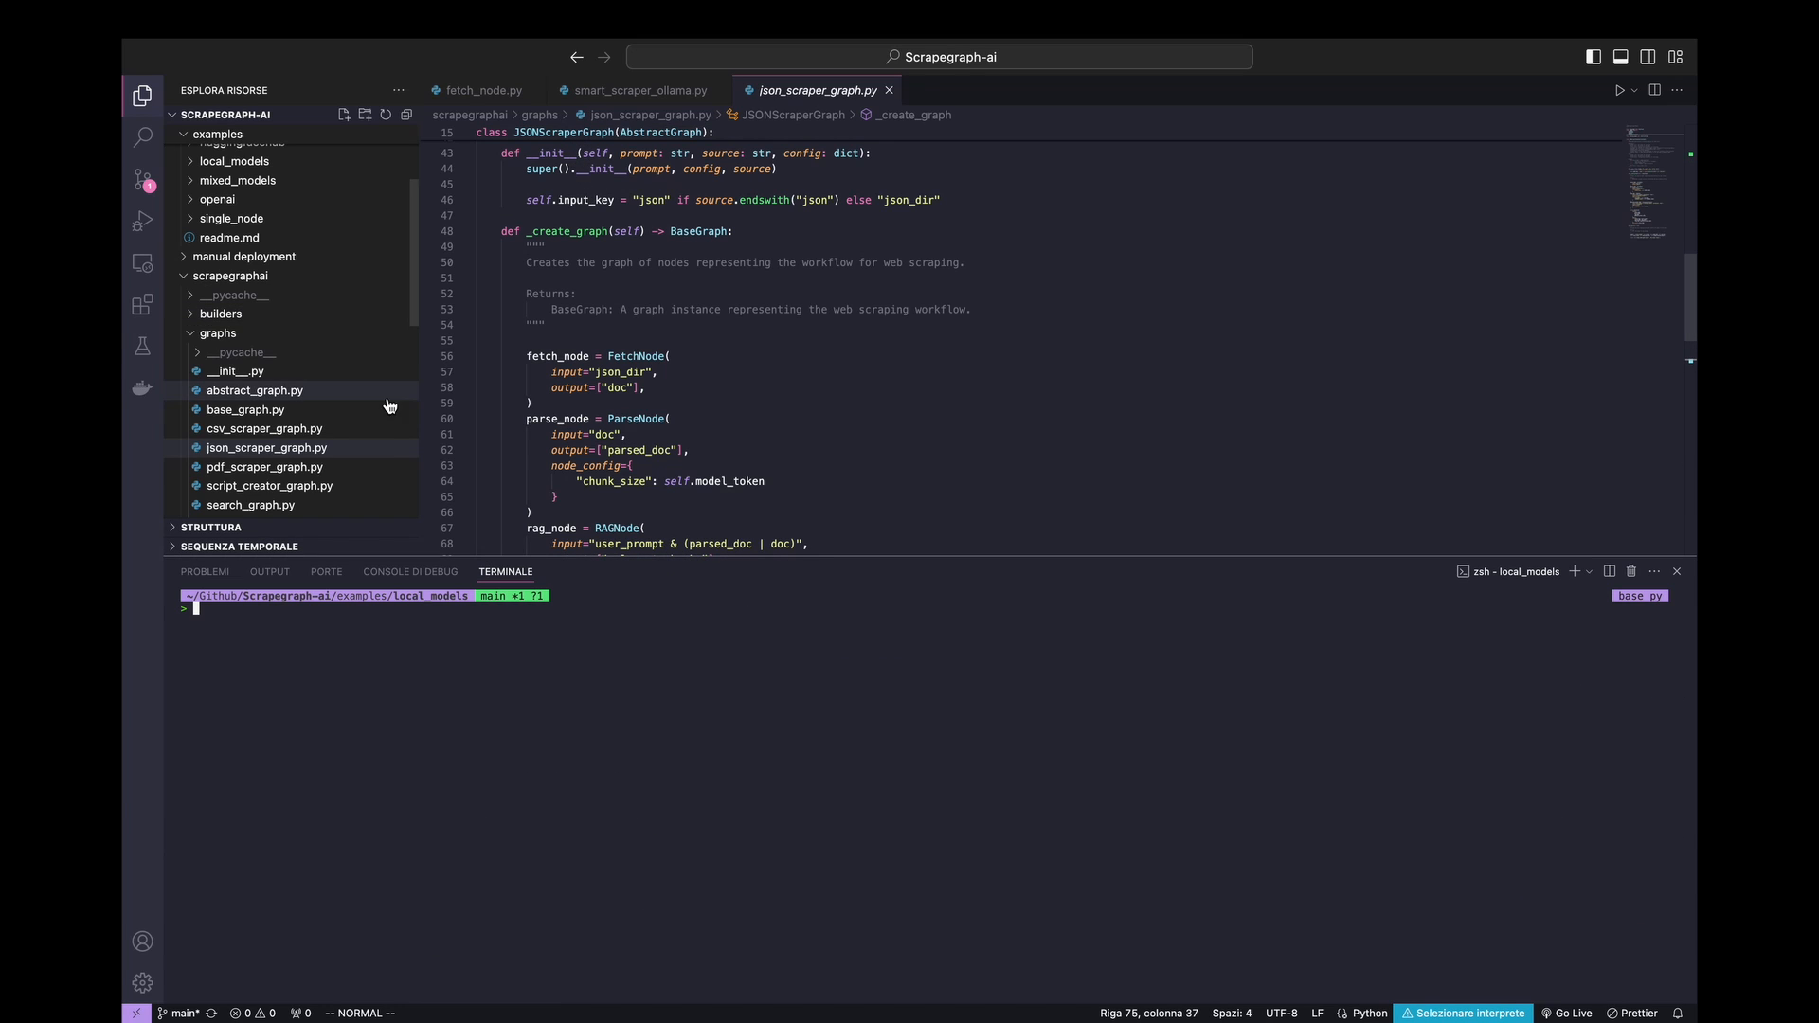
- Open json_scraper_ollama.py from the local_models examples folder
{"action": "scroll", "scroll_direction": "up", "scroll_amount": 3}
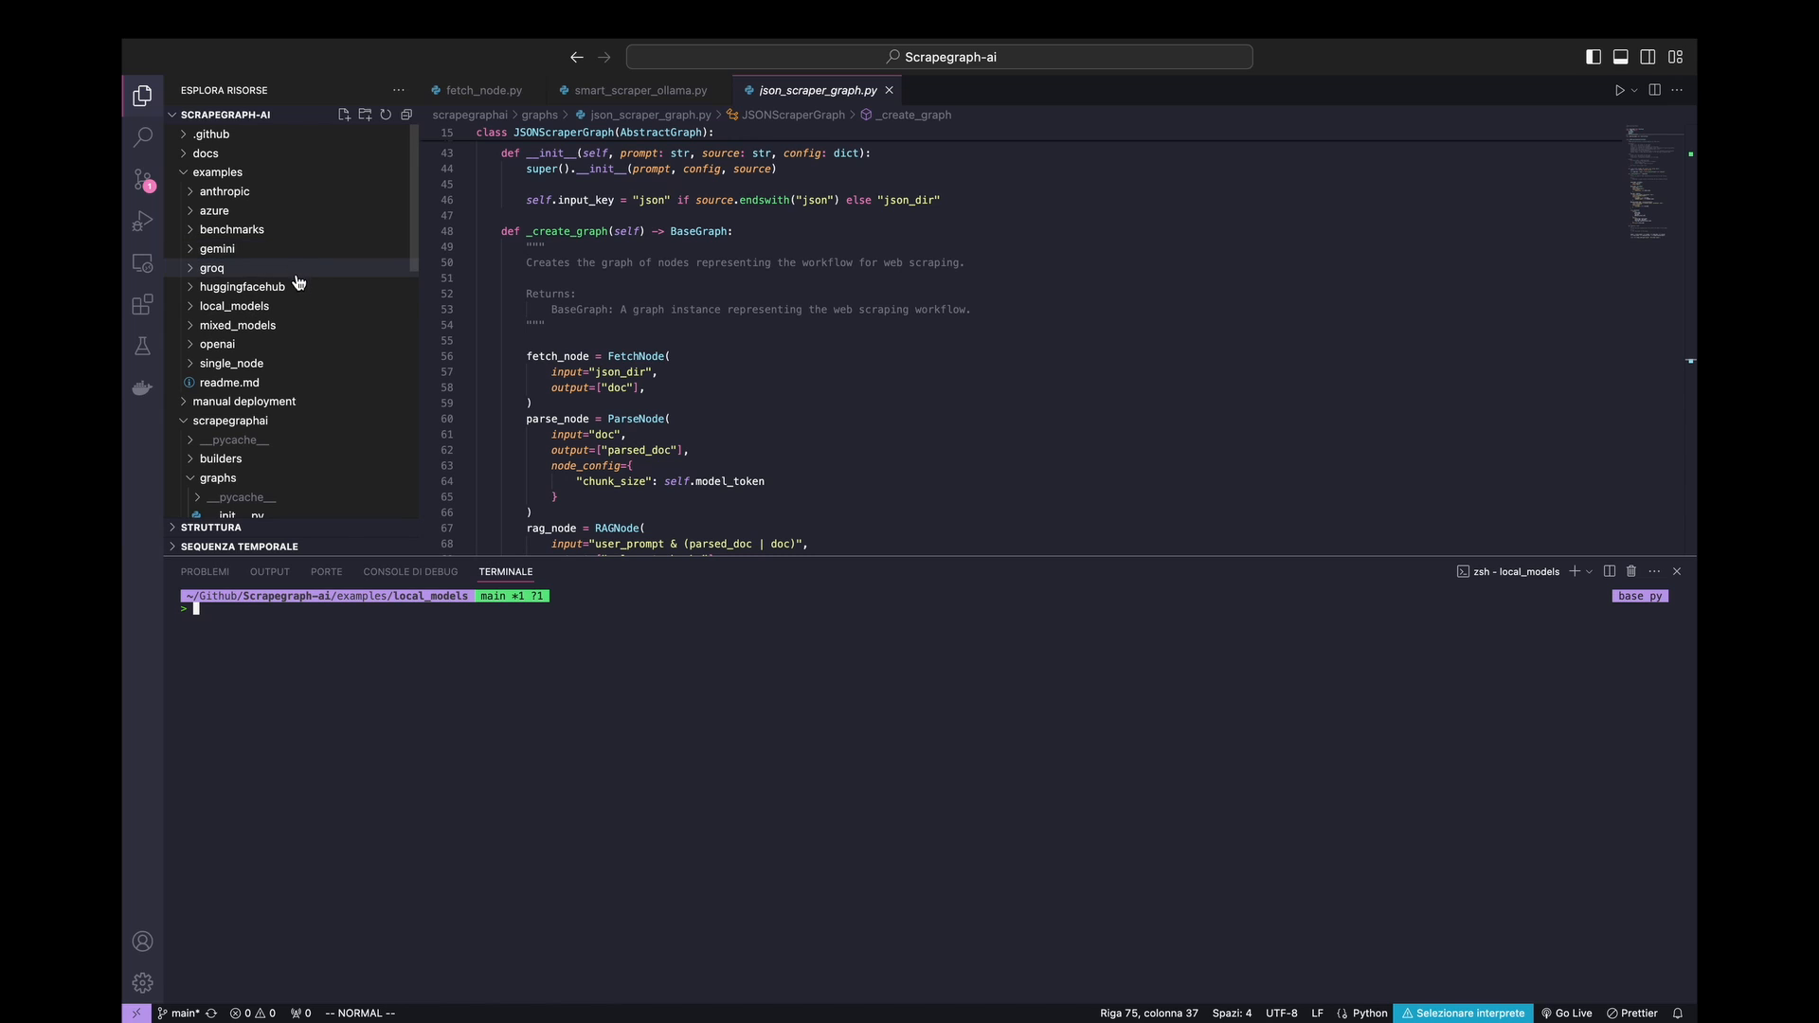
{"action": "left_click", "coordinate": [235, 305]}
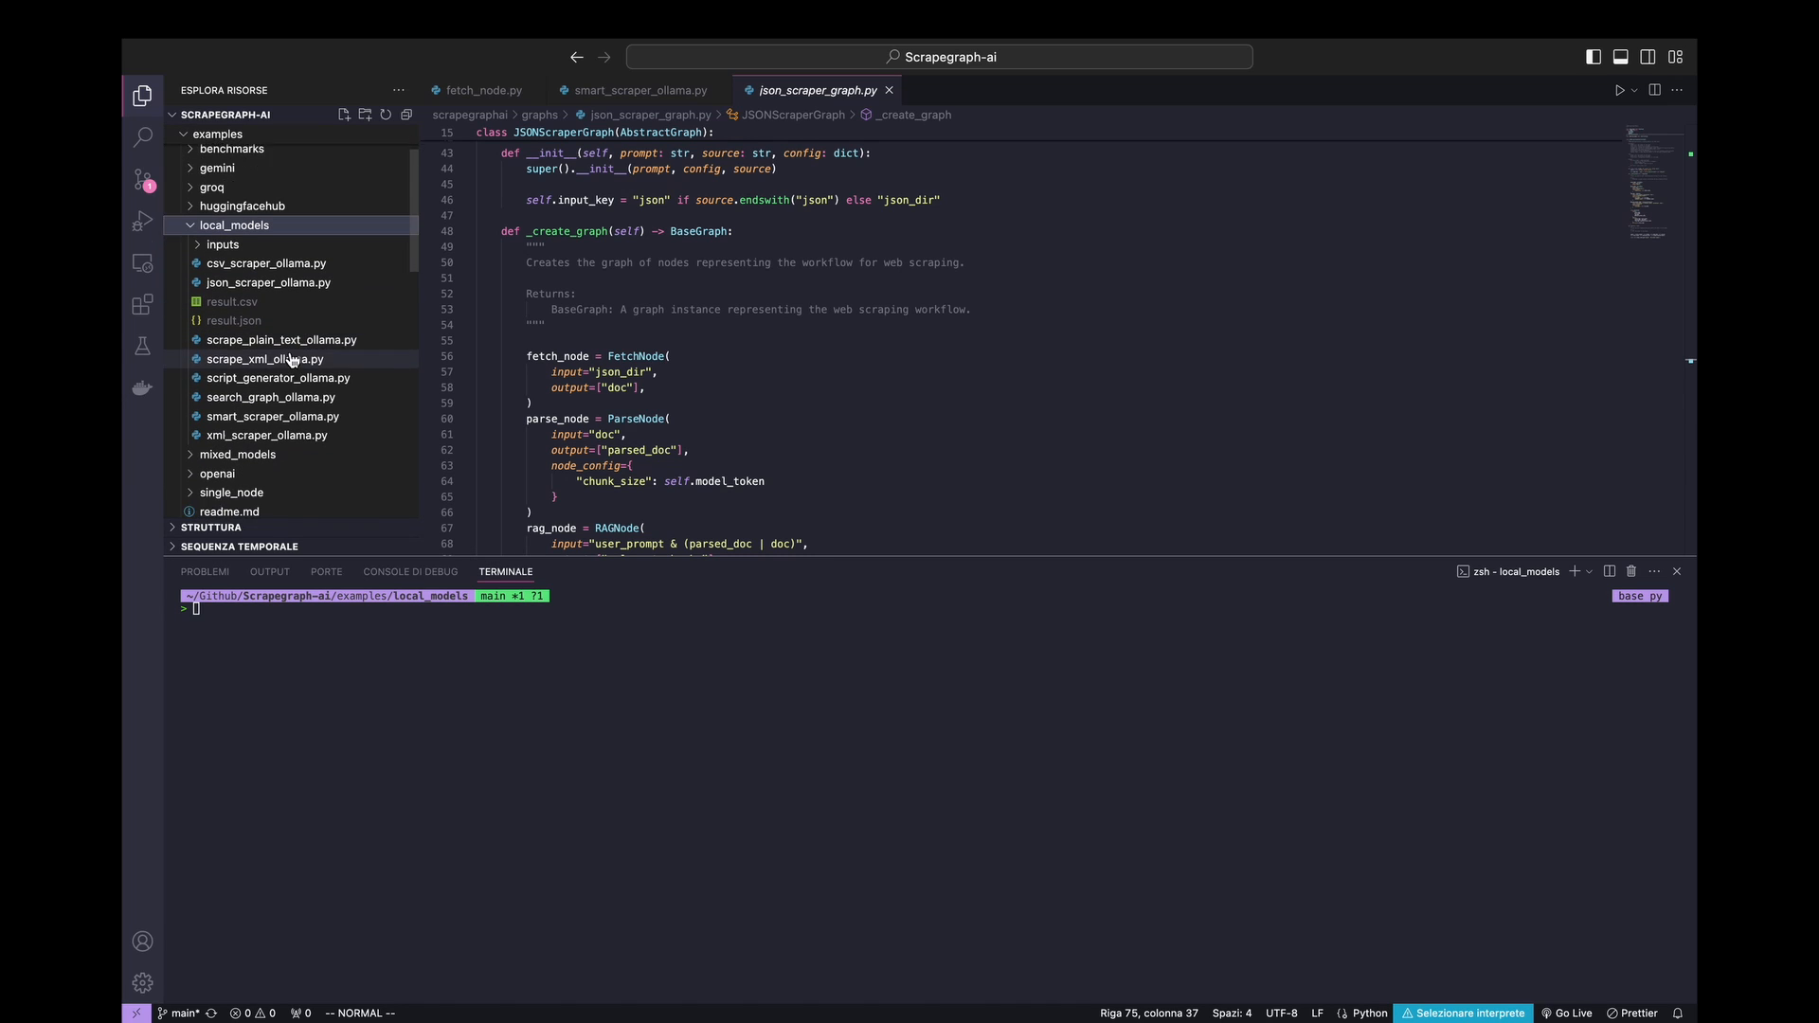
{"action": "scroll", "scroll_direction": "down", "scroll_amount": 3}
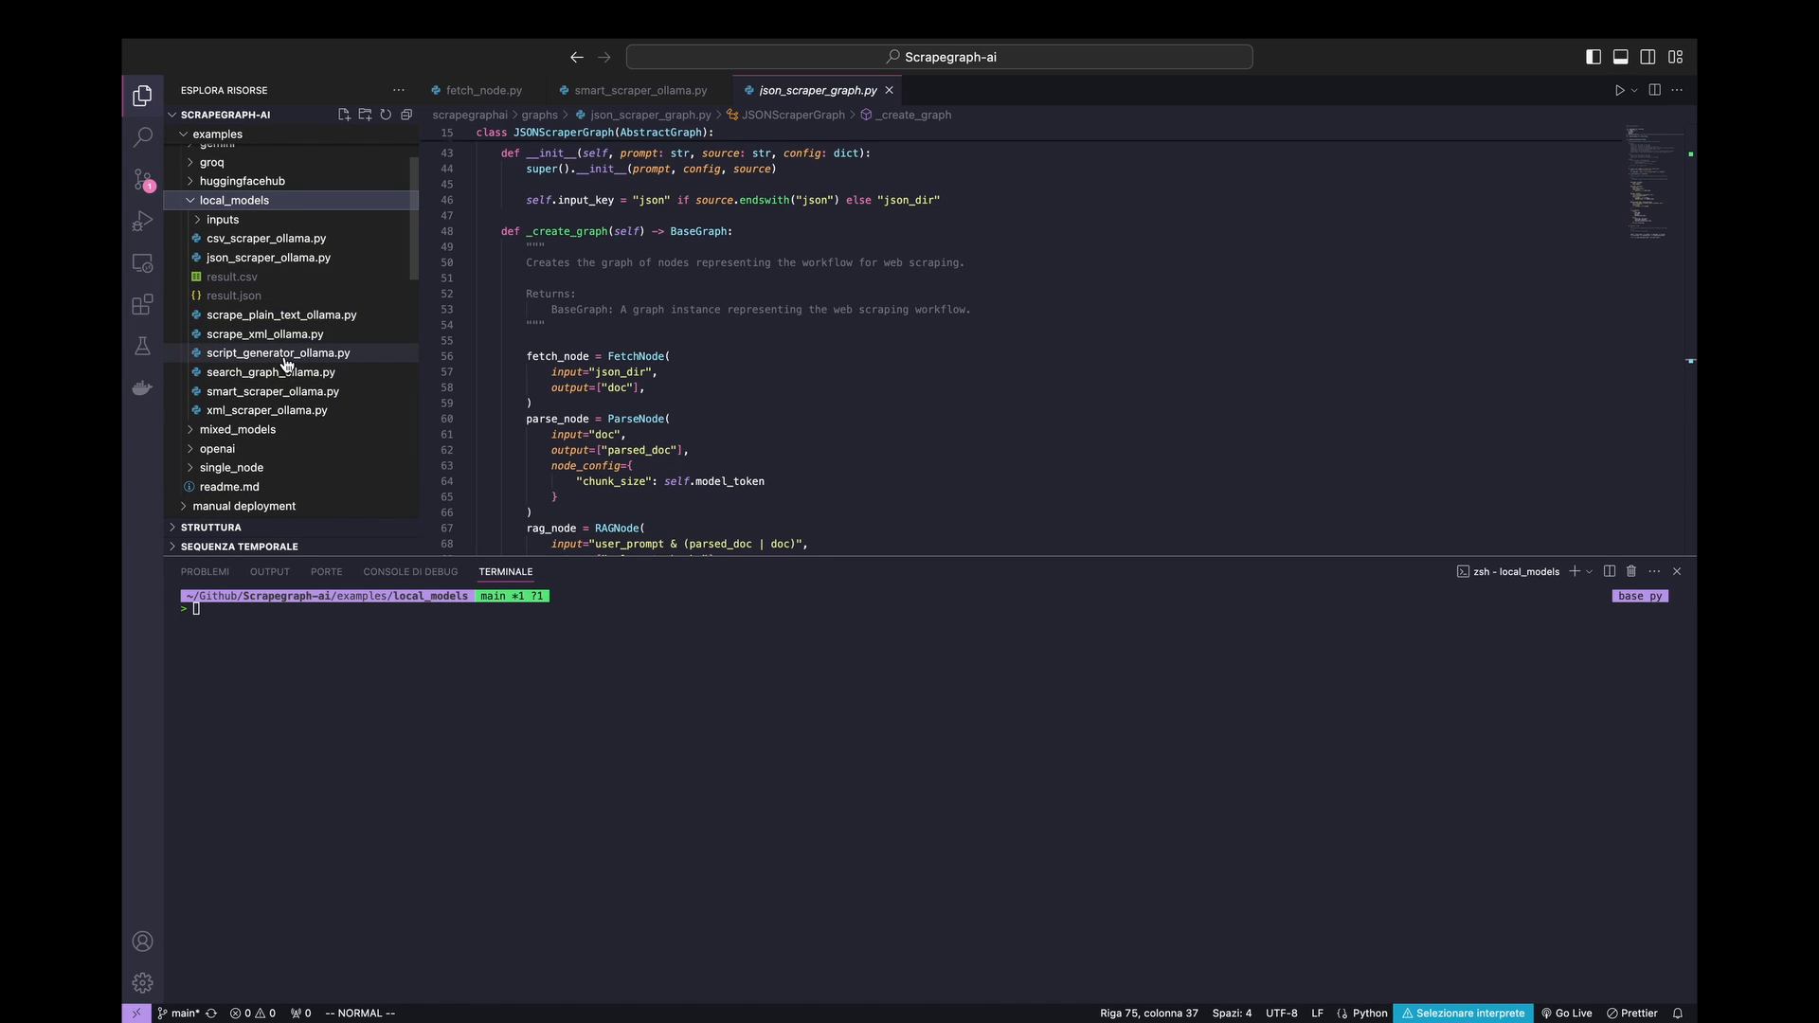
{"action": "left_click", "coordinate": [267, 256]}
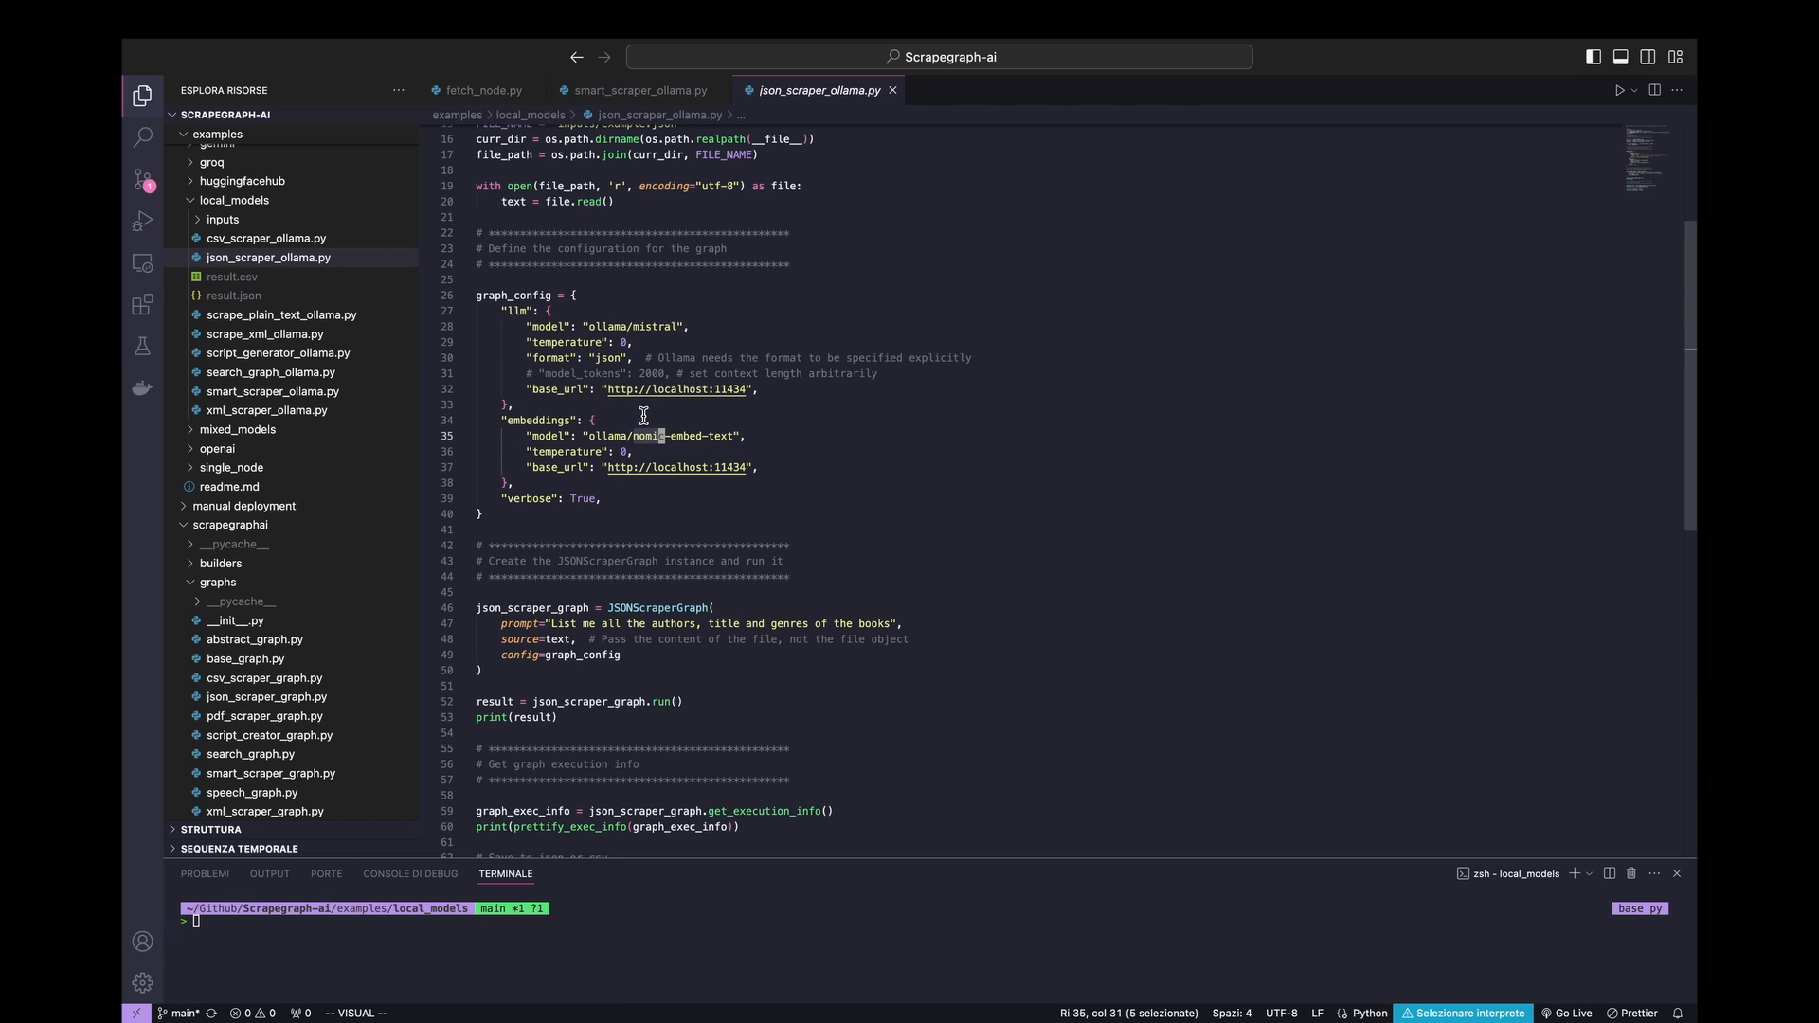
- Enter 'python json_scraper_ollama.py' in the terminal to run the example
{"action": "scroll", "scroll_direction": "down", "scroll_amount": 3}
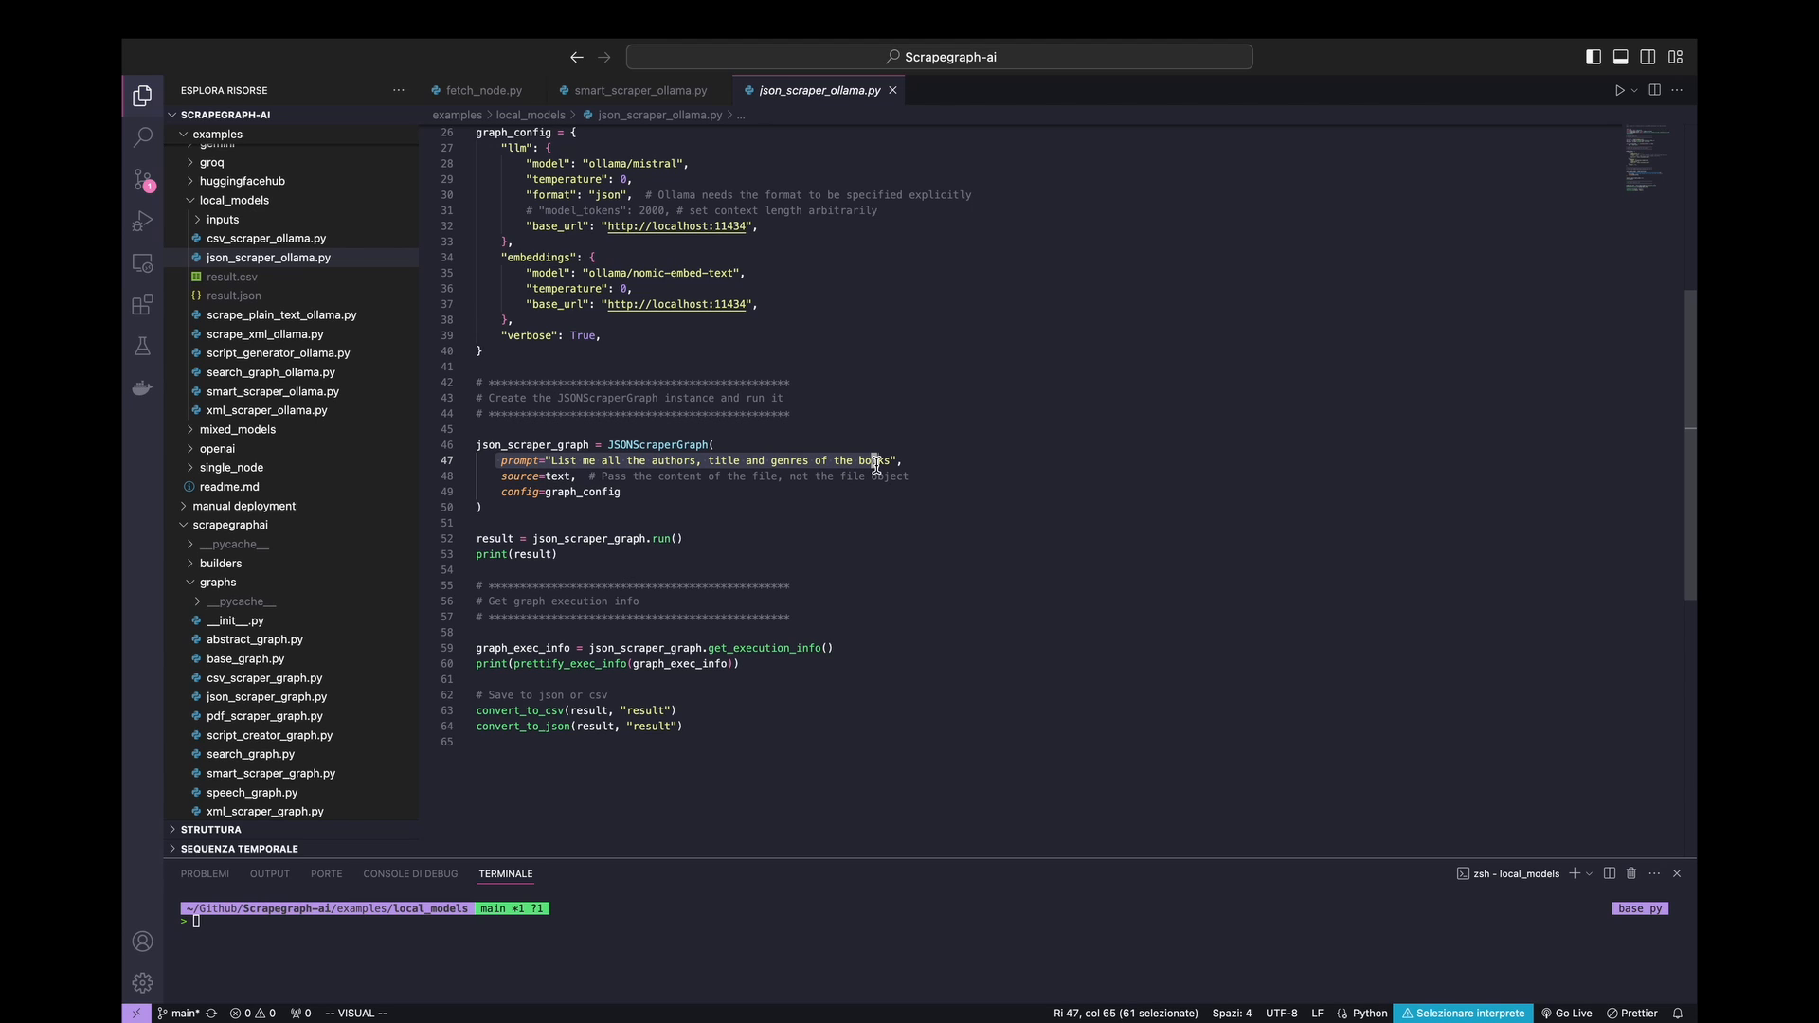
{"action": "mouse_move", "coordinate": [650, 922]}
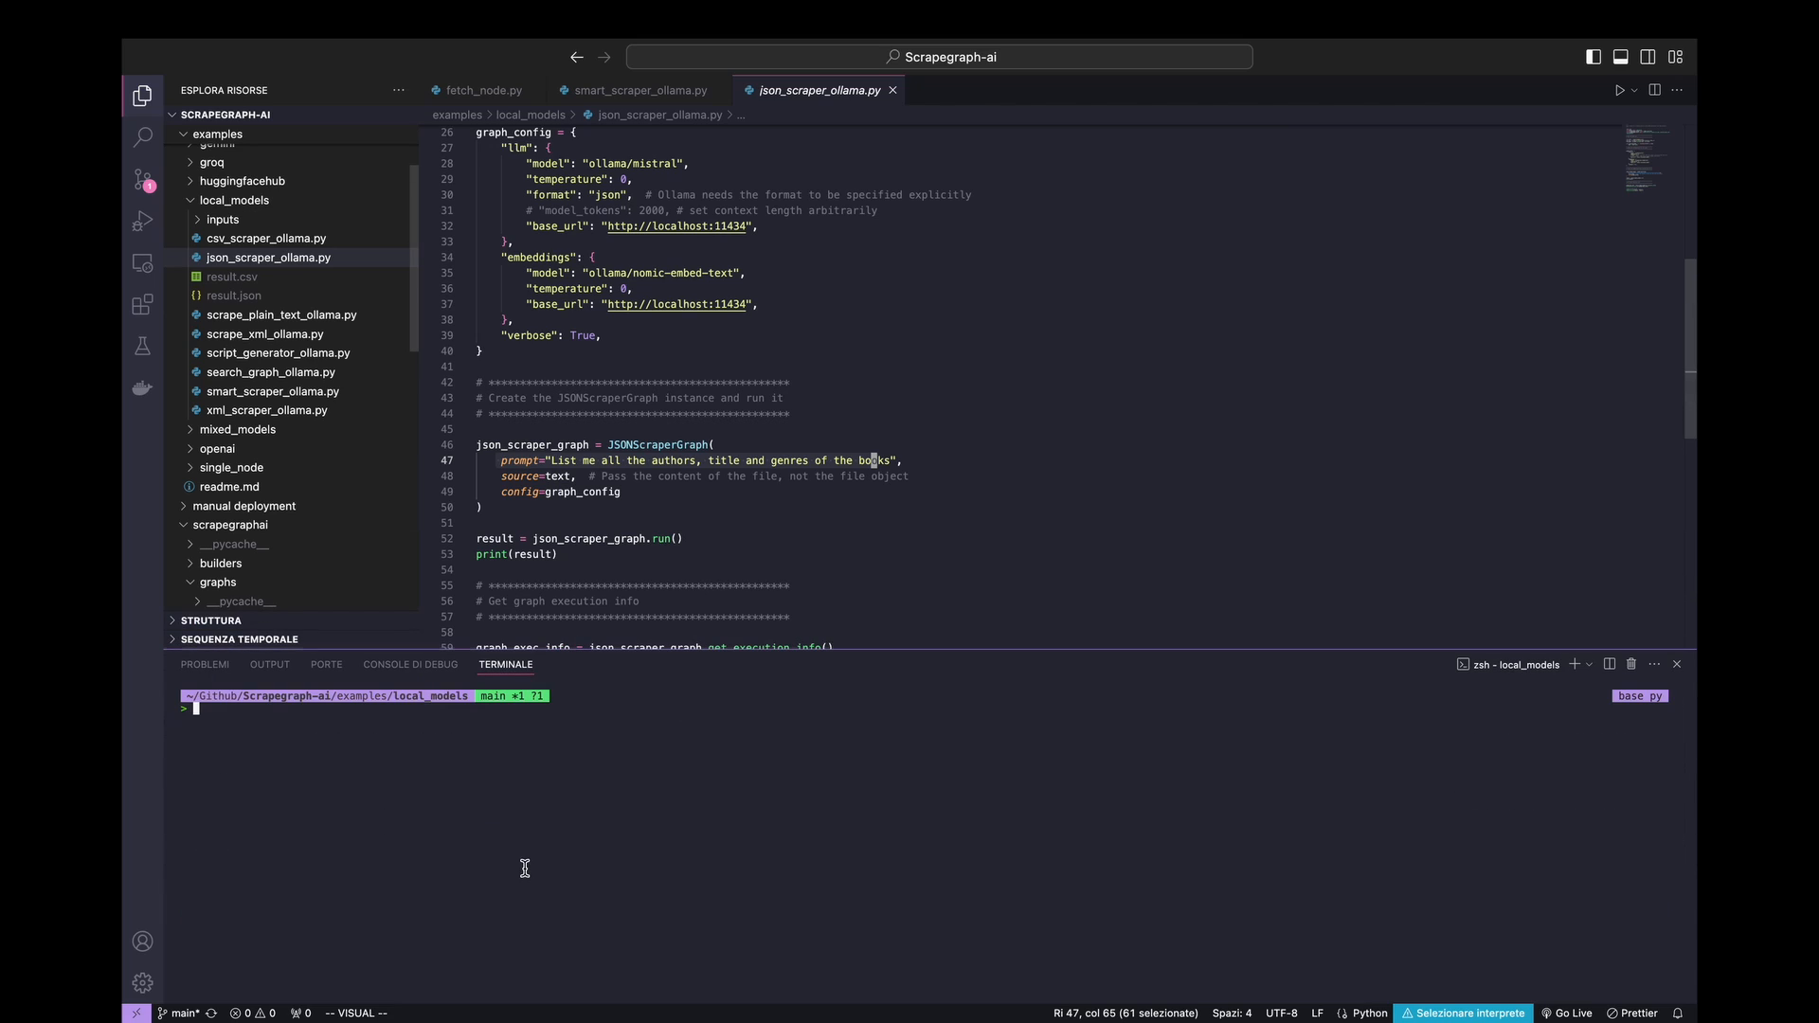
{"action": "type", "text": "python json_scraper_ollama.py"}
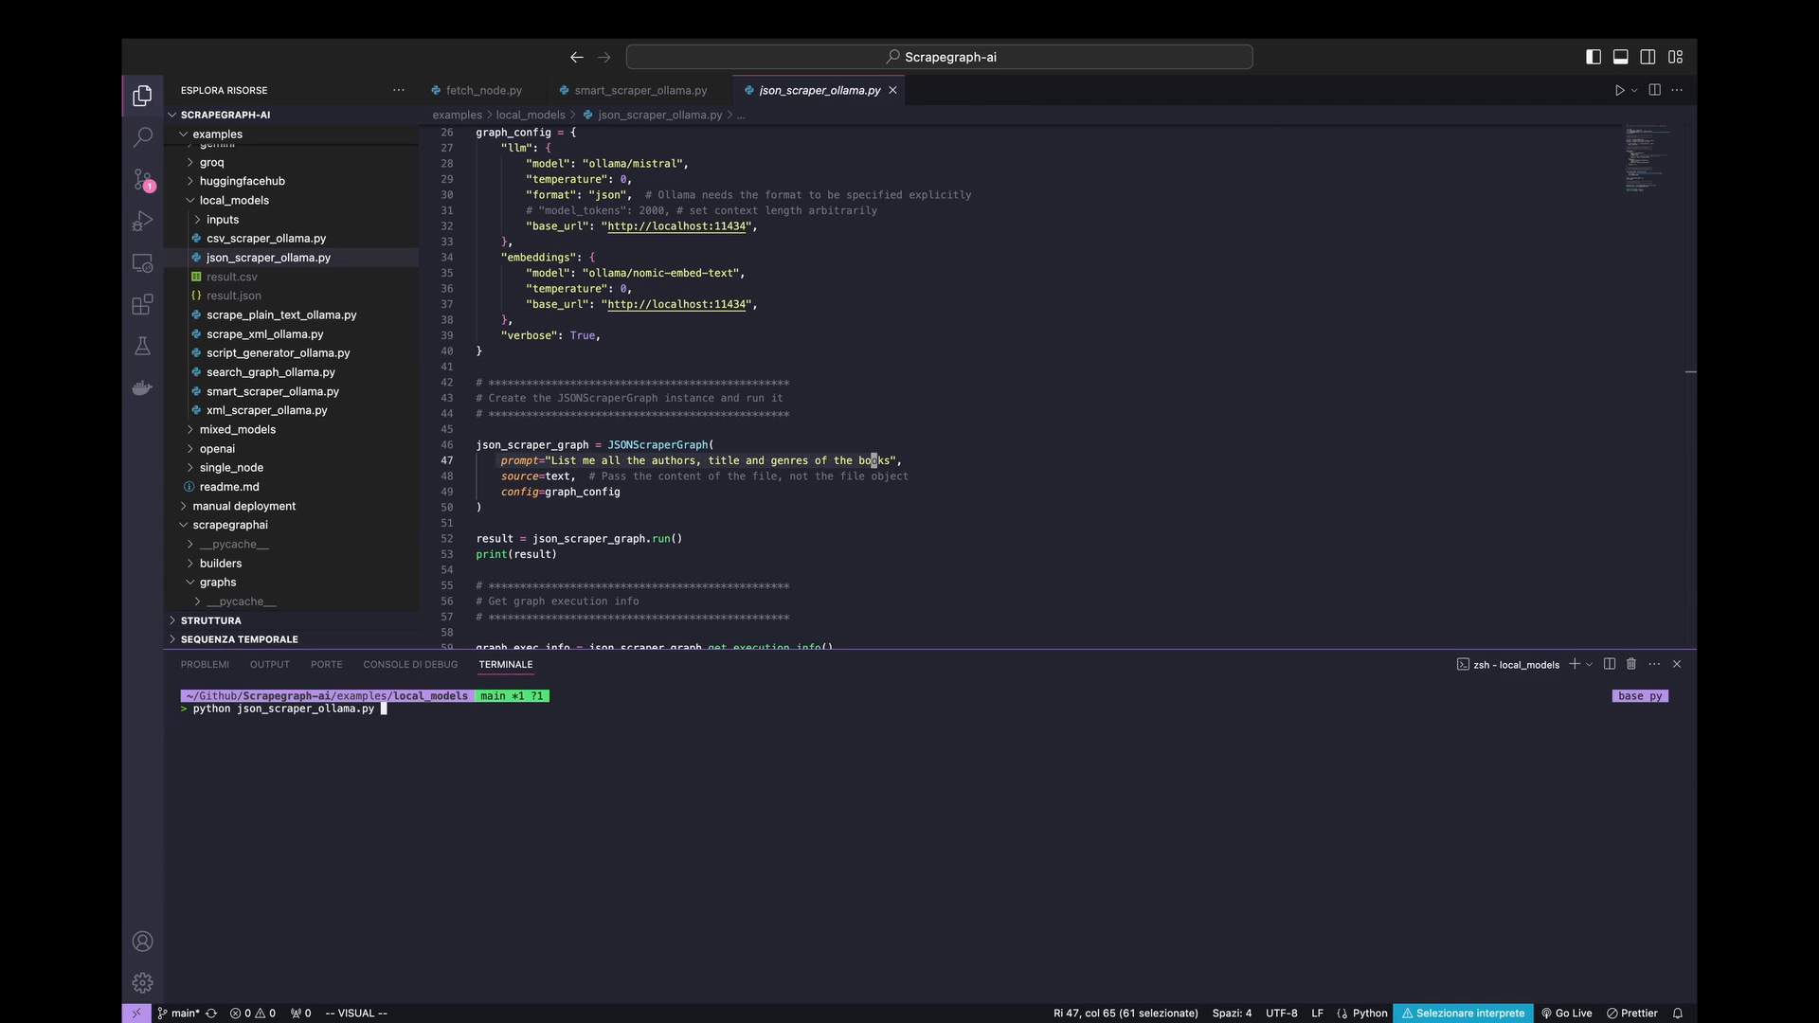